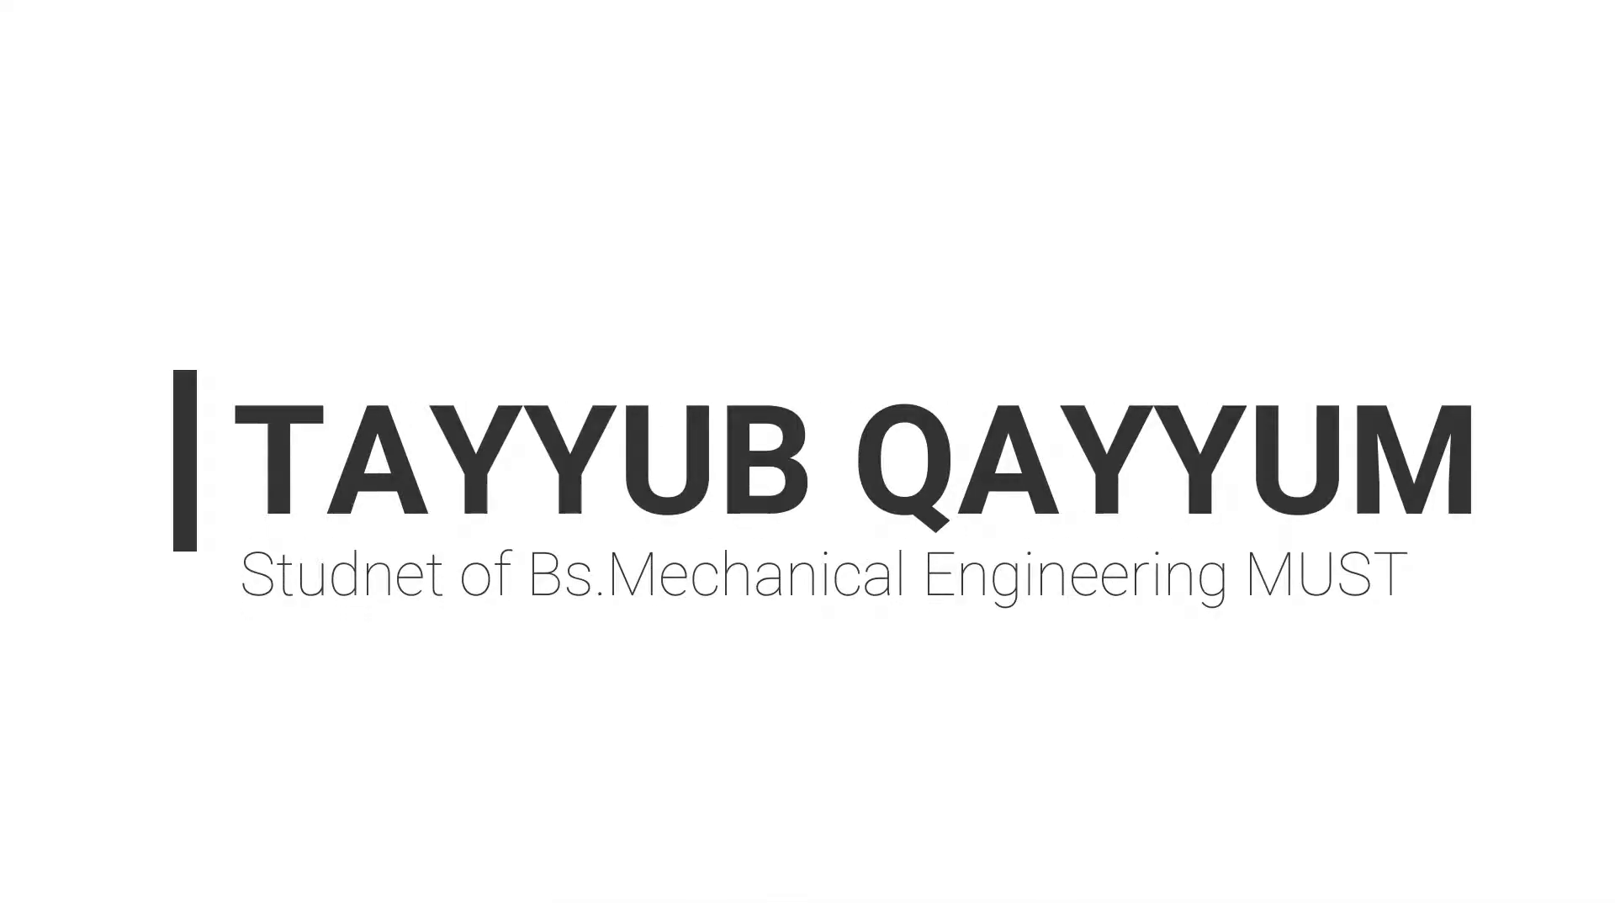
# Step: Search the taskbar for 'wor' to find ANSYS Workbench
pyautogui.click(78, 887)
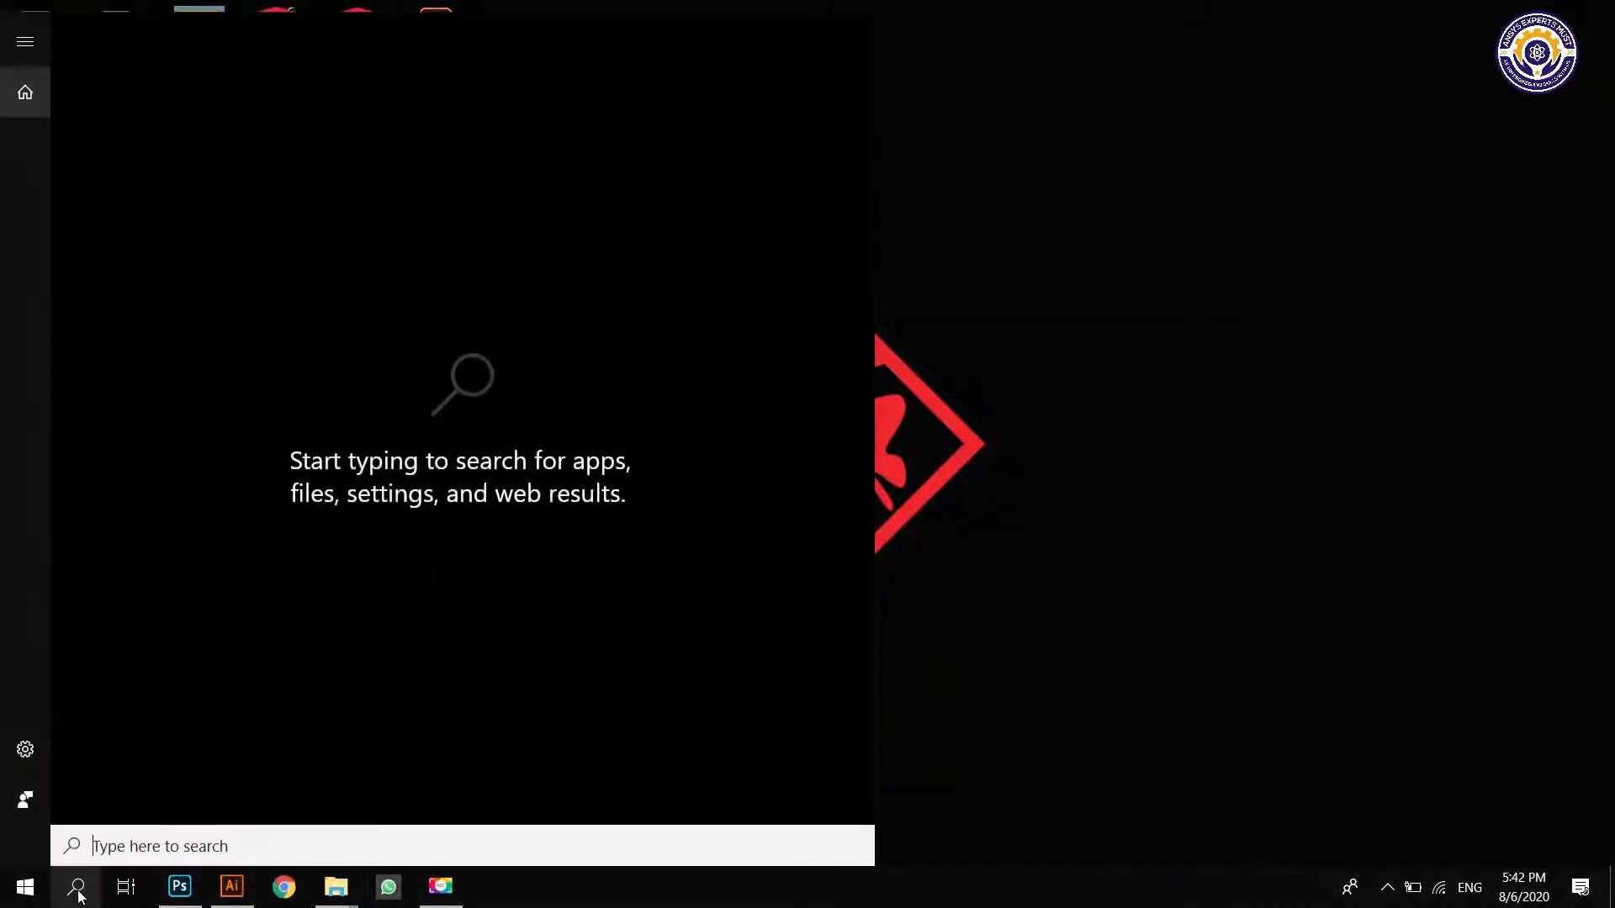
pyautogui.write('wor')
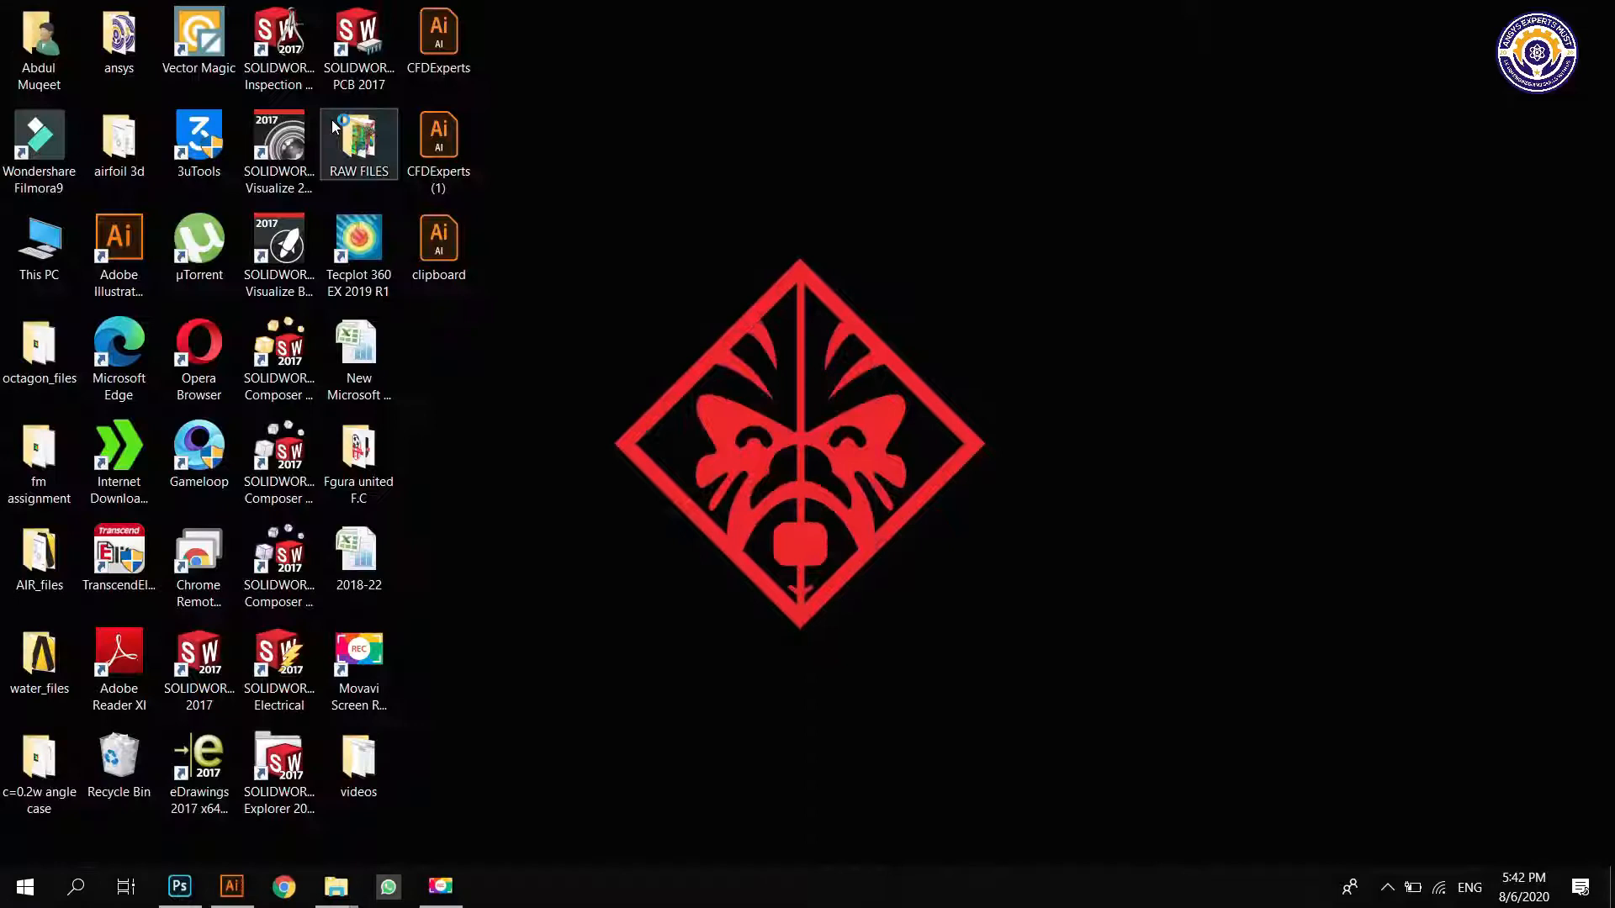
# Step: Launch Workbench, add a Fluid Flow (Fluent) system and name it 'flat plate'
pyautogui.click(644, 251)
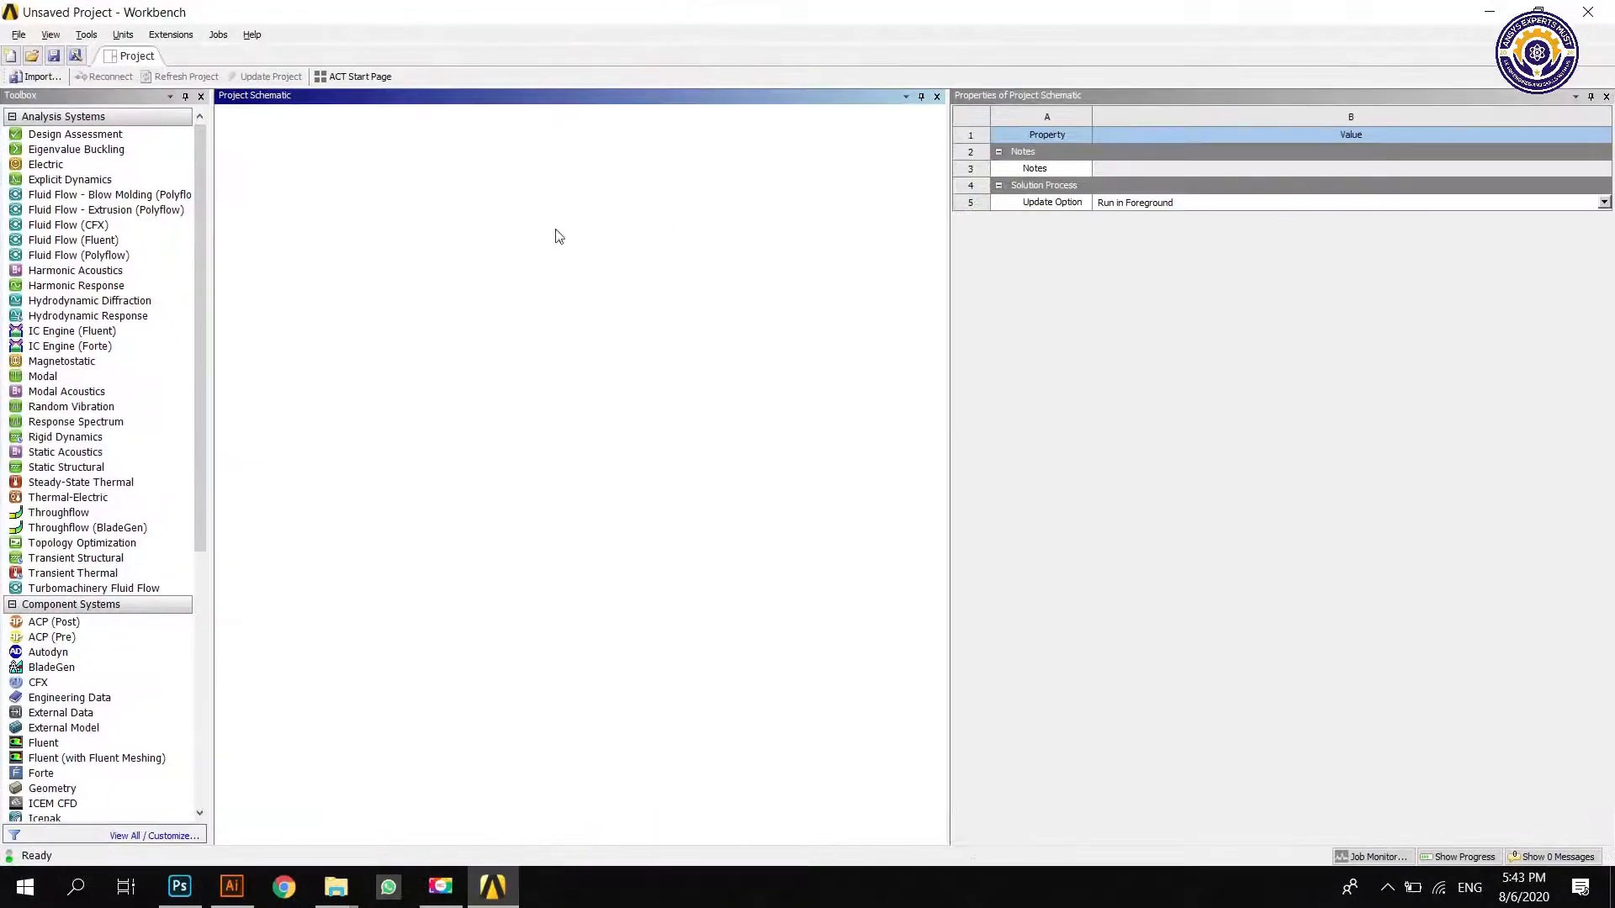
pyautogui.click(73, 240)
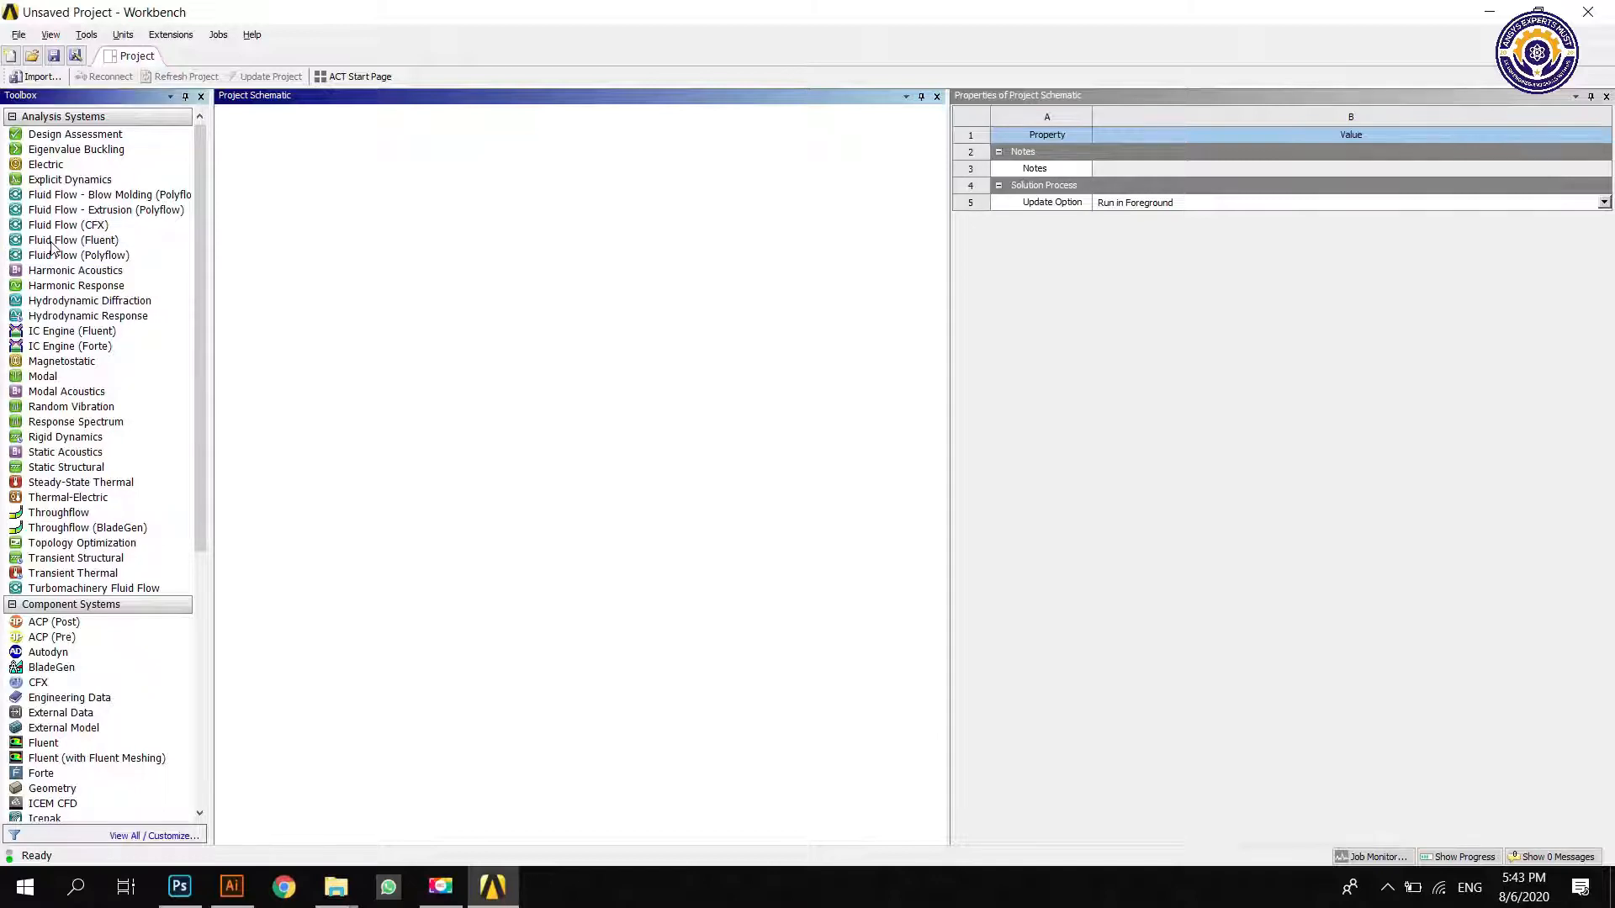
pyautogui.click(72, 240)
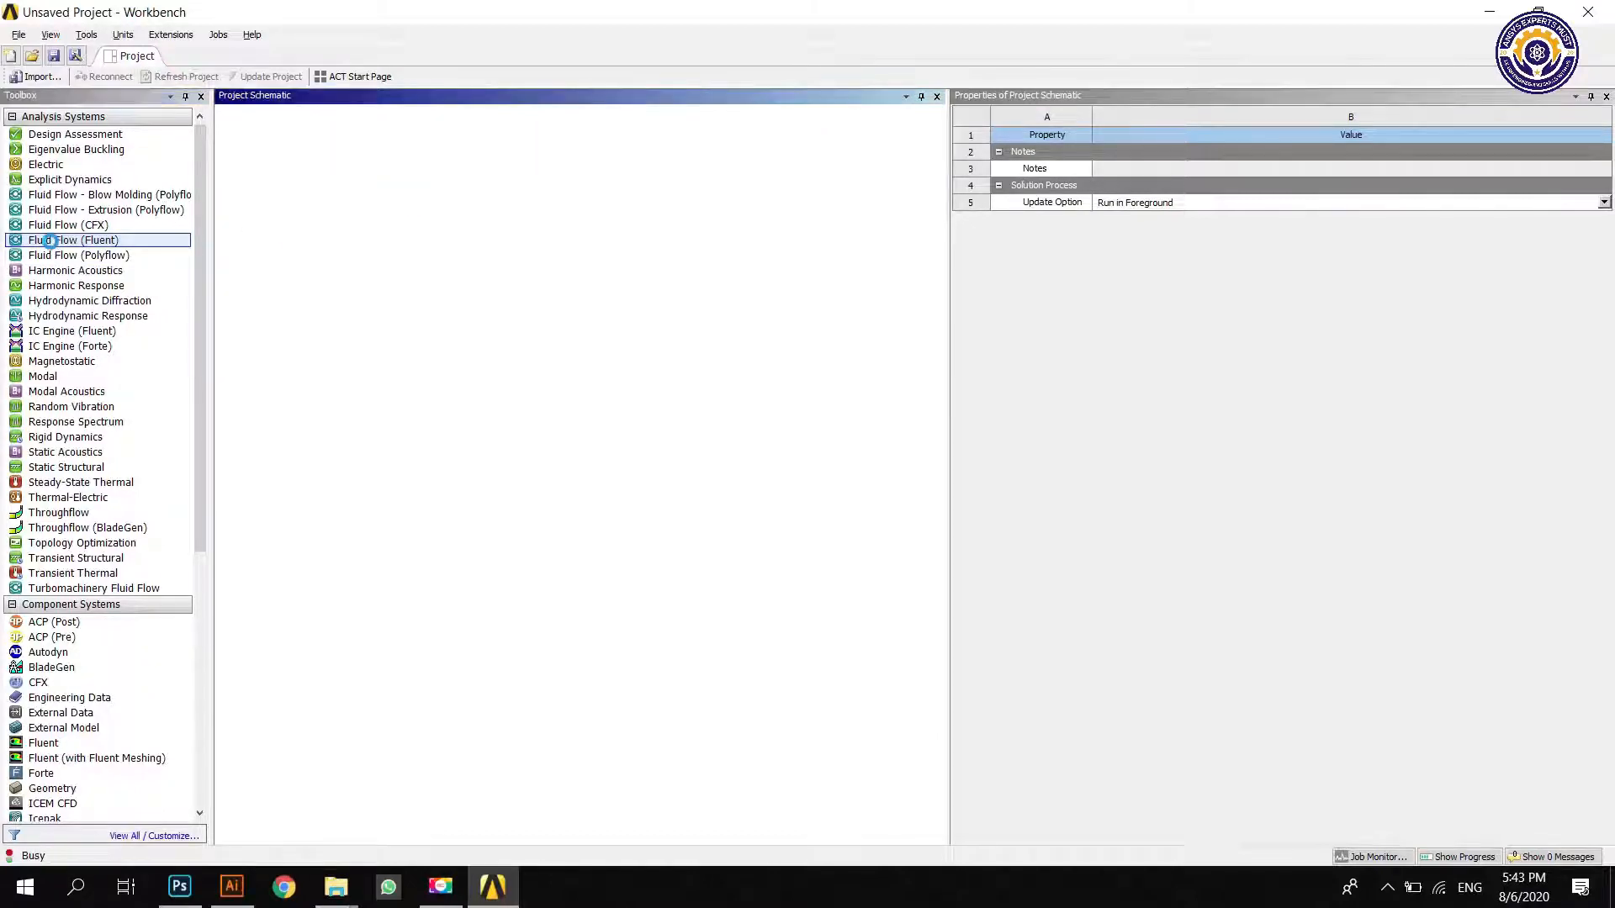
pyautogui.doubleClick(72, 241)
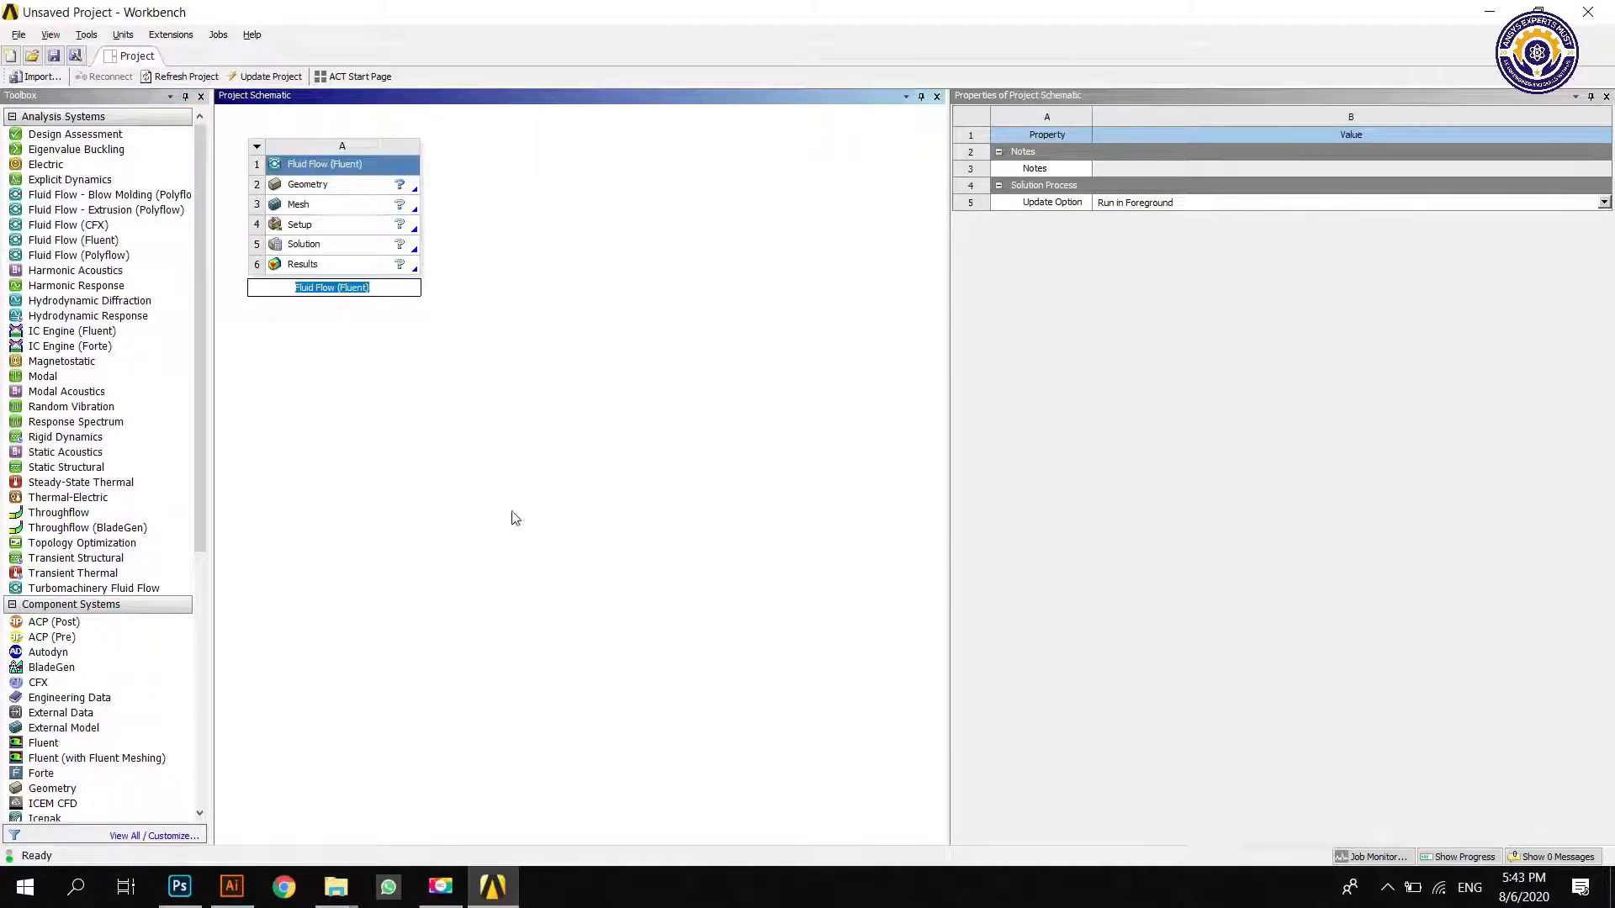
pyautogui.write('Ra')
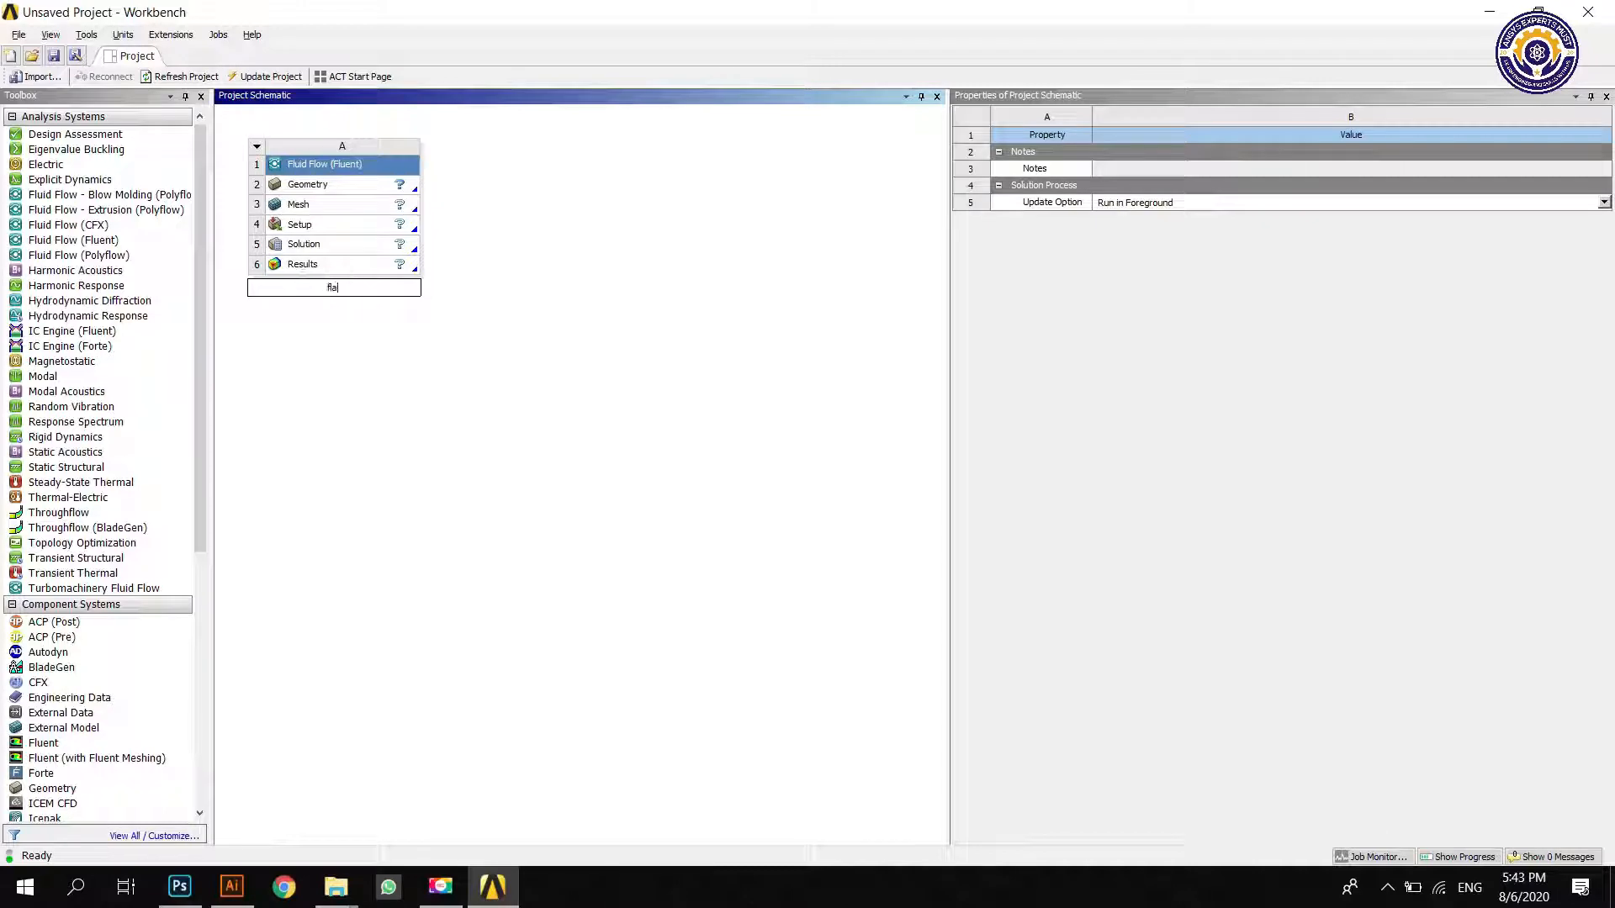
pyautogui.write('flat plate')
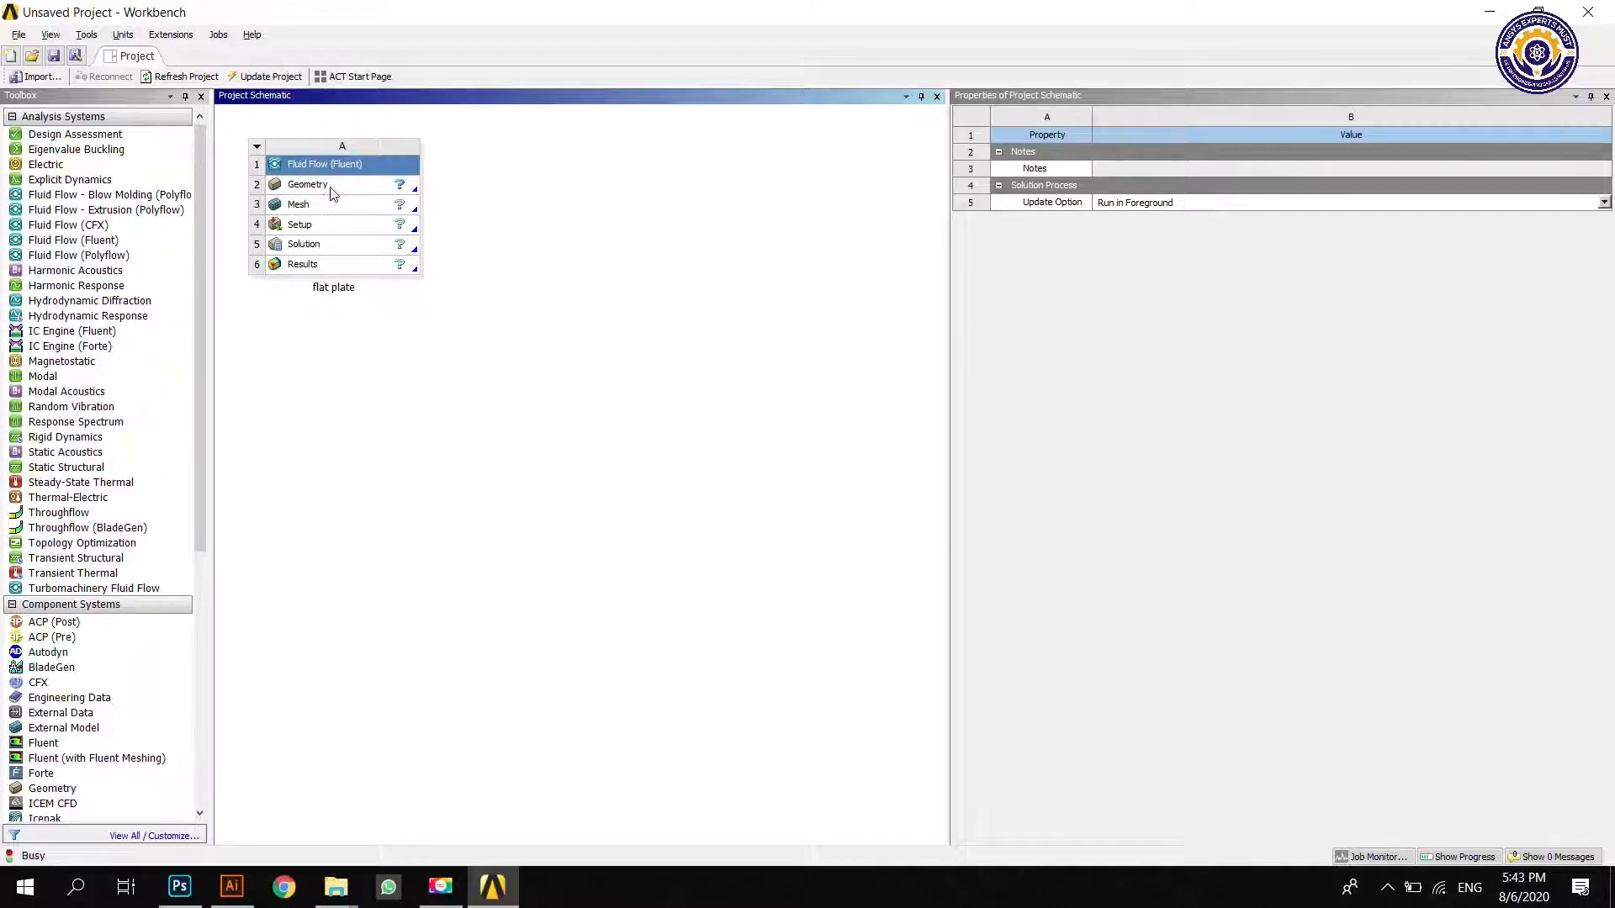
# Step: Set the Geometry cell's Analysis Type to 2D and open it in SpaceClaim
pyautogui.click(306, 185)
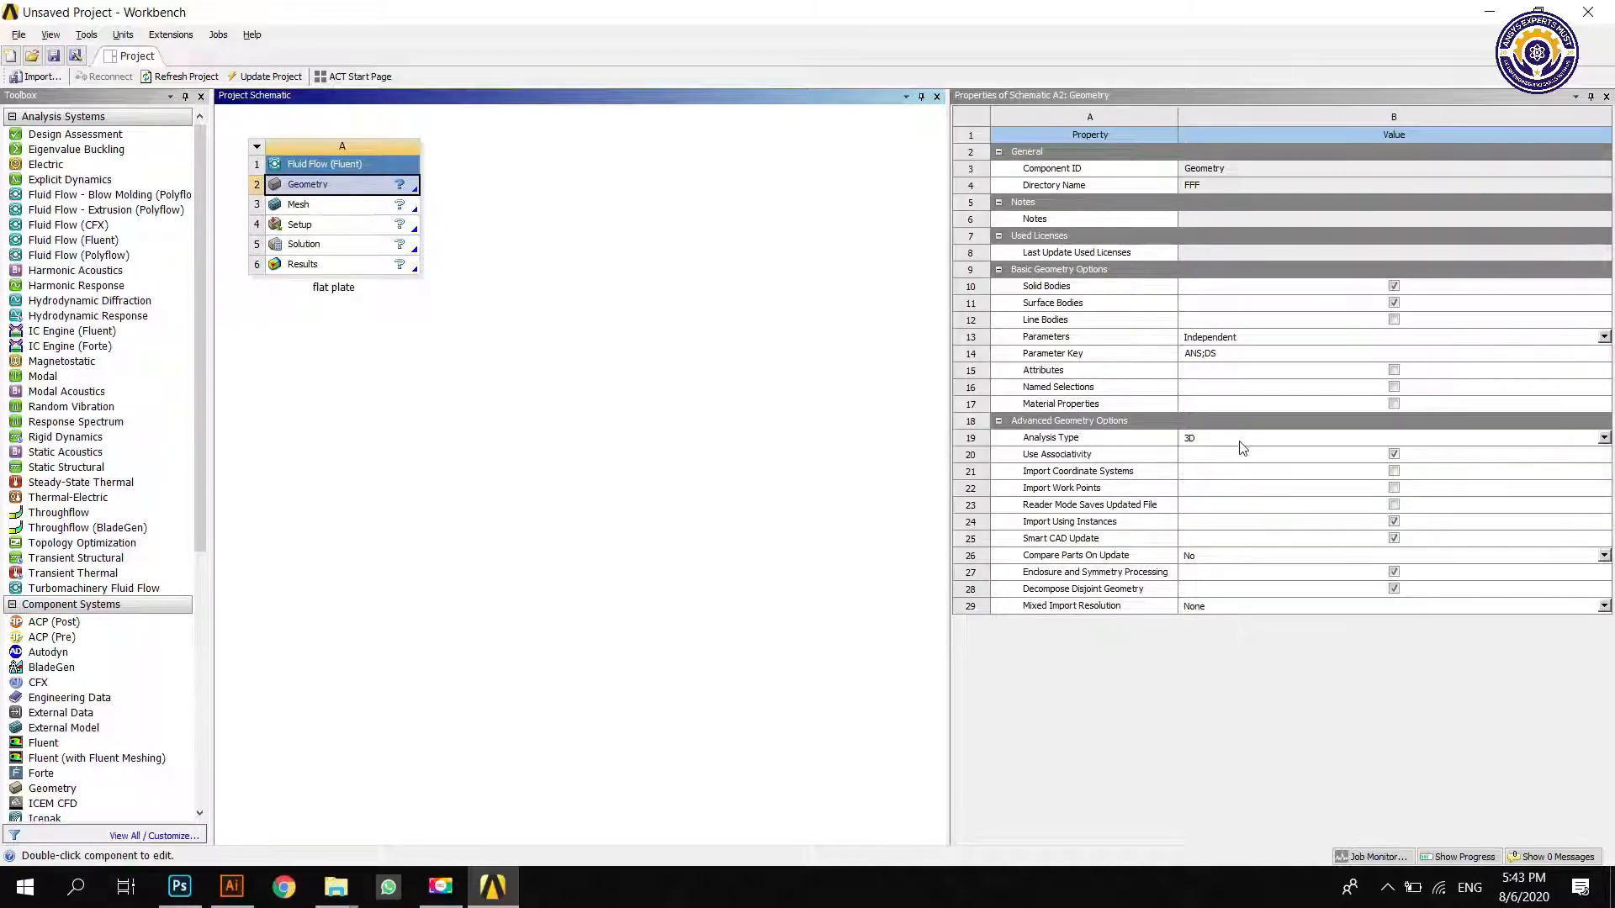
pyautogui.click(1604, 438)
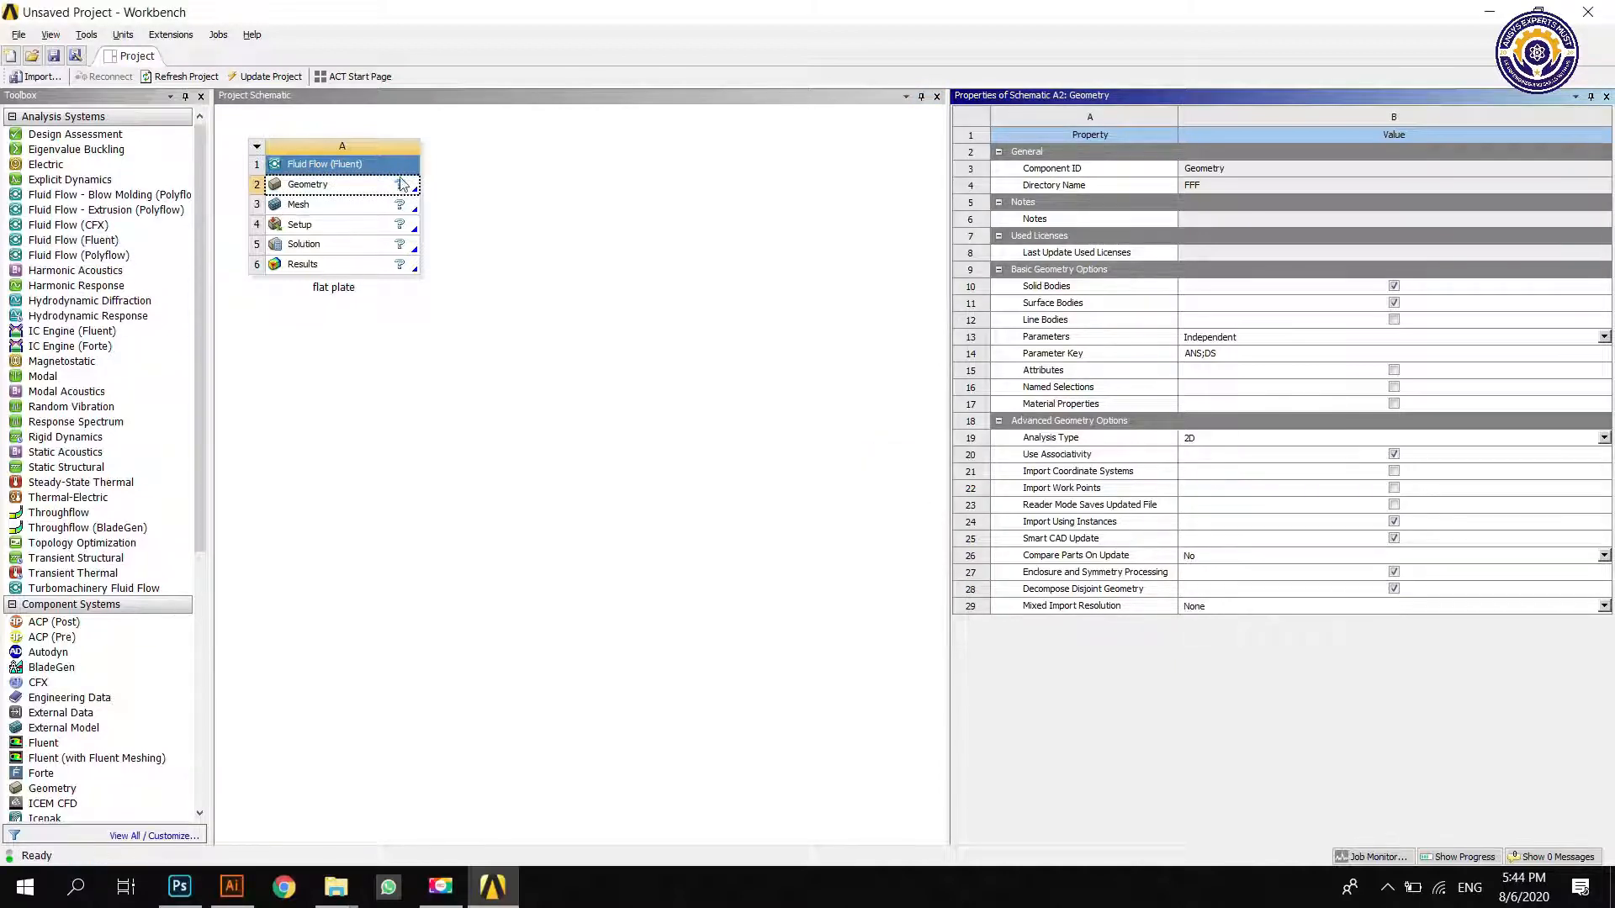
pyautogui.click(306, 185)
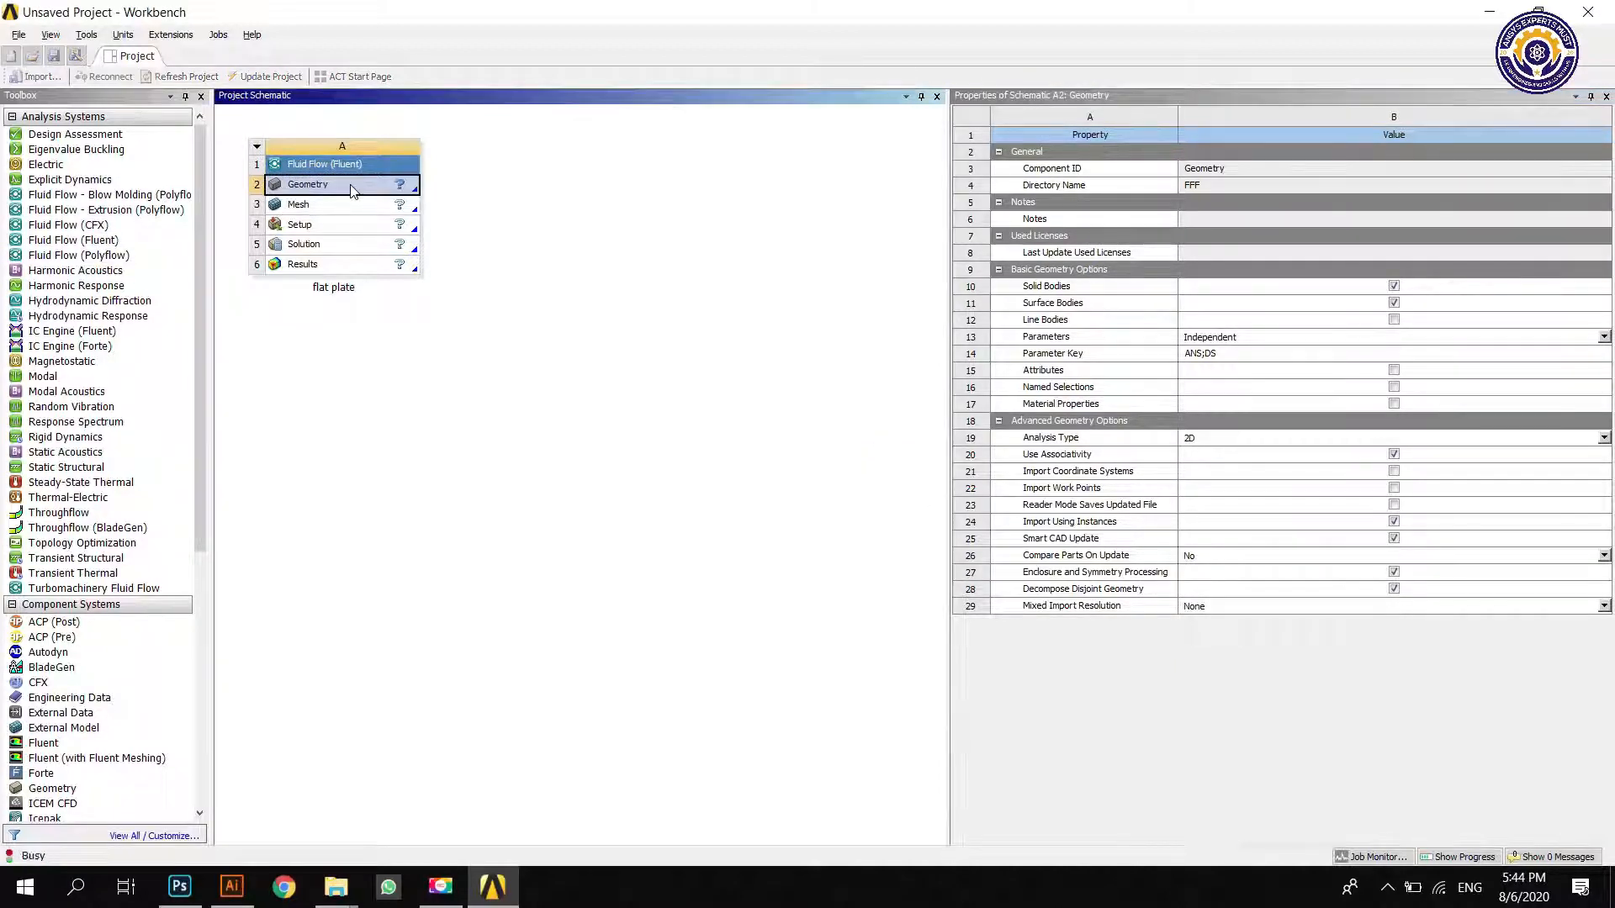
pyautogui.doubleClick(307, 185)
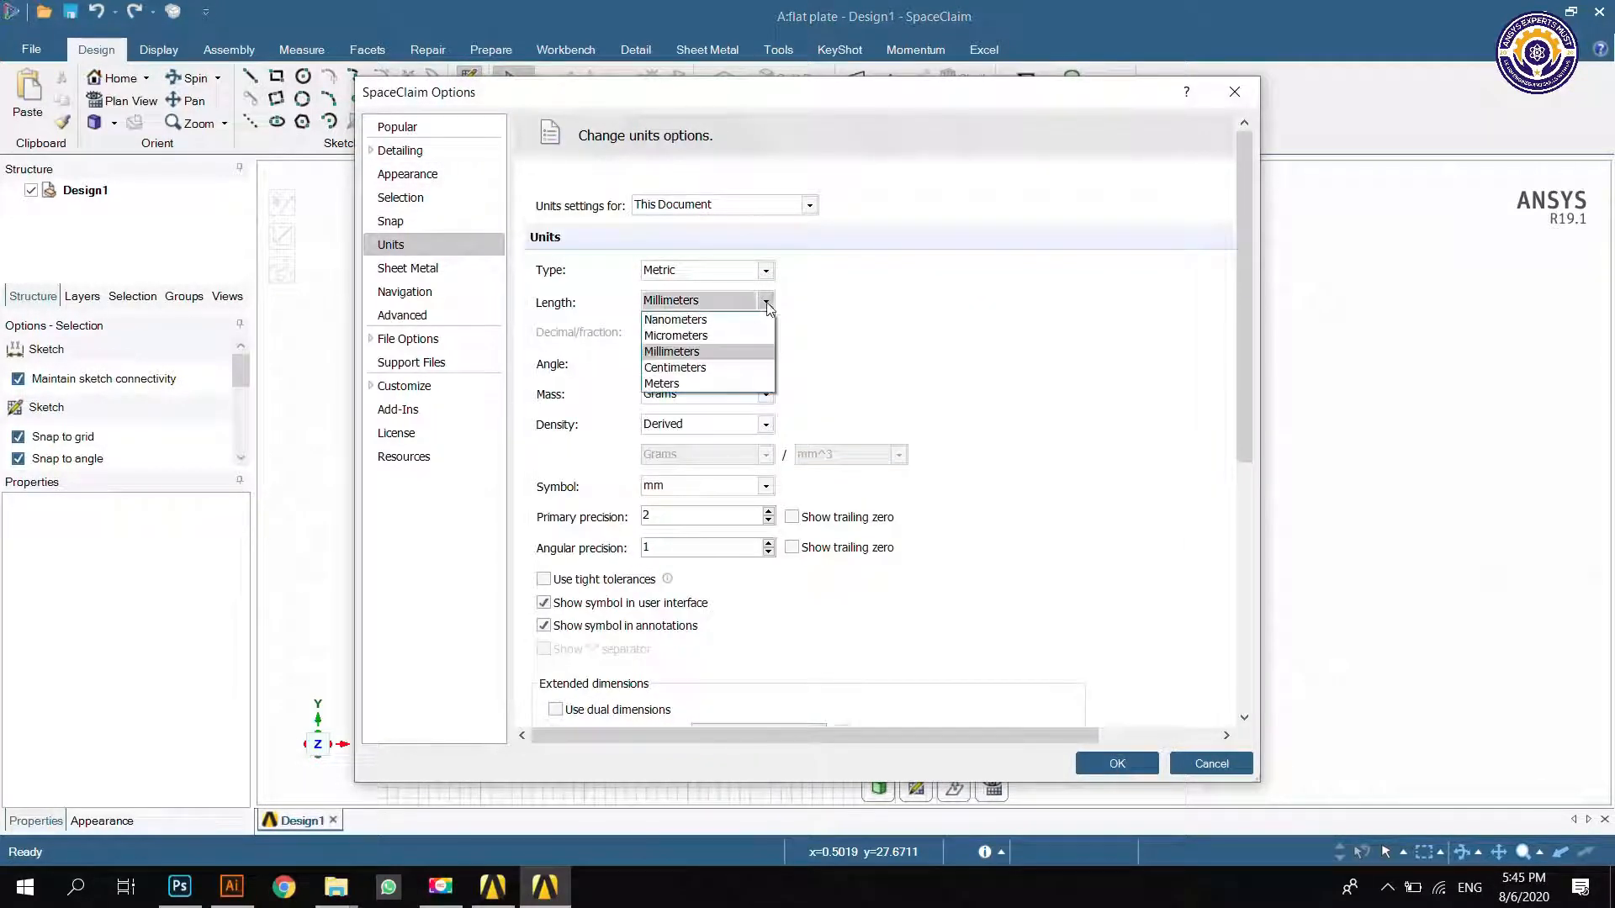
# Step: Set the SpaceClaim document length unit to meters and apply the options
pyautogui.click(661, 383)
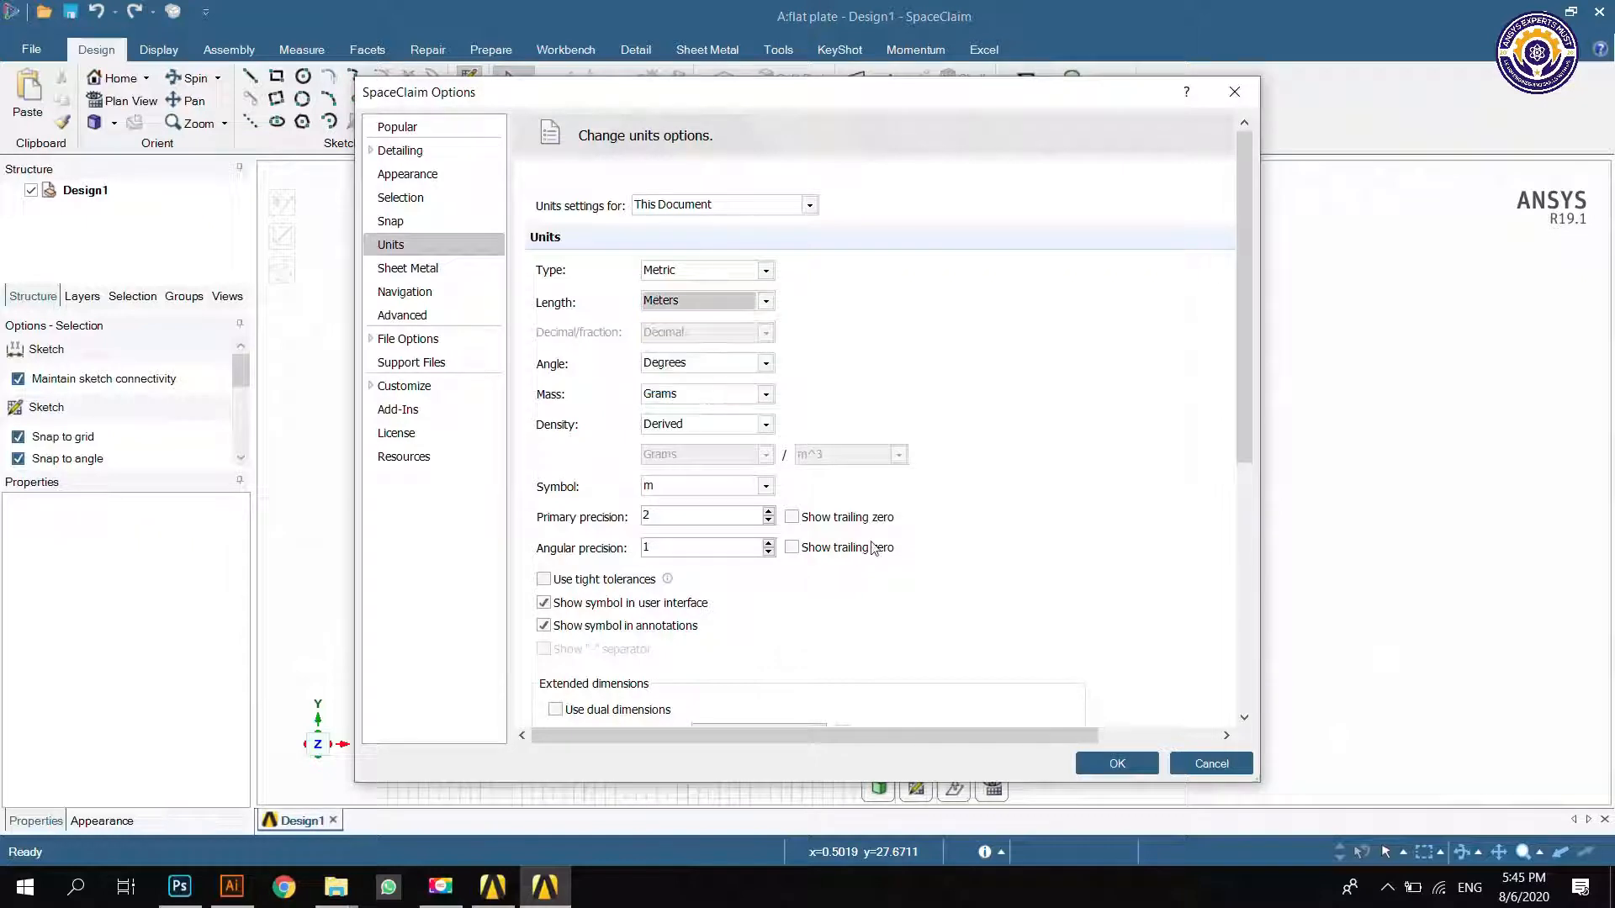
pyautogui.click(1116, 764)
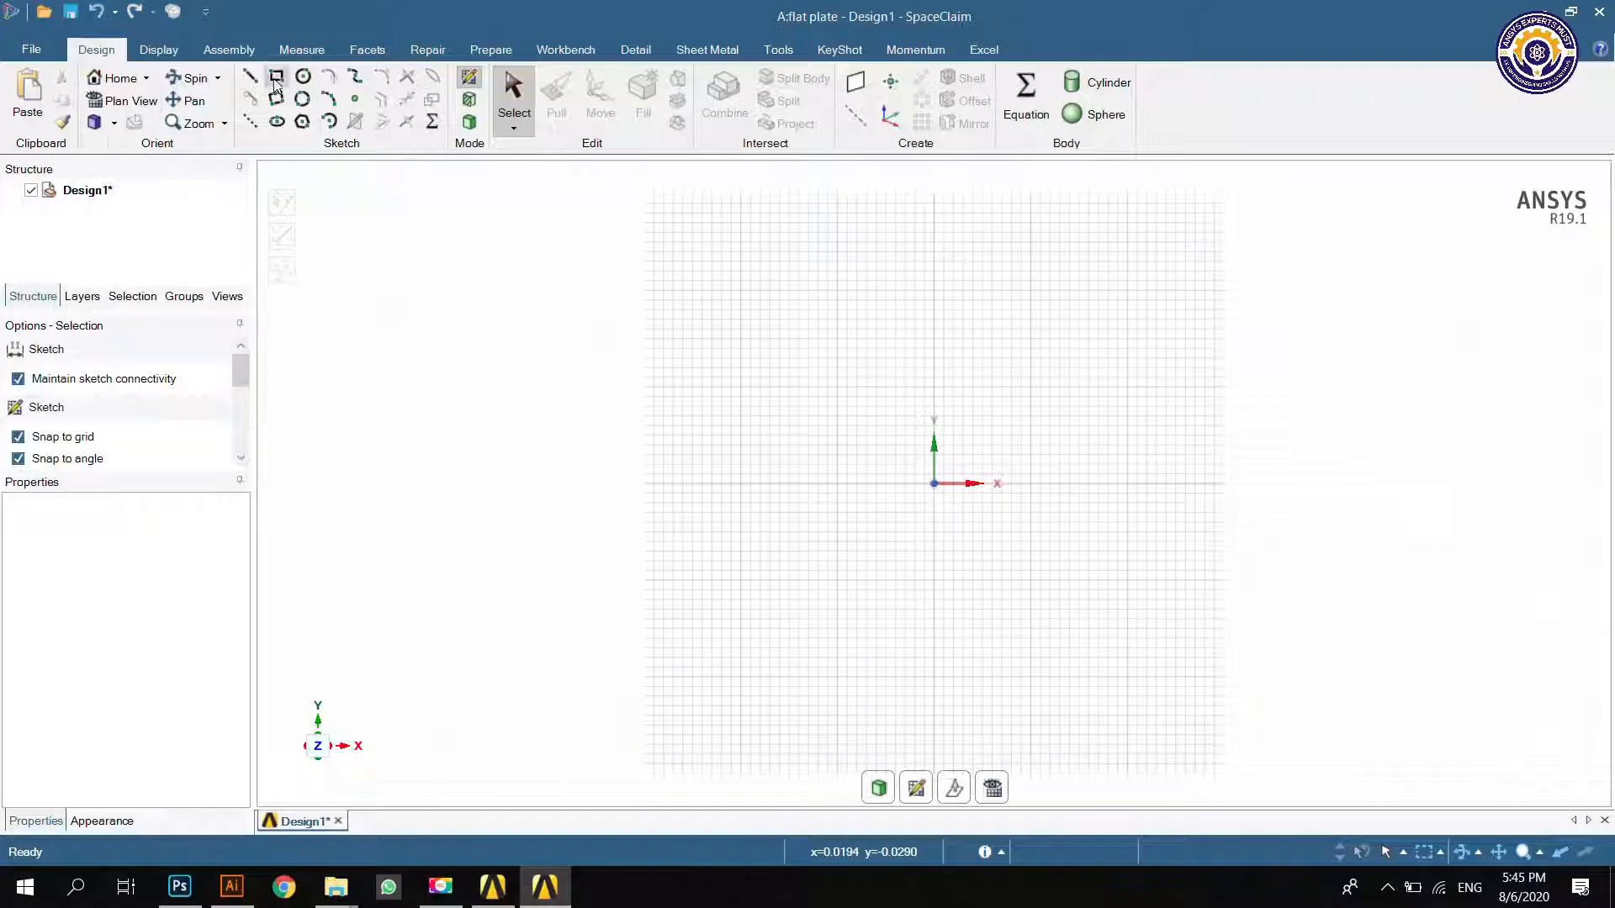
# Step: Sketch a rectangle from the origin with entered dimensions and fill it into a surface
pyautogui.click(276, 76)
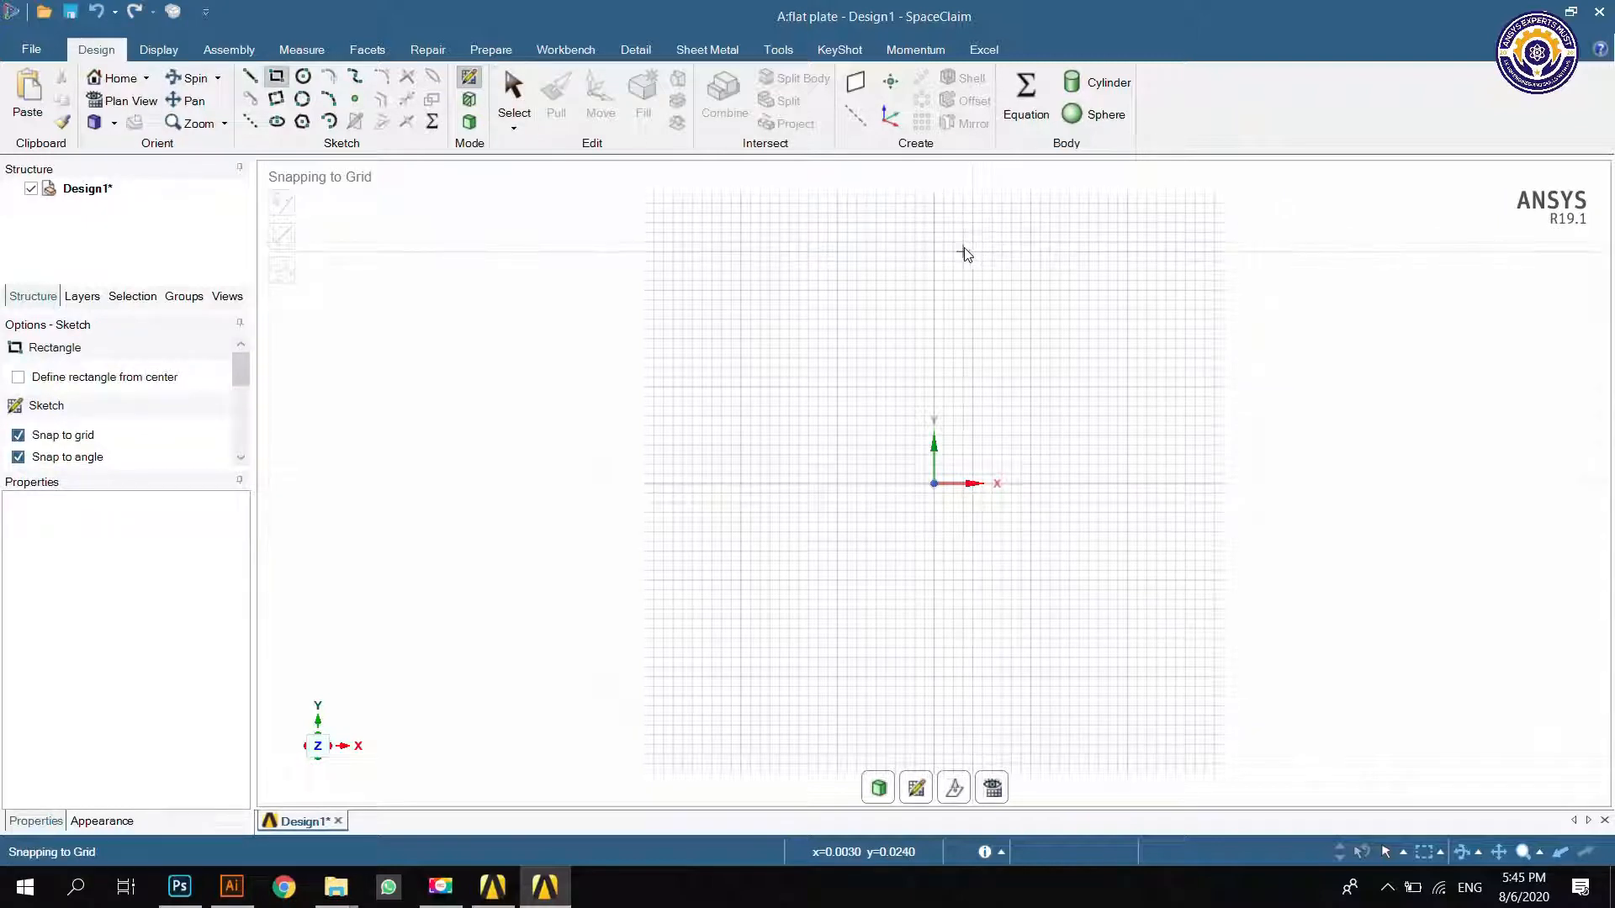
pyautogui.moveTo(932, 254); pyautogui.dragTo(1370, 406)
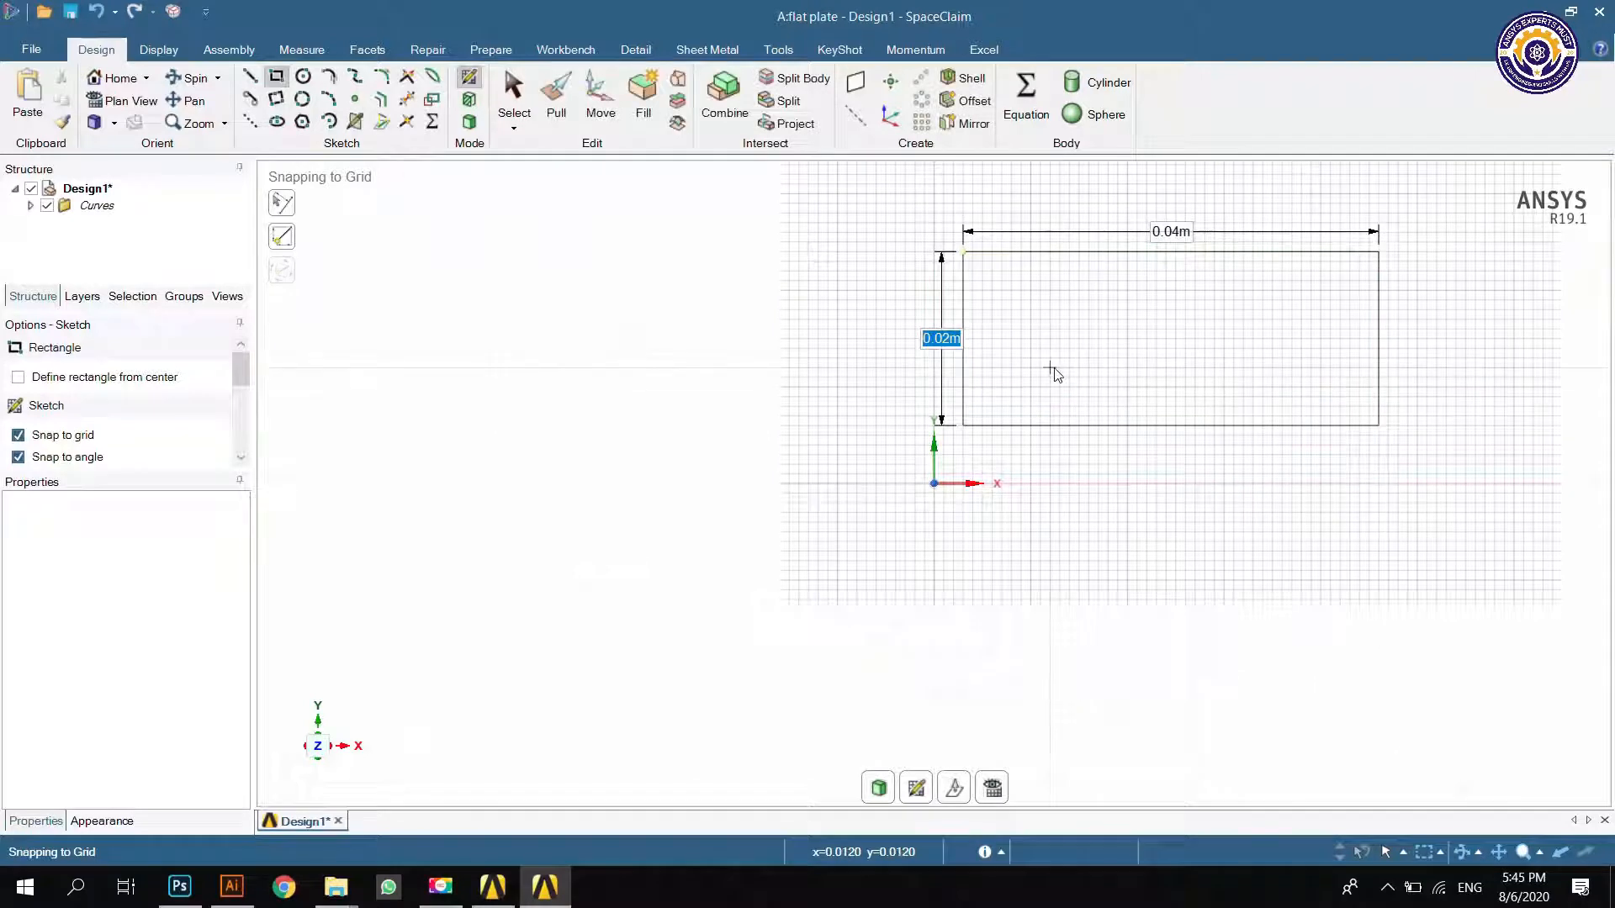
pyautogui.write('0.')
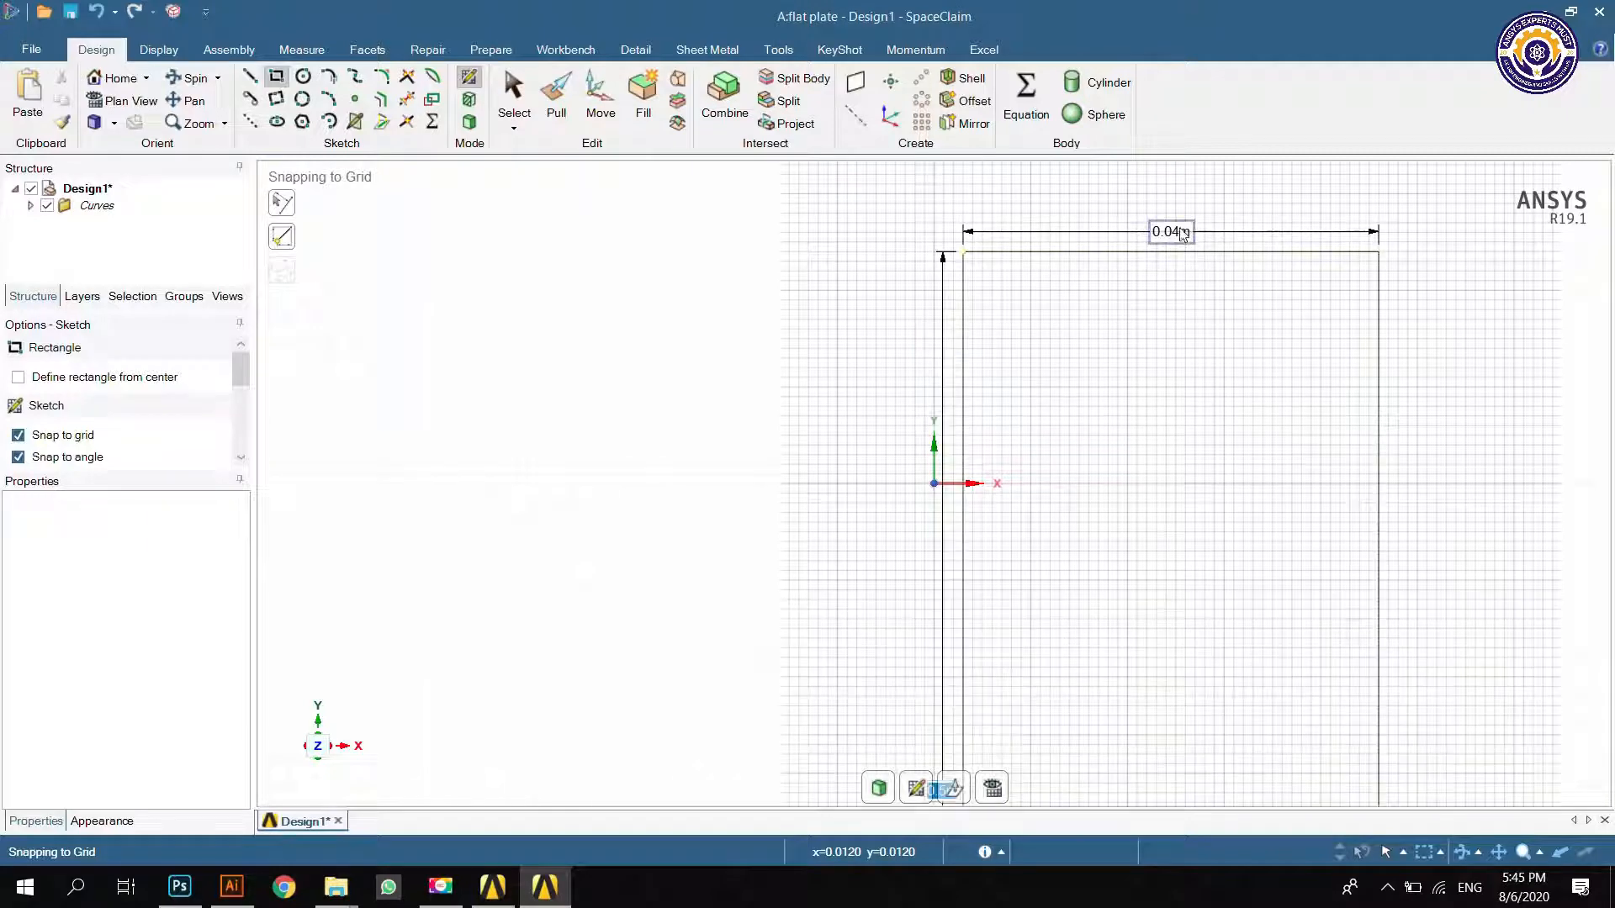
pyautogui.write('1')
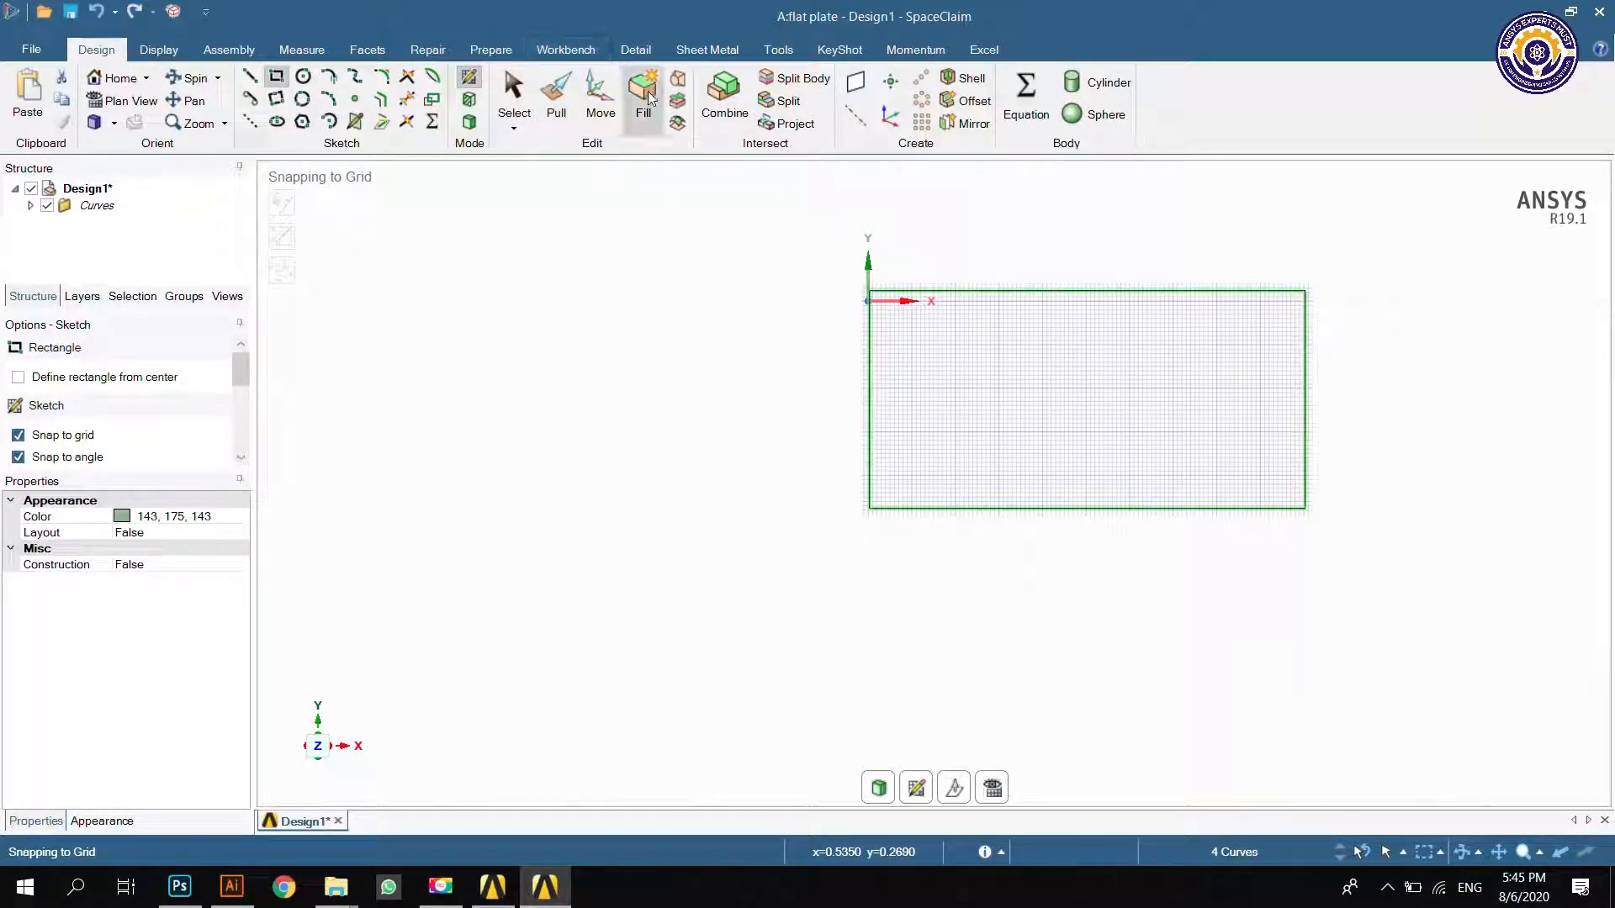
pyautogui.click(641, 97)
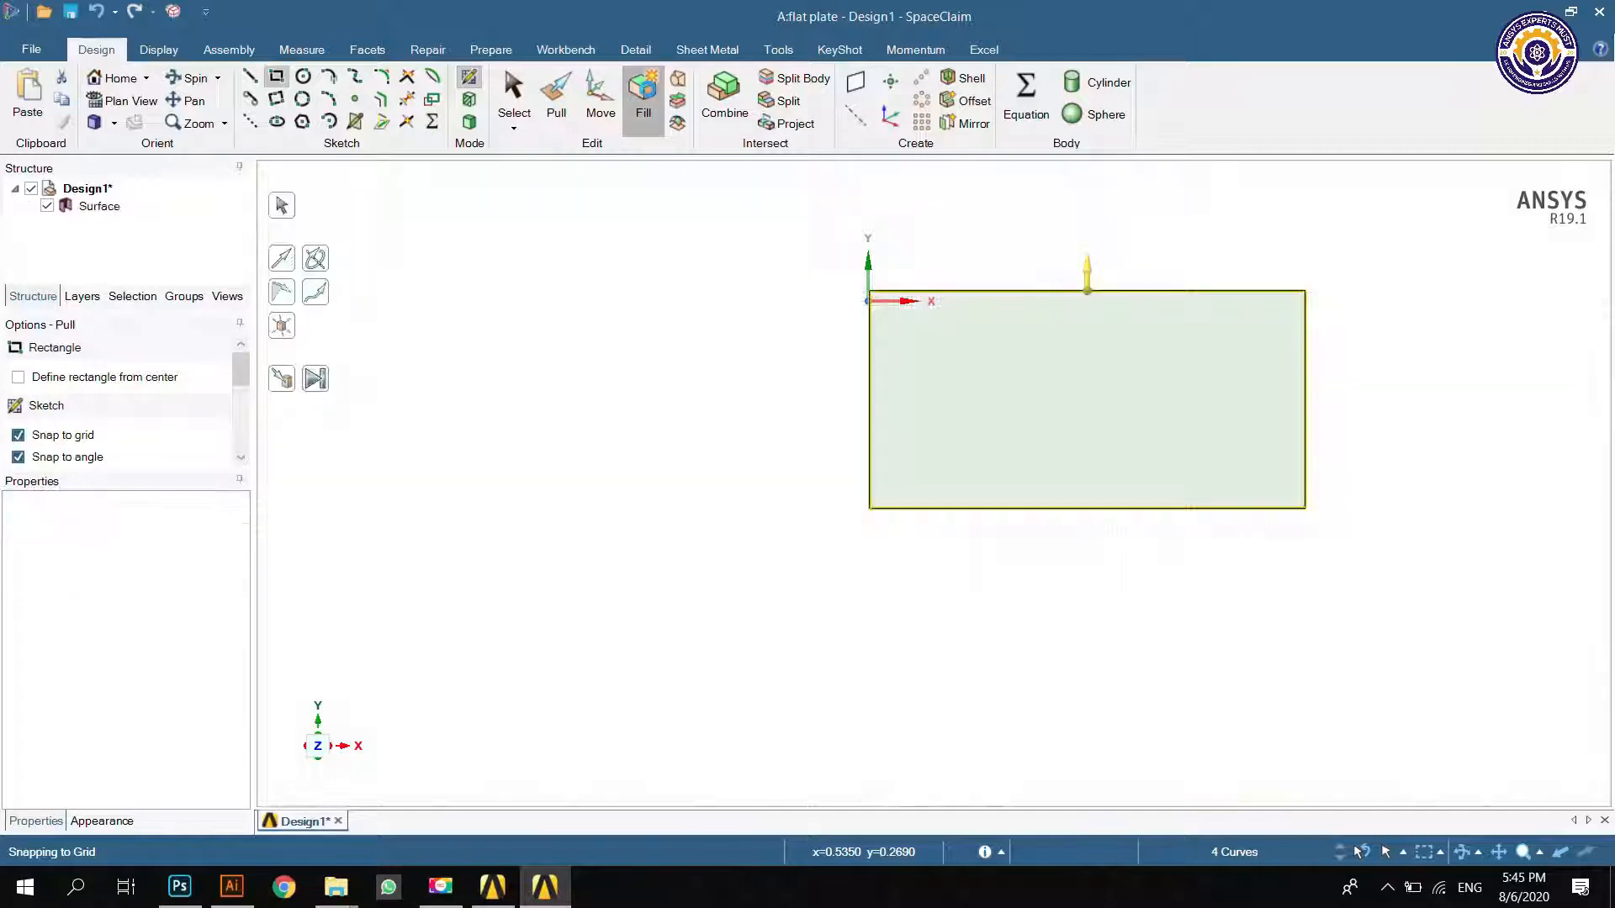
pyautogui.click(555, 92)
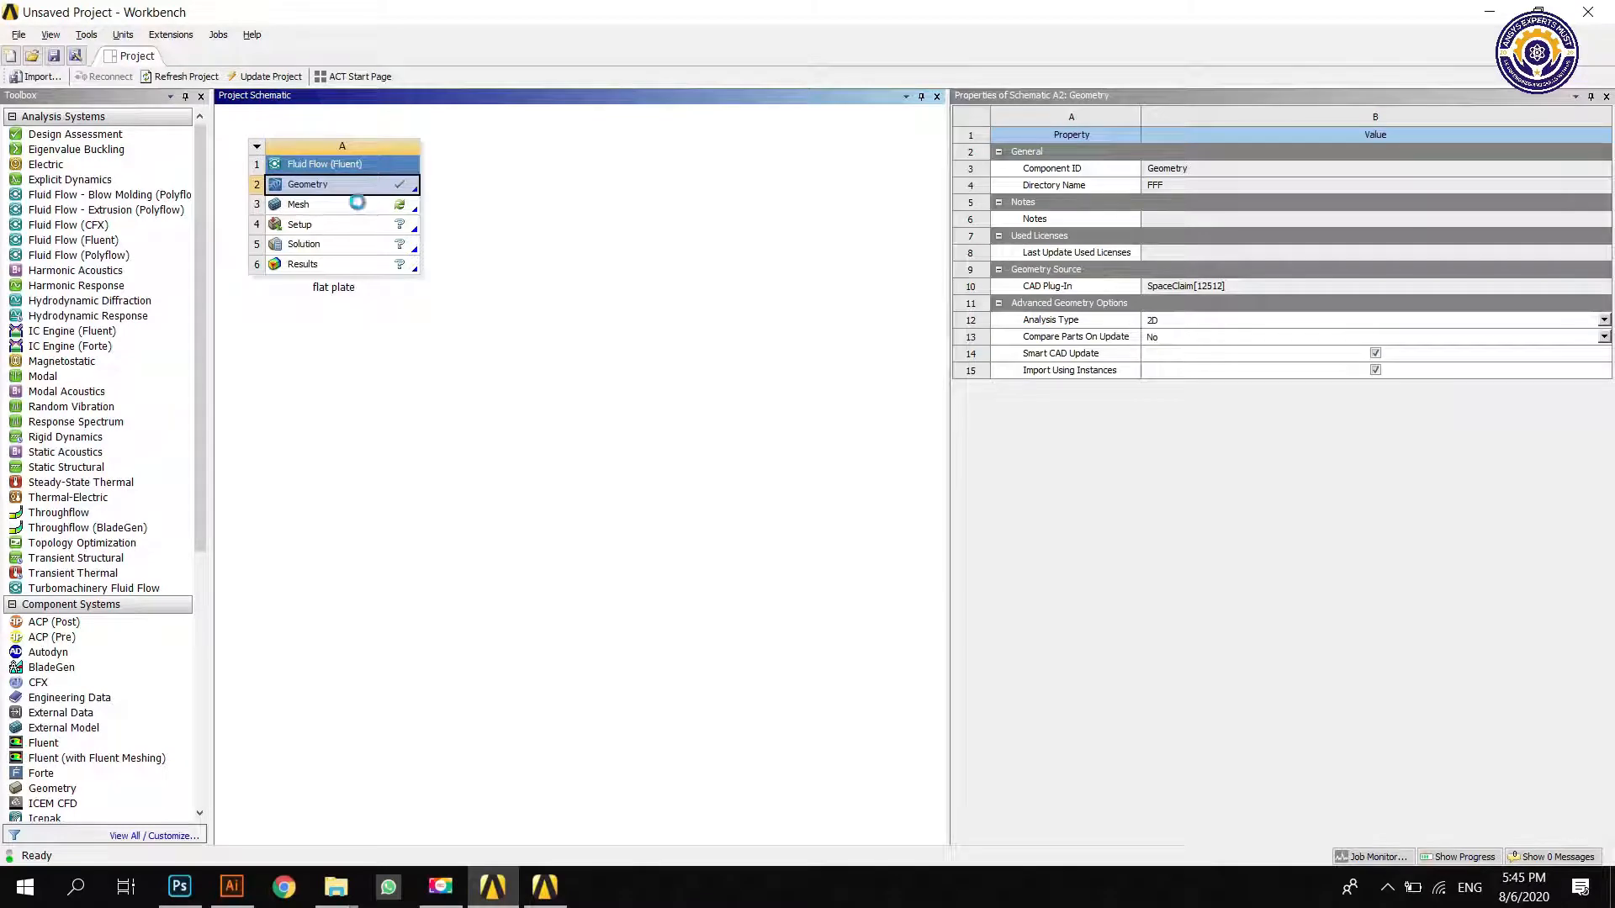
# Step: Open the flat plate Mesh cell to launch ANSYS Meshing
pyautogui.click(339, 204)
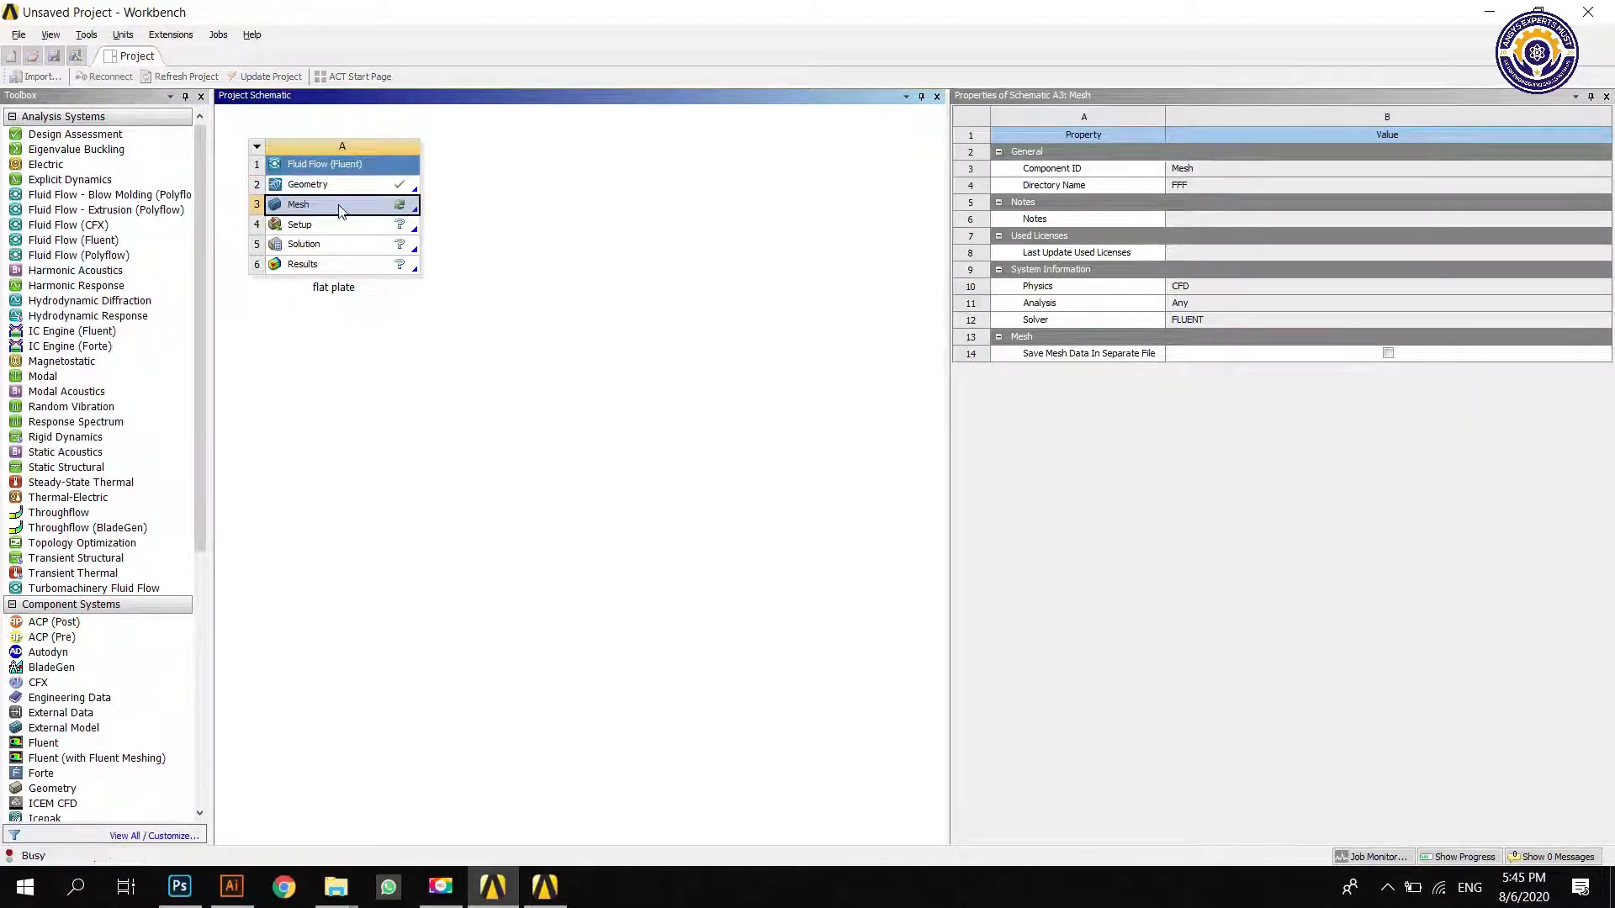
pyautogui.doubleClick(299, 204)
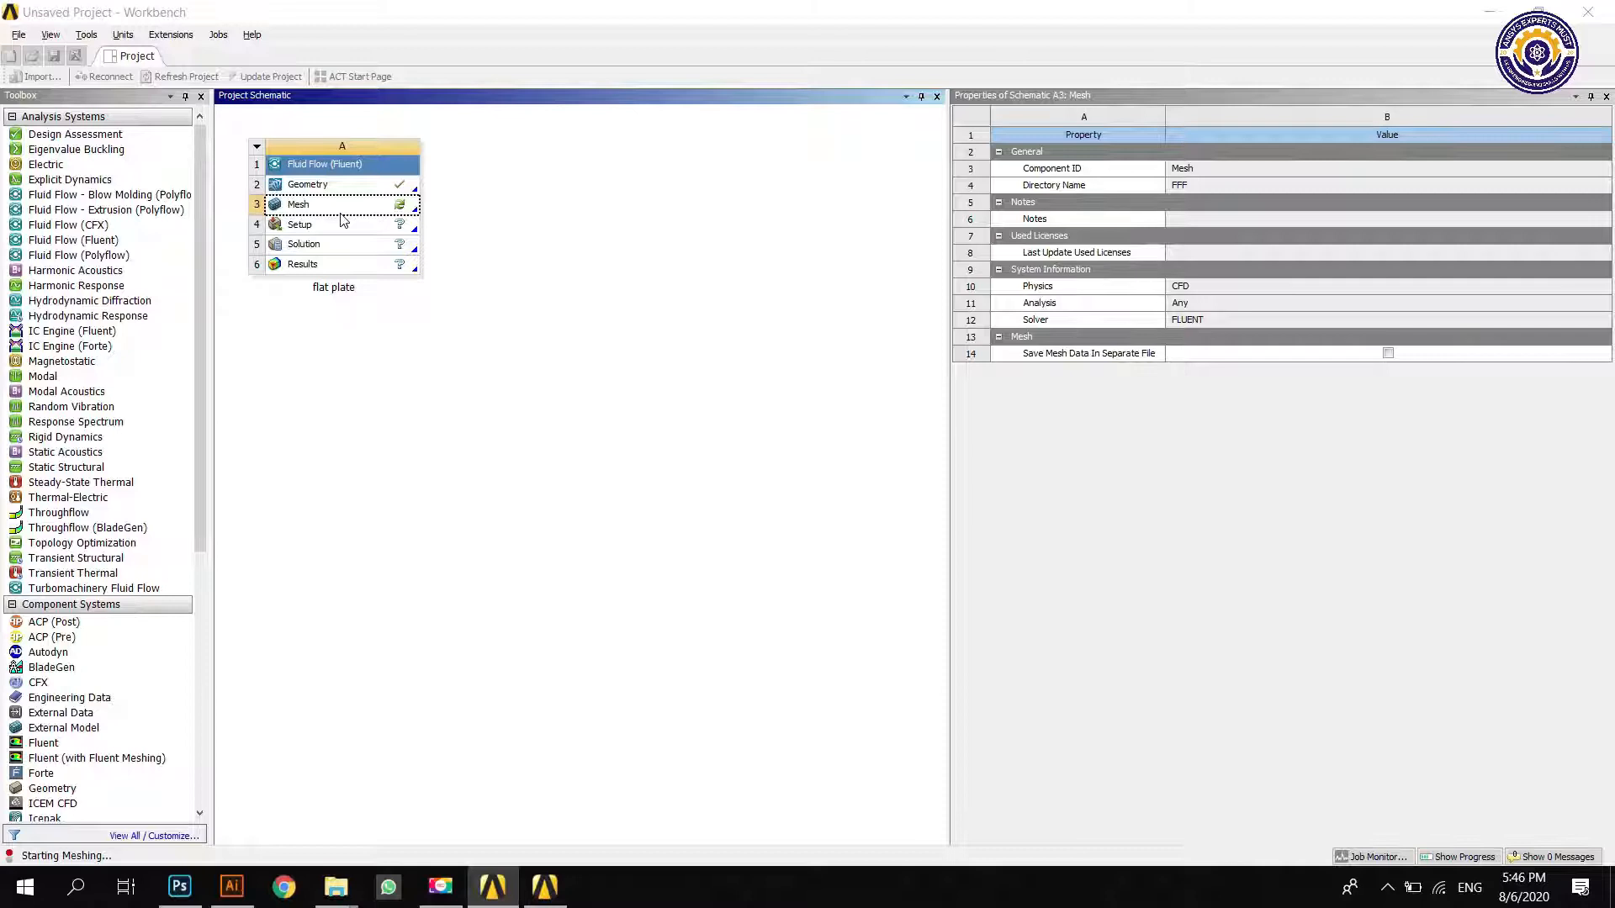
pyautogui.doubleClick(298, 203)
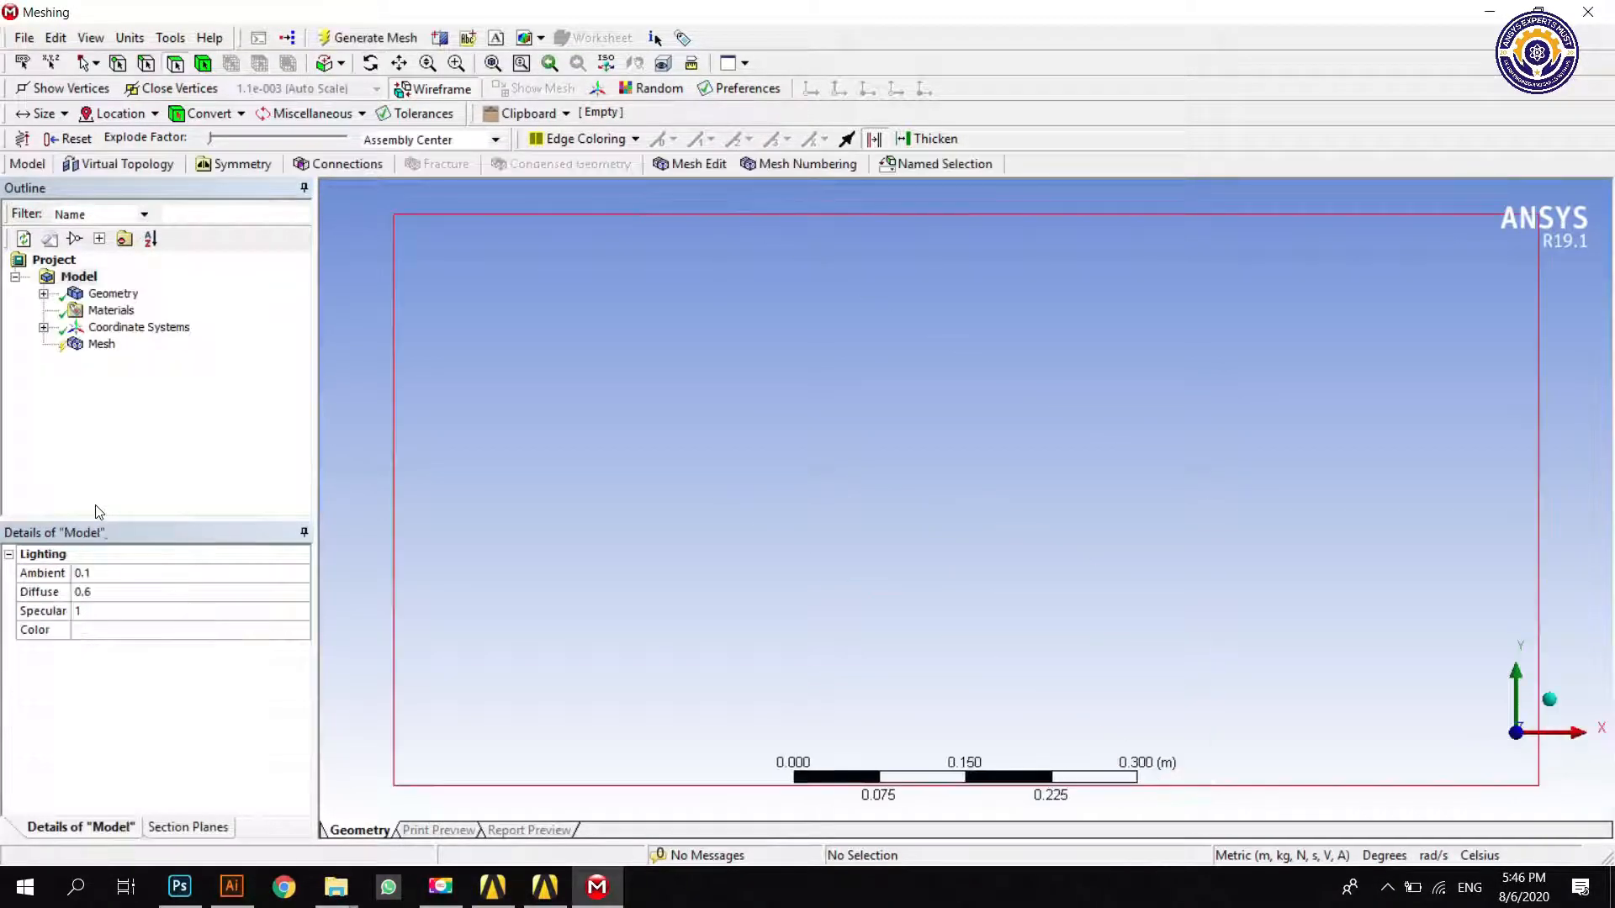
# Step: Generate the default coarse quad mesh and select the plate's top and bottom edges
pyautogui.click(101, 343)
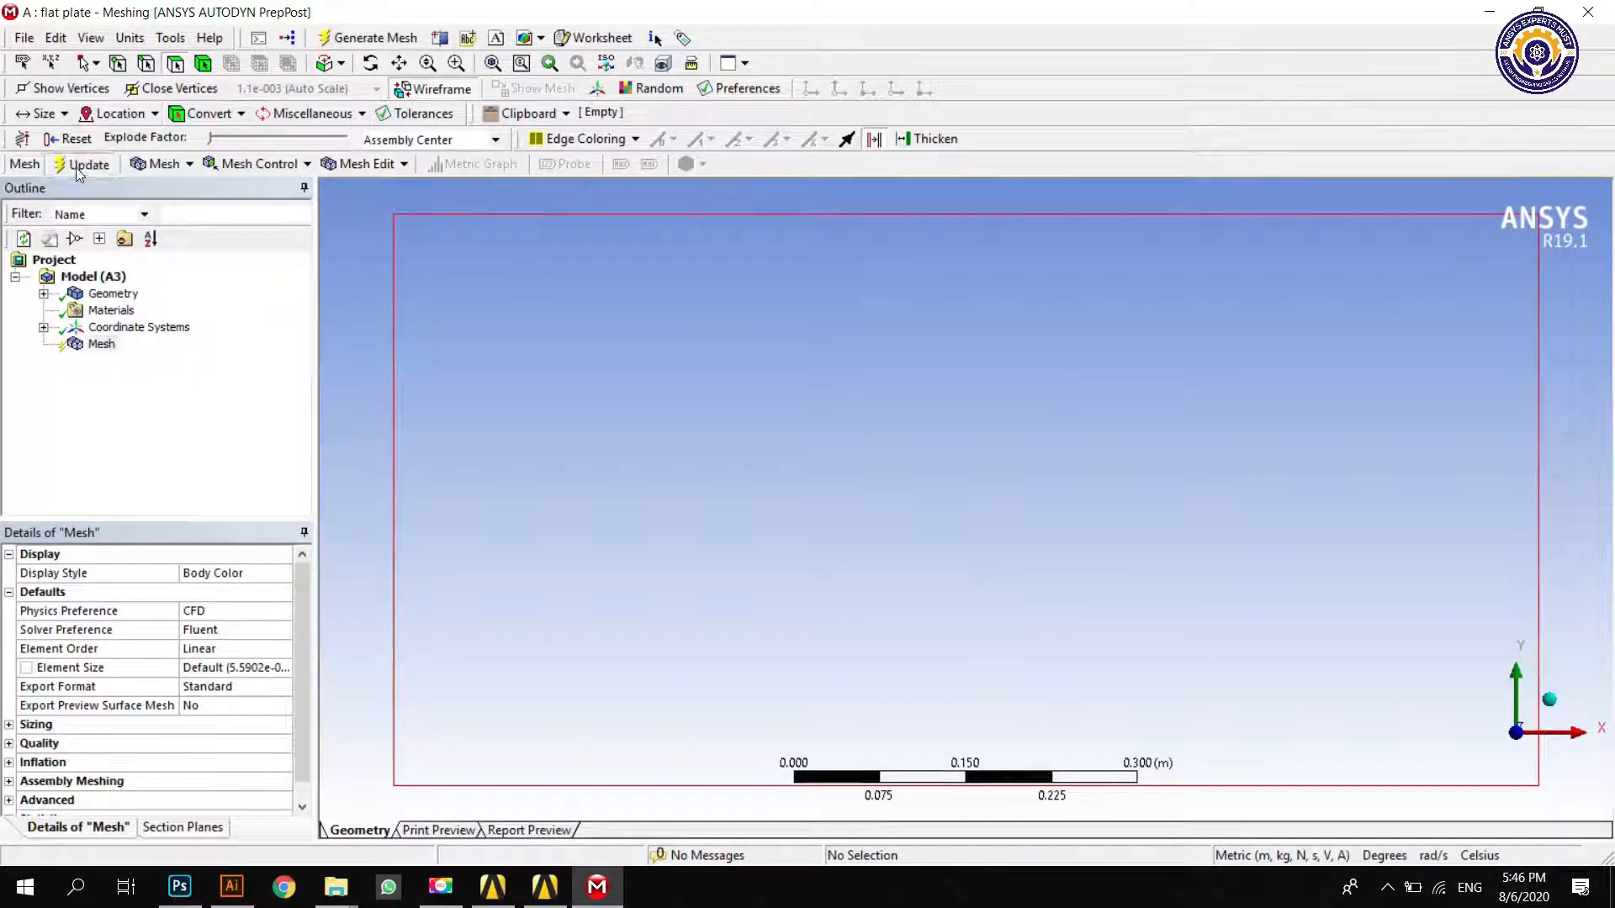
pyautogui.click(91, 163)
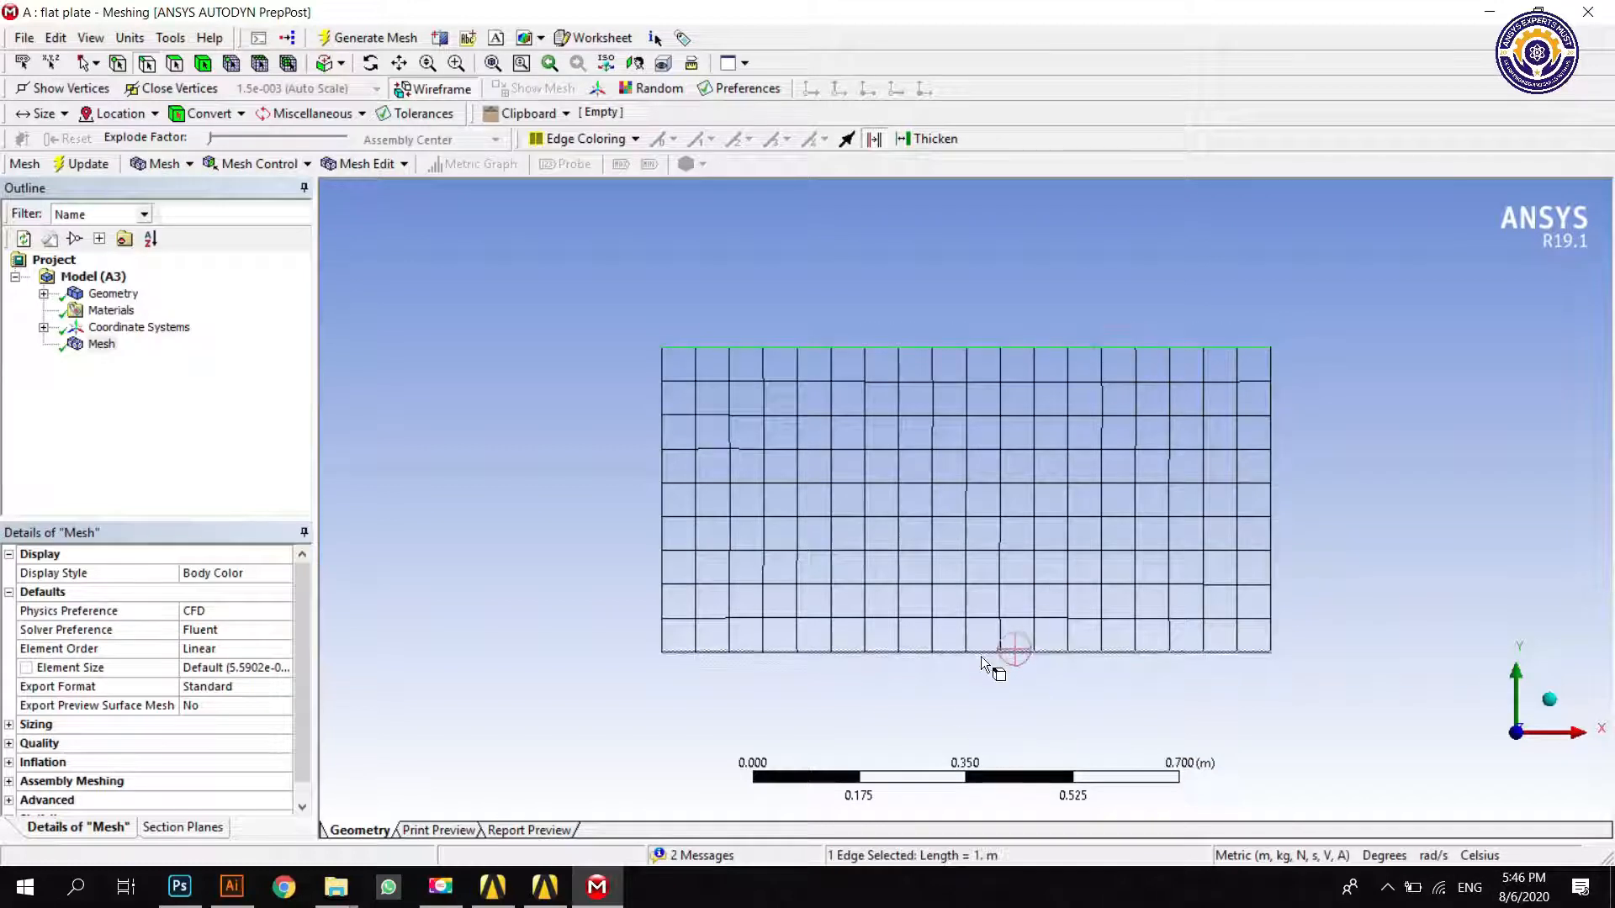
pyautogui.click(979, 651)
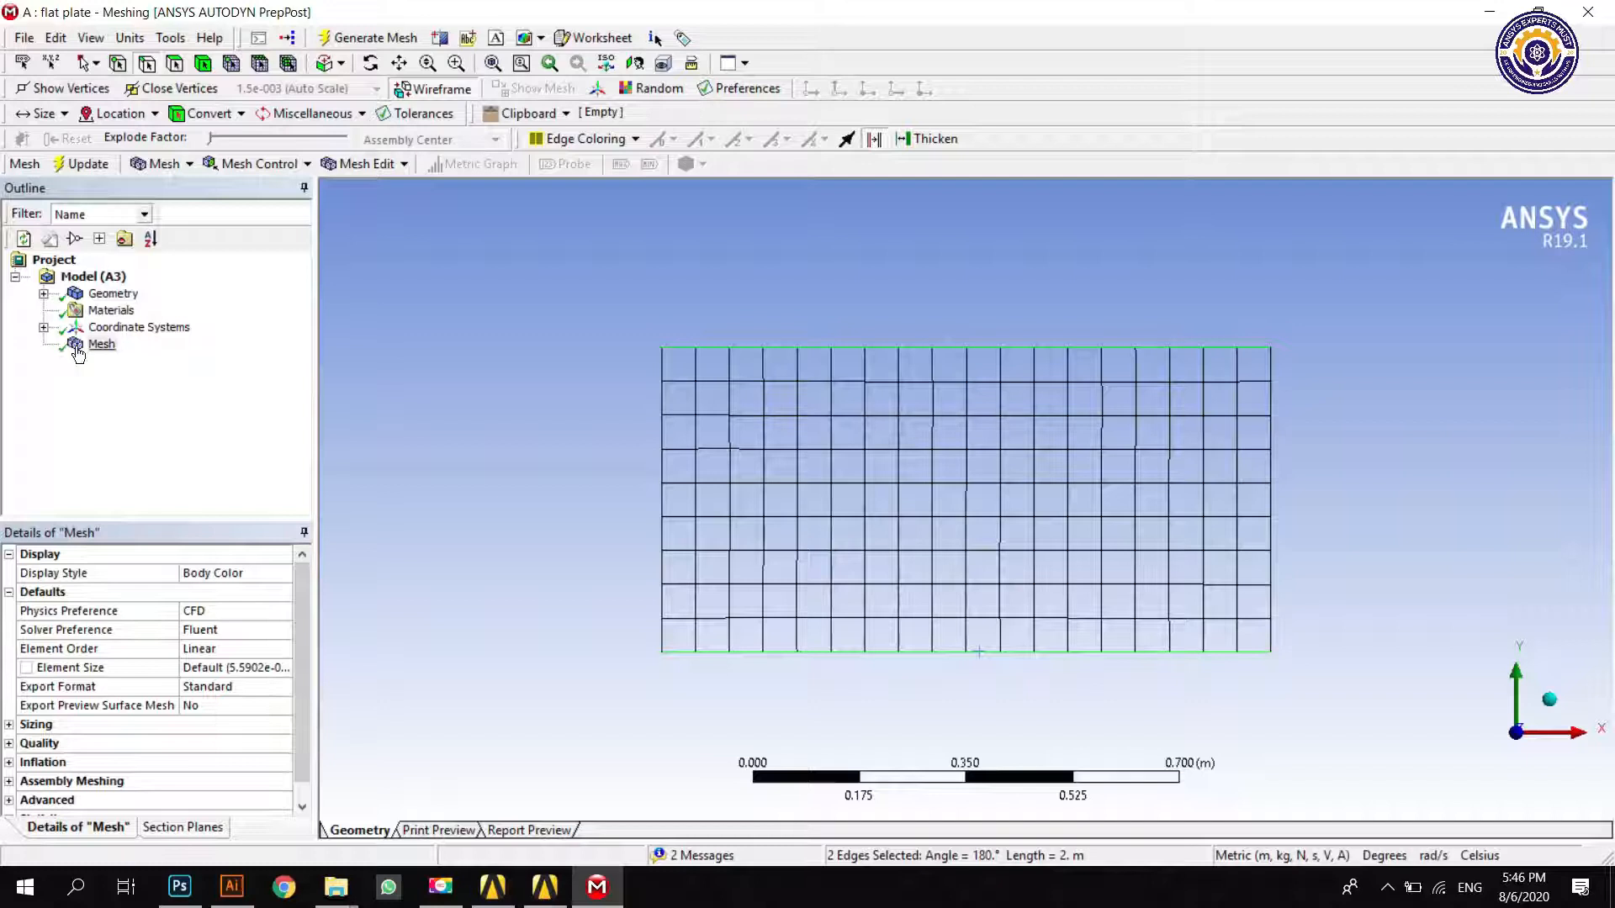
# Step: Add a hard 100-division edge sizing on the top and bottom edges and regenerate the mesh
pyautogui.rightClick(100, 344)
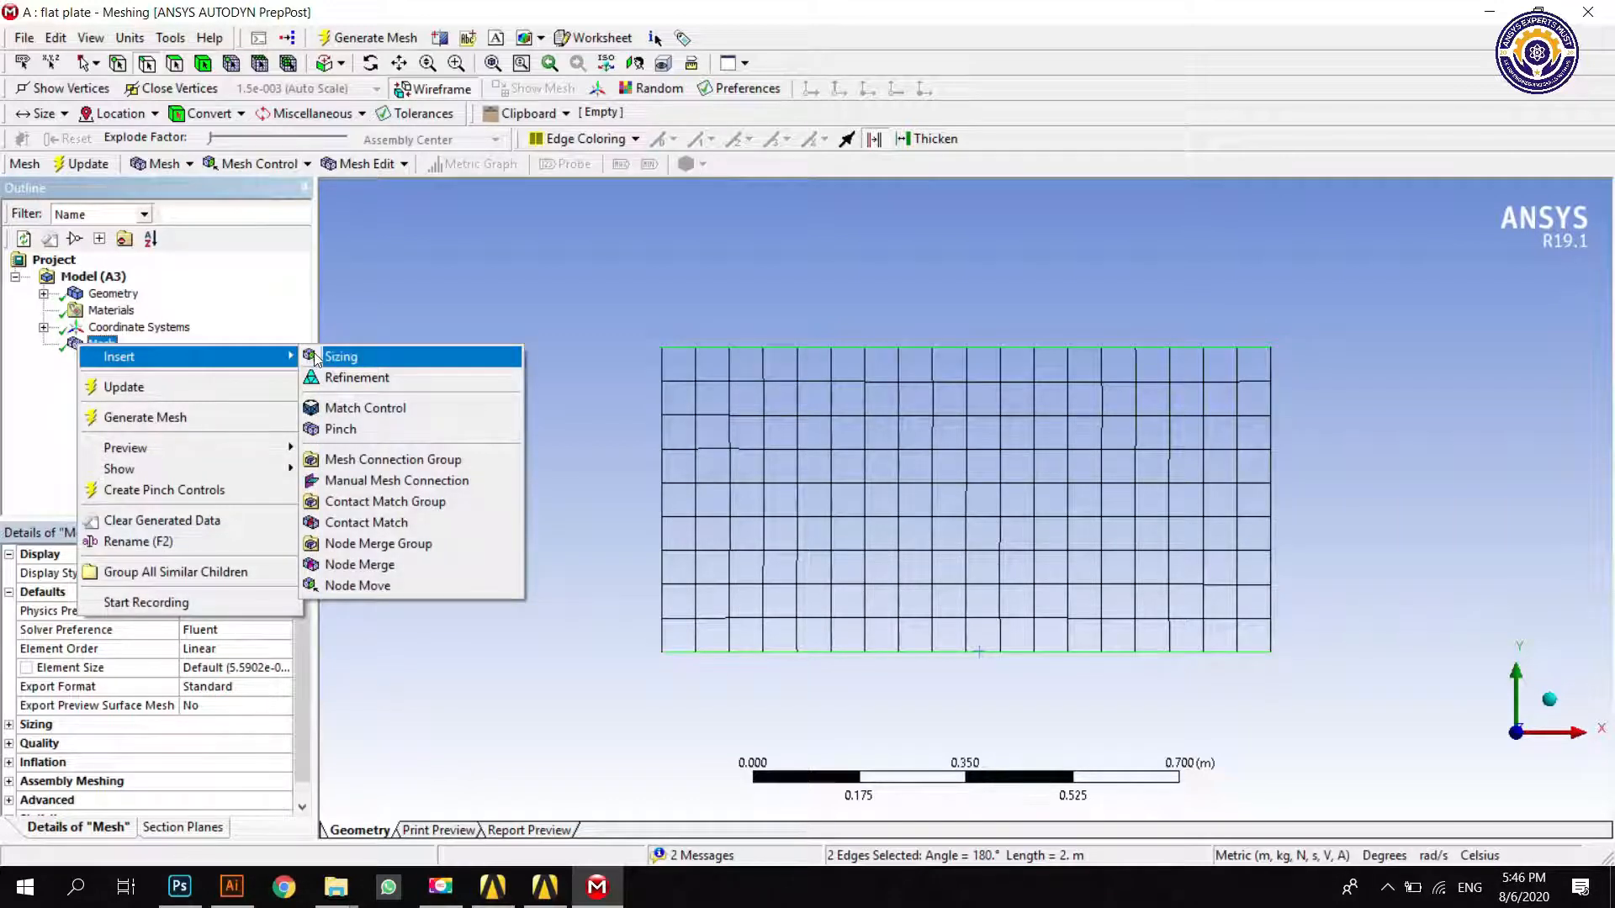
pyautogui.click(342, 357)
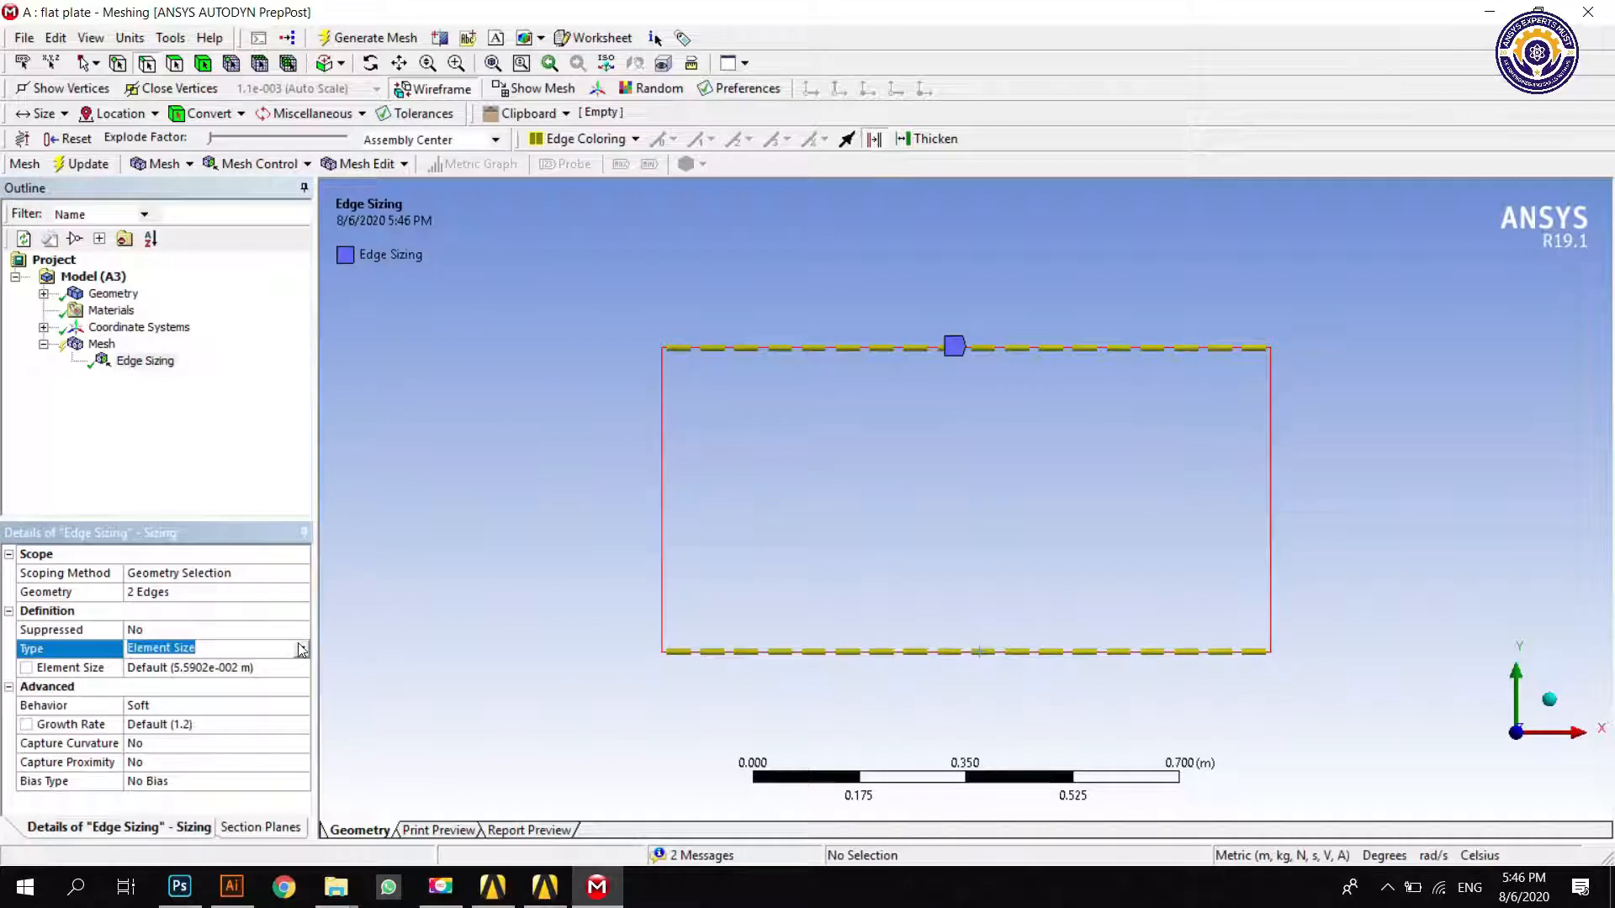
pyautogui.click(301, 650)
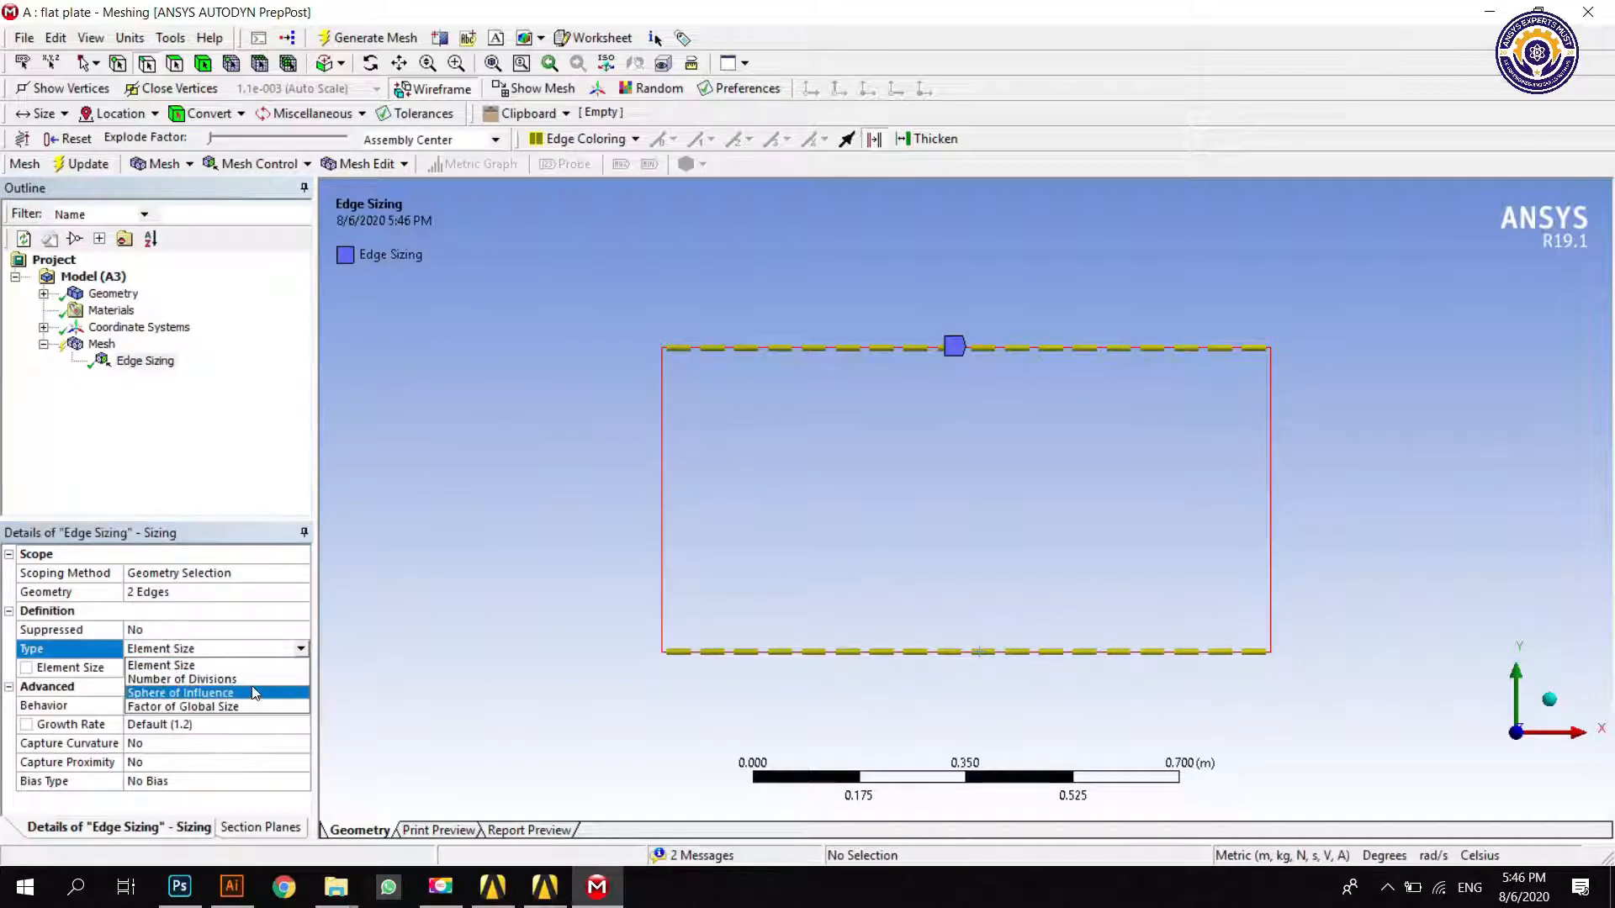
pyautogui.click(181, 678)
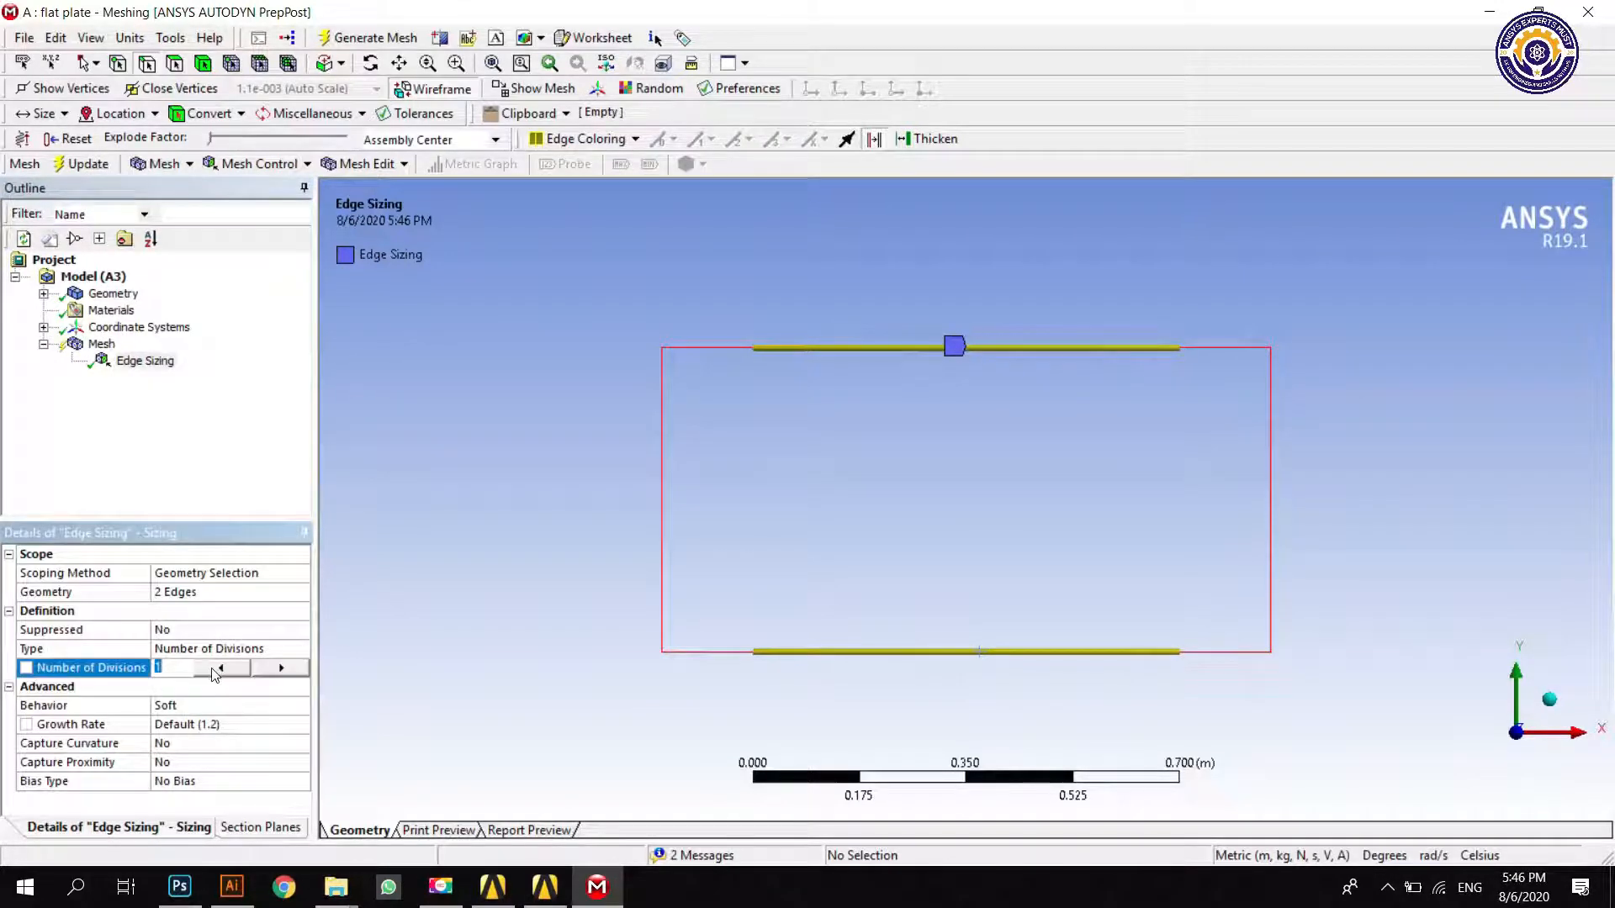
pyautogui.write('100')
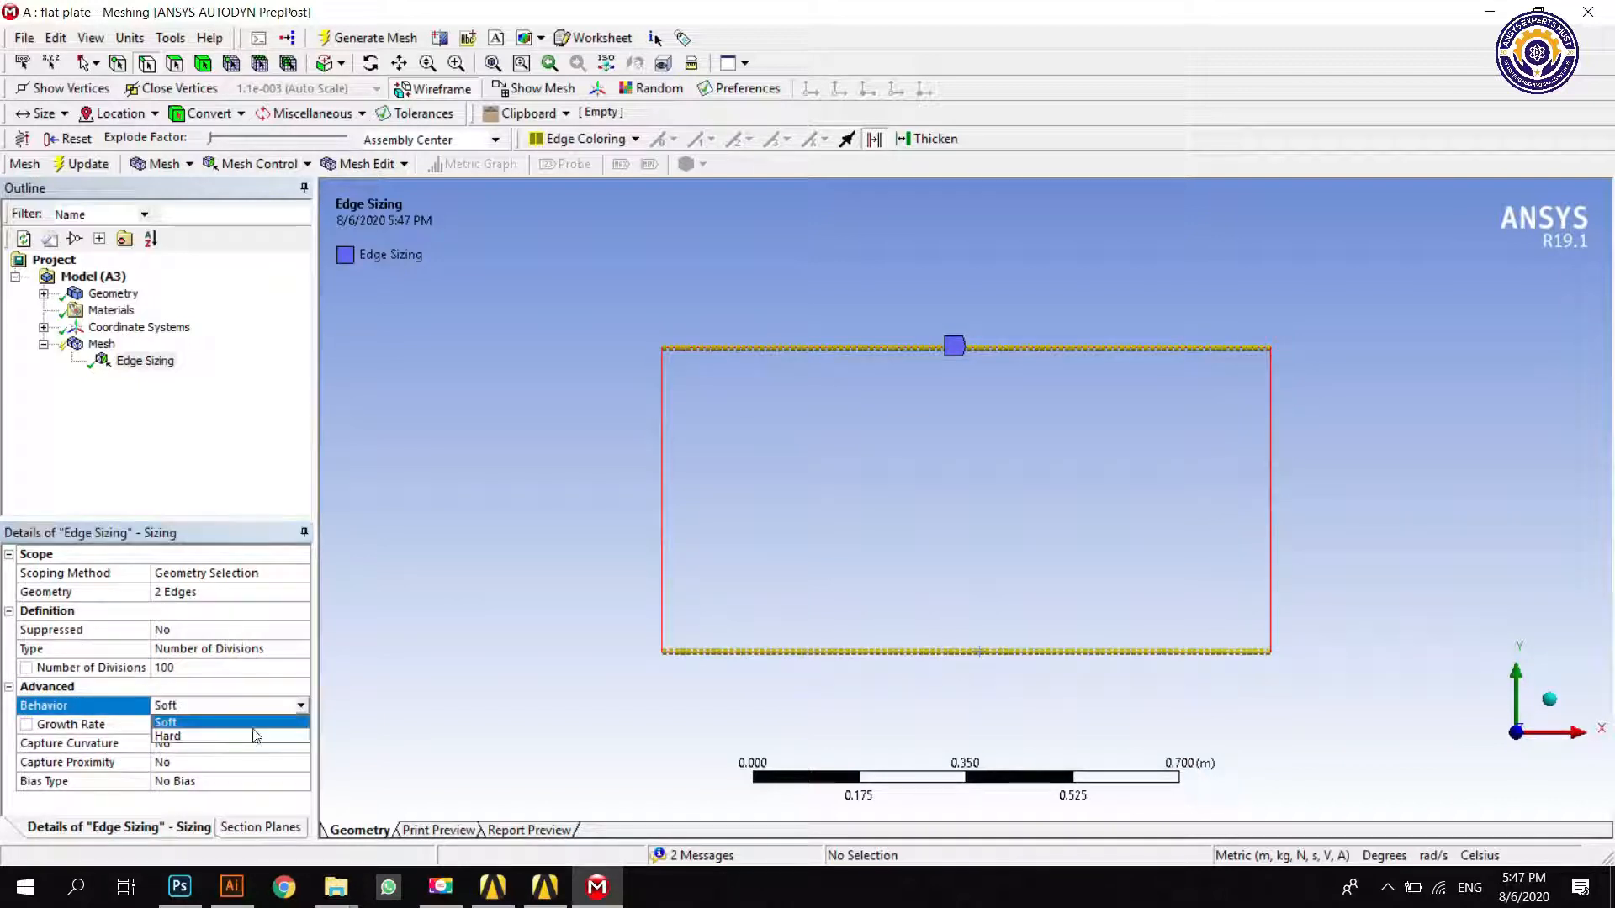
pyautogui.click(167, 735)
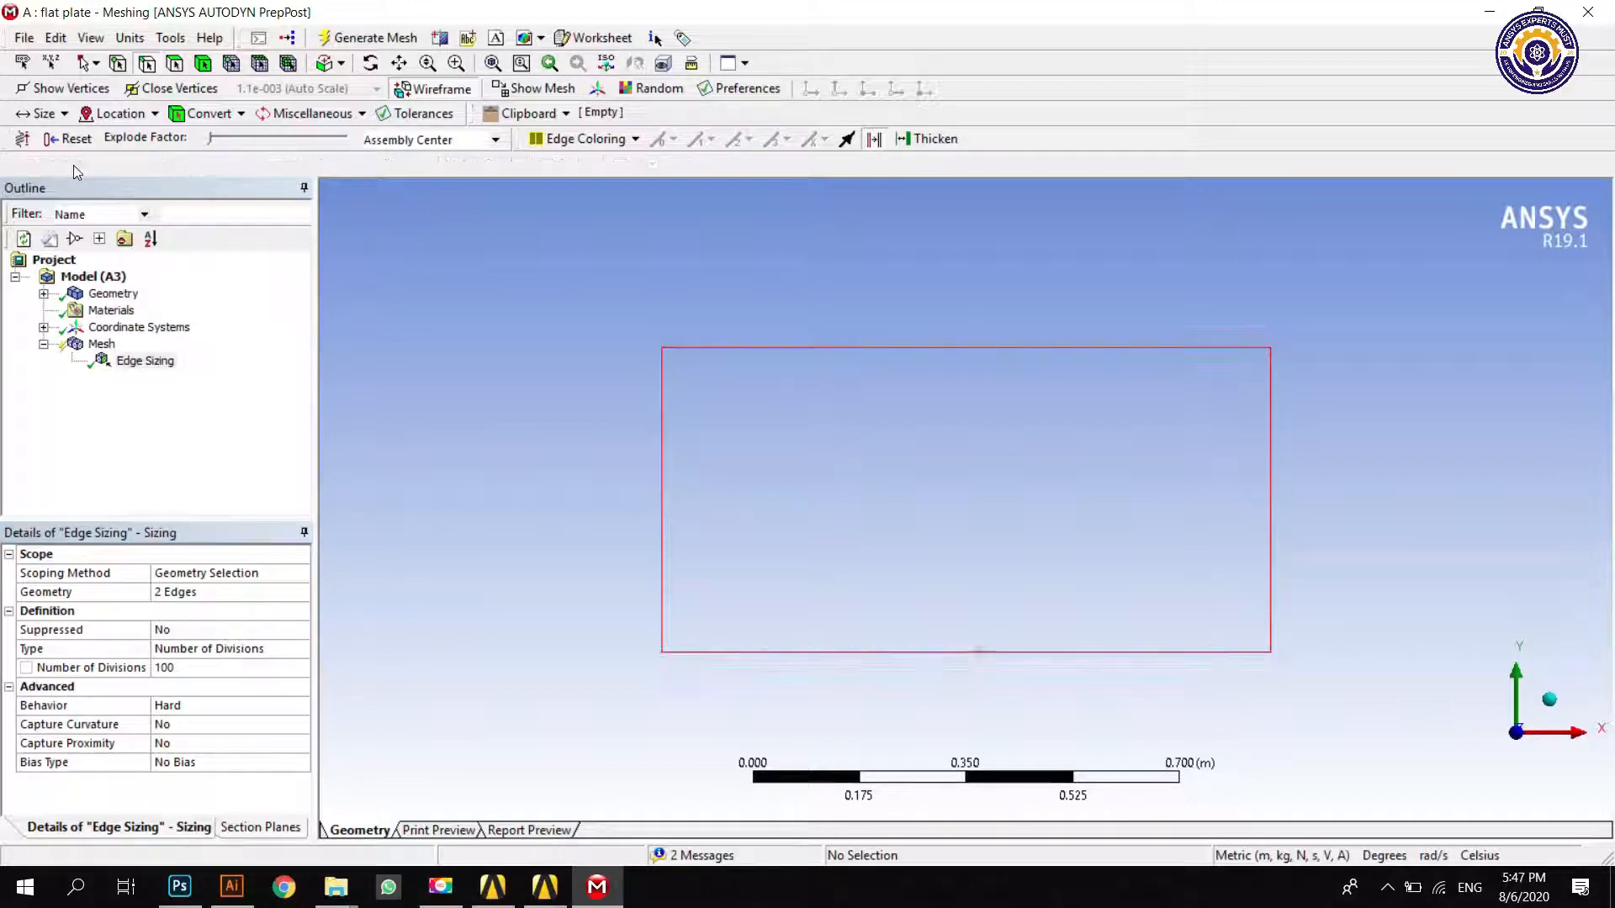
pyautogui.click(375, 37)
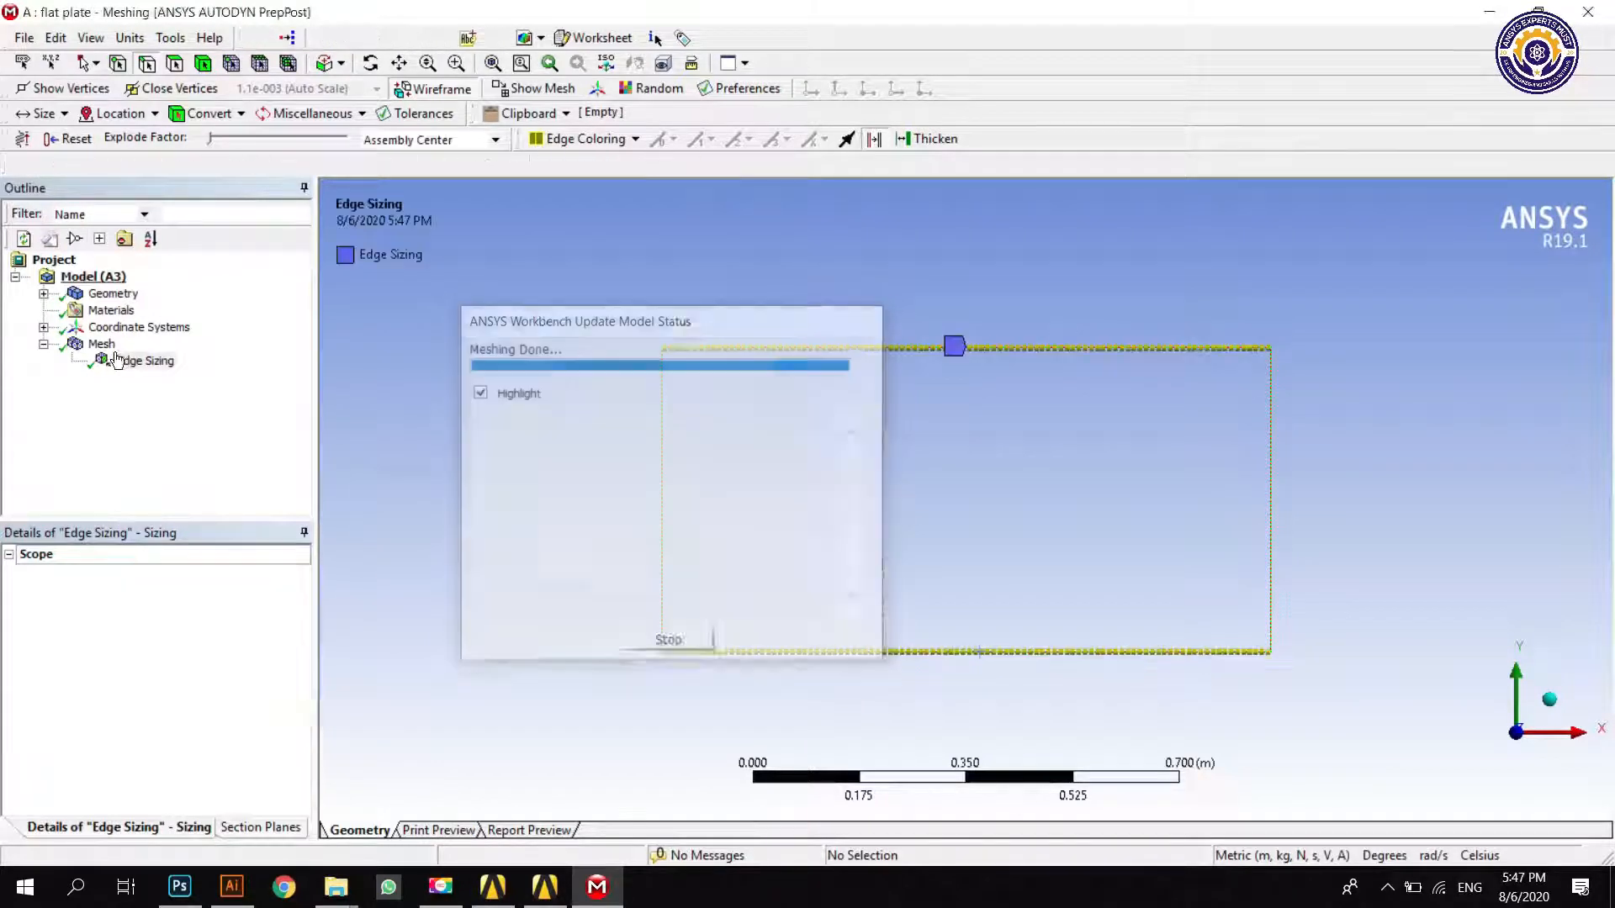
pyautogui.click(101, 343)
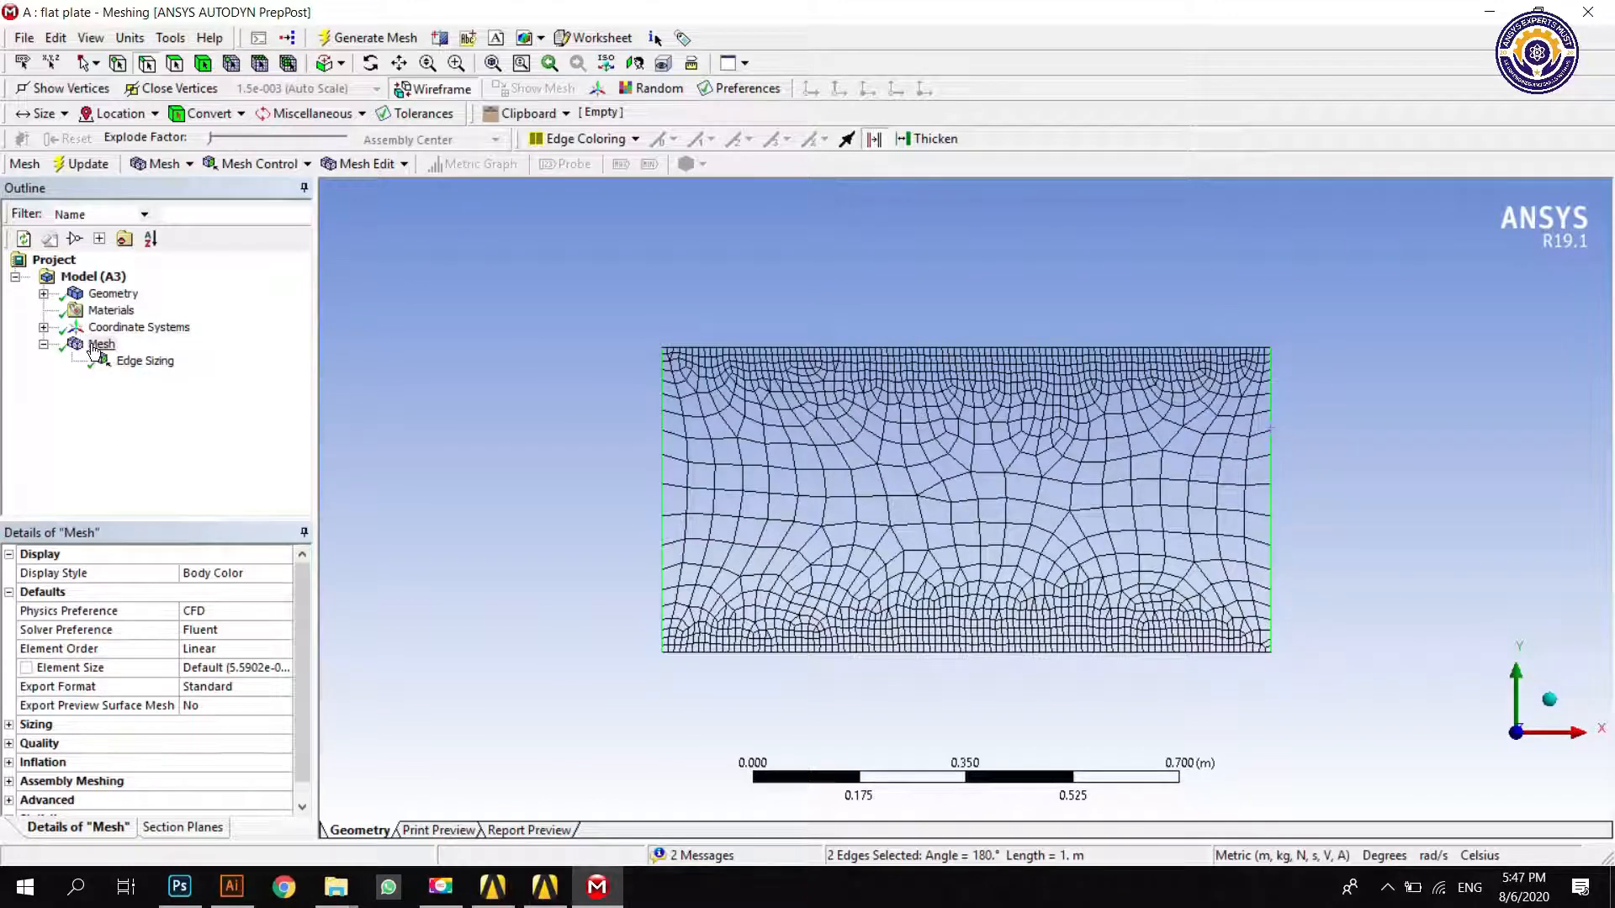
# Step: Add a hard 50-division edge sizing on the left and right edges and regenerate the mesh
pyautogui.rightClick(101, 343)
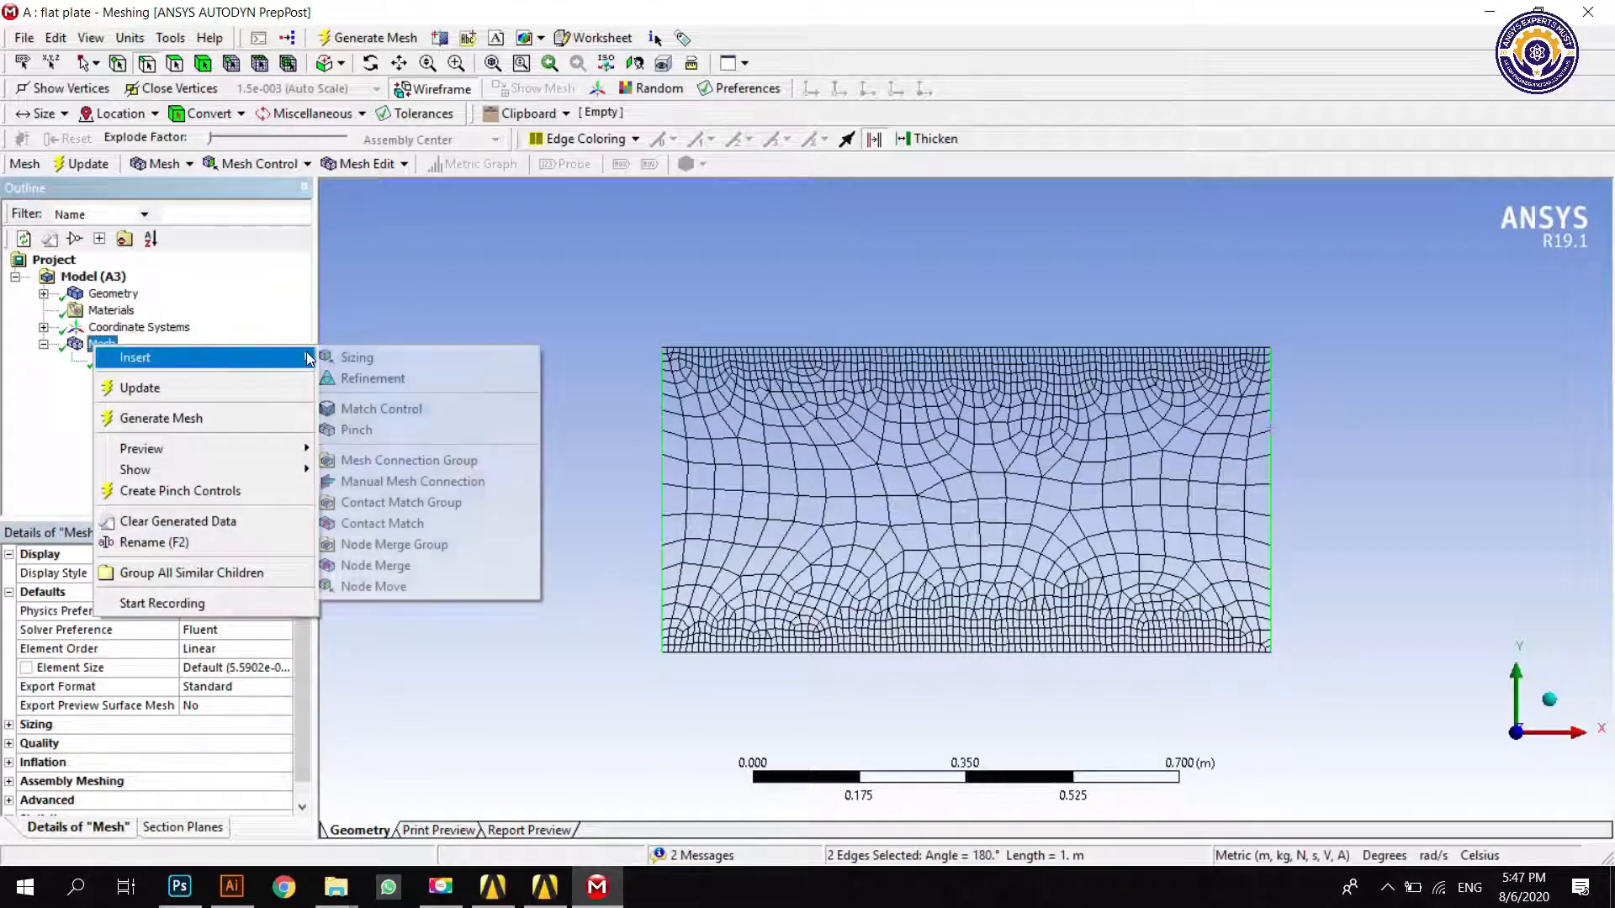
pyautogui.click(357, 356)
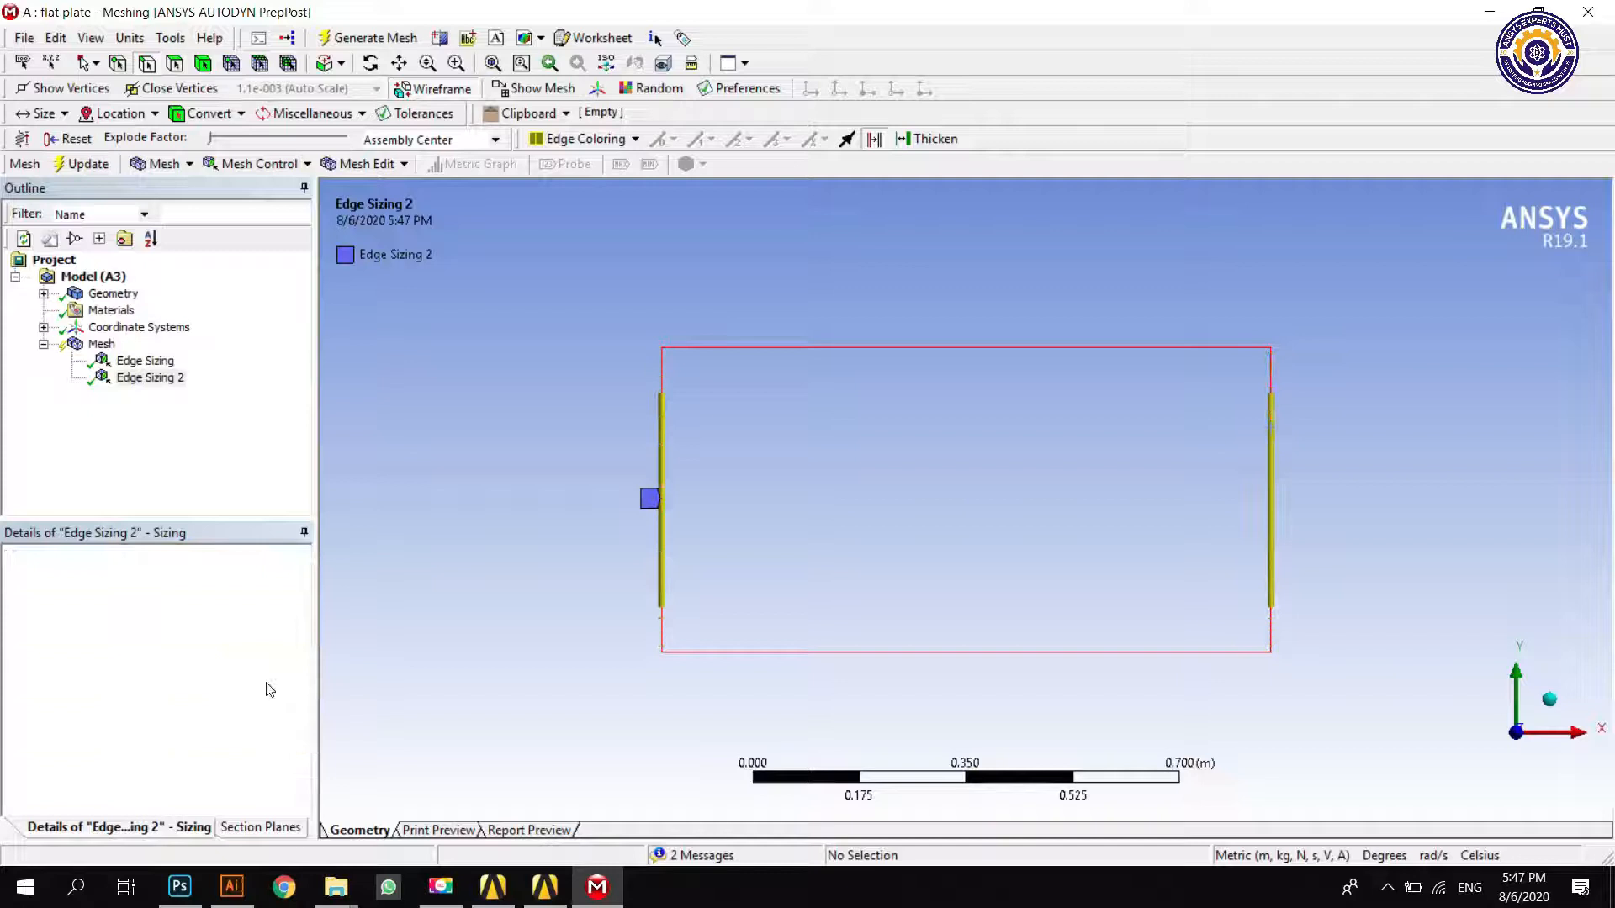
pyautogui.click(150, 377)
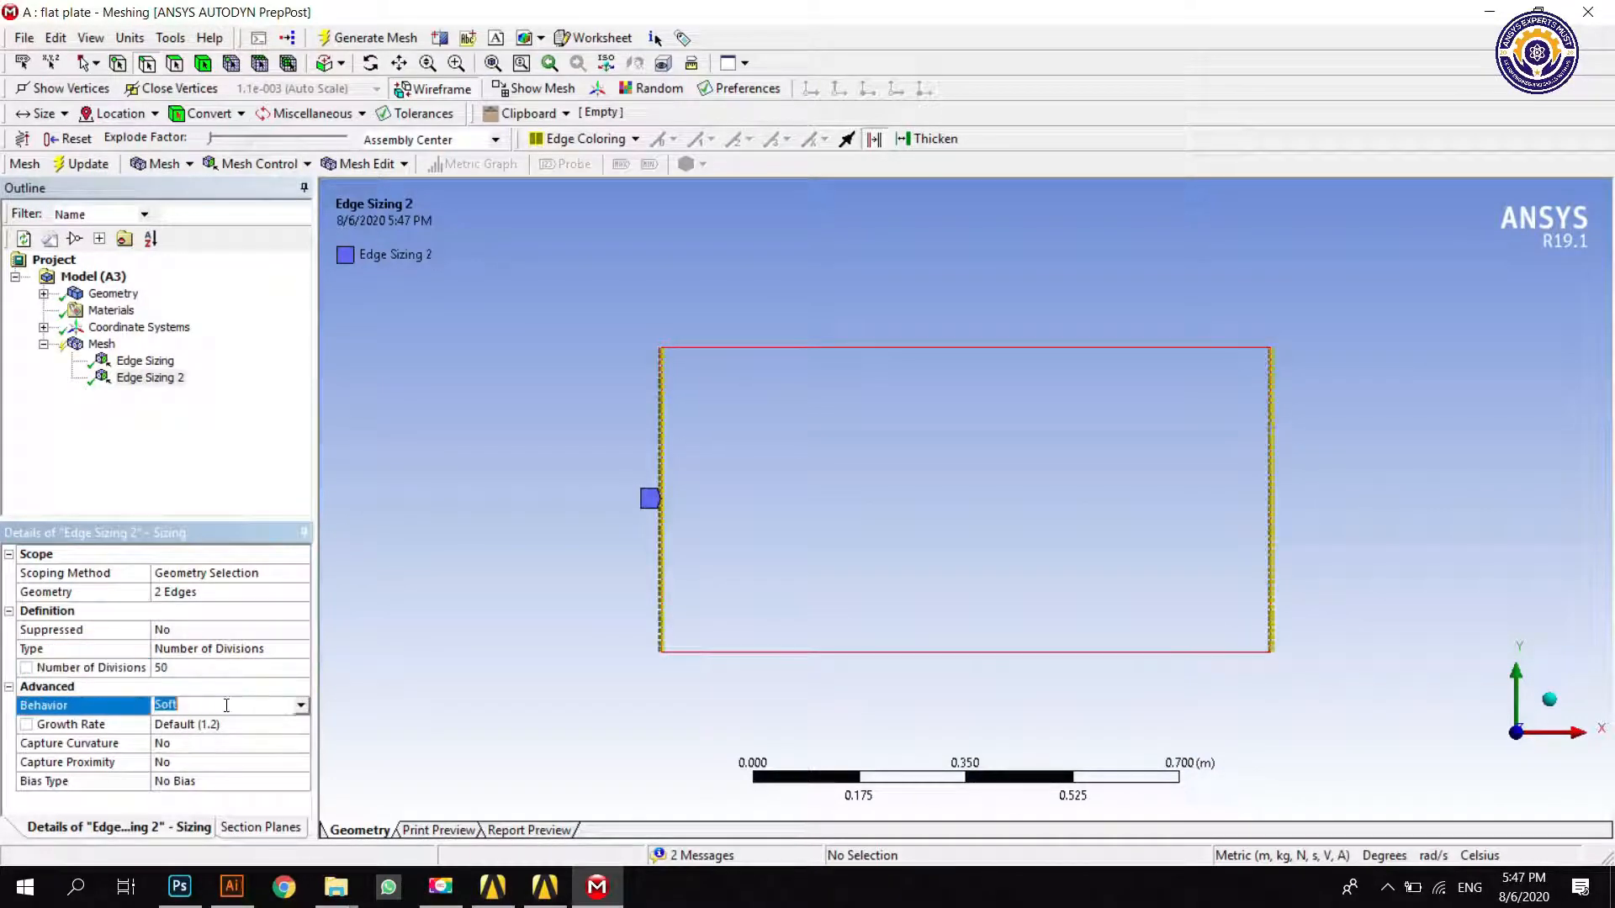
pyautogui.click(299, 705)
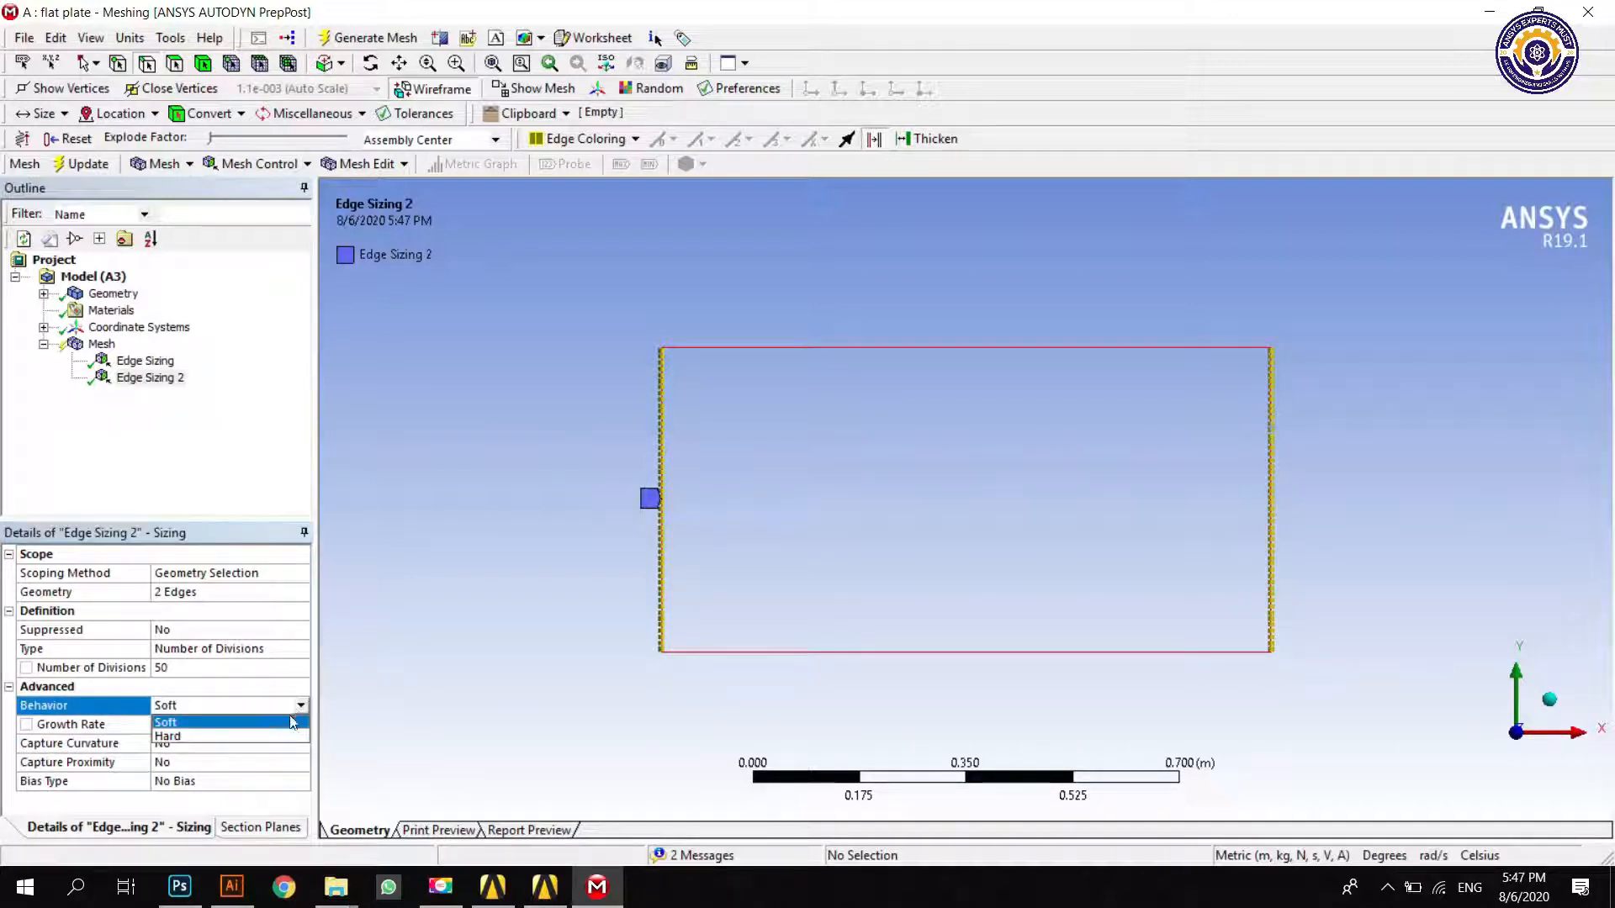
pyautogui.click(166, 735)
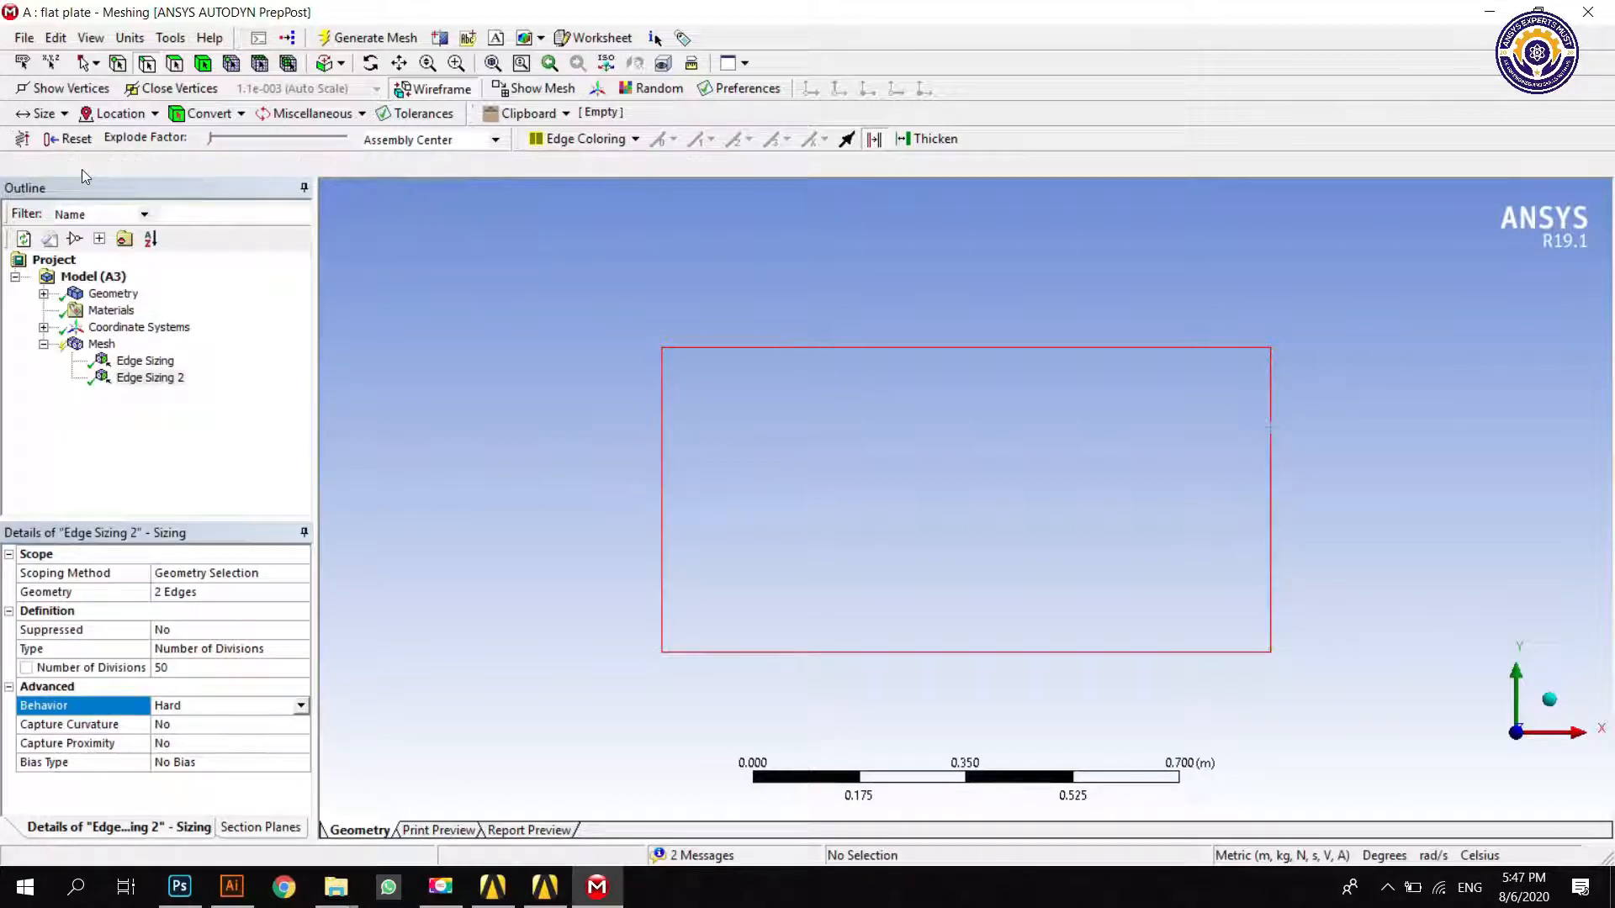
pyautogui.click(373, 37)
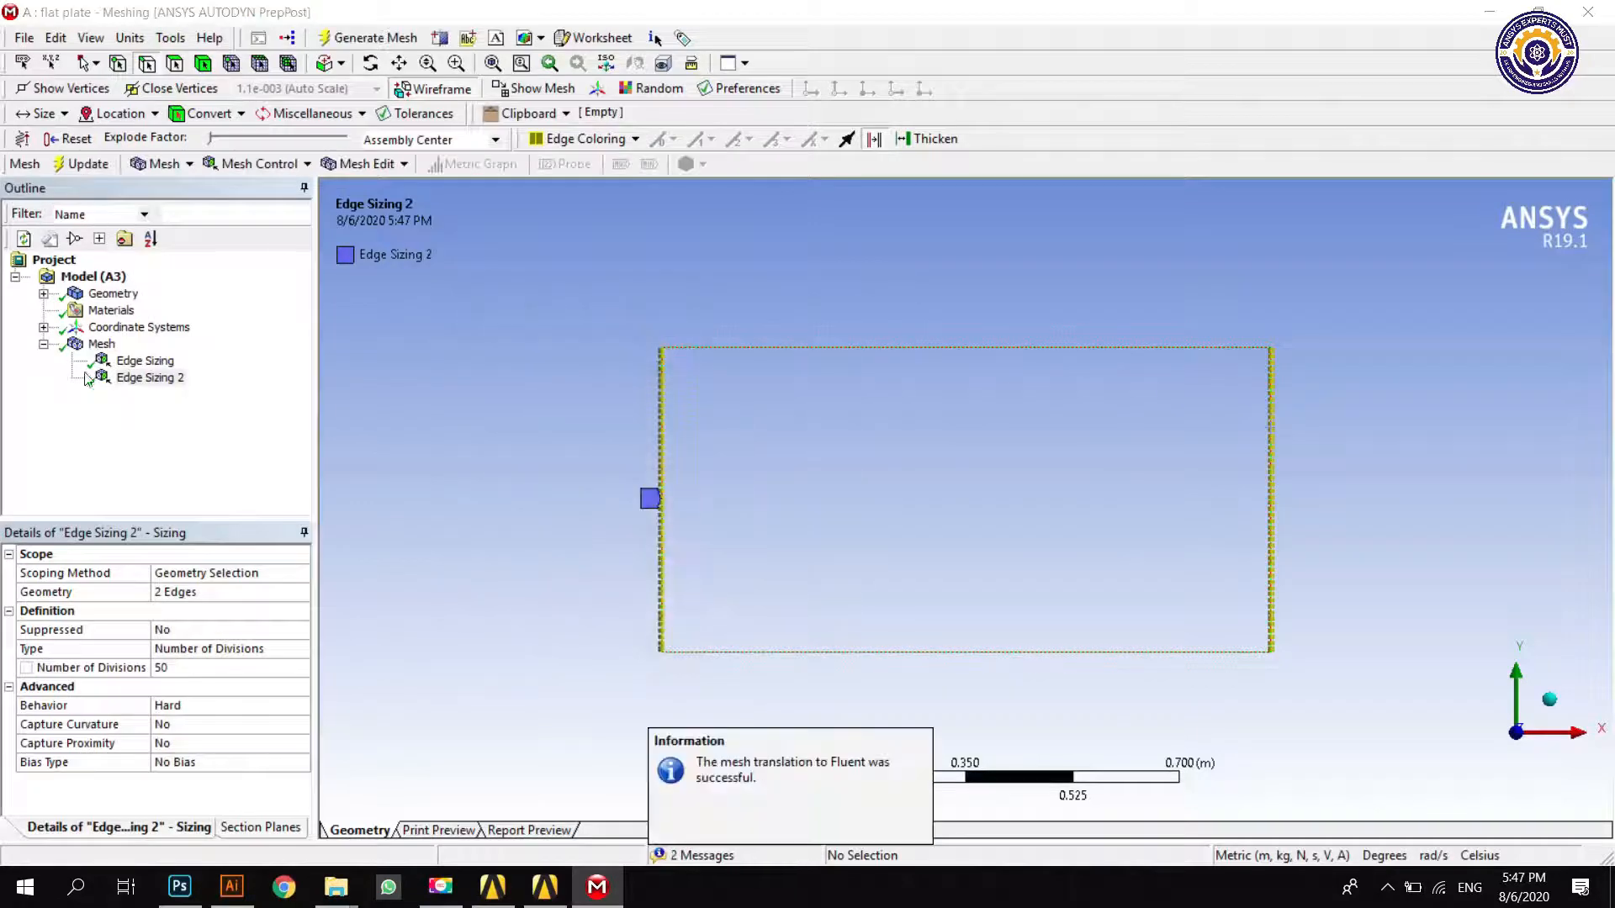
pyautogui.click(103, 343)
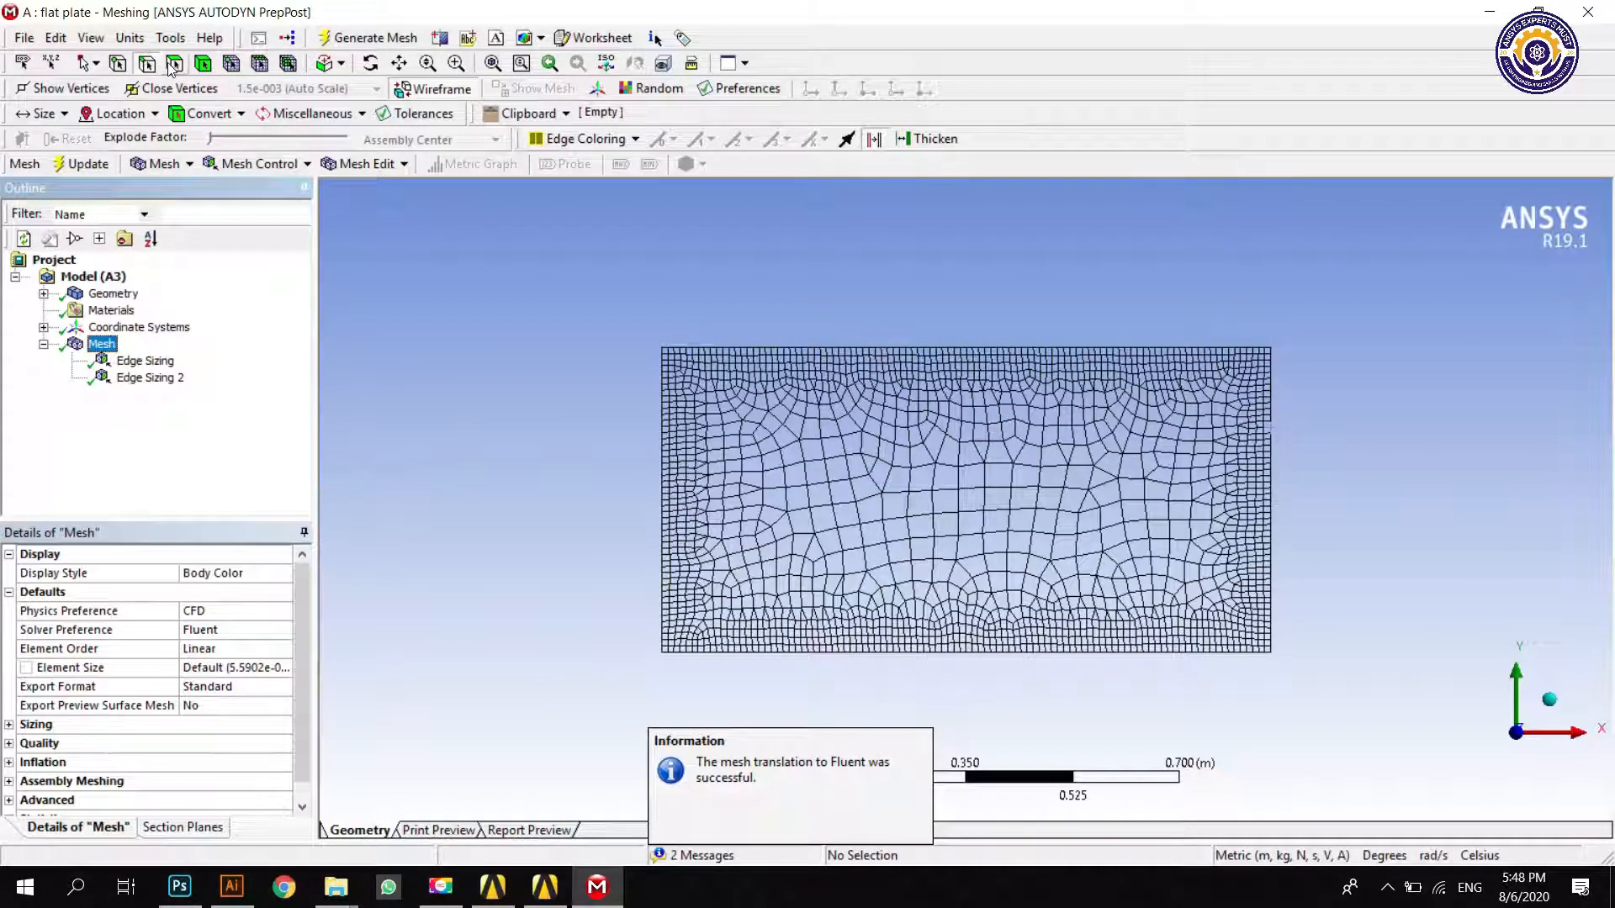
pyautogui.click(942, 494)
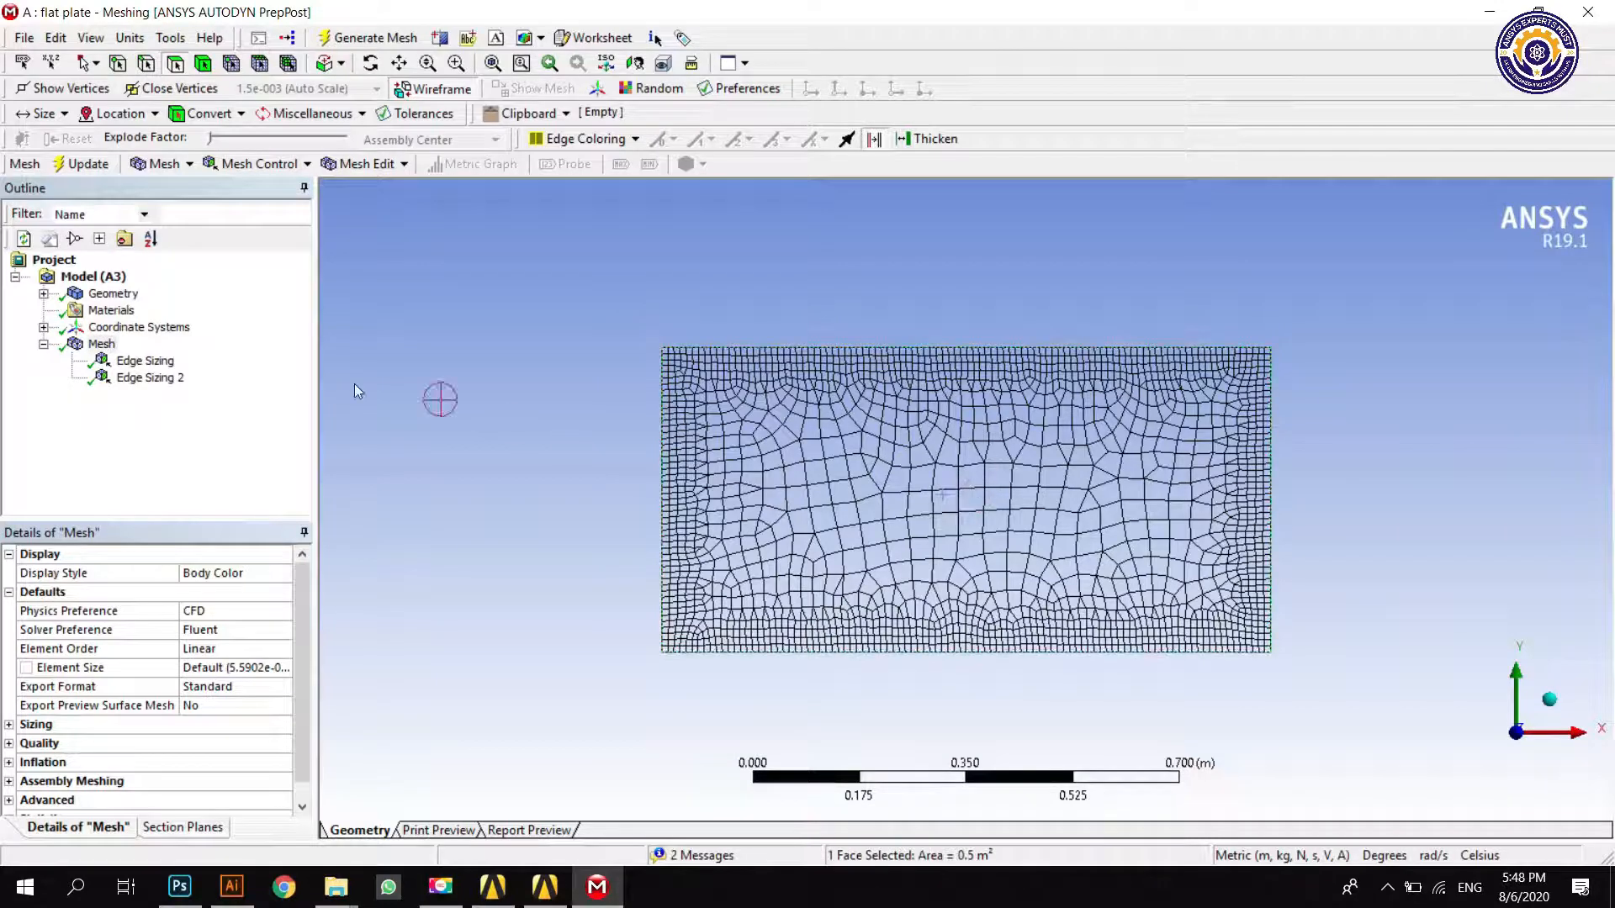
# Step: Apply a mapped Quadrilaterals face meshing control to the plate face and regenerate
pyautogui.click(101, 344)
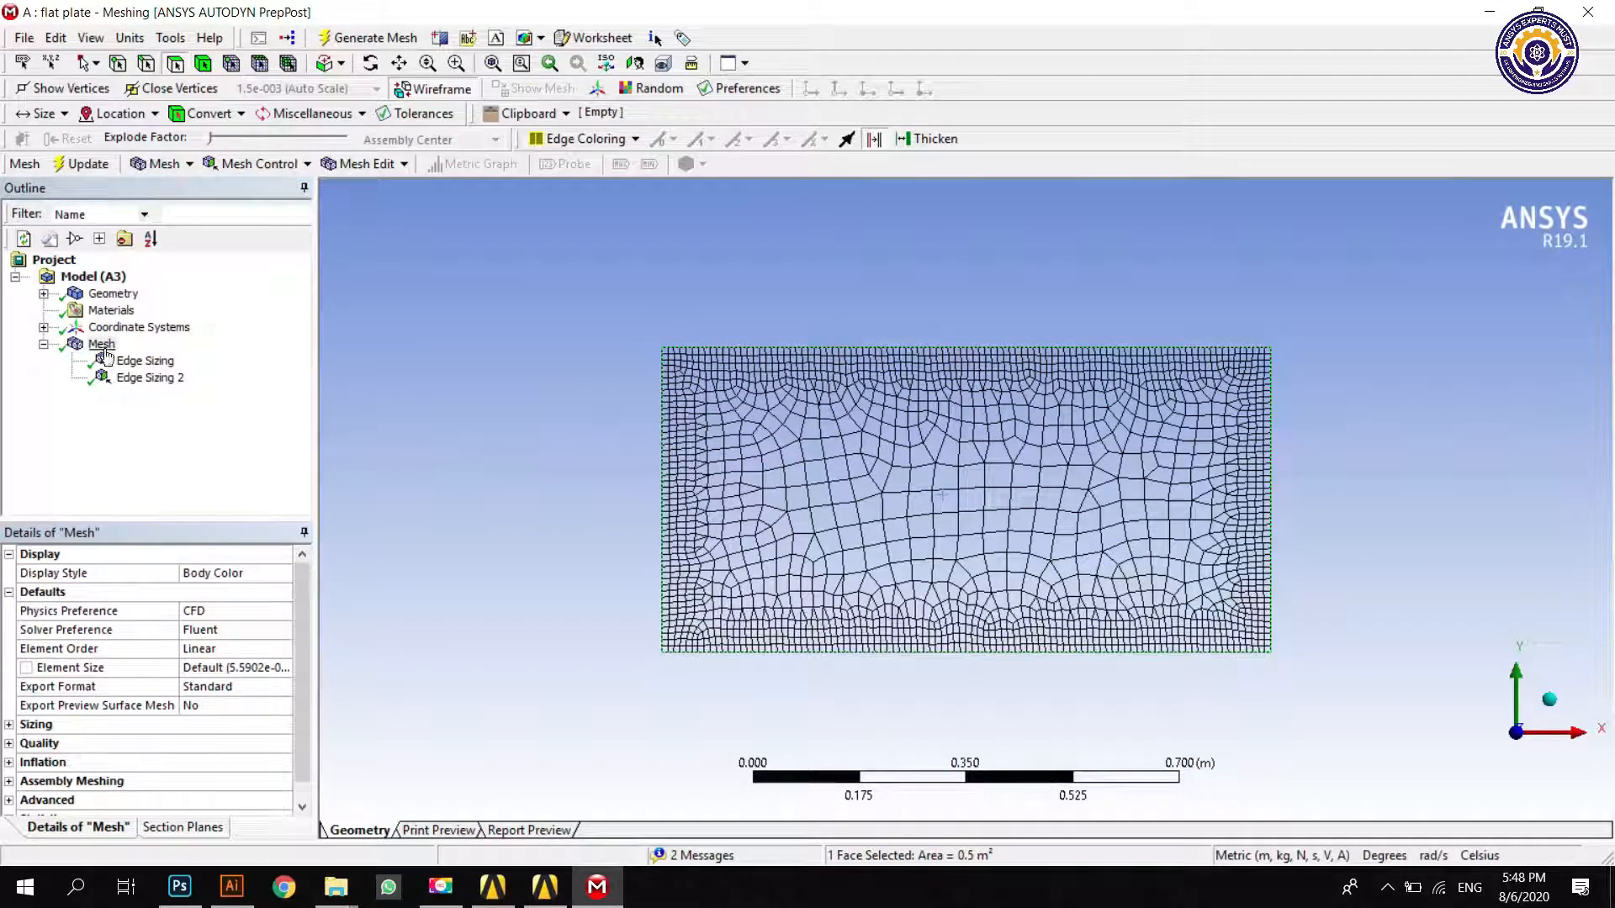
pyautogui.rightClick(102, 344)
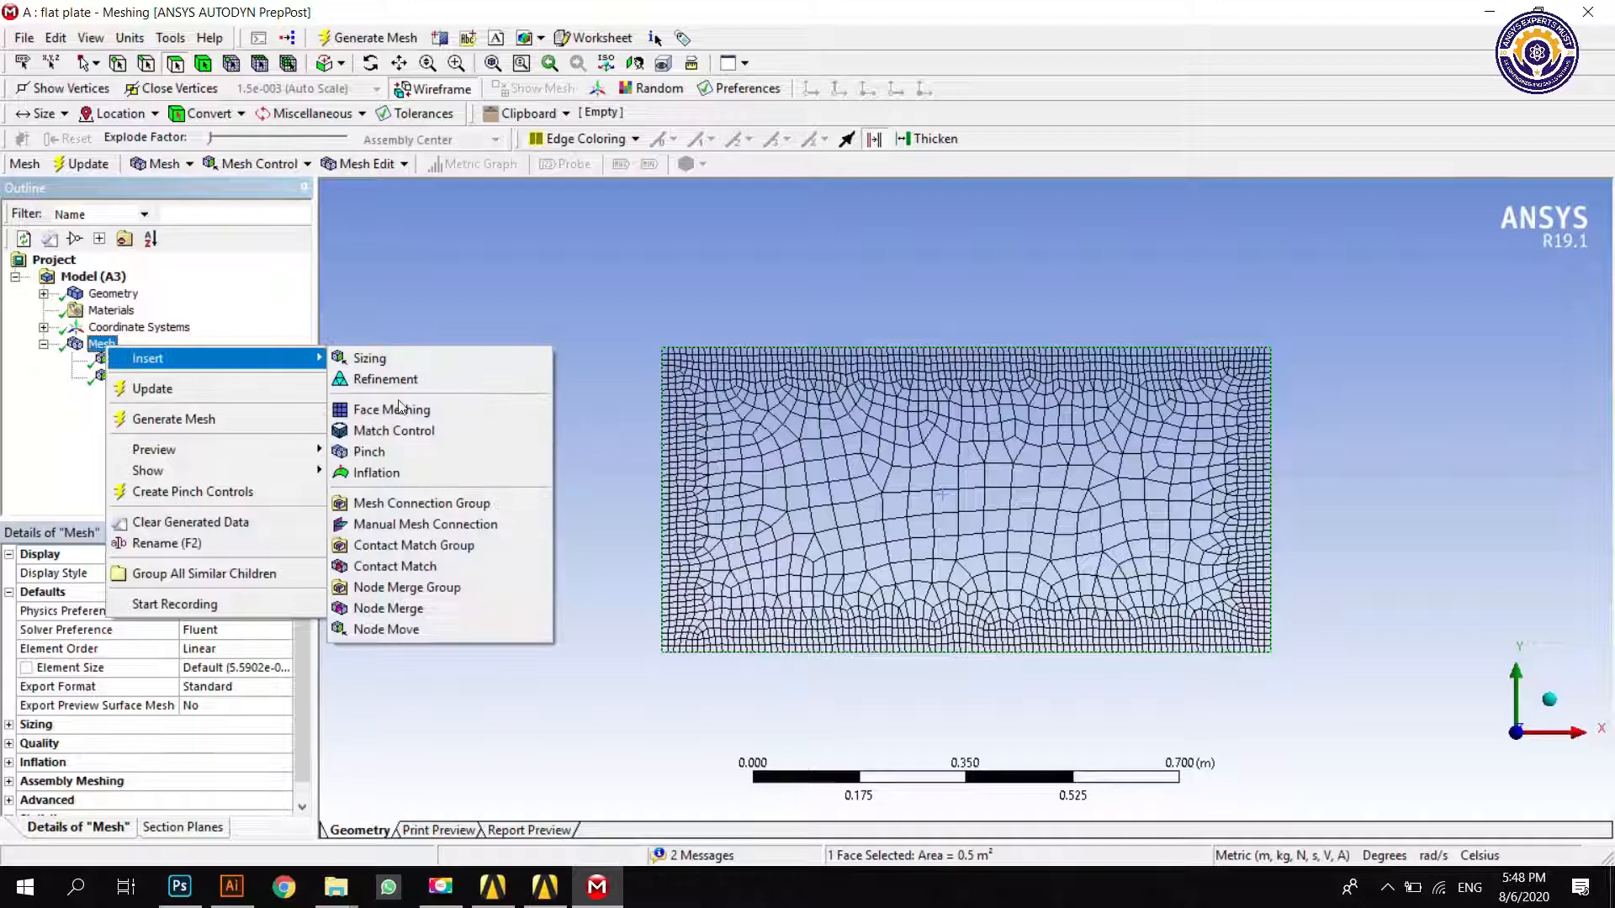
pyautogui.click(390, 409)
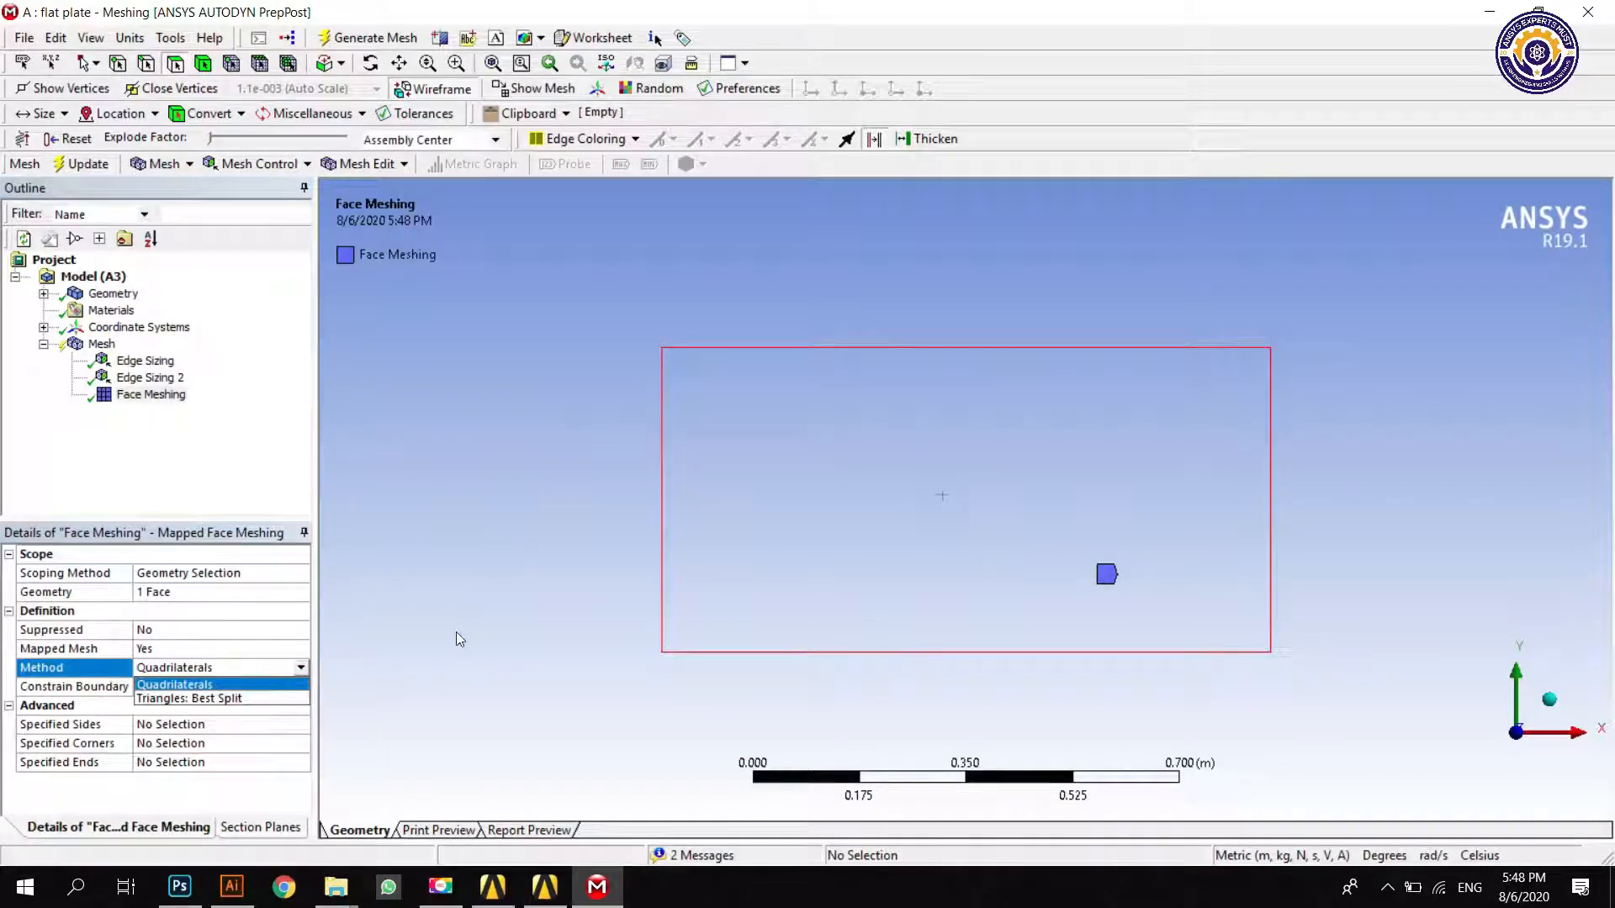
pyautogui.click(175, 685)
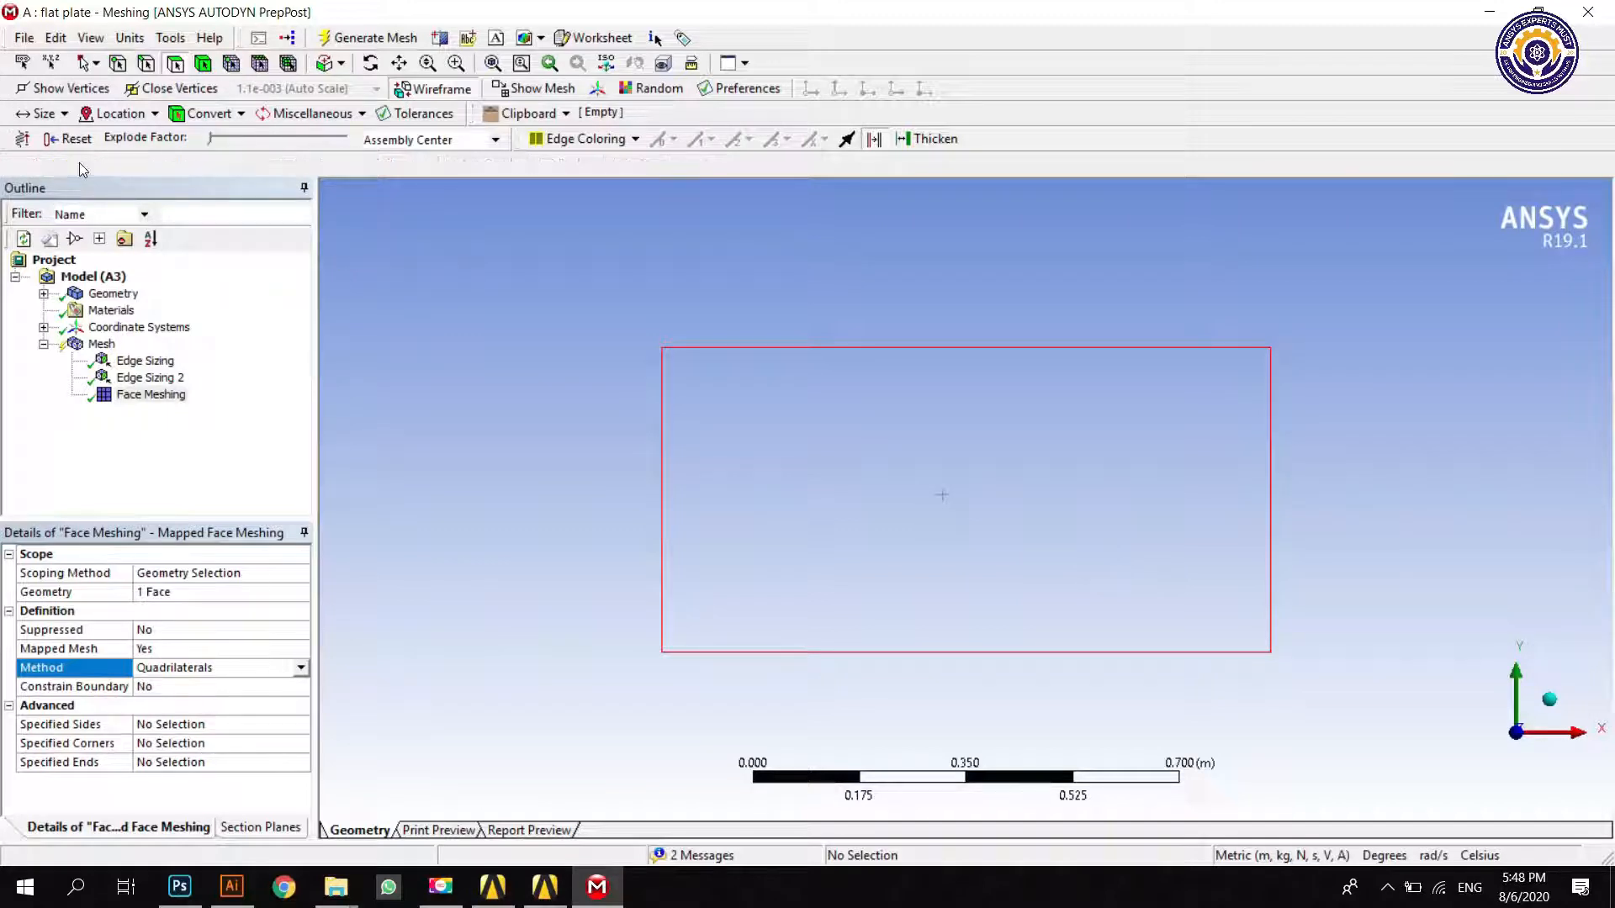
pyautogui.click(375, 37)
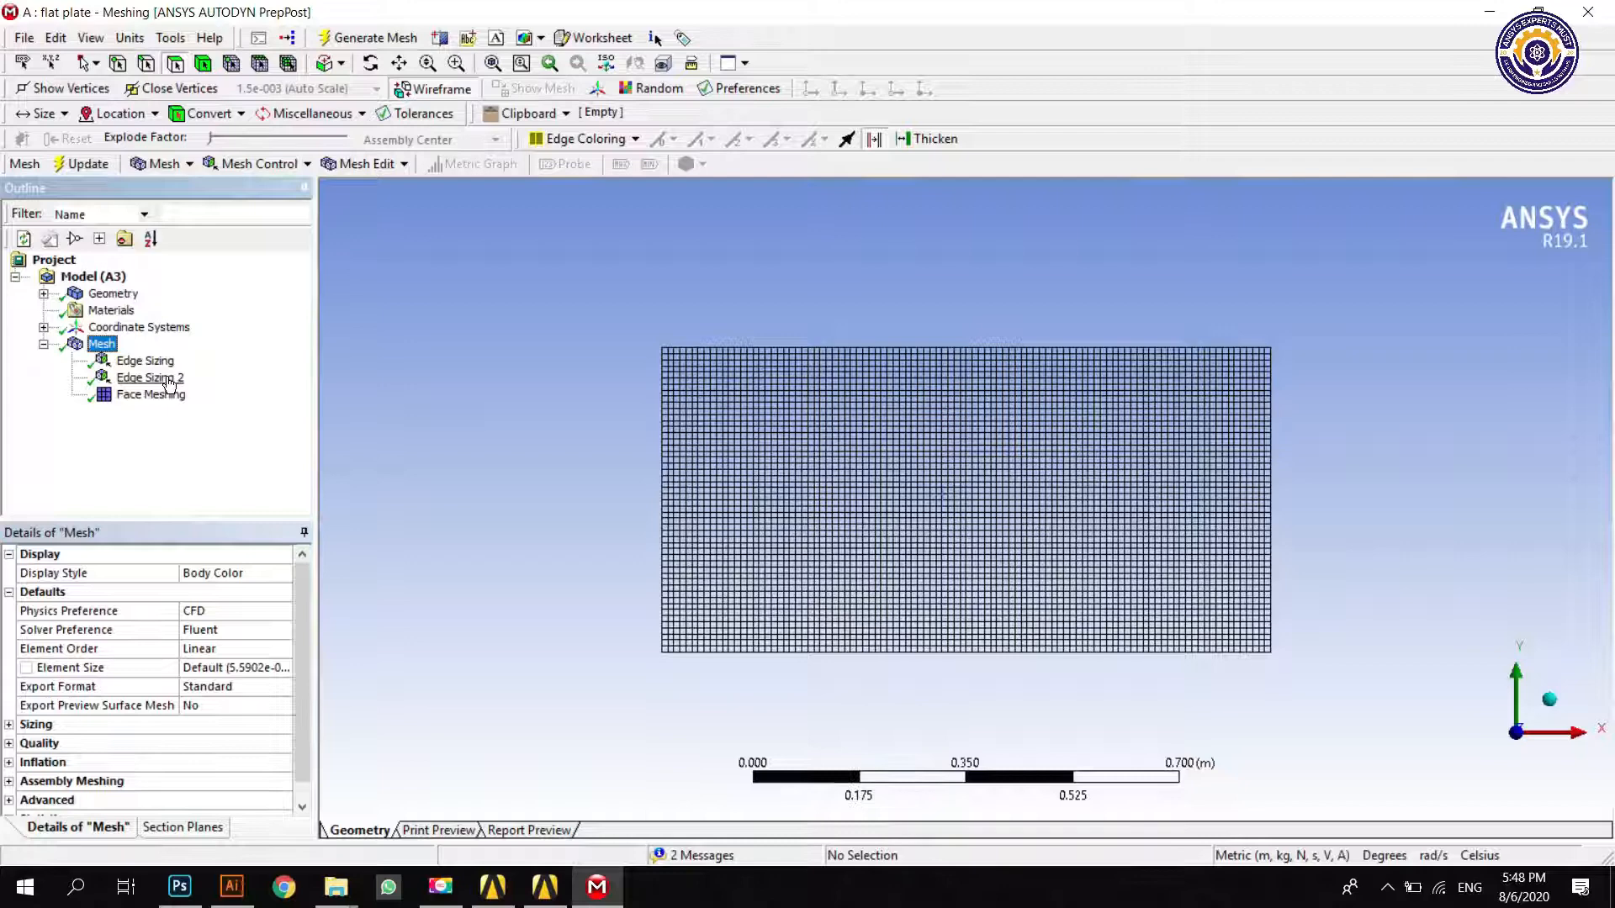
# Step: Apply bias factor 30 to Edge Sizing 2, reverse bias on one edge, and update the mesh
pyautogui.click(148, 378)
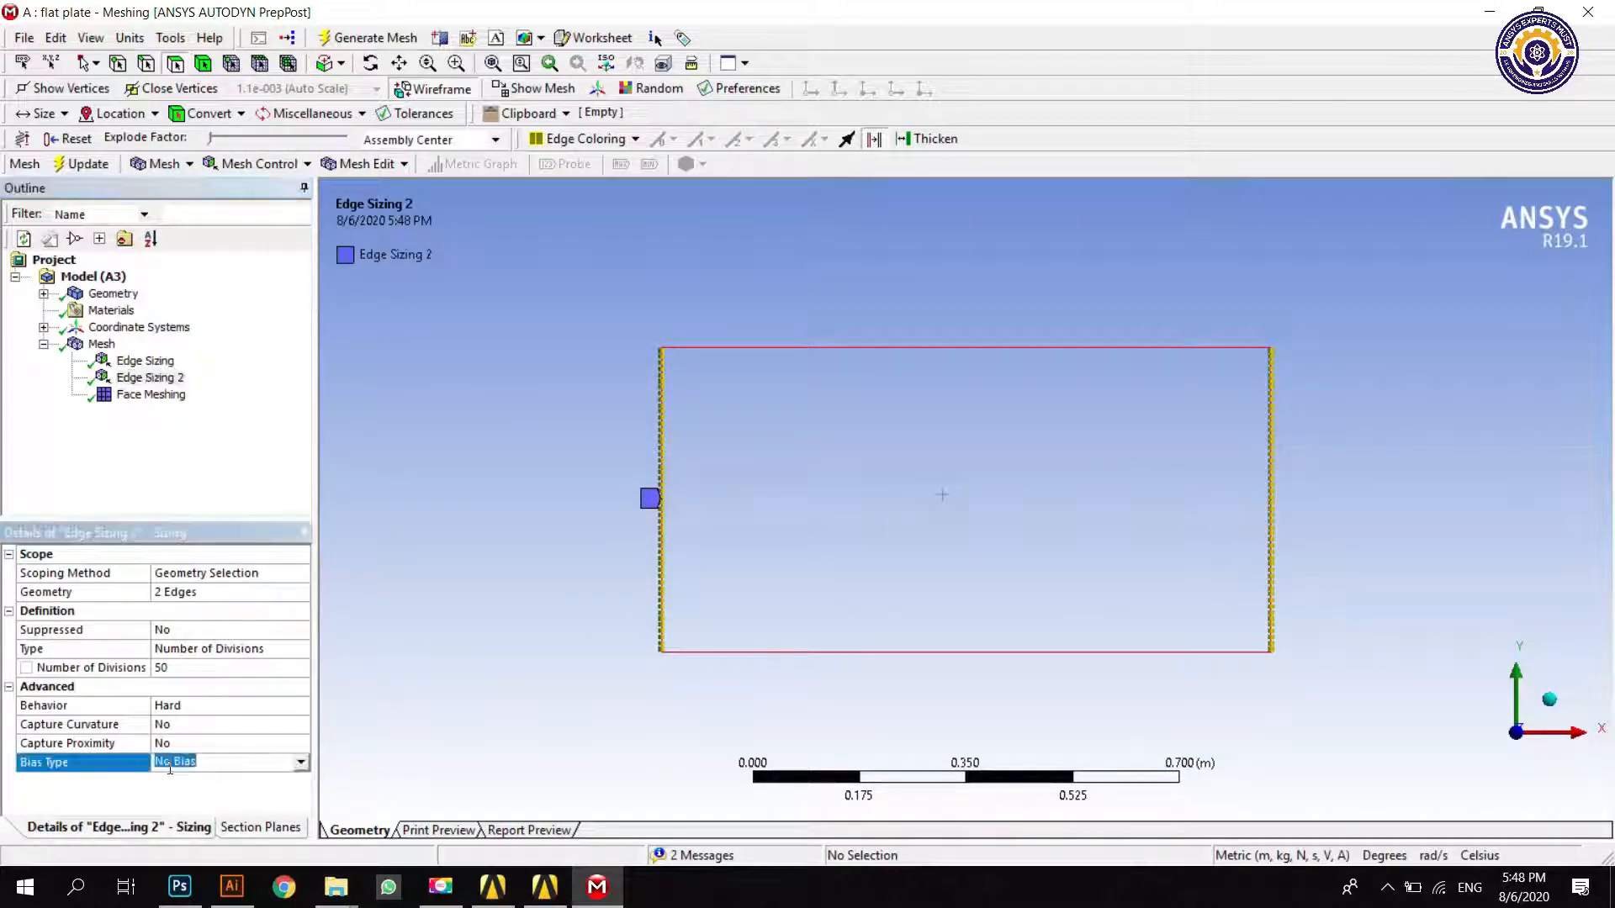
pyautogui.click(300, 762)
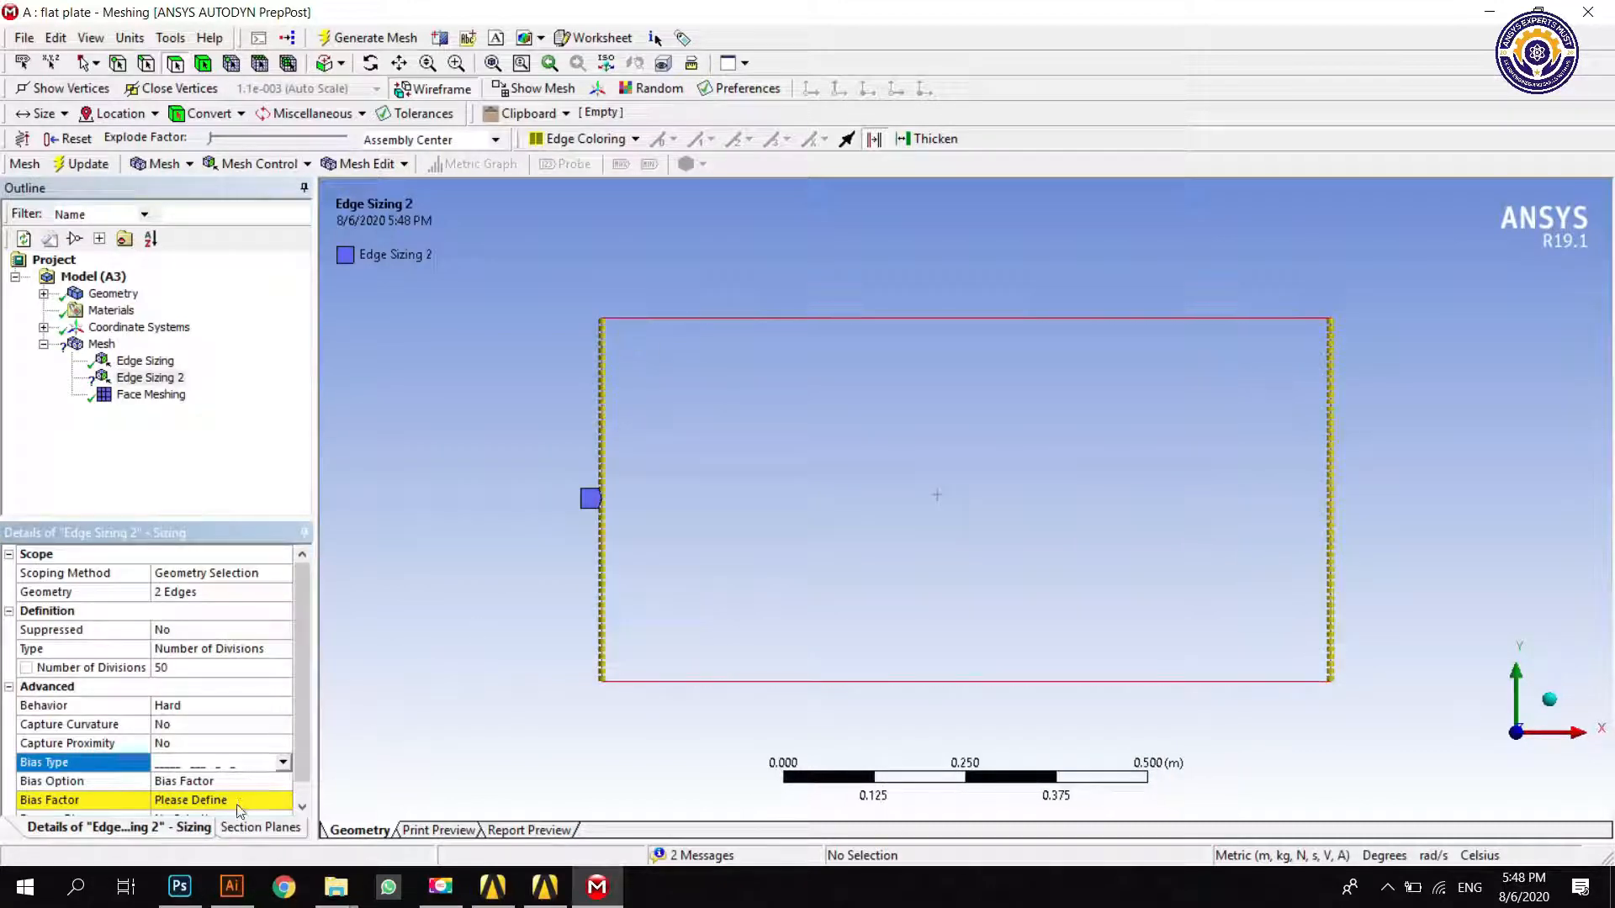
pyautogui.write('30.0')
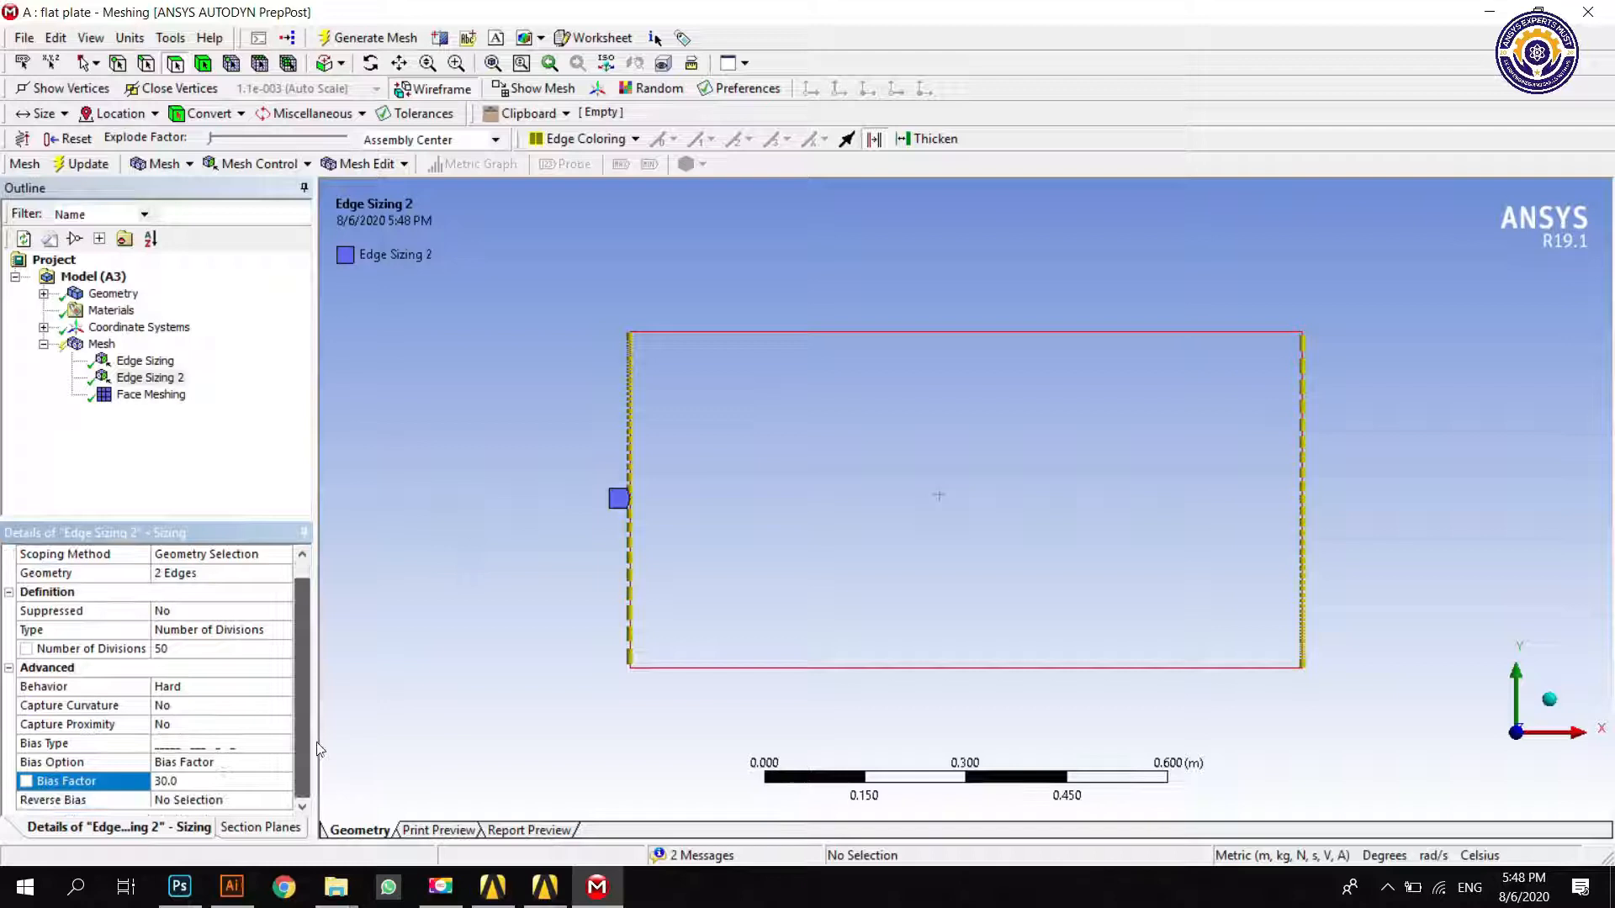
pyautogui.click(66, 799)
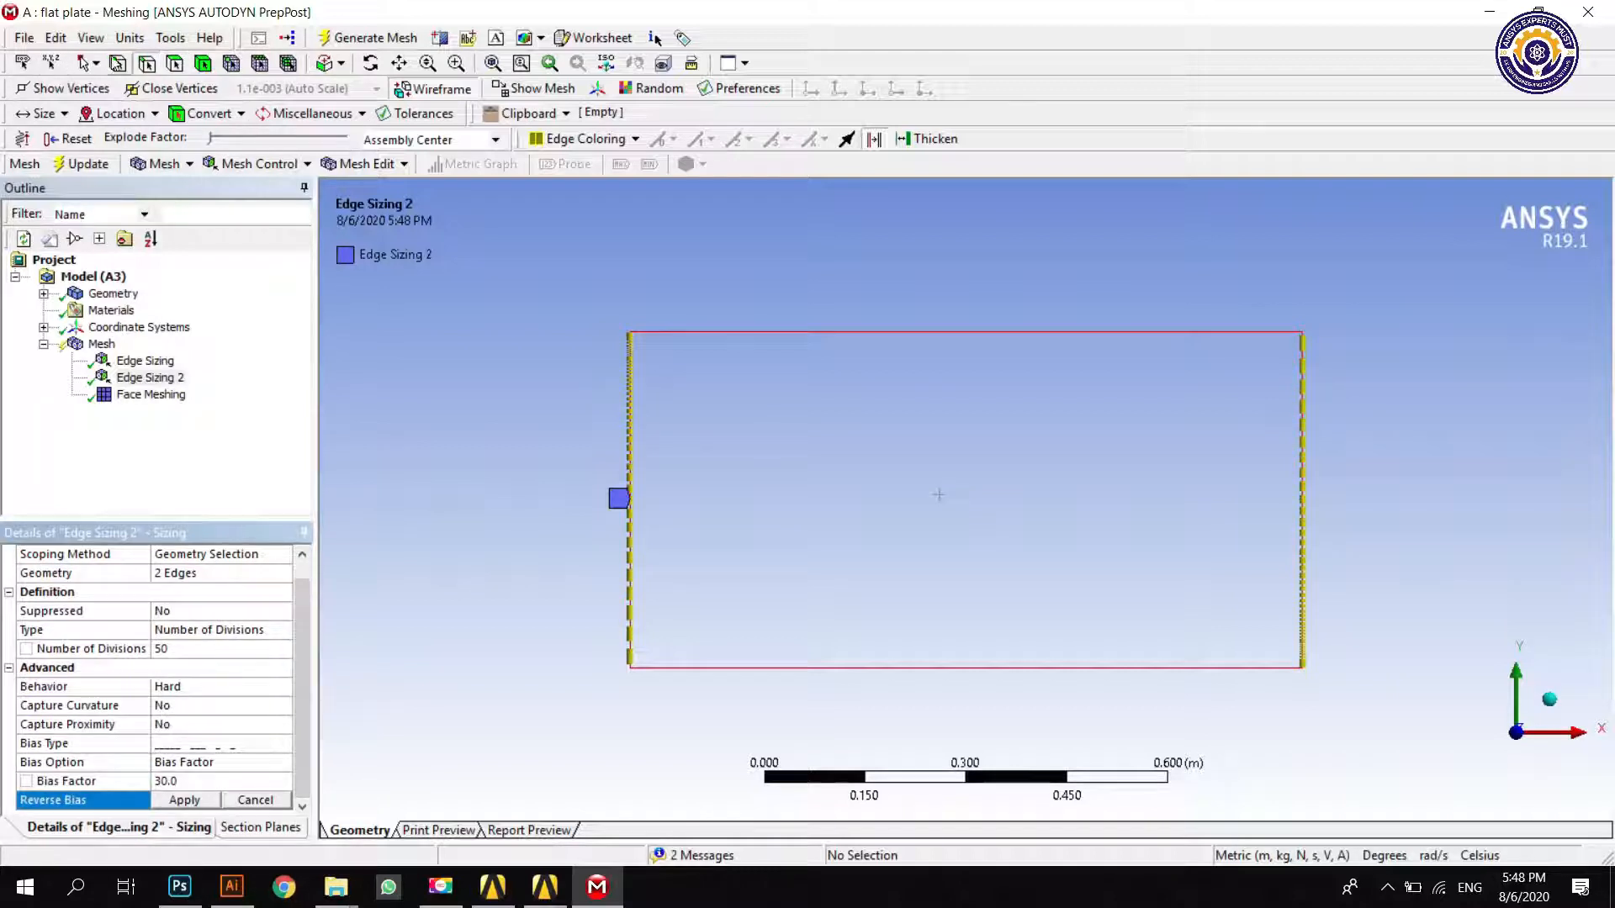
pyautogui.moveTo(640, 628)
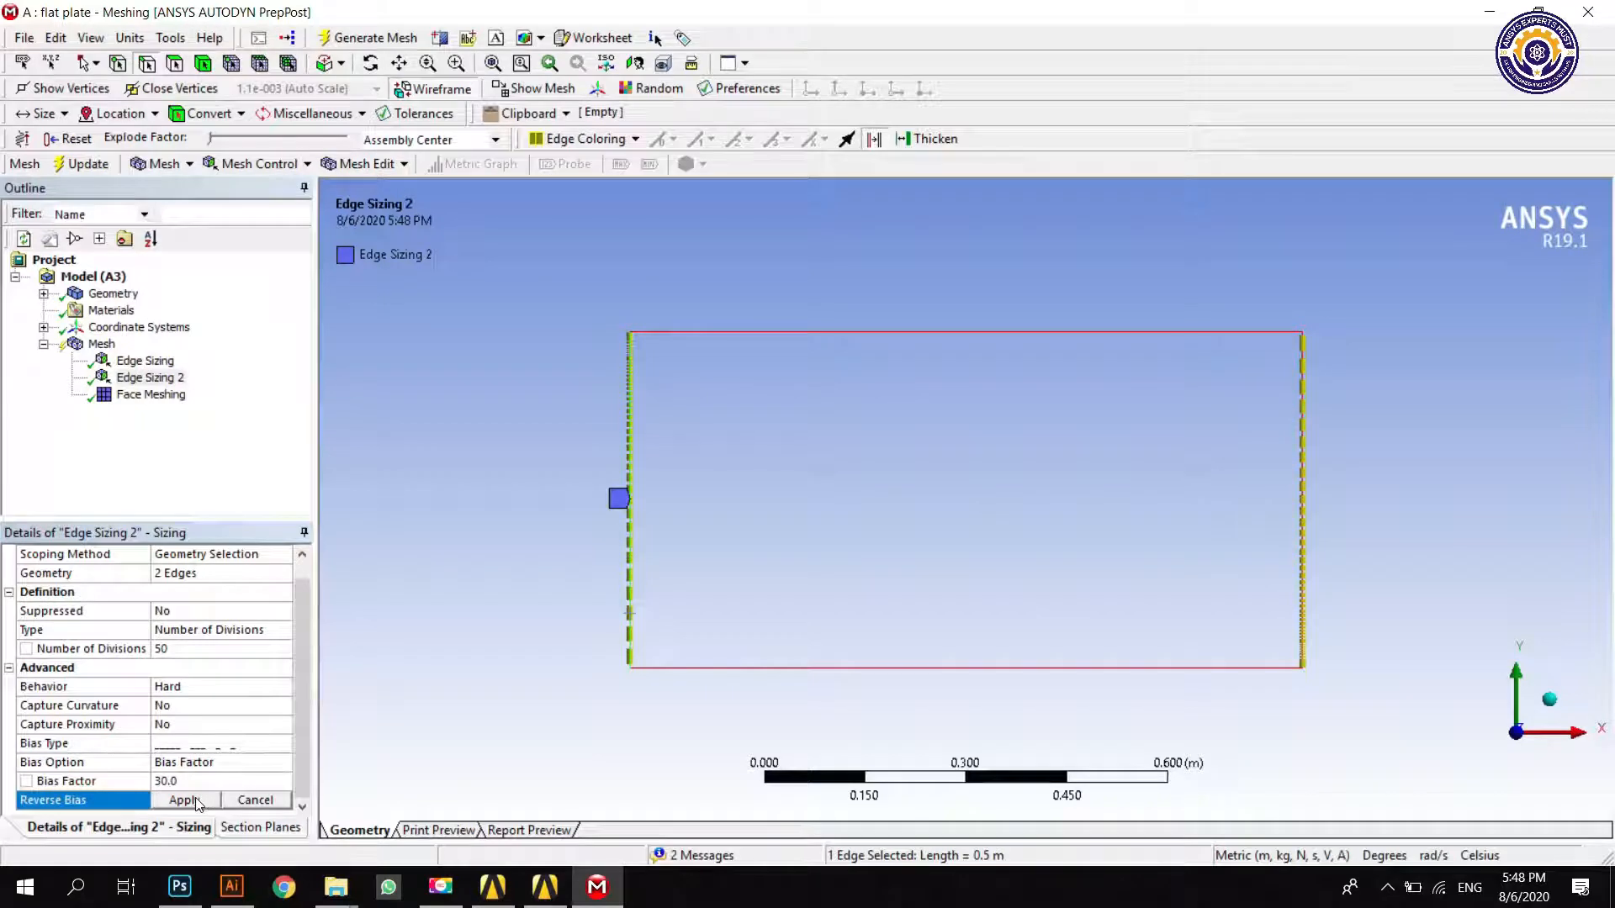
pyautogui.click(184, 801)
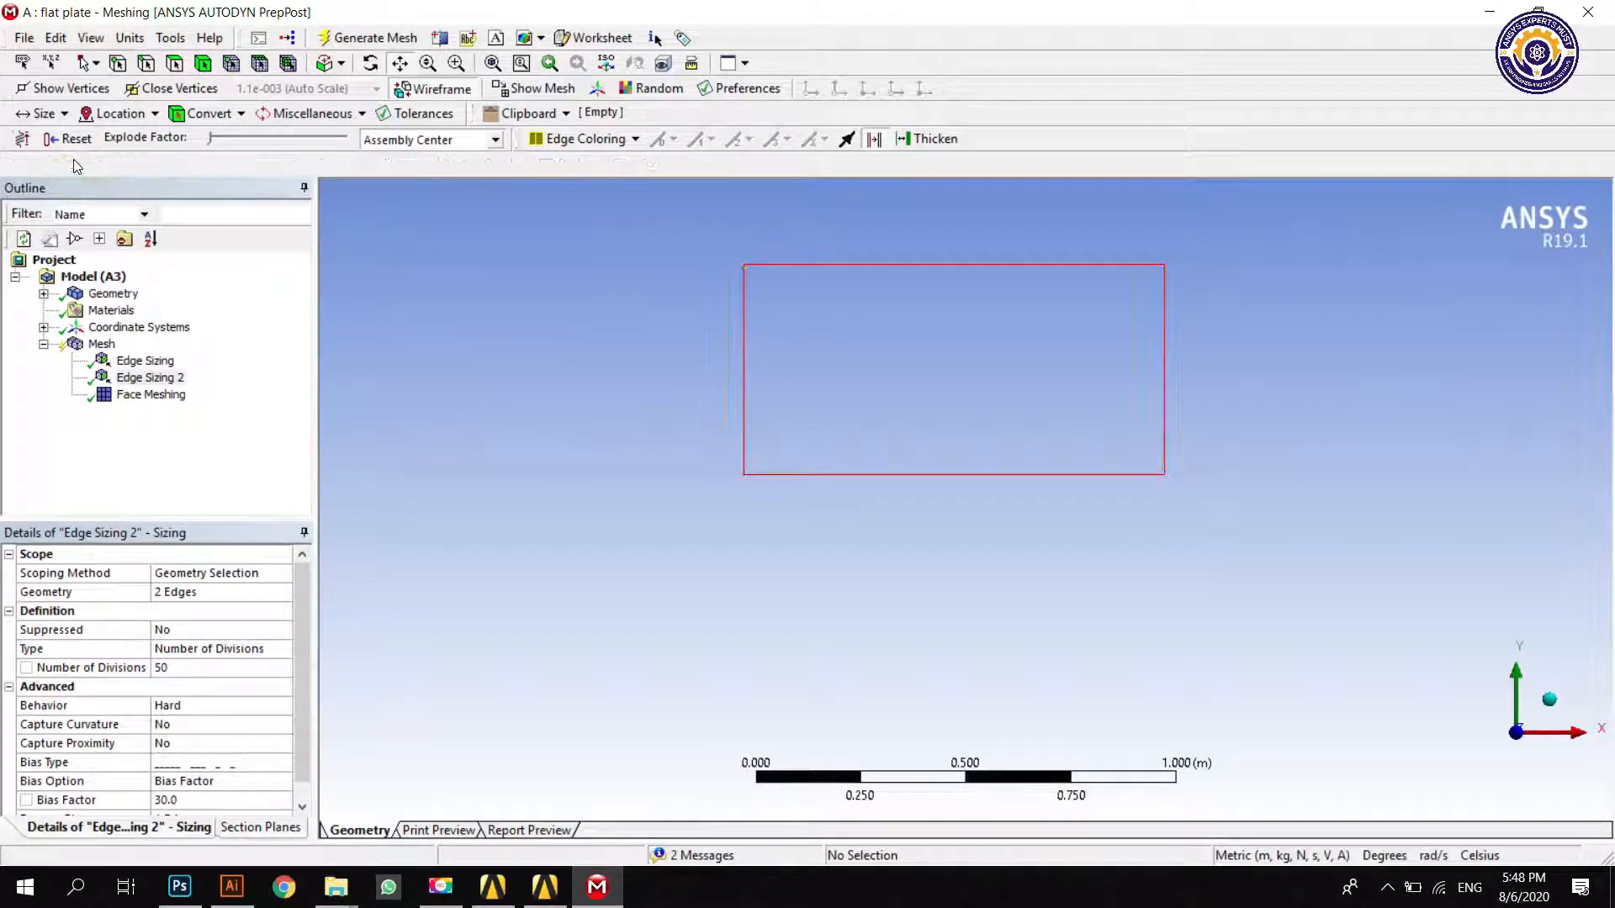
pyautogui.click(367, 37)
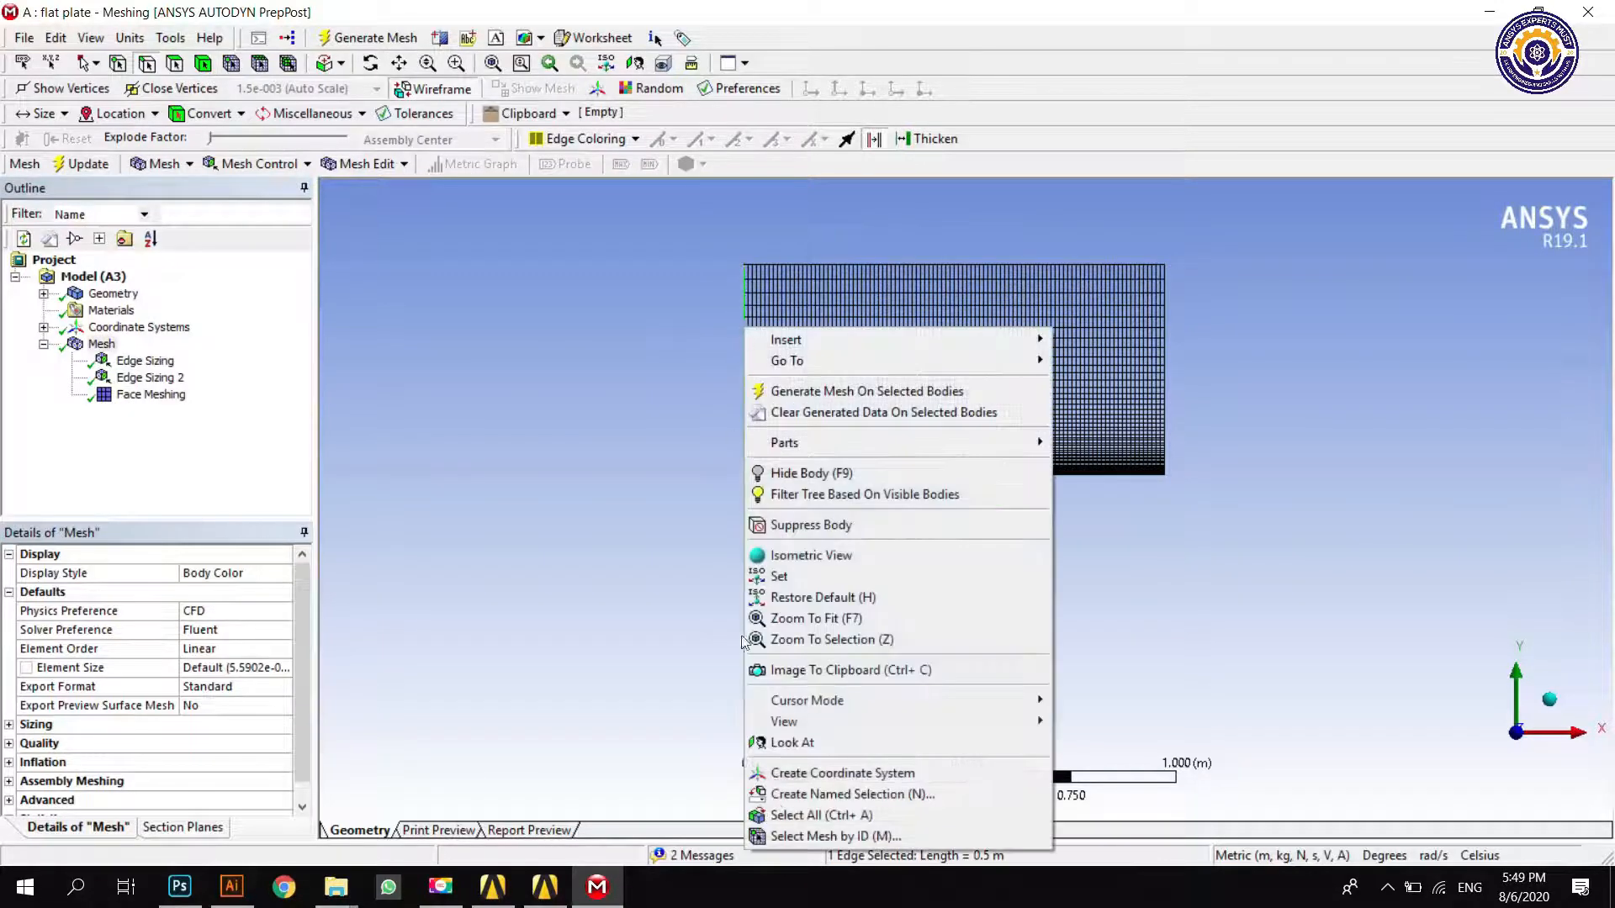
pyautogui.moveTo(852, 794)
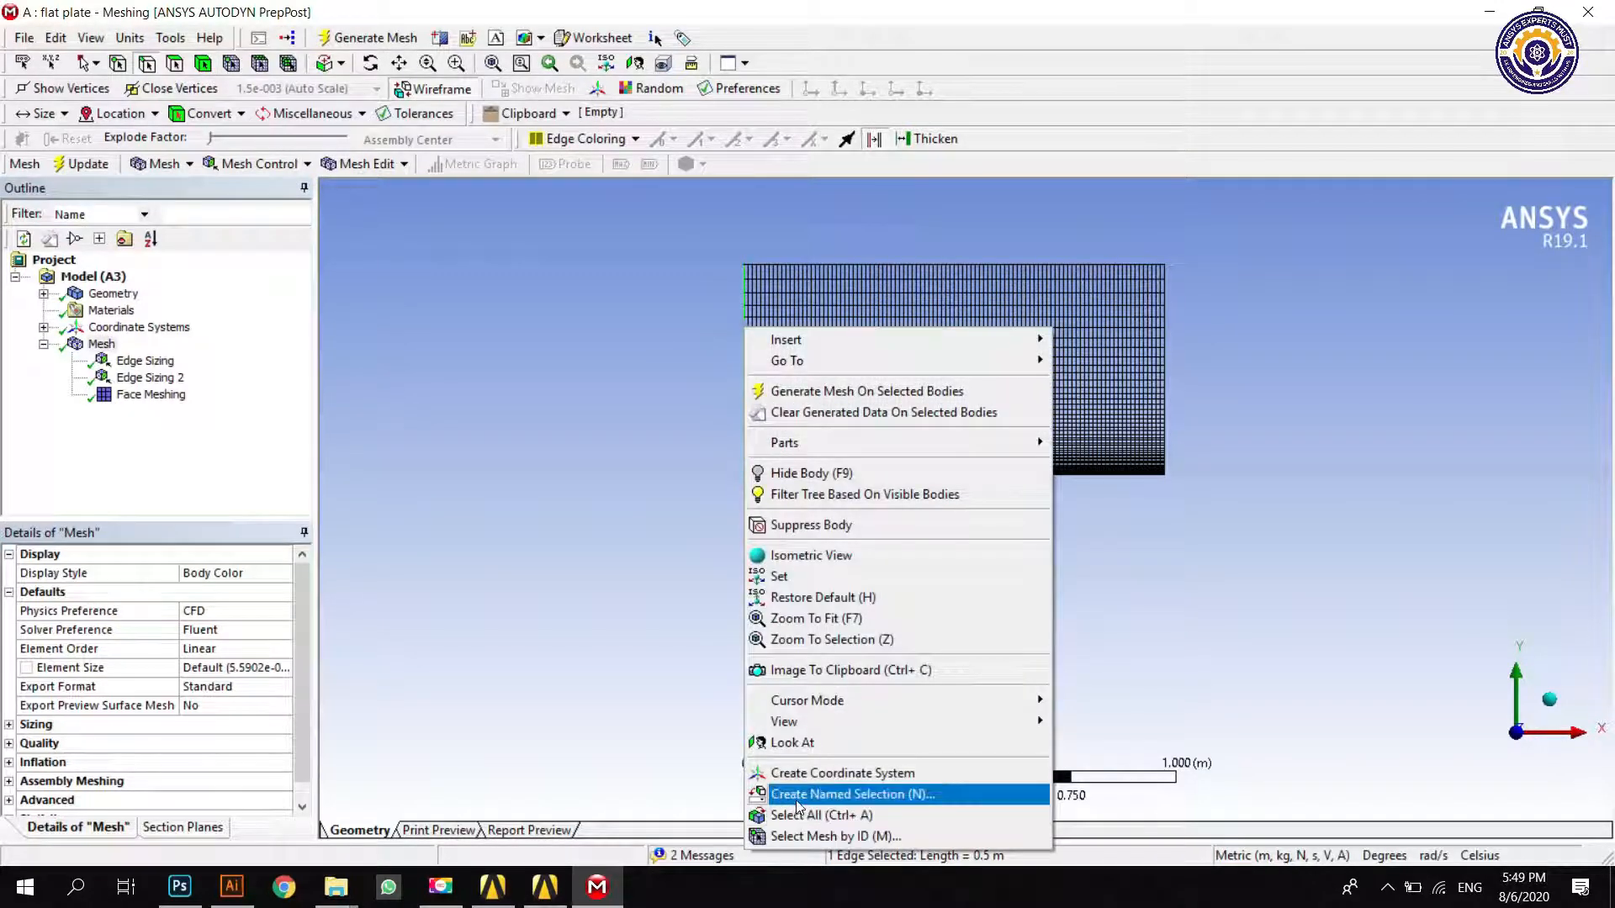
# Step: Create the named selection 'inlet' on the left edge
pyautogui.click(853, 794)
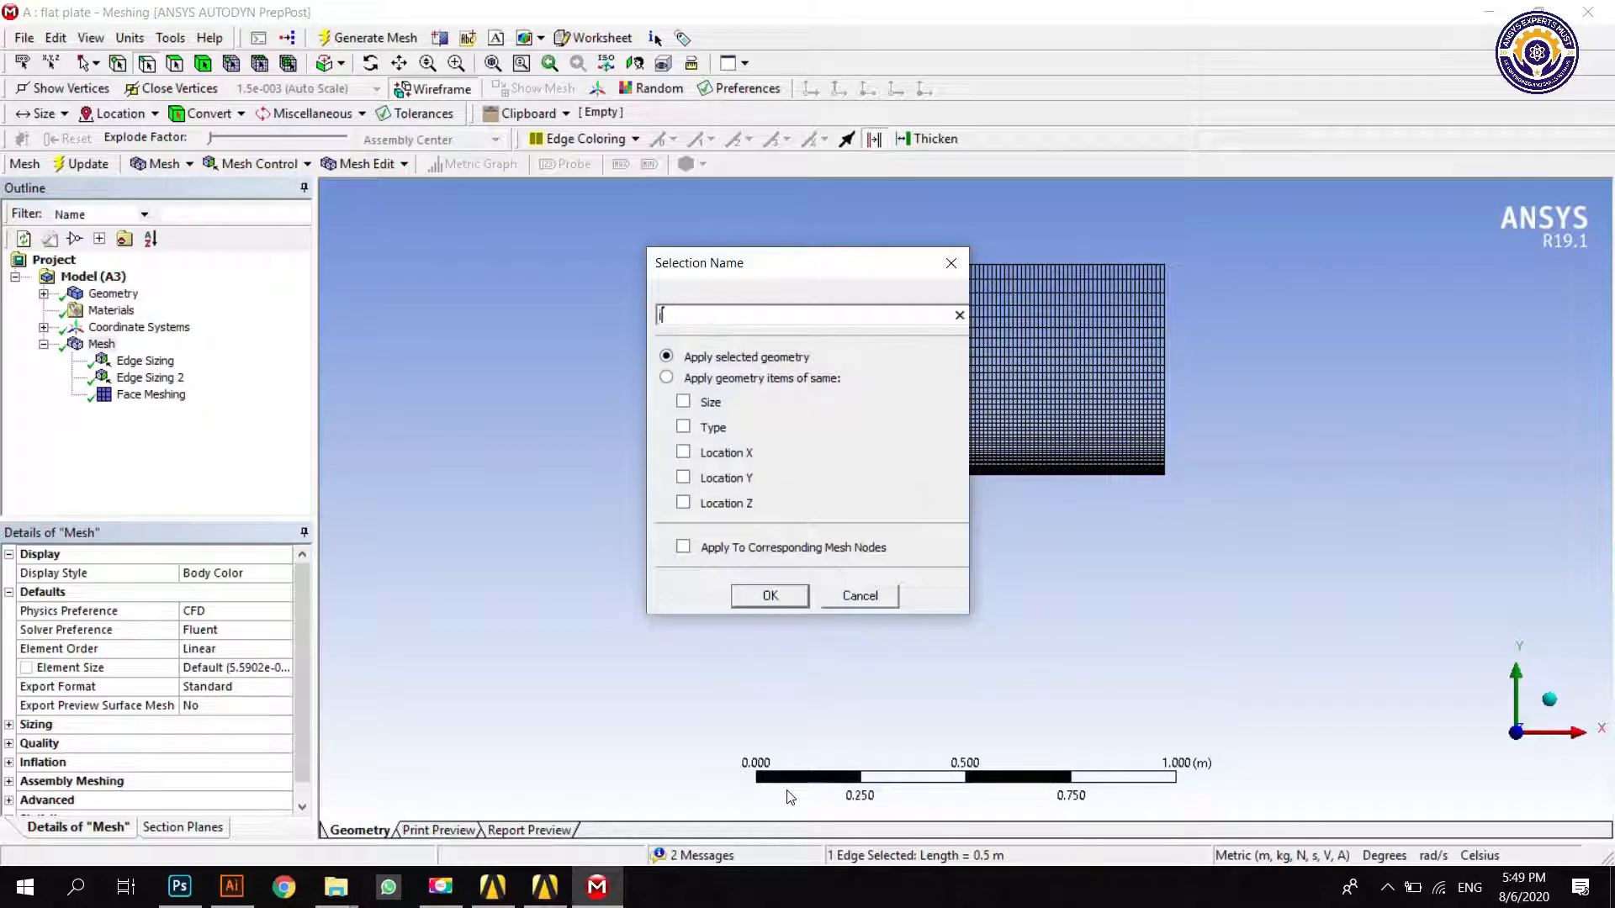
pyautogui.write('inlet')
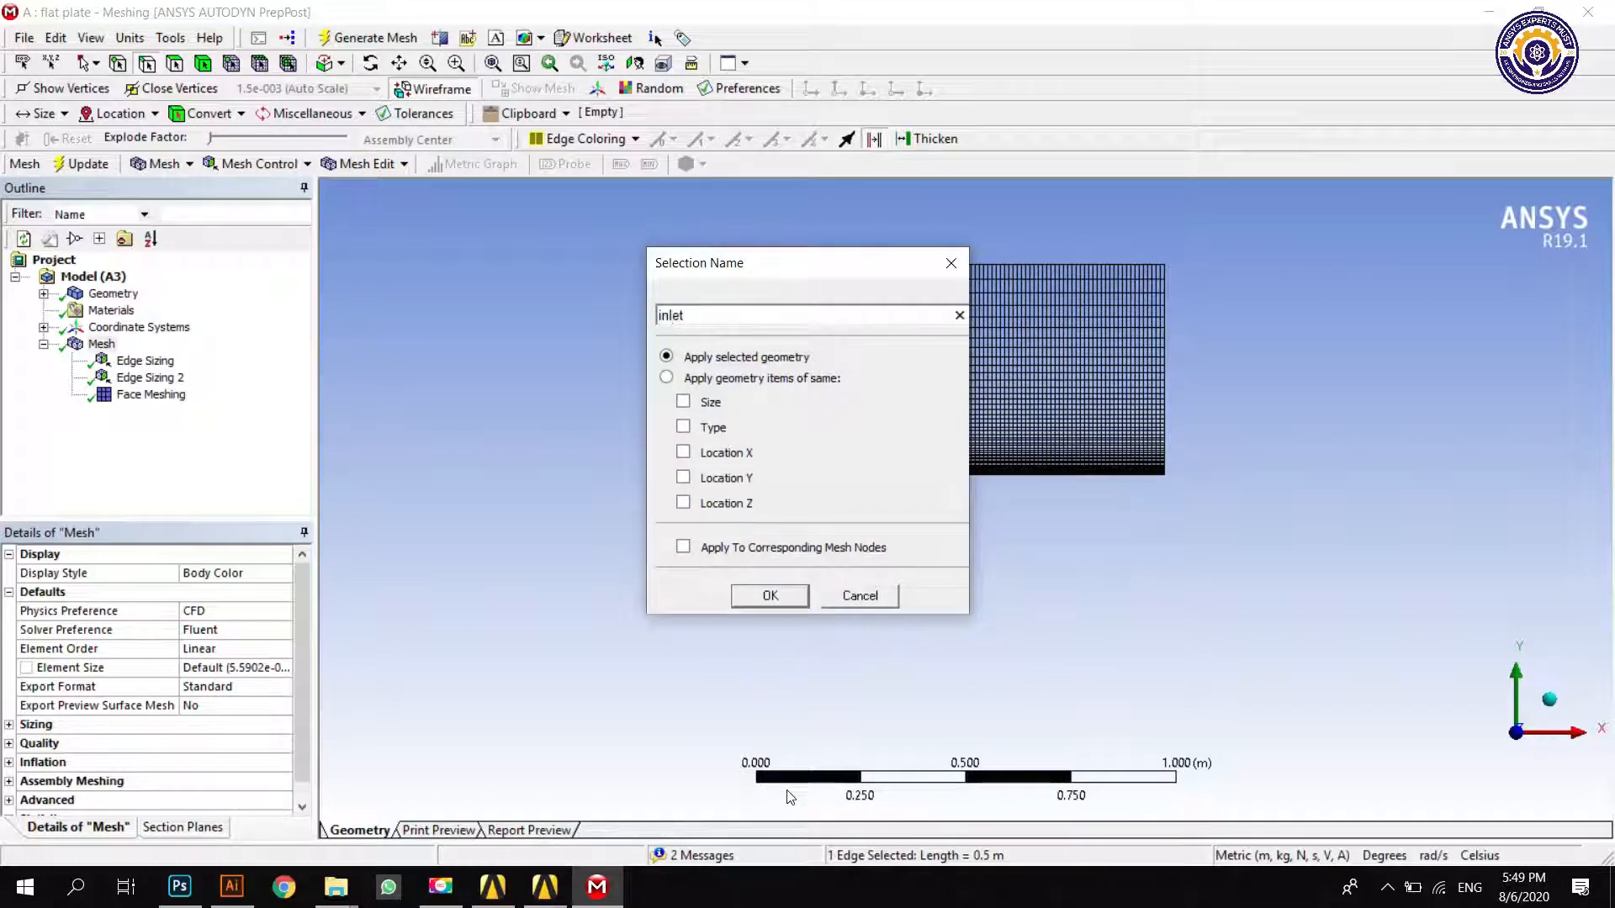
pyautogui.click(769, 596)
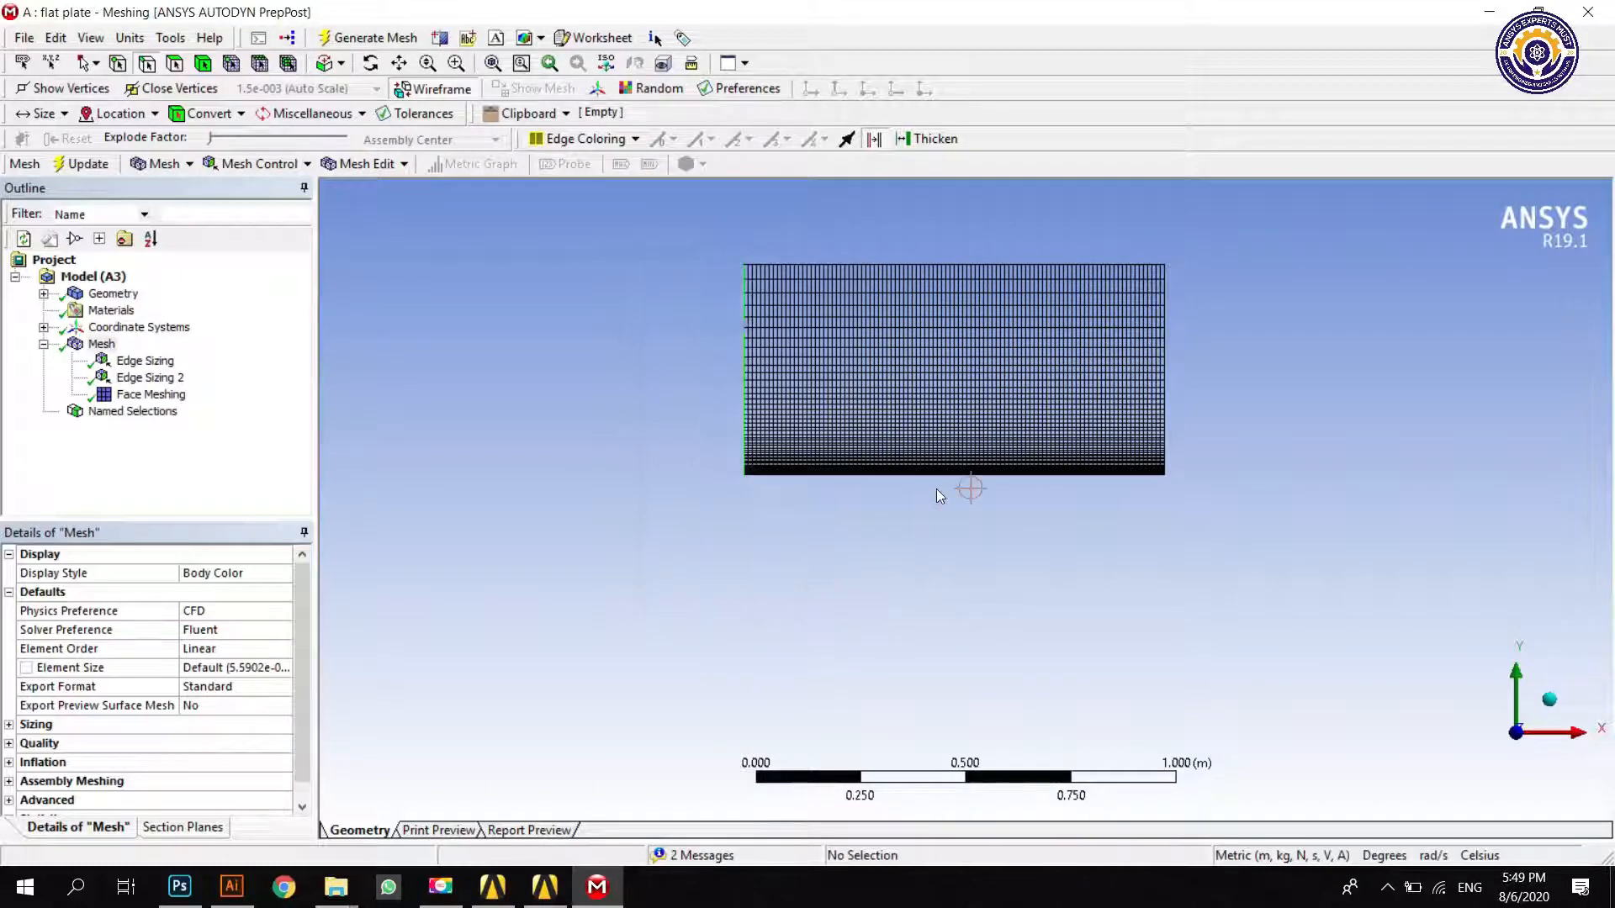
# Step: Create the named selection 'outlet' on the right edge
pyautogui.click(1164, 365)
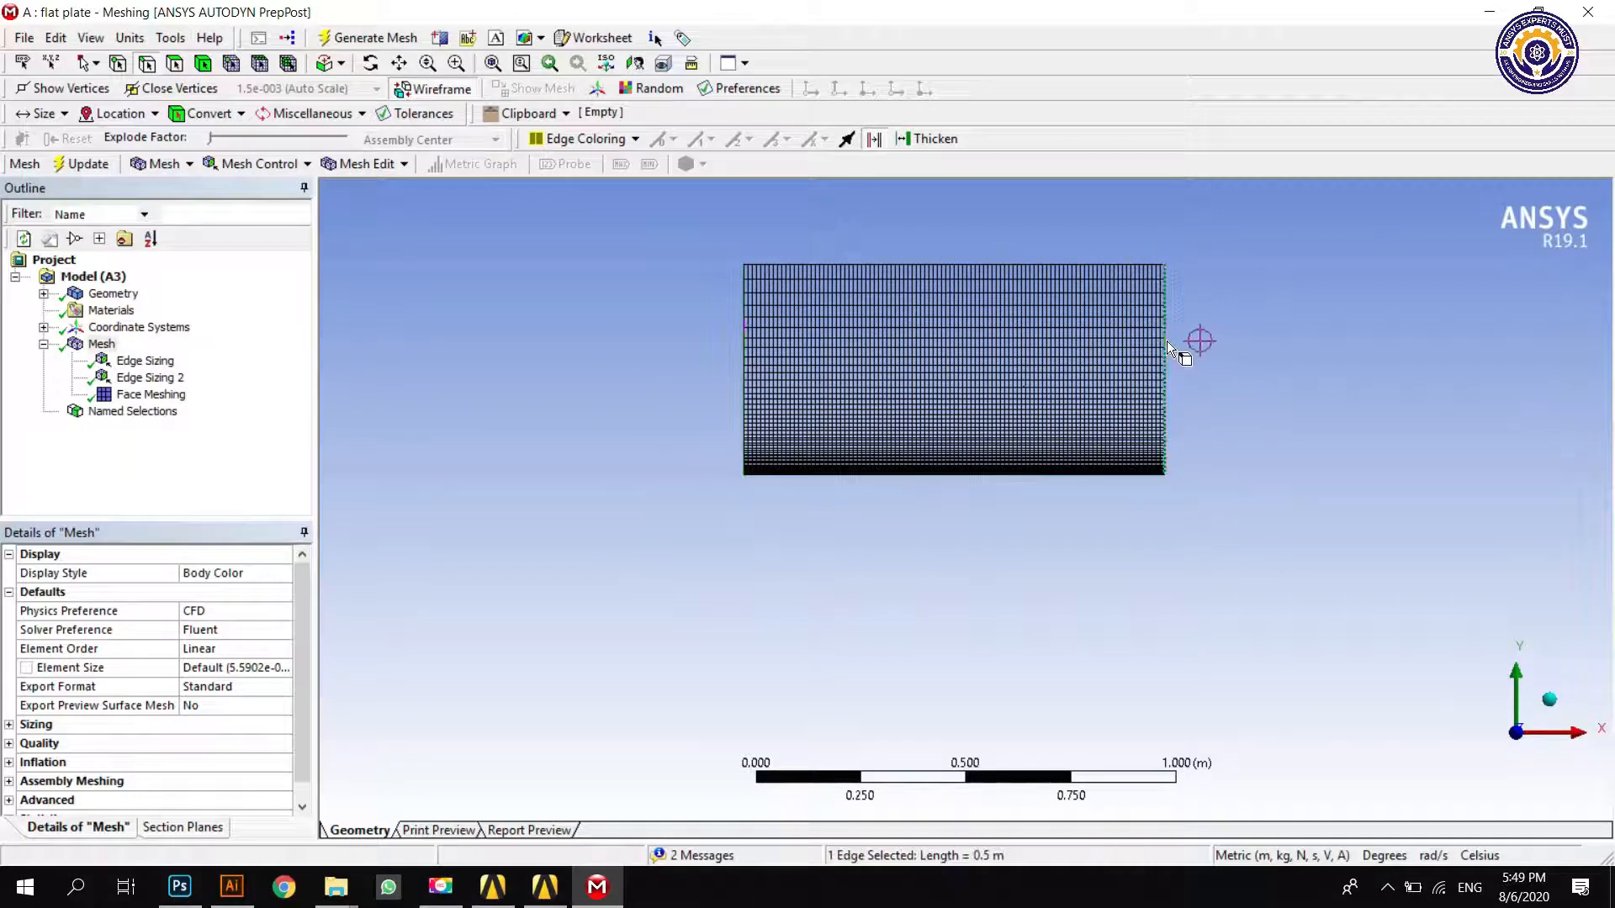
pyautogui.rightClick(1169, 348)
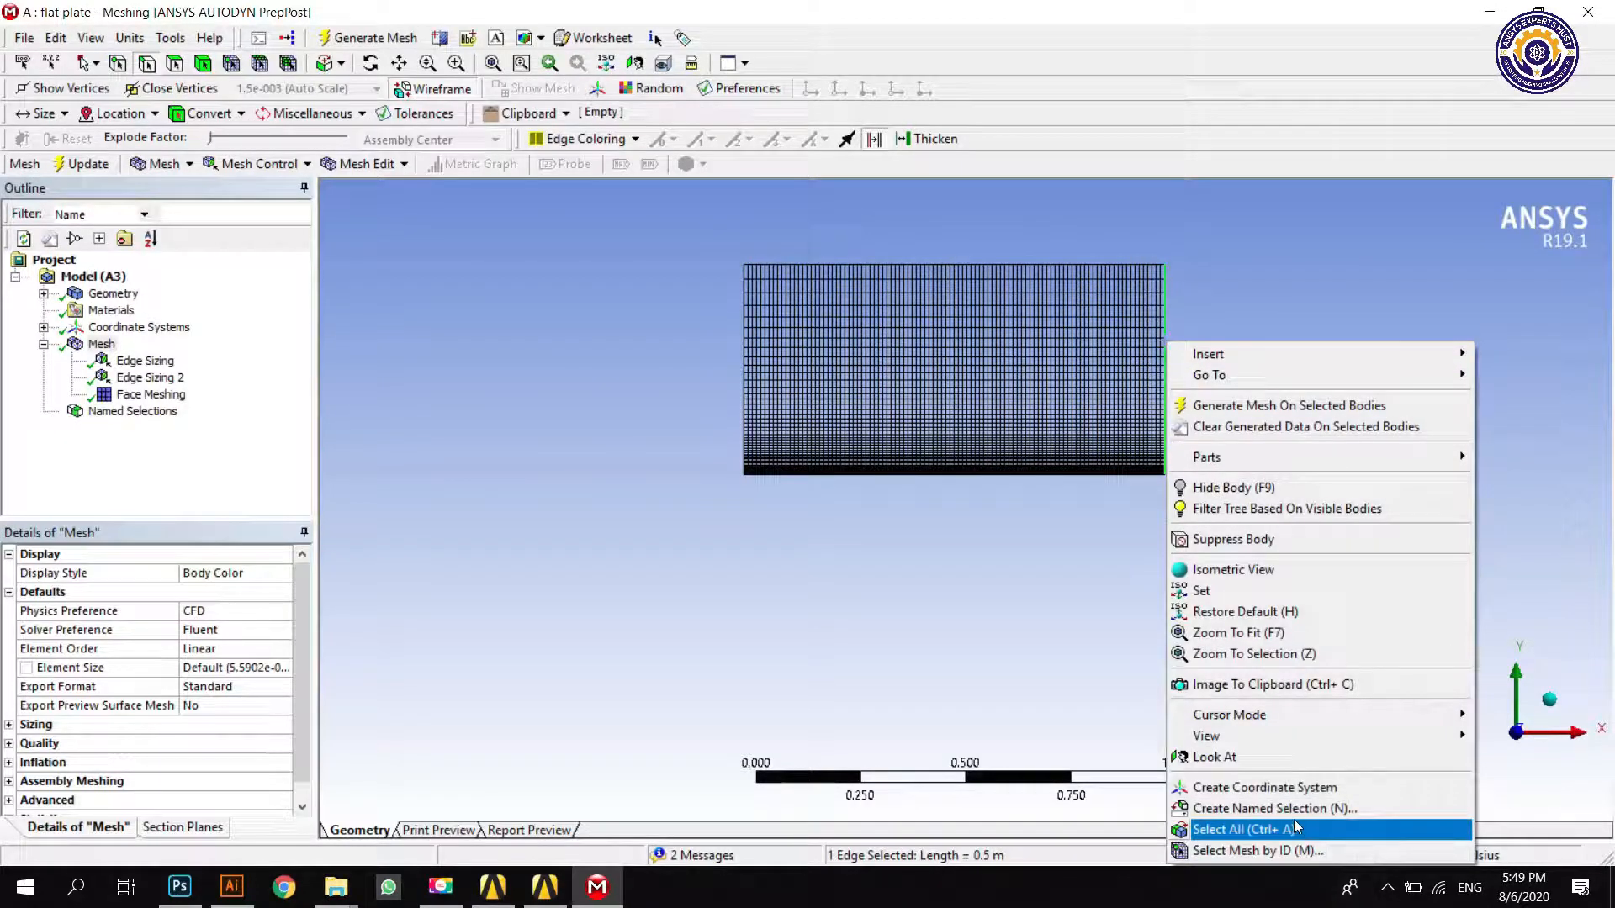
pyautogui.click(1273, 810)
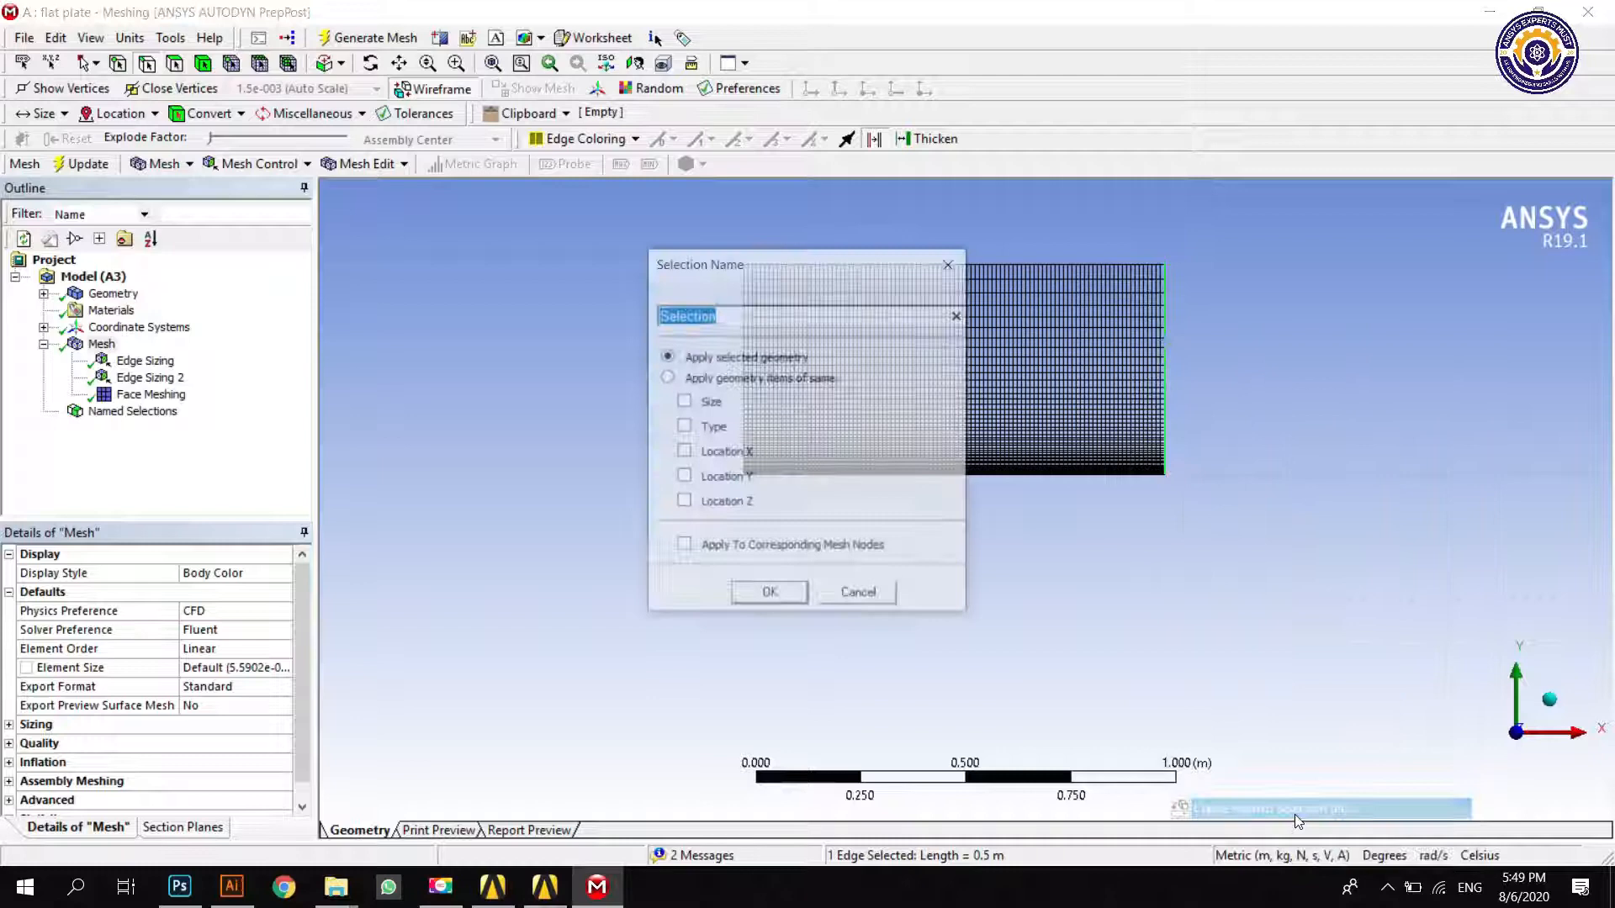
pyautogui.write('outlet')
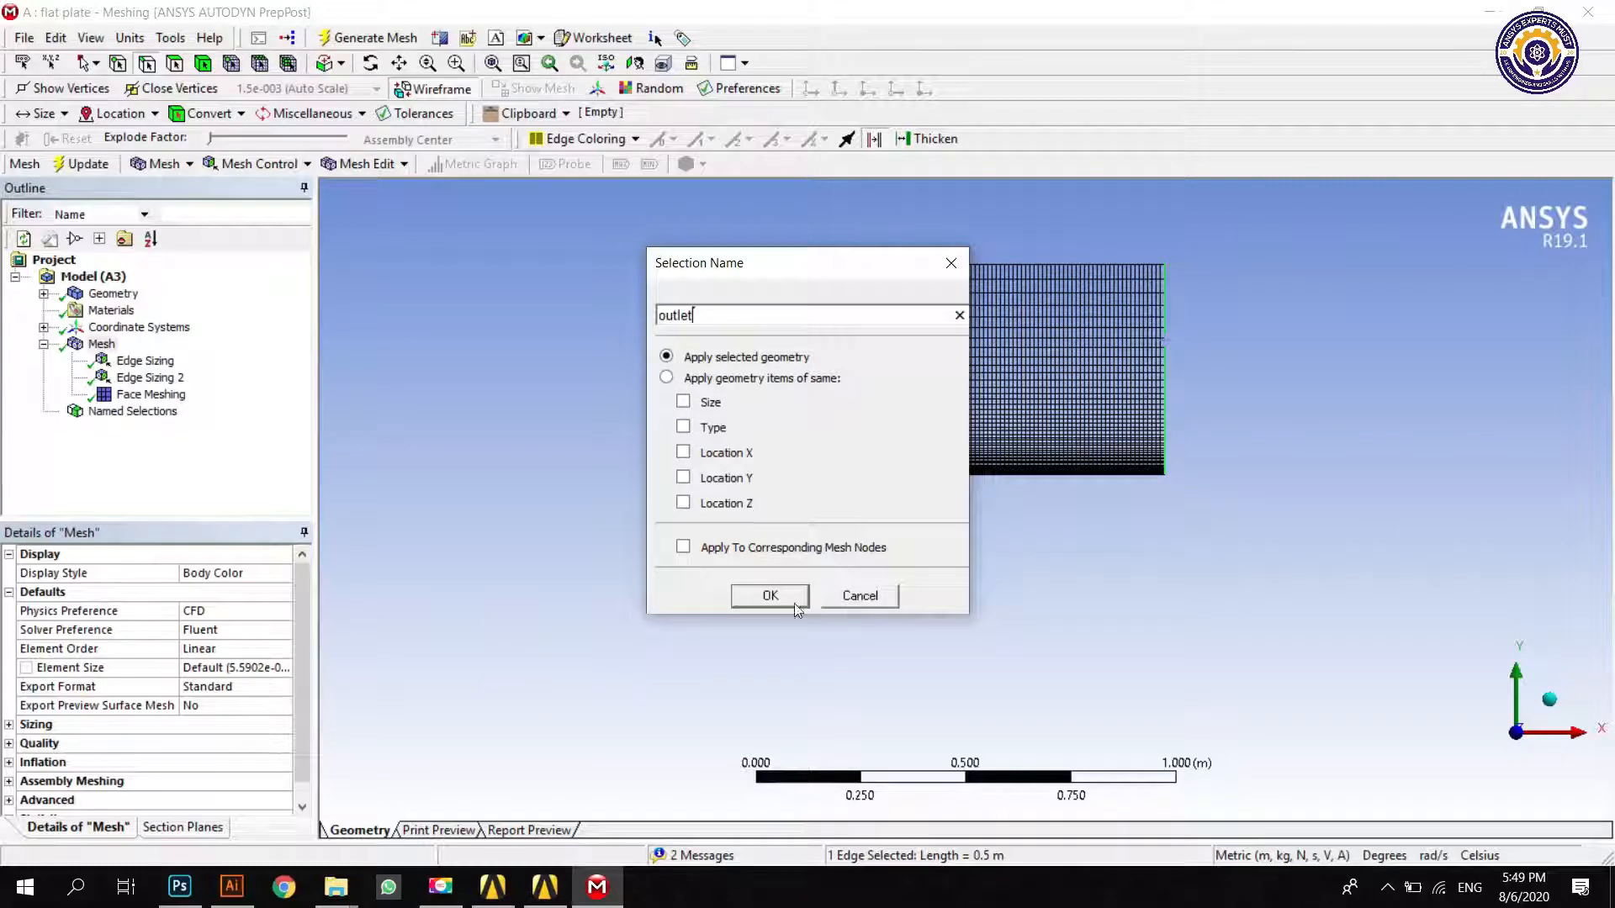
pyautogui.click(769, 596)
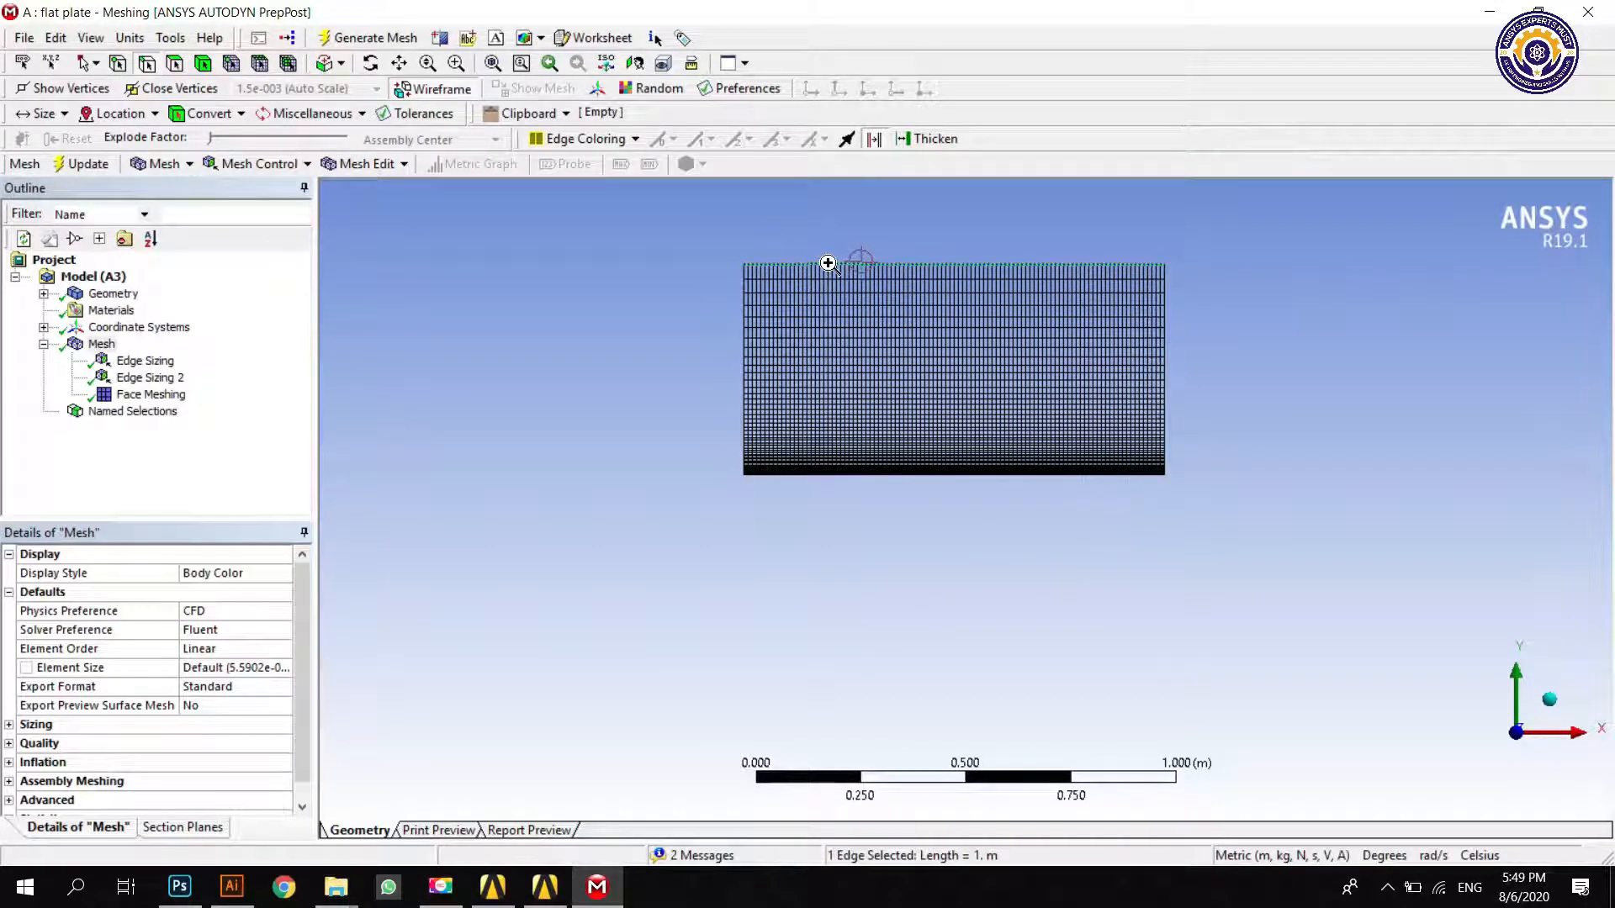
# Step: Create the named selection 'domain wall' on the top edge
pyautogui.rightClick(830, 264)
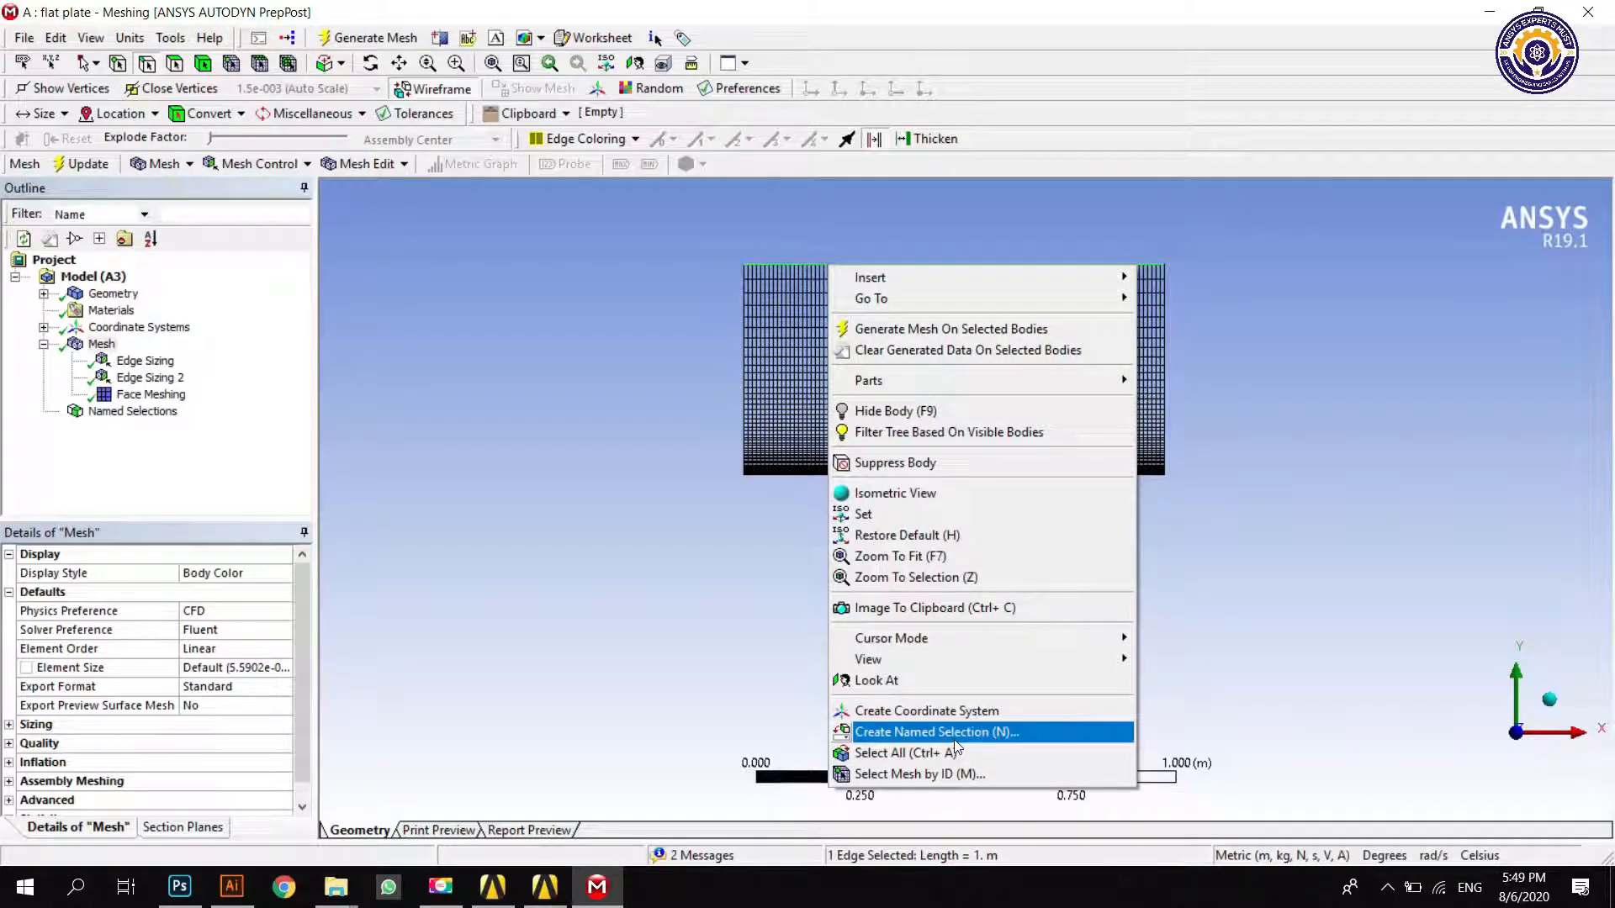
pyautogui.click(935, 732)
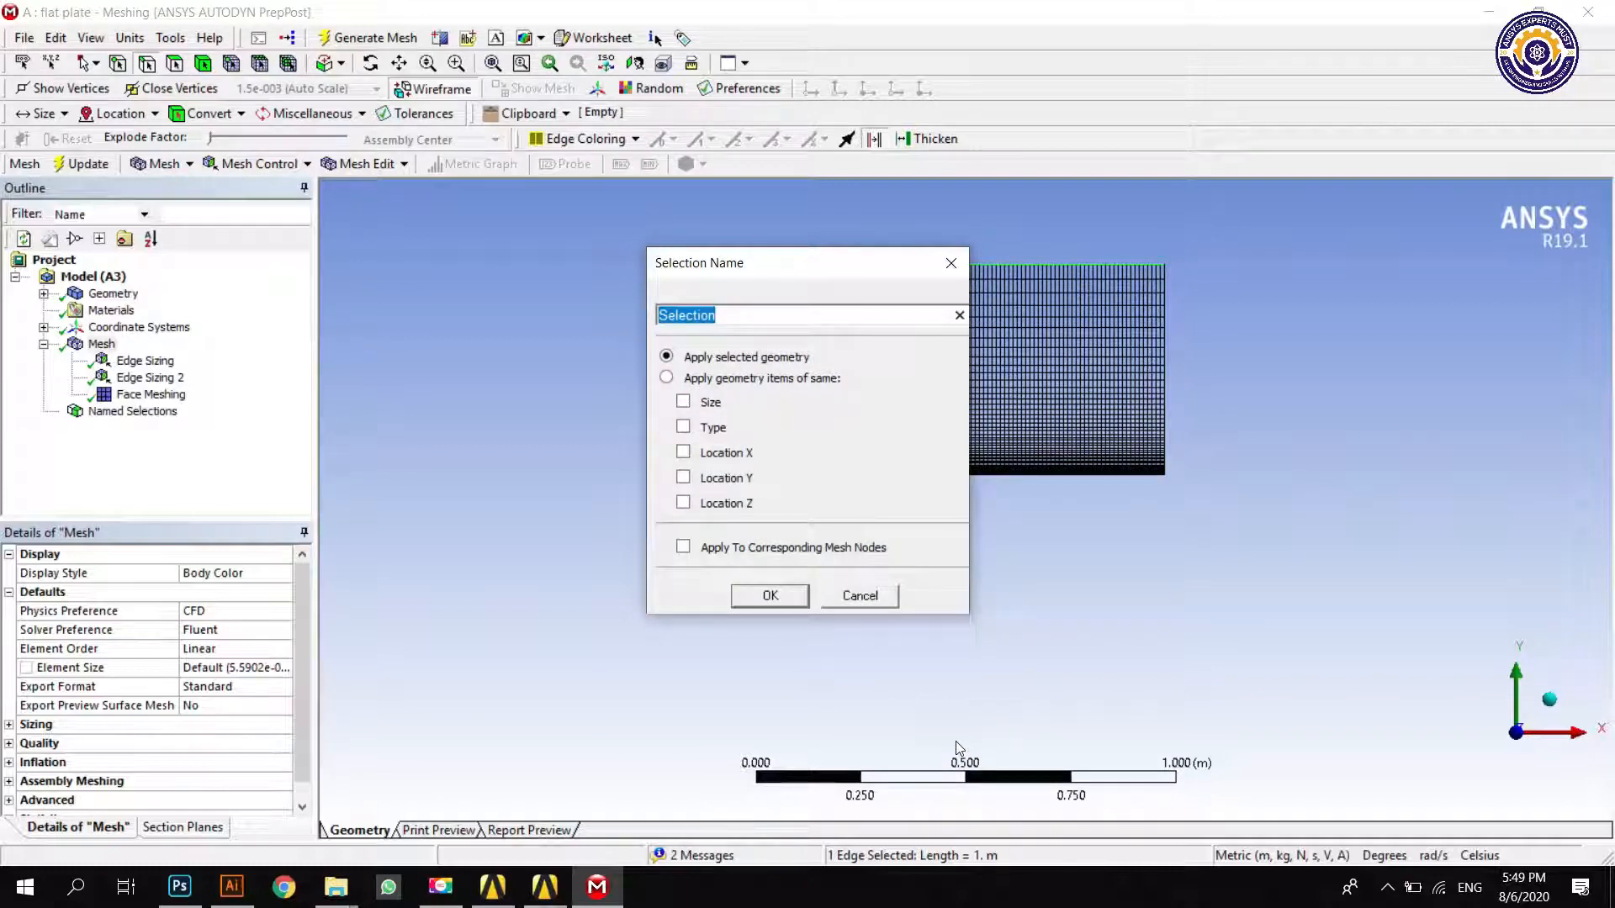
pyautogui.write('domain w')
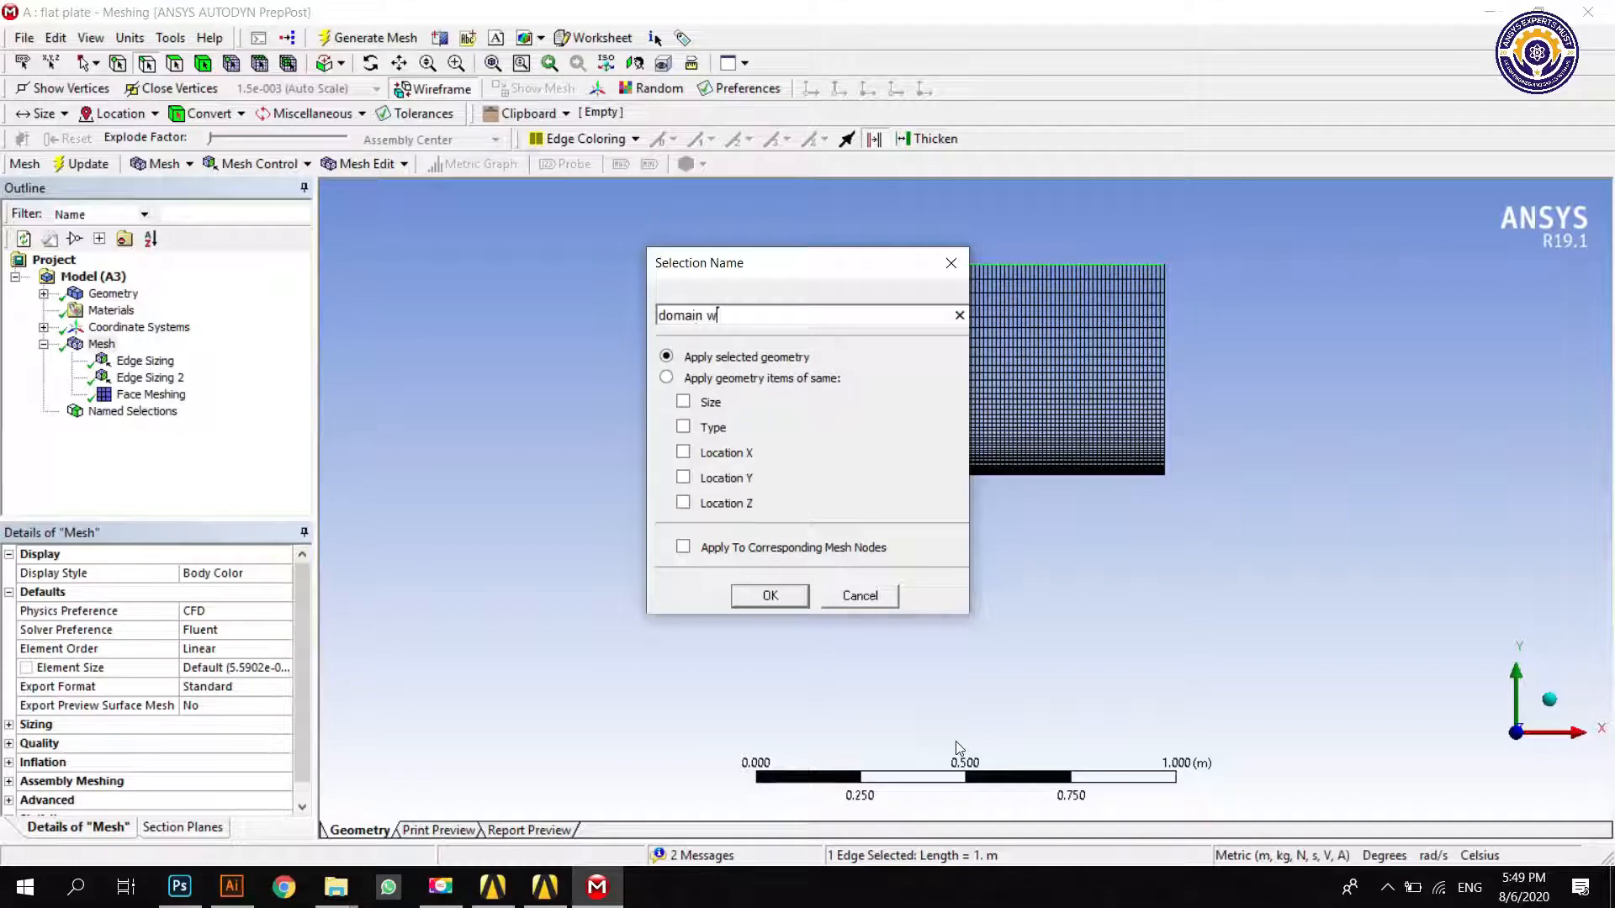
pyautogui.write('all')
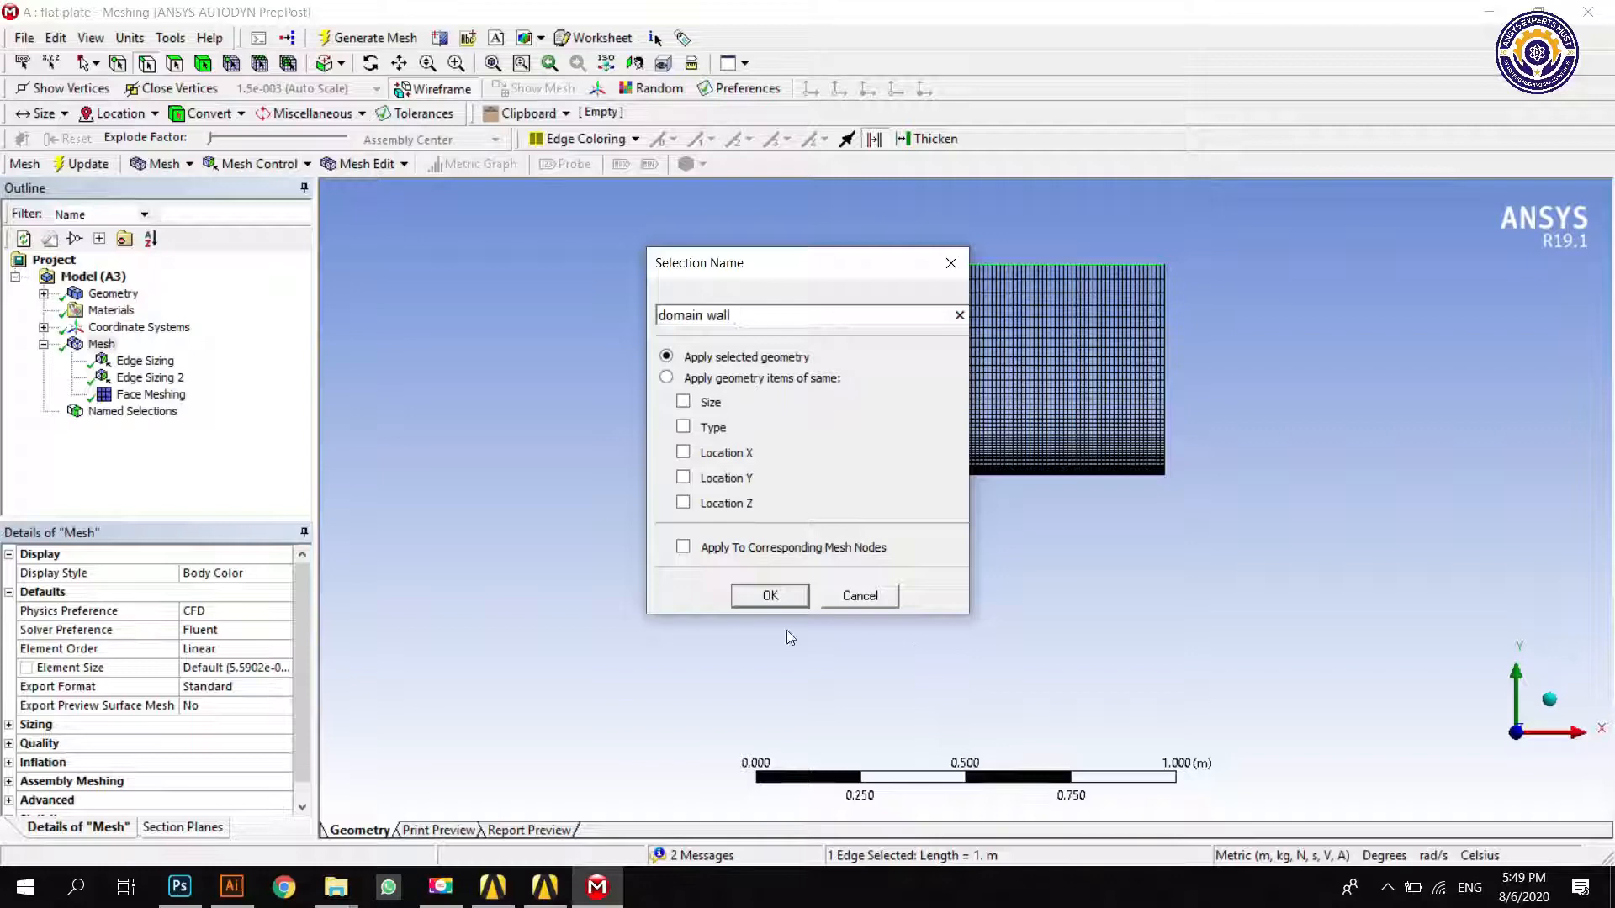
pyautogui.click(768, 595)
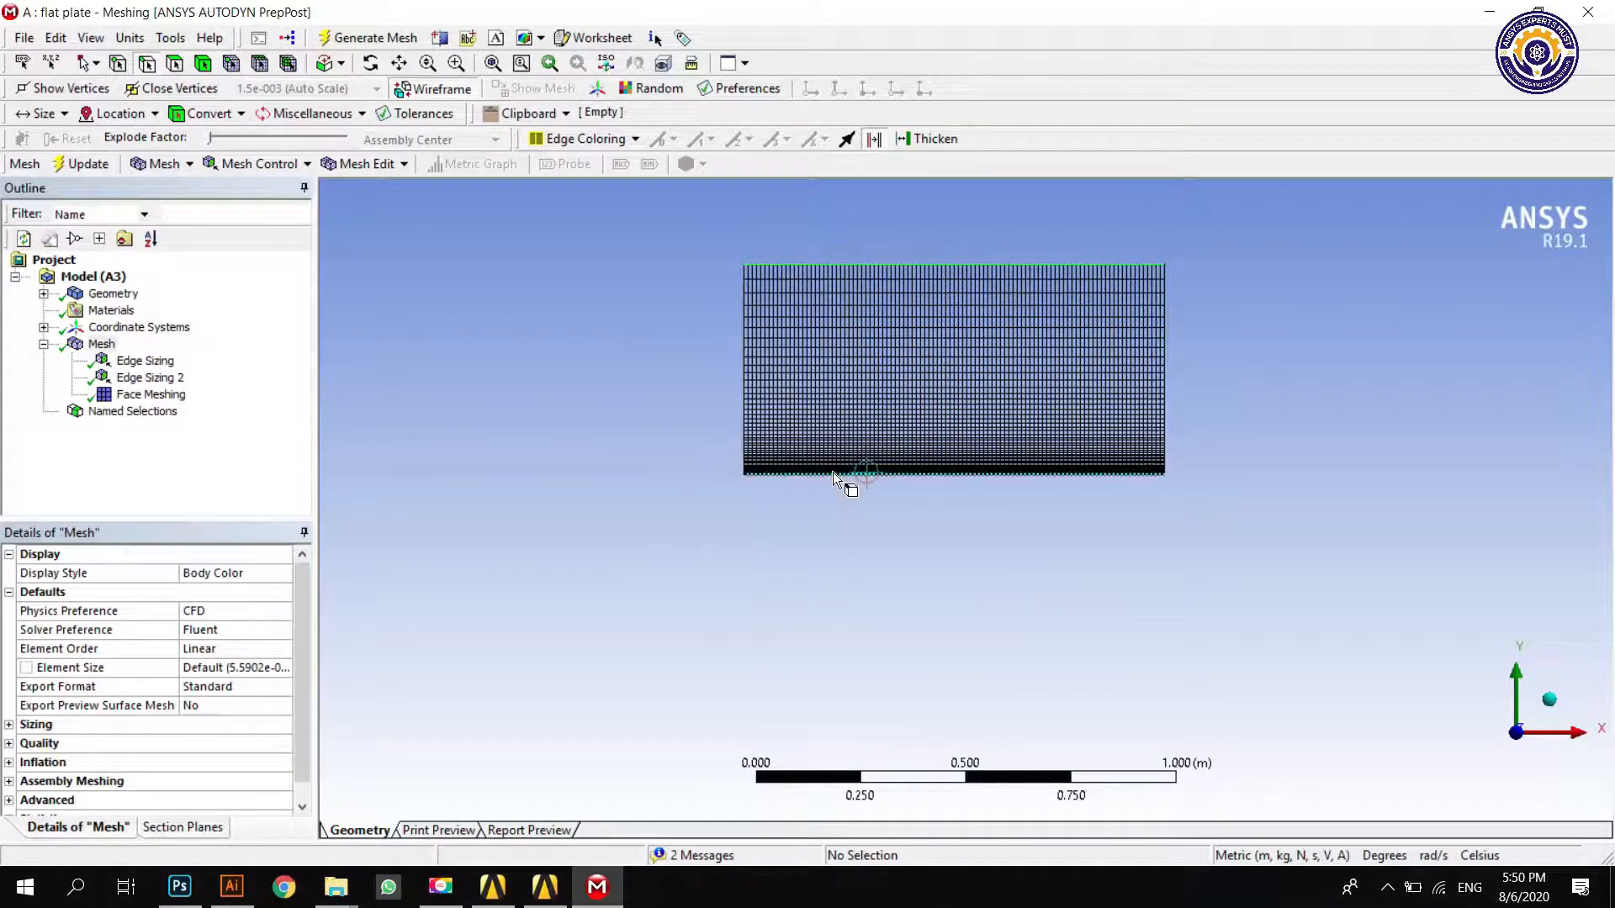
# Step: Create the named selection 'flat plate' on the bottom plate edge
pyautogui.rightClick(834, 479)
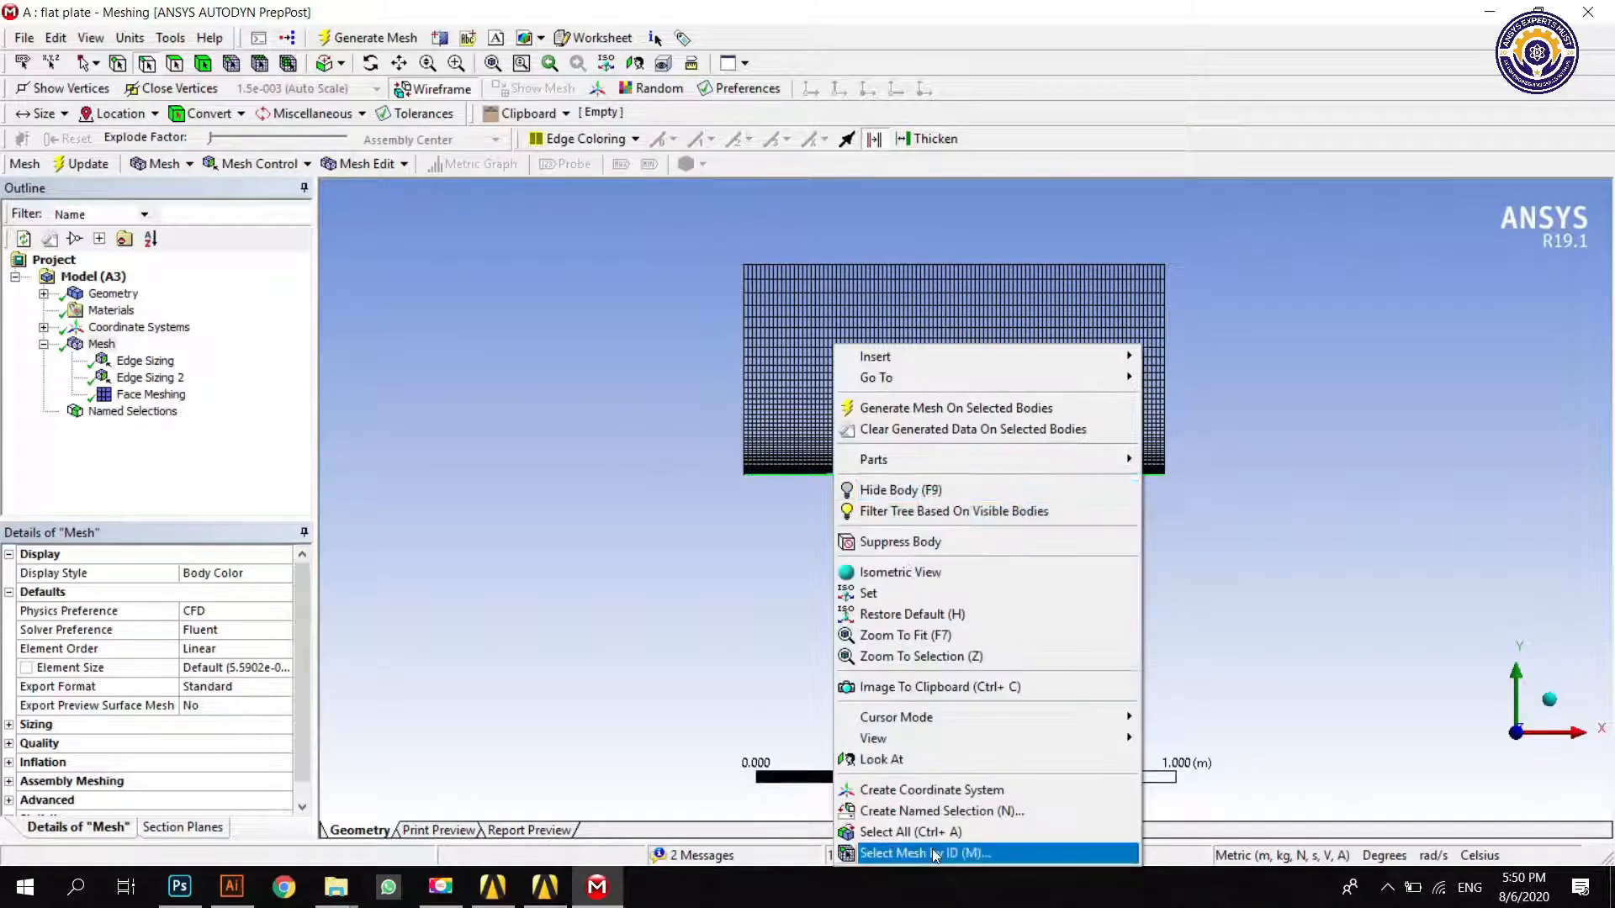
pyautogui.moveTo(939, 811)
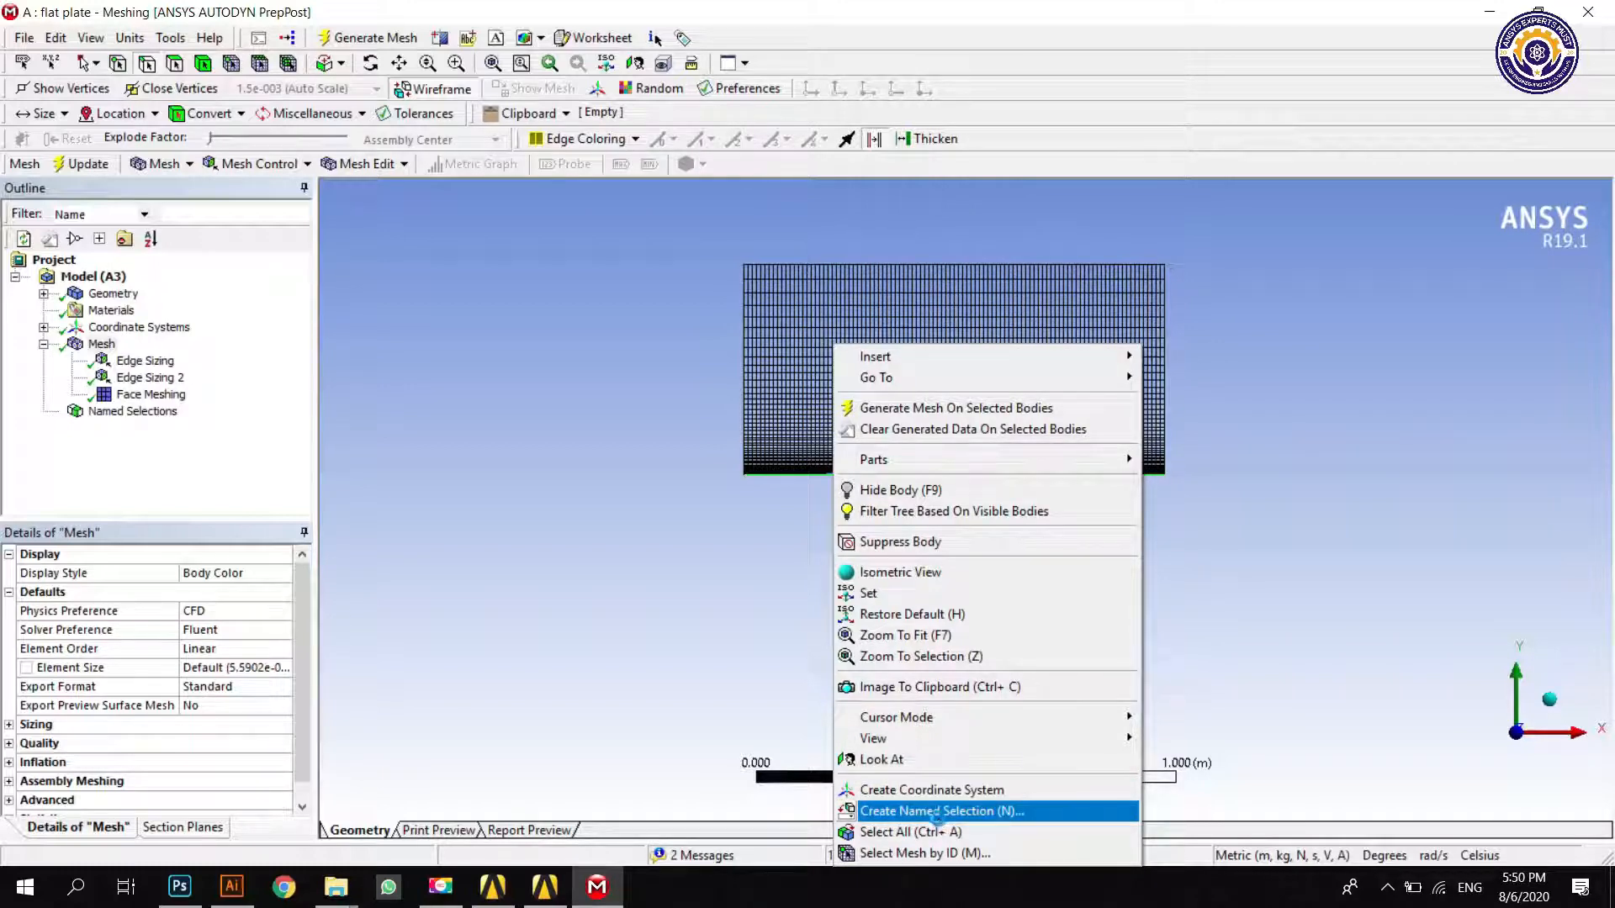
pyautogui.click(939, 811)
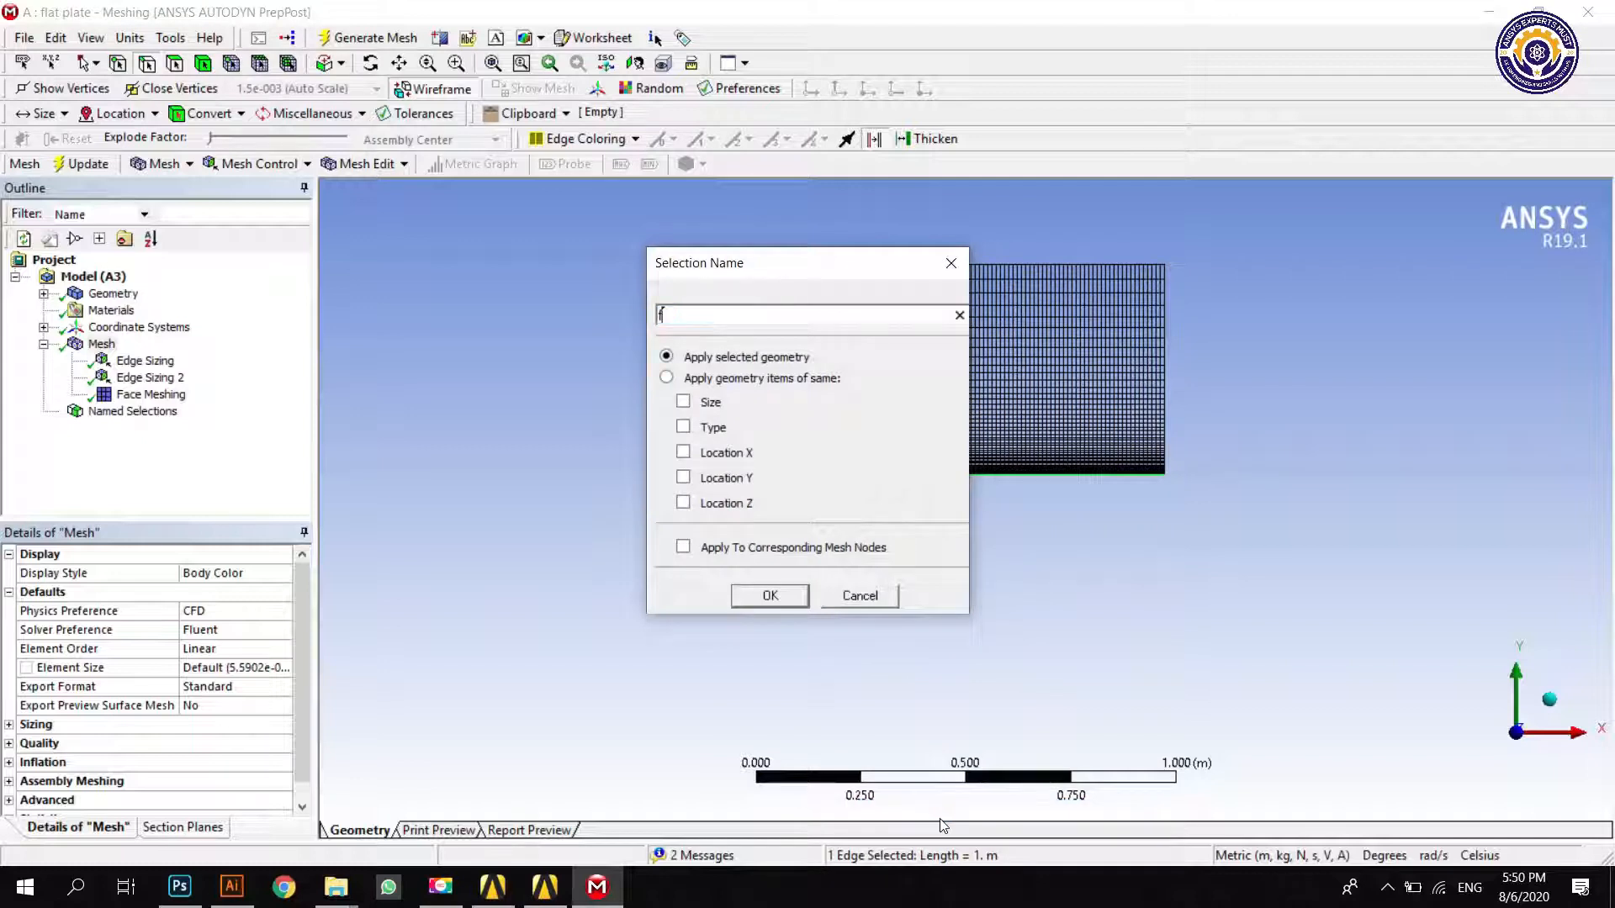
pyautogui.write('lat')
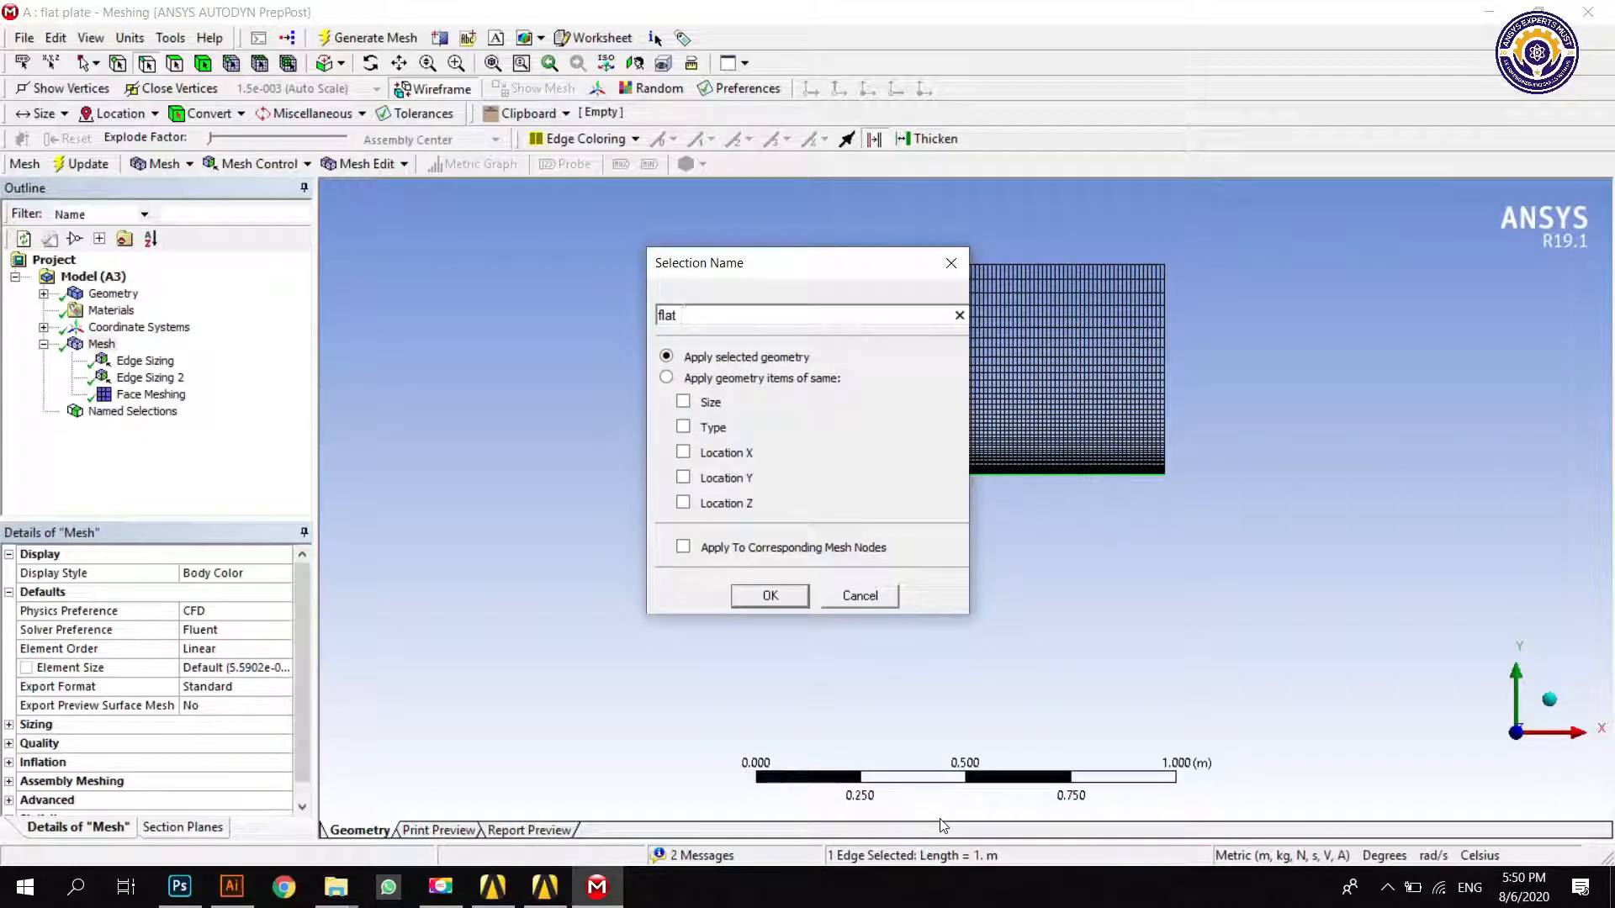
pyautogui.write('plate')
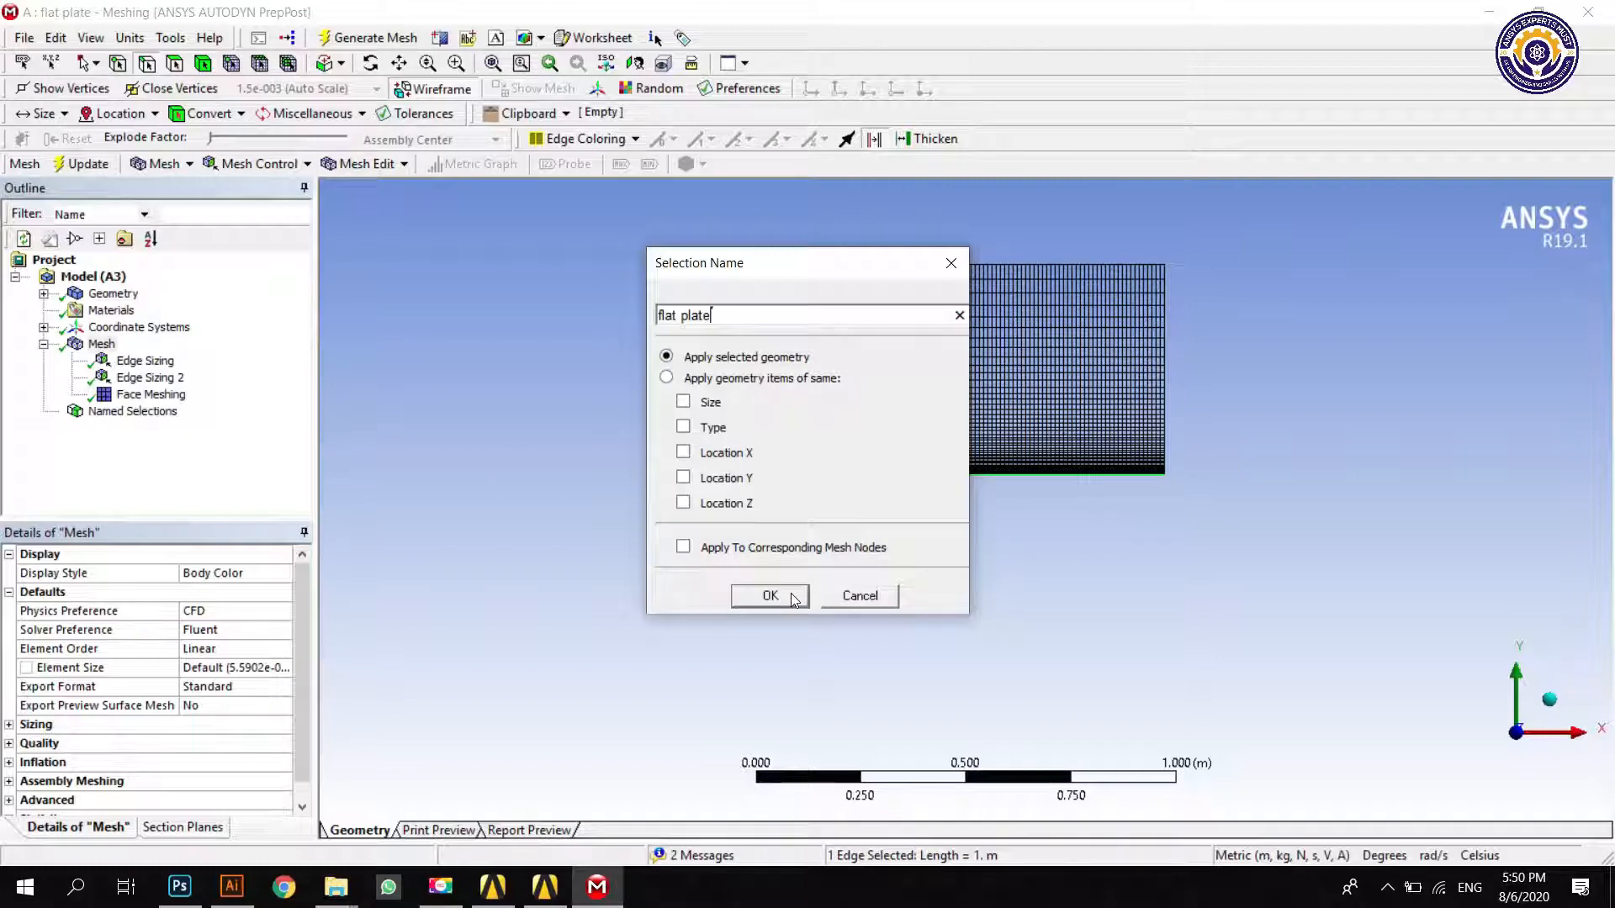
pyautogui.click(769, 596)
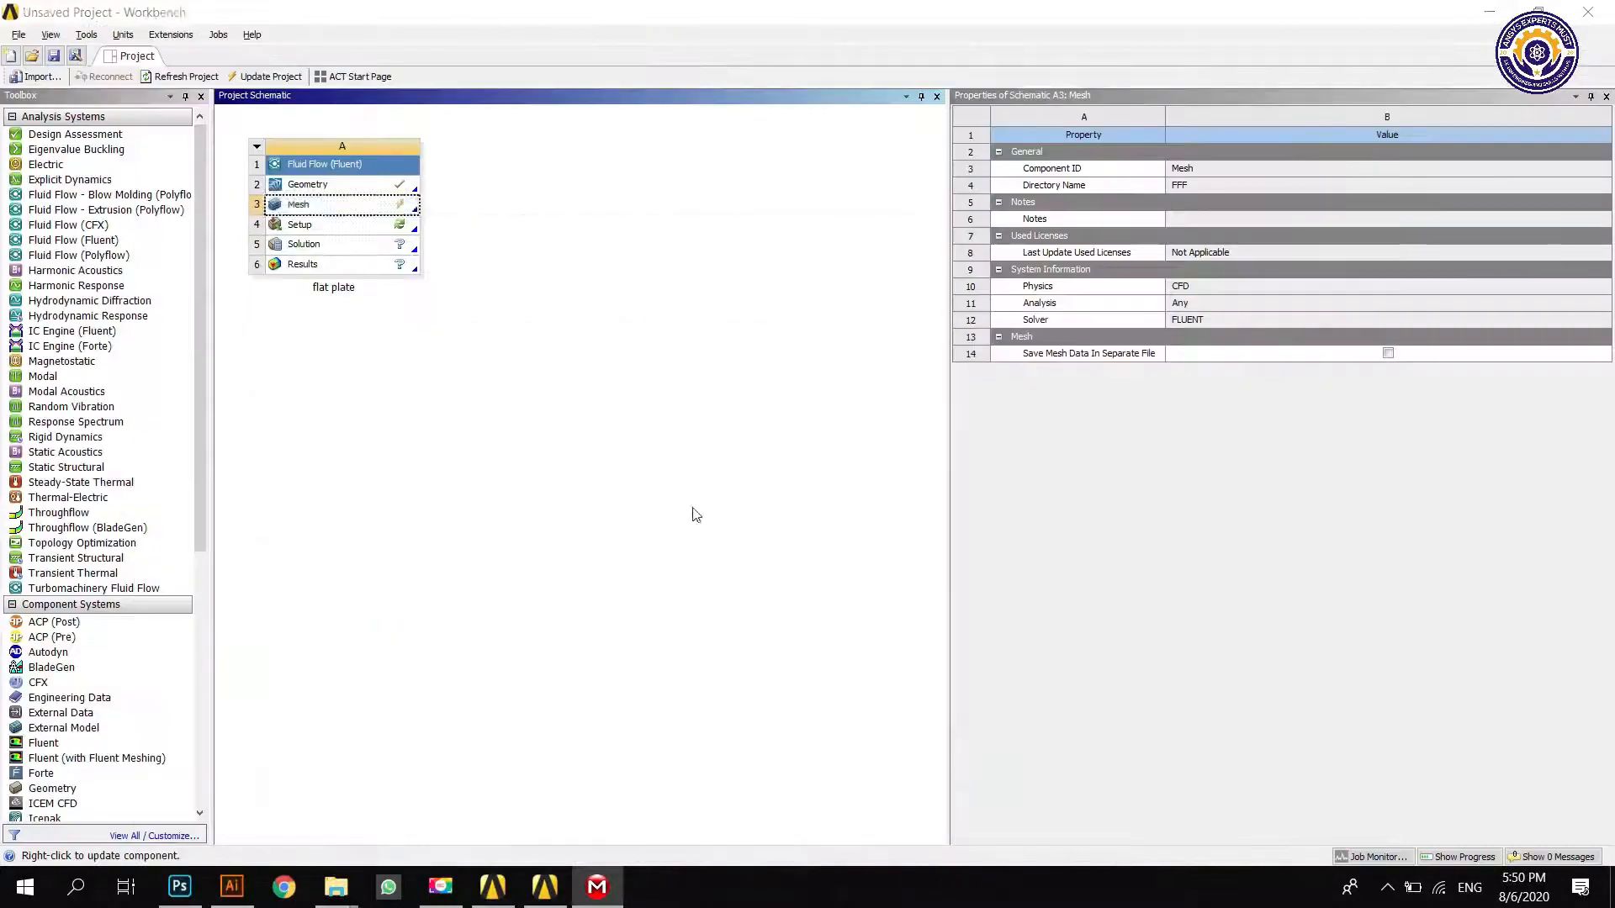
# Step: Select the Mesh cell, then show the Setup cell's properties in the Project Schematic
pyautogui.click(339, 204)
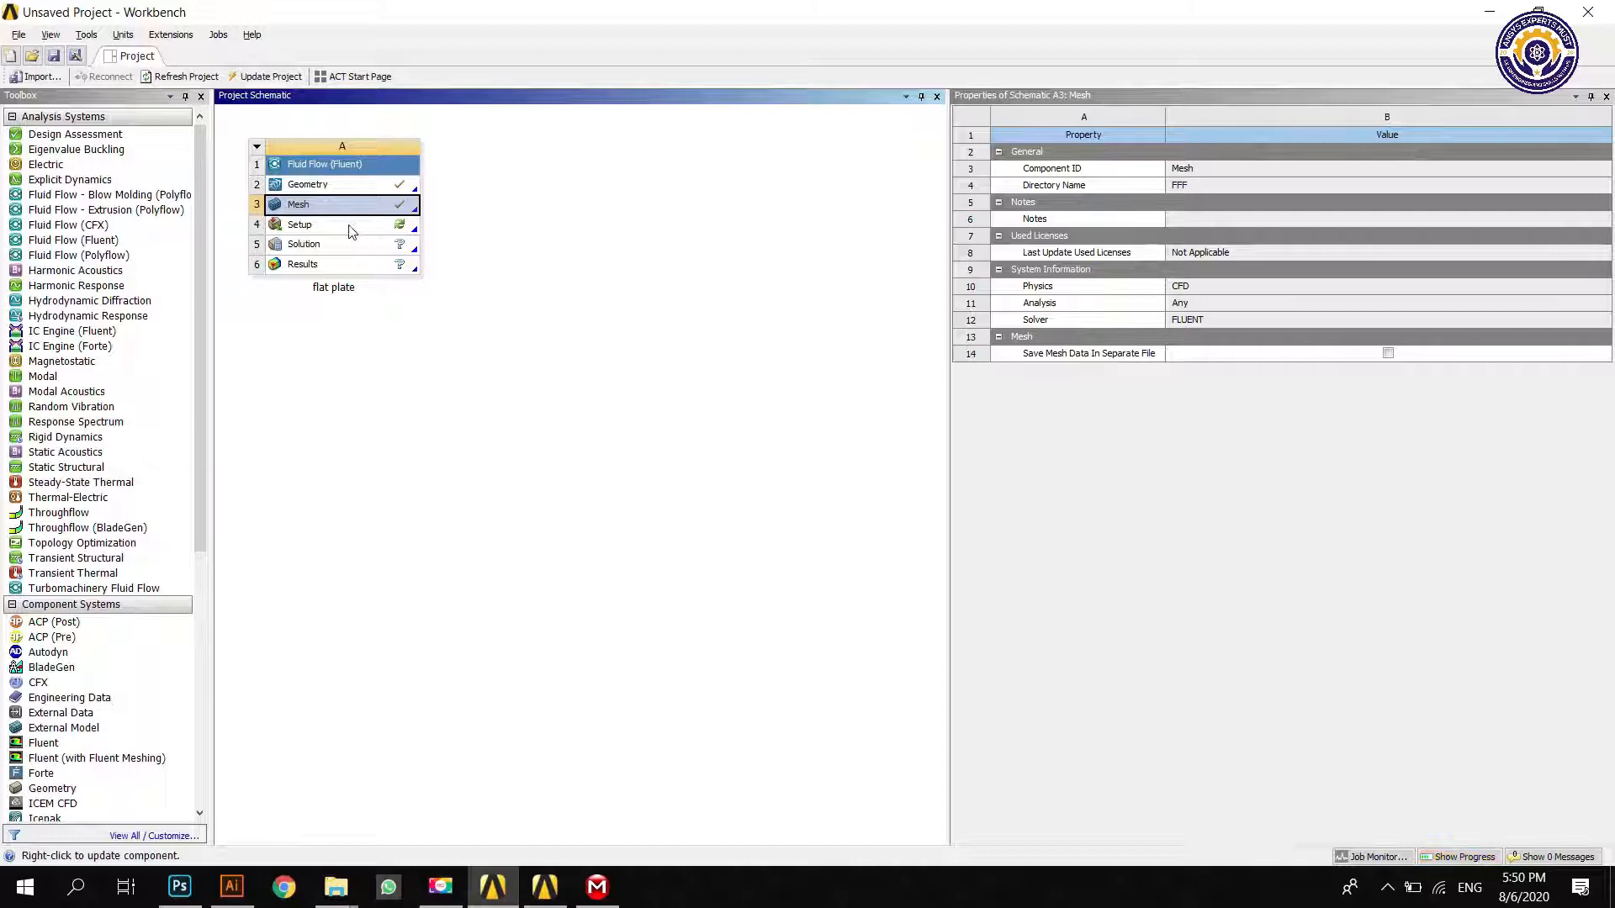
pyautogui.click(300, 224)
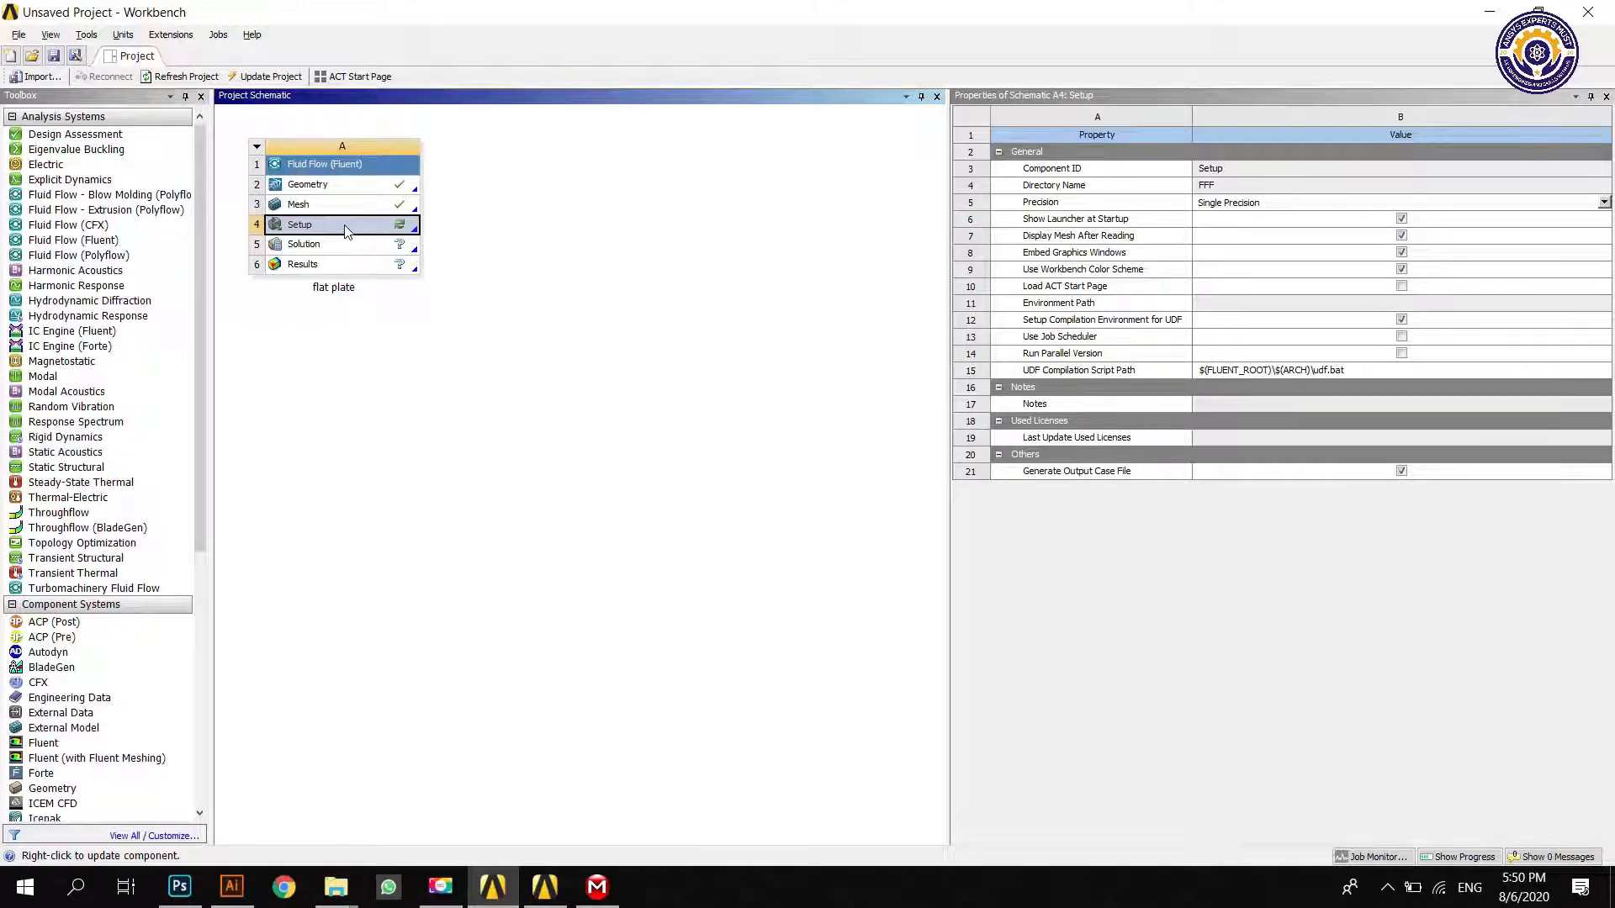
# Step: Launch Fluent from the Setup cell in Parallel (Local Machine) mode
pyautogui.doubleClick(299, 224)
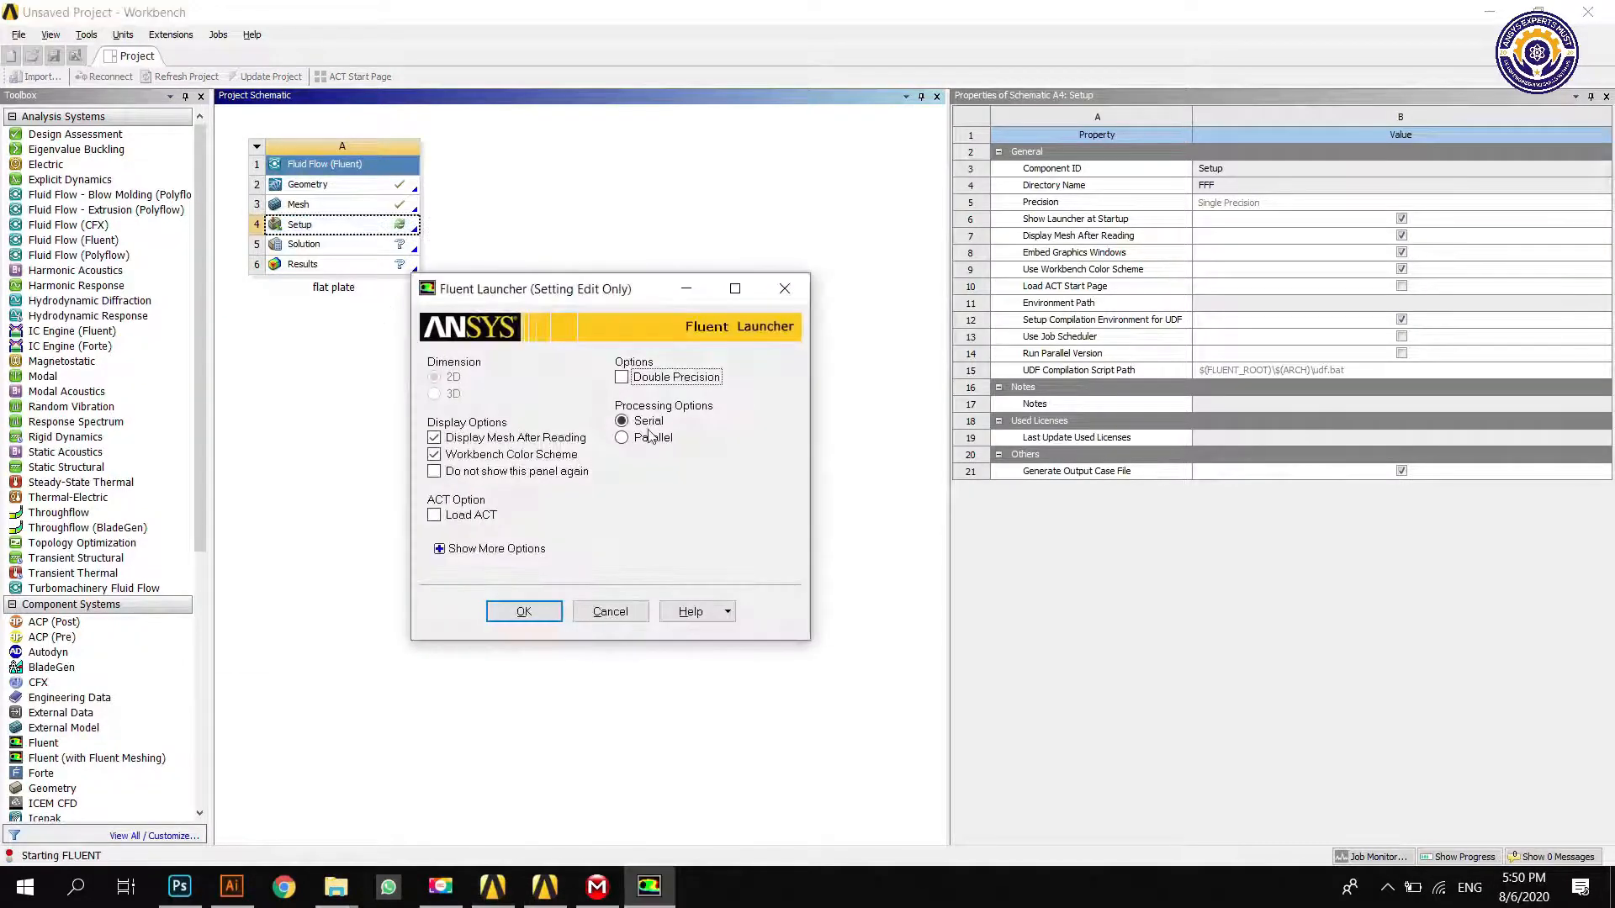
pyautogui.moveTo(616, 483)
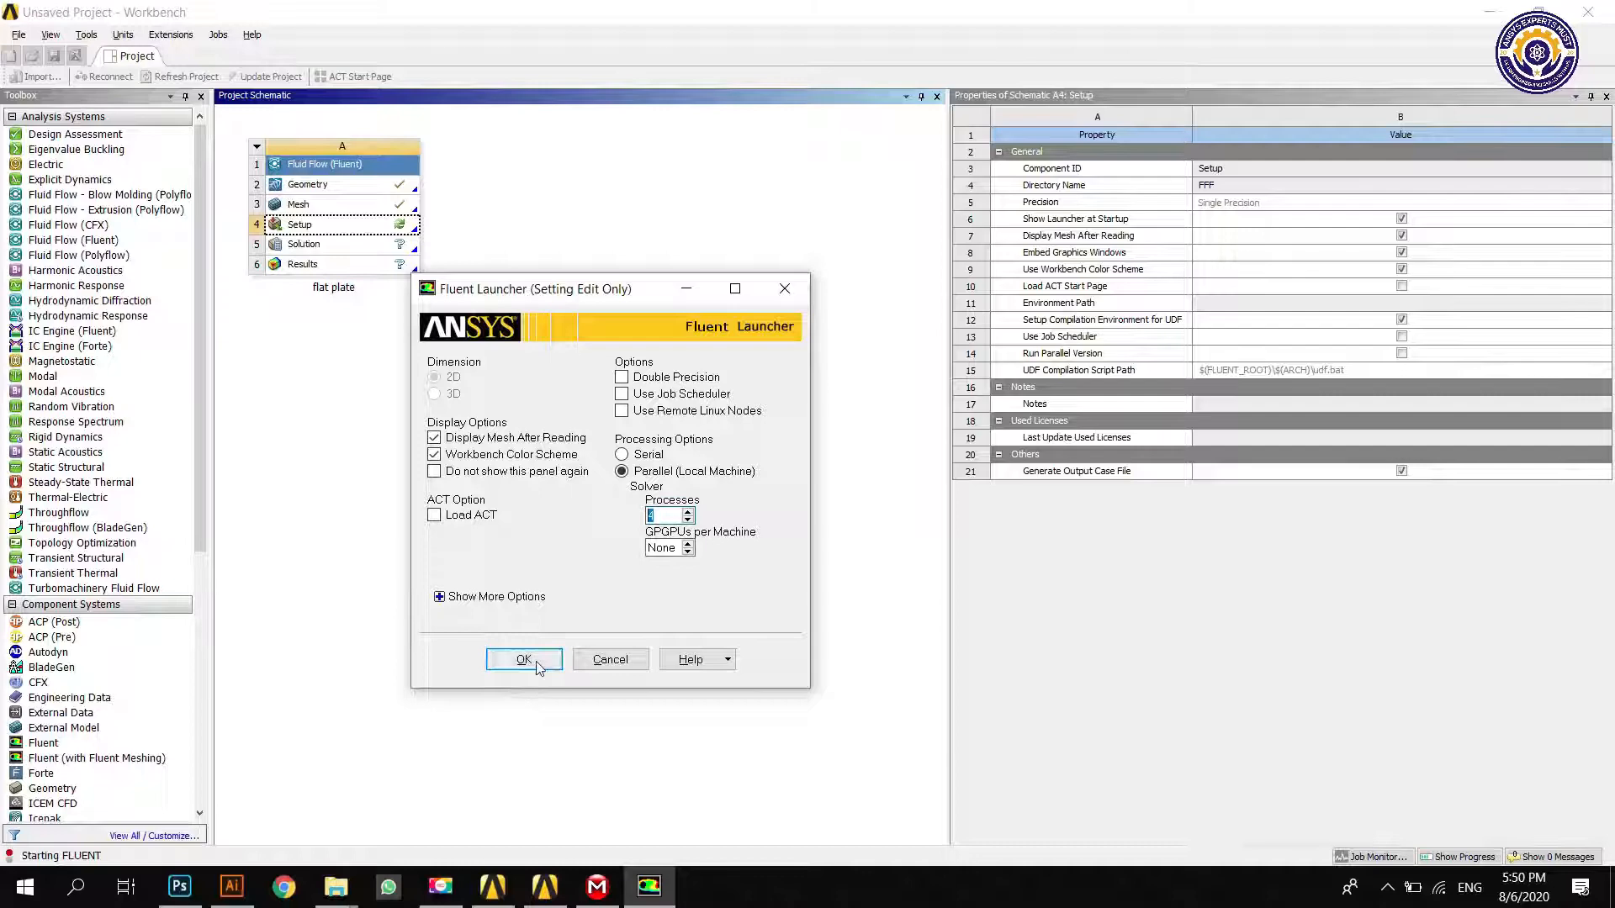
pyautogui.click(522, 660)
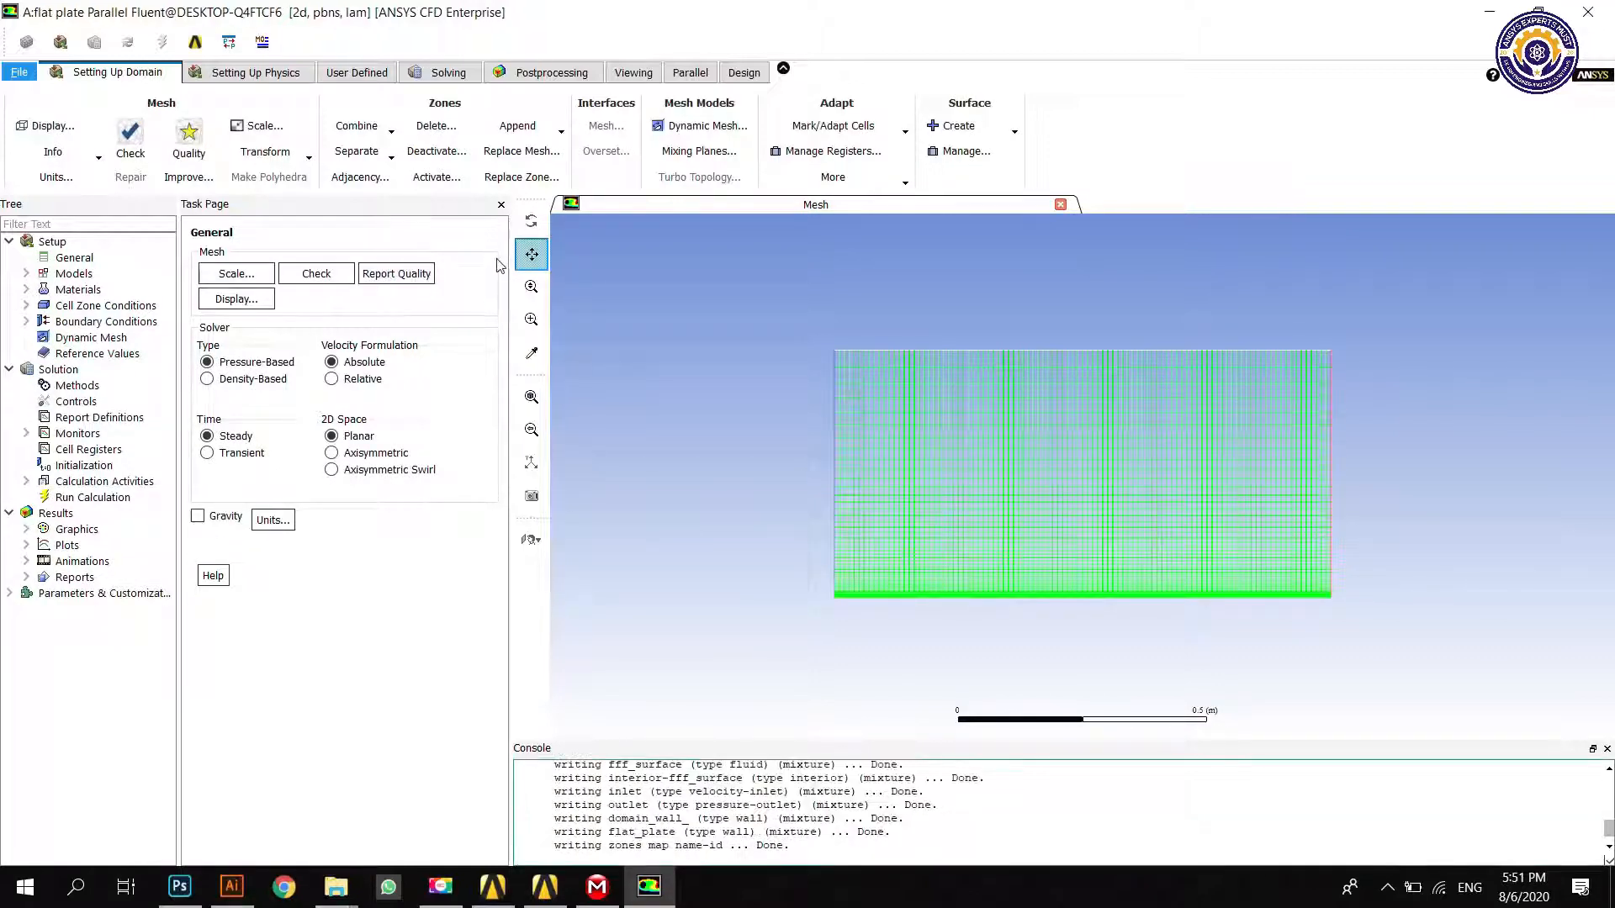
# Step: Scale the mesh declaring it was created in metres
pyautogui.click(236, 272)
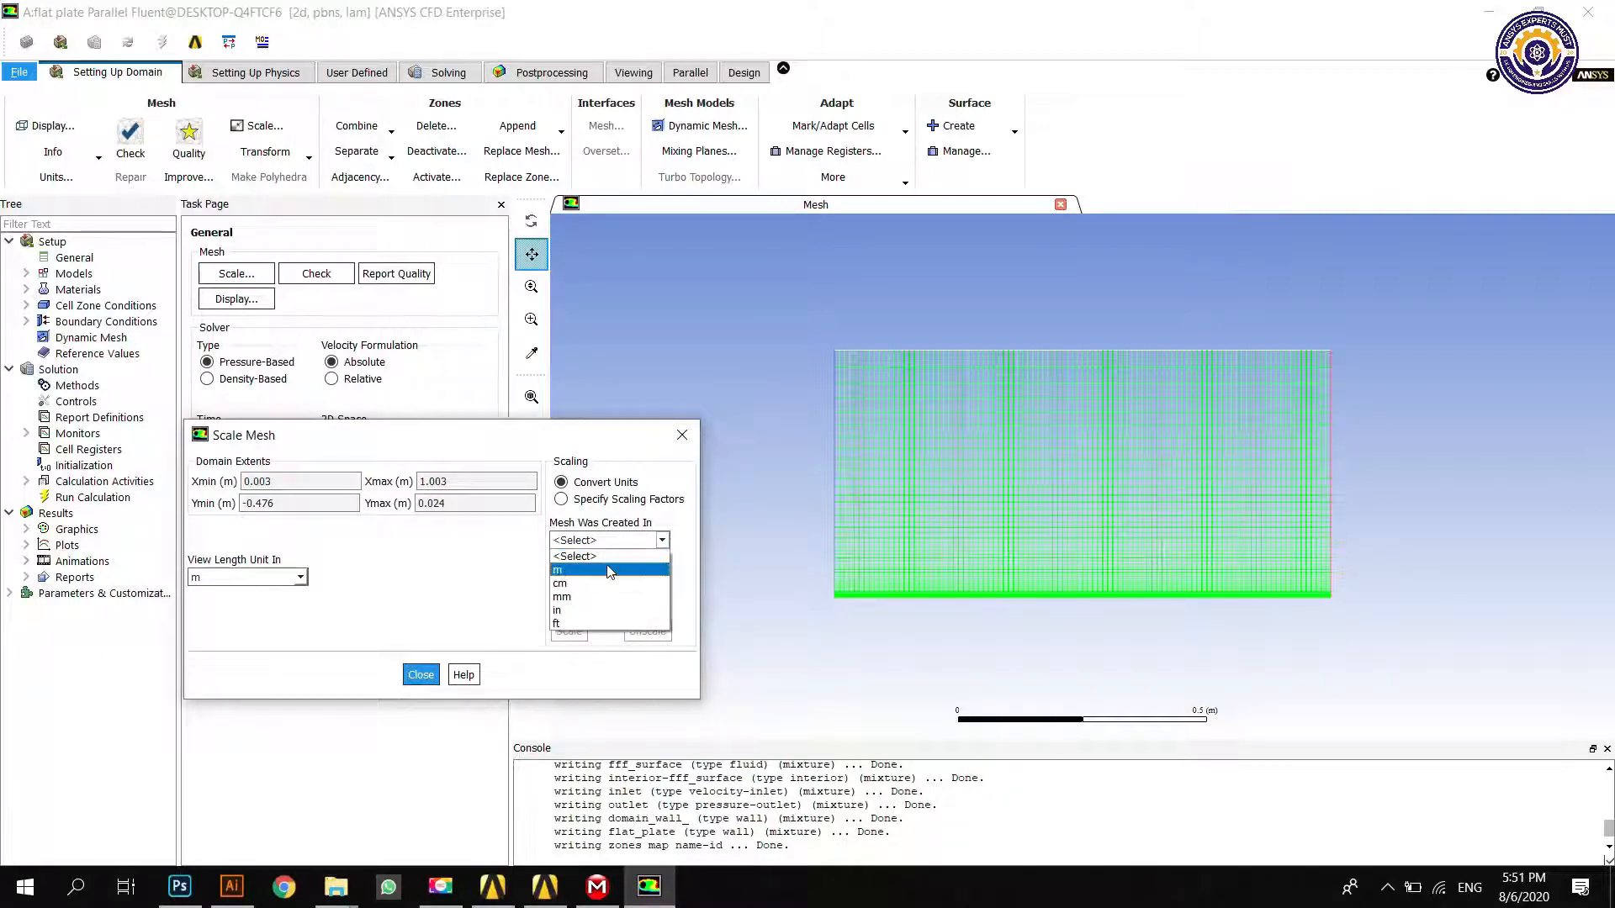
pyautogui.click(559, 571)
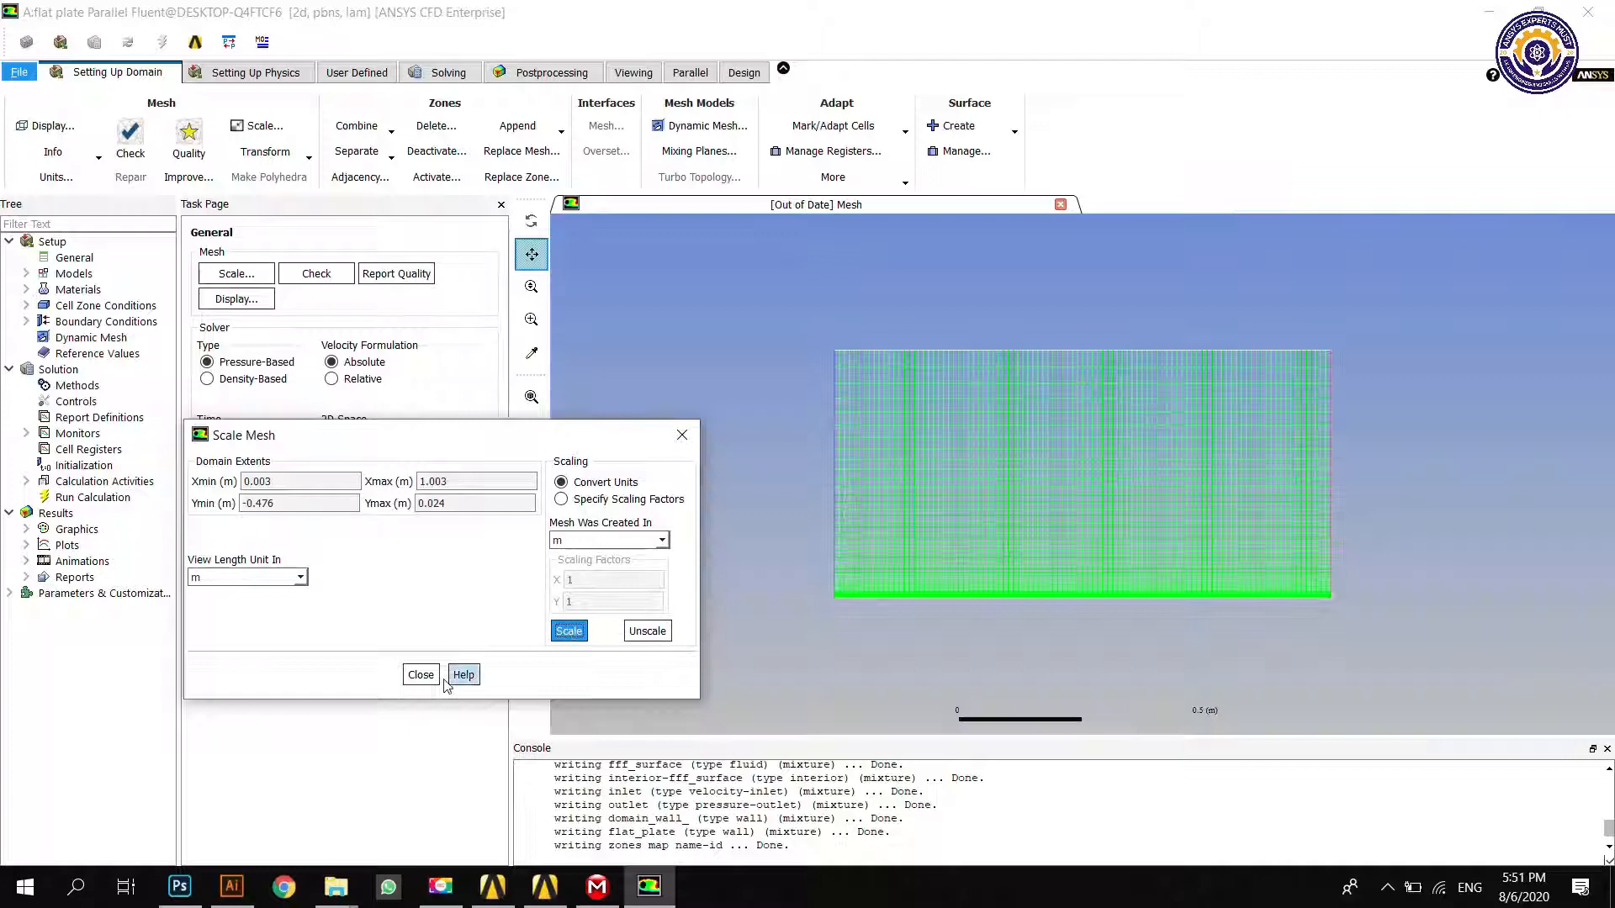
pyautogui.click(421, 675)
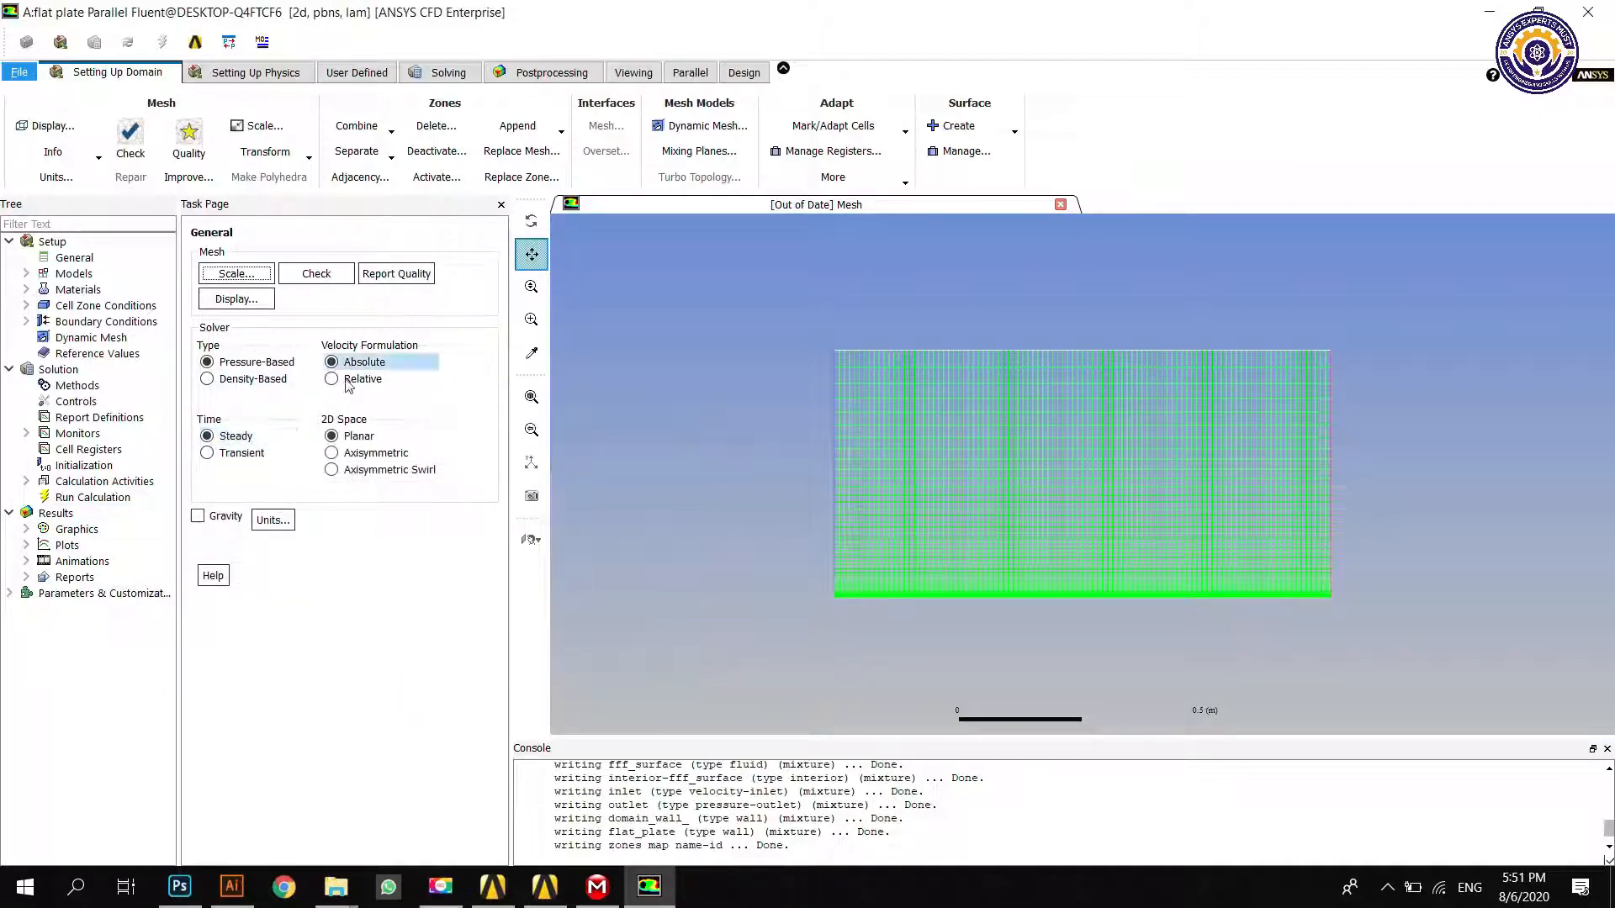
# Step: Expand the Materials and Cell Zone Conditions lists in the tree
pyautogui.click(73, 272)
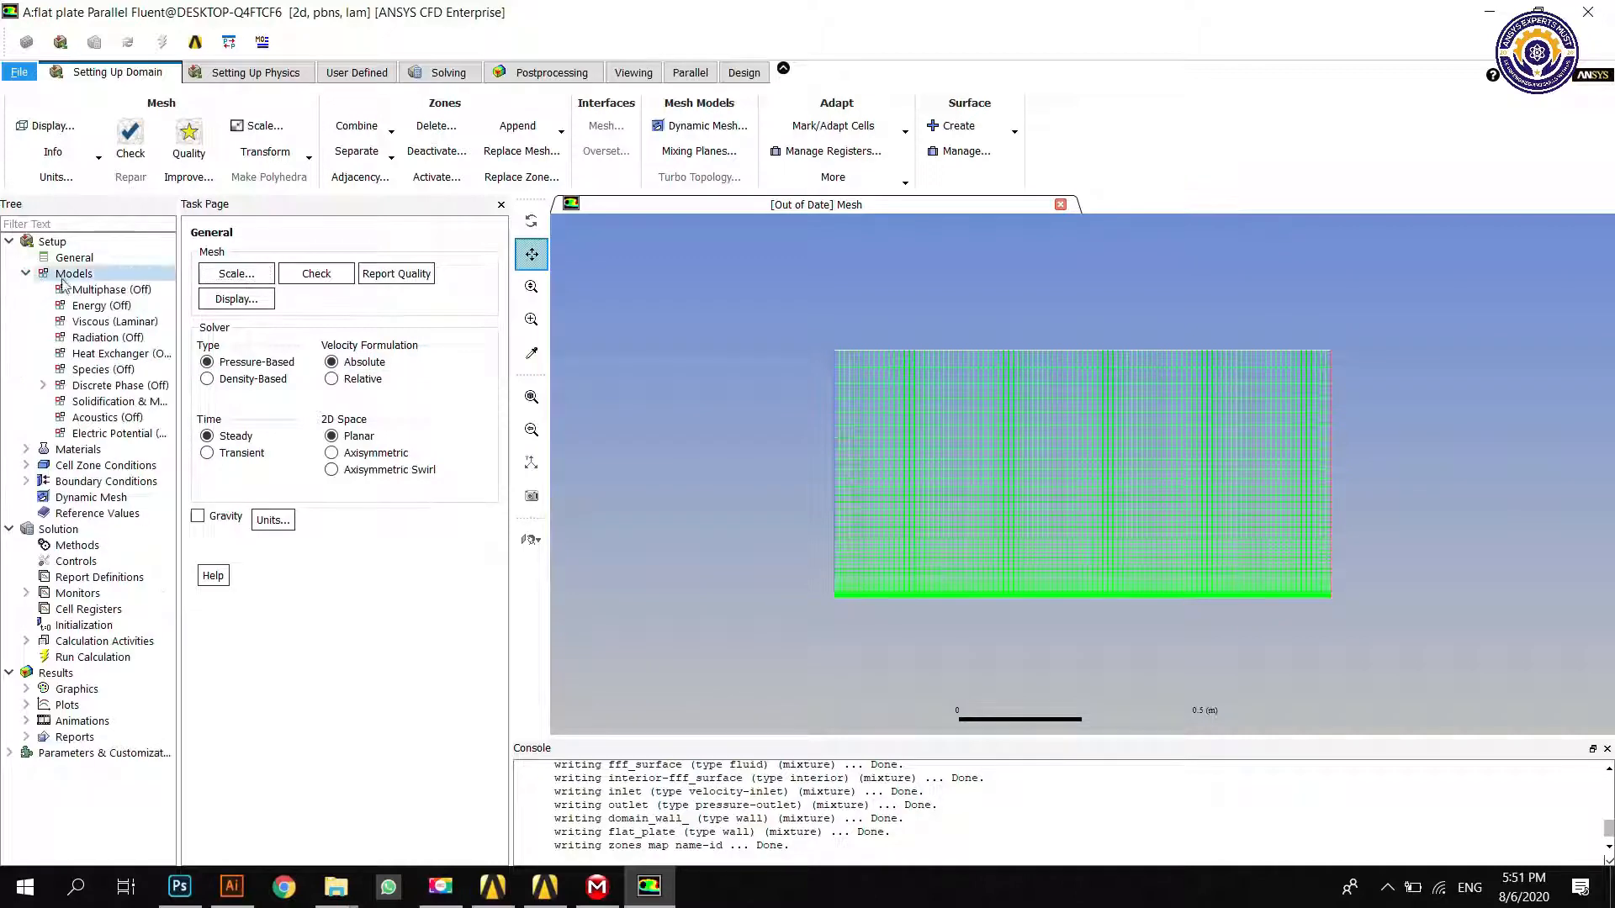
pyautogui.click(25, 275)
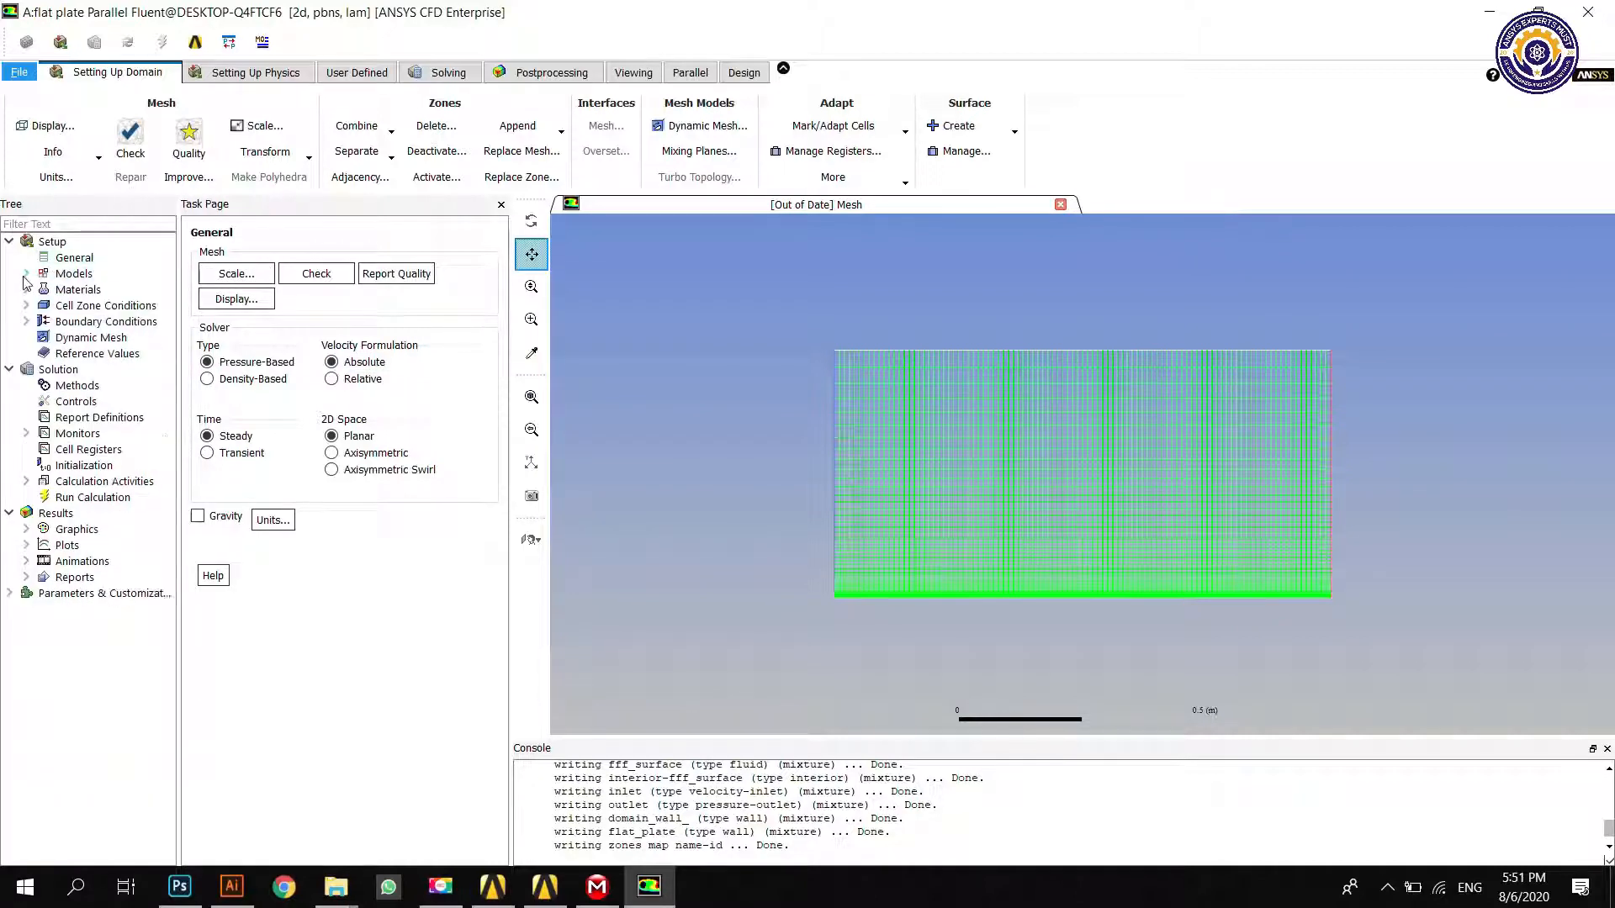
pyautogui.click(25, 289)
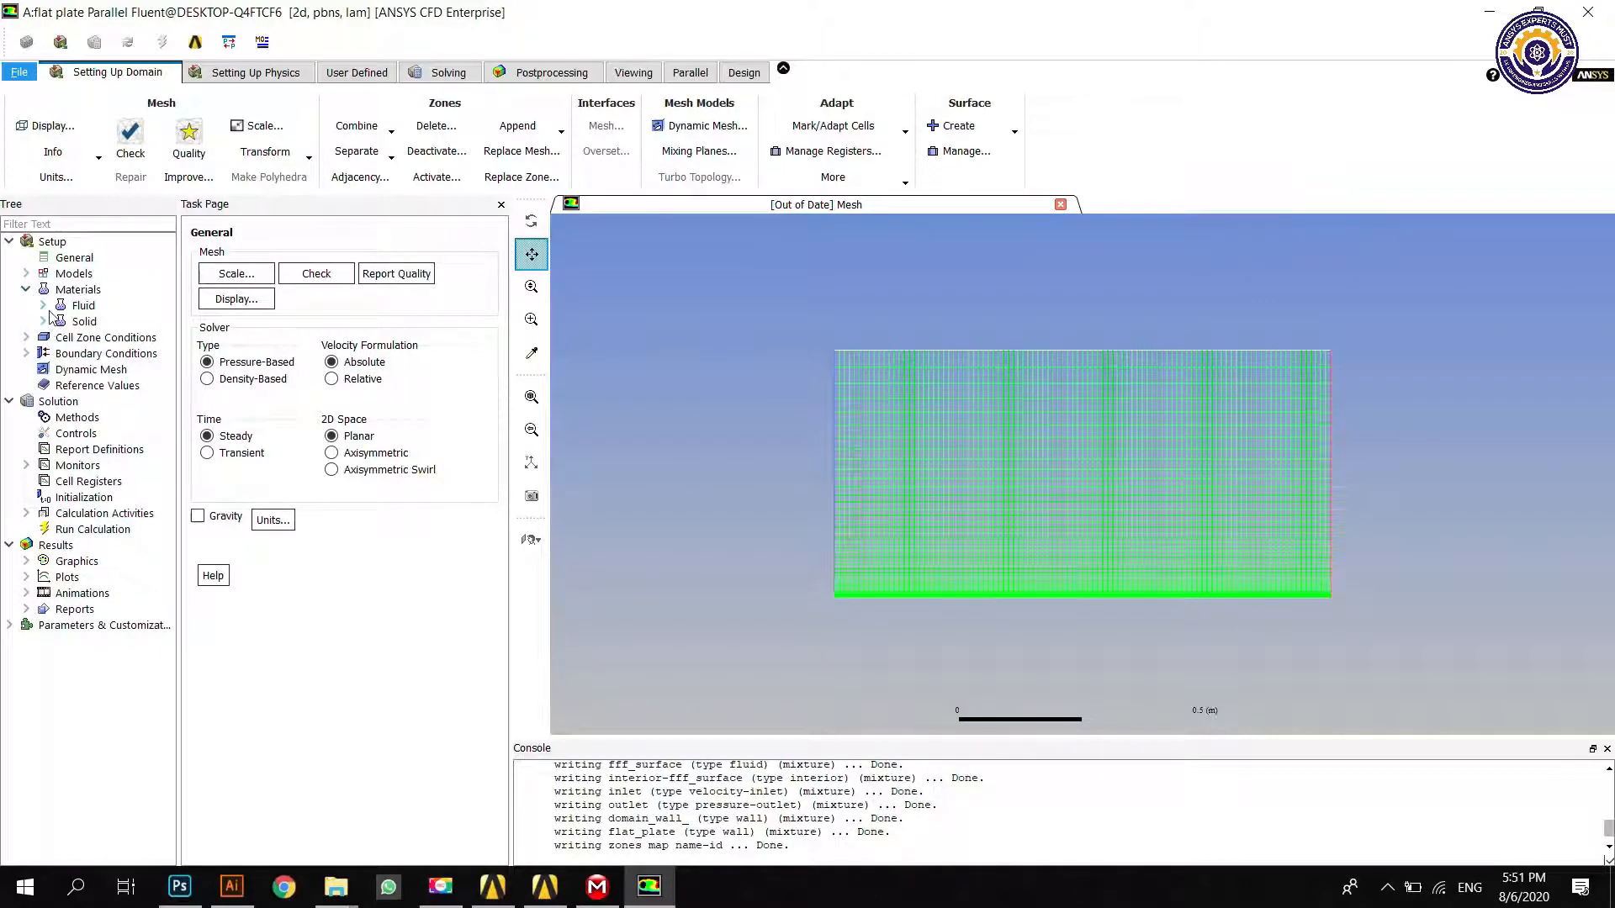
pyautogui.click(82, 304)
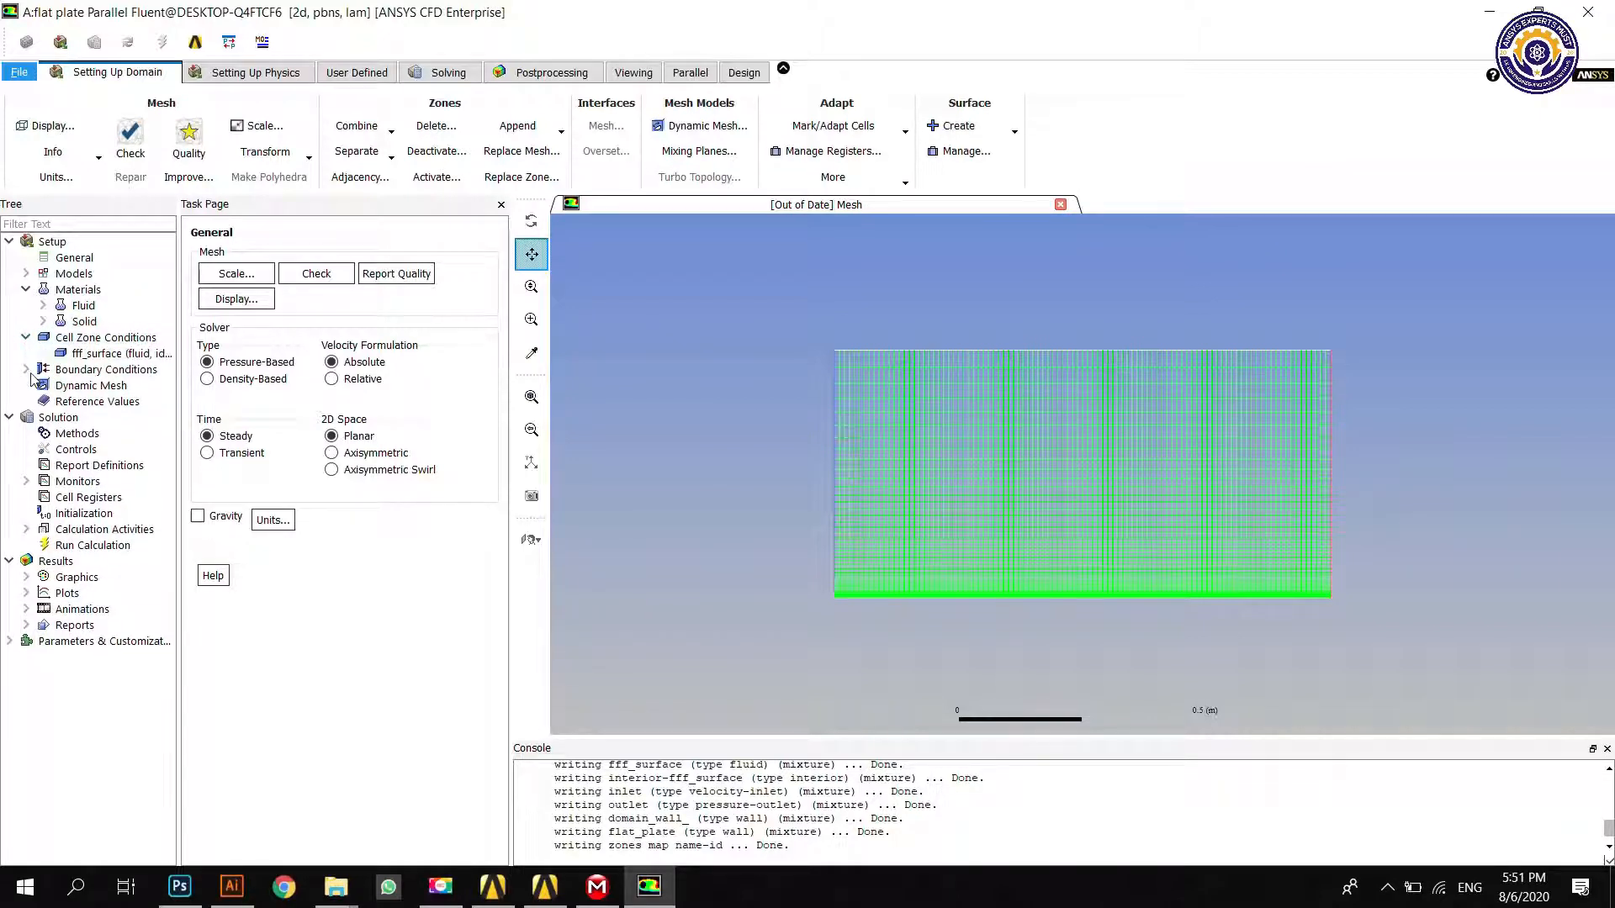
# Step: Keep flat_plate as a stationary no-slip wall
pyautogui.click(25, 369)
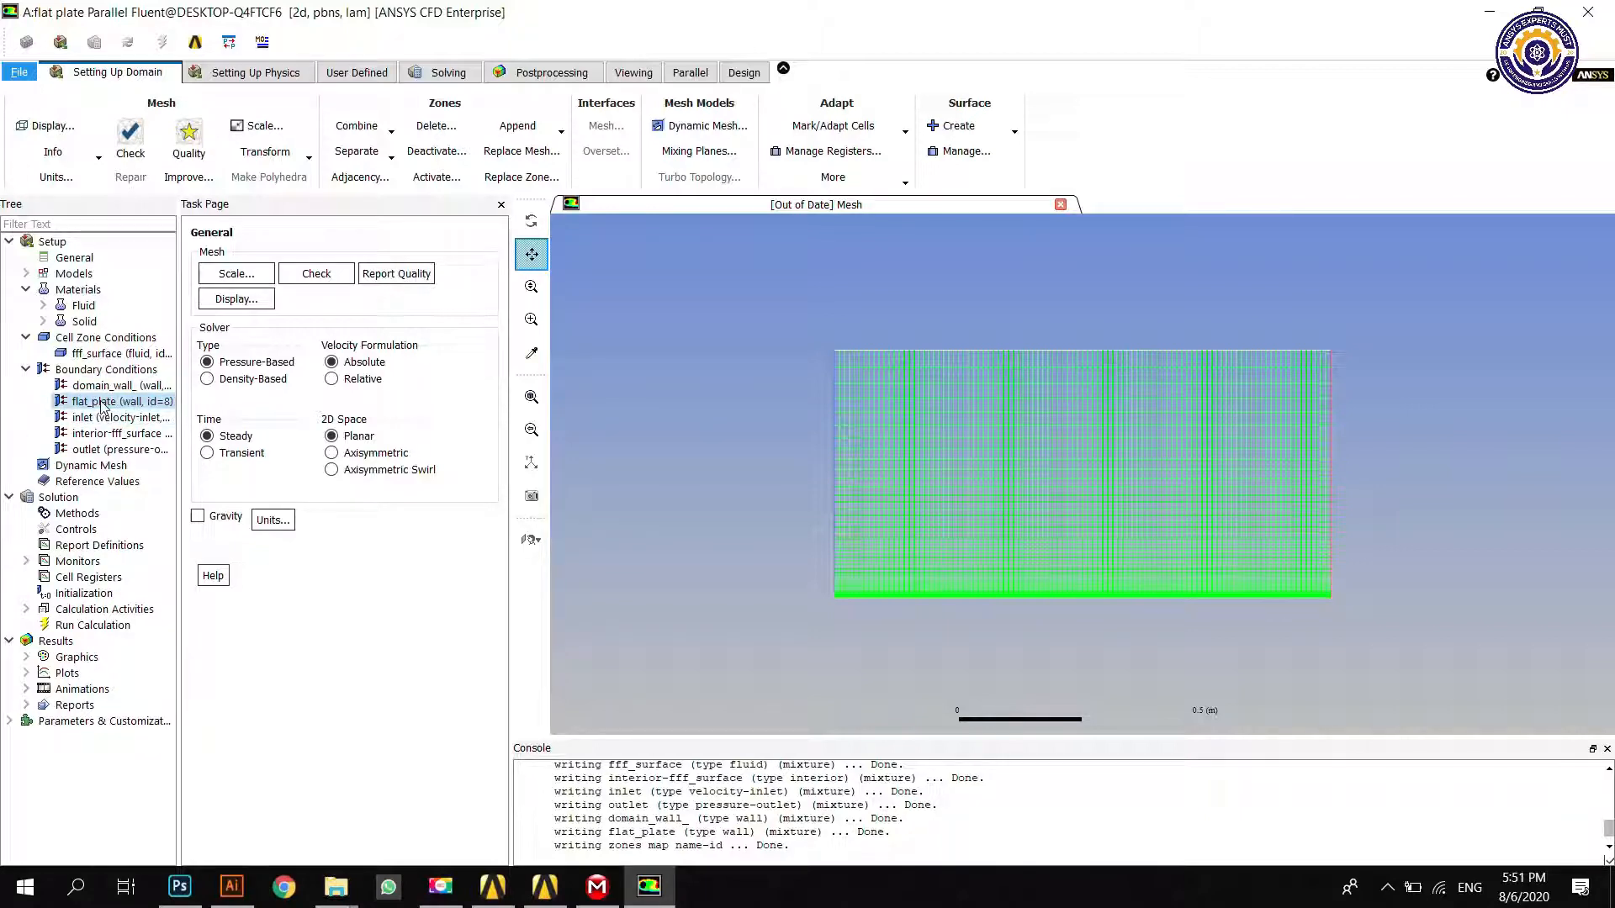
pyautogui.click(117, 400)
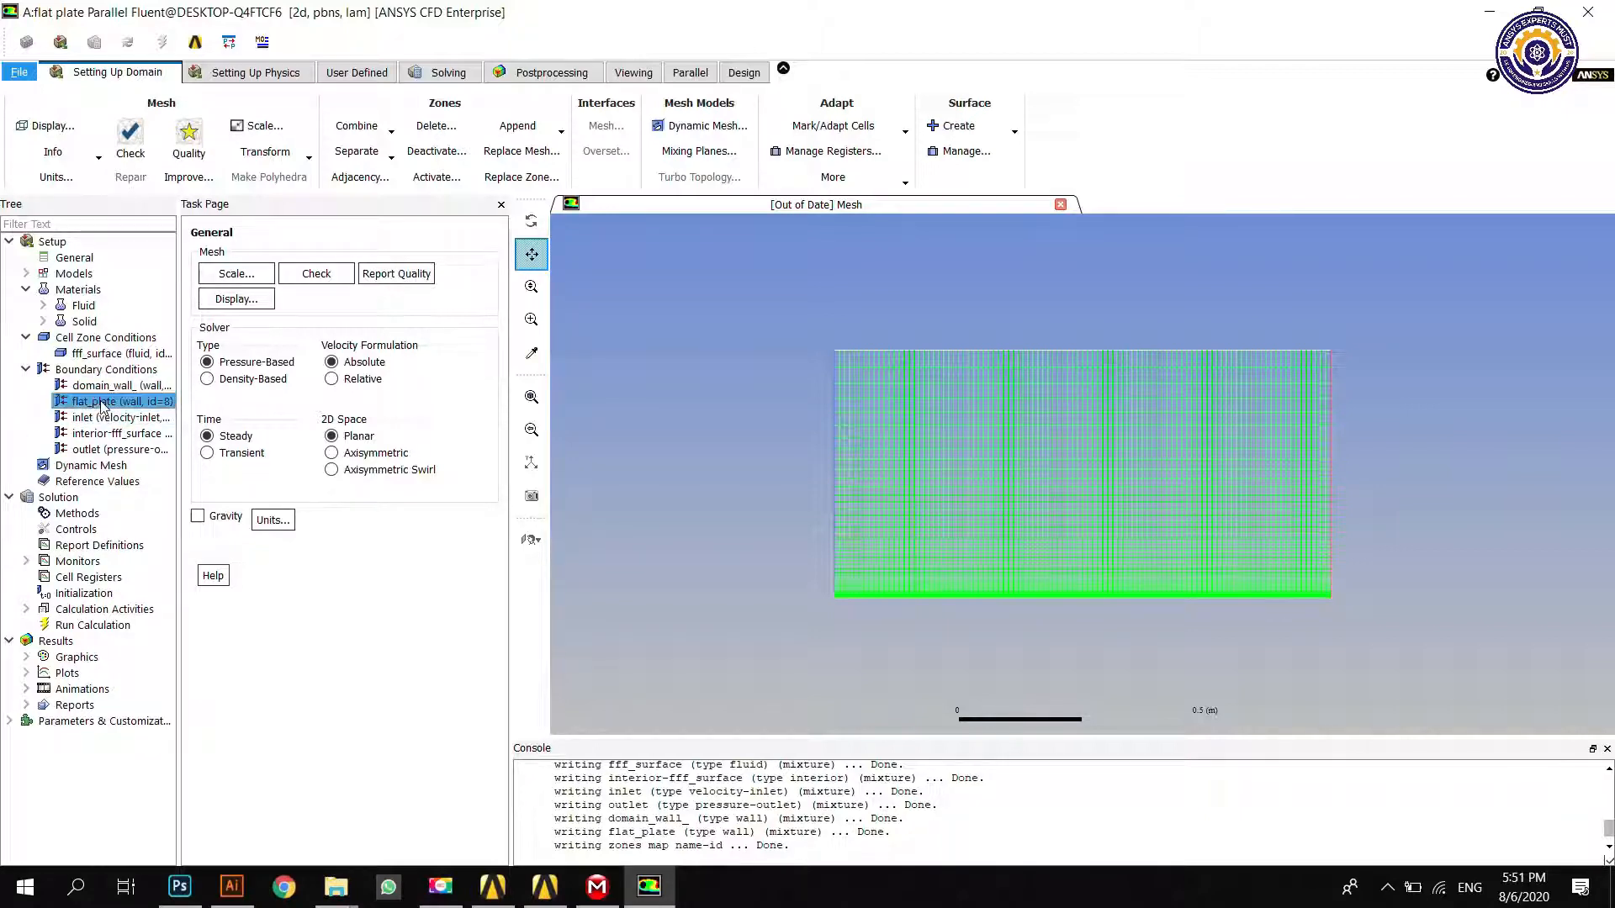
pyautogui.doubleClick(117, 400)
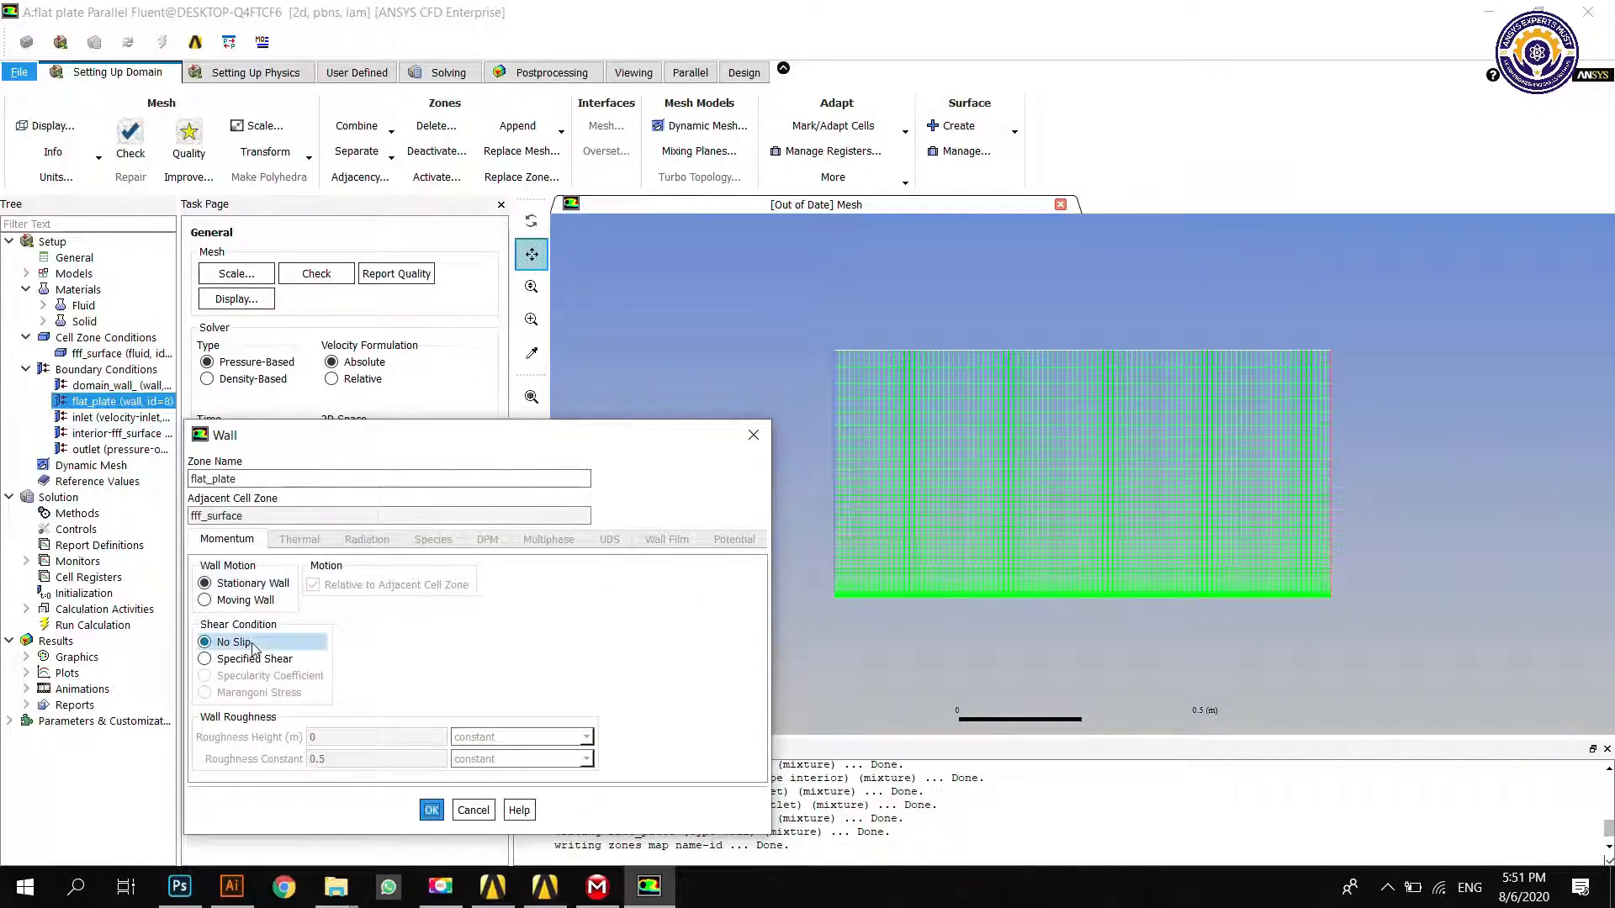
pyautogui.click(432, 809)
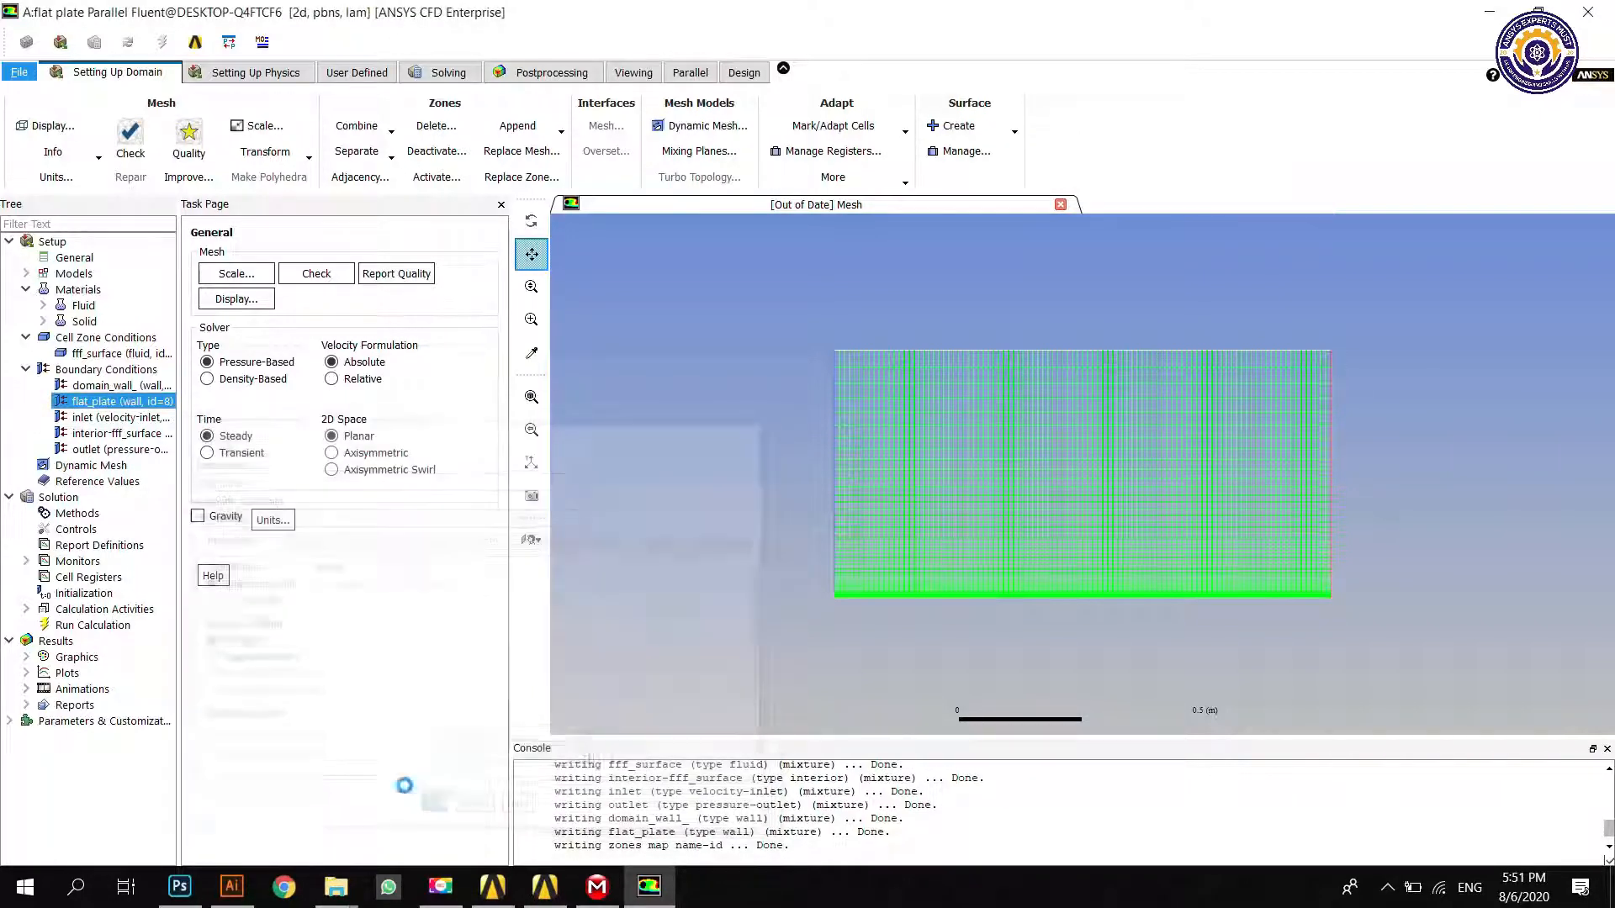
# Step: Make domain_wall_ a zero specified-shear wall and bring up Reference Values
pyautogui.click(121, 385)
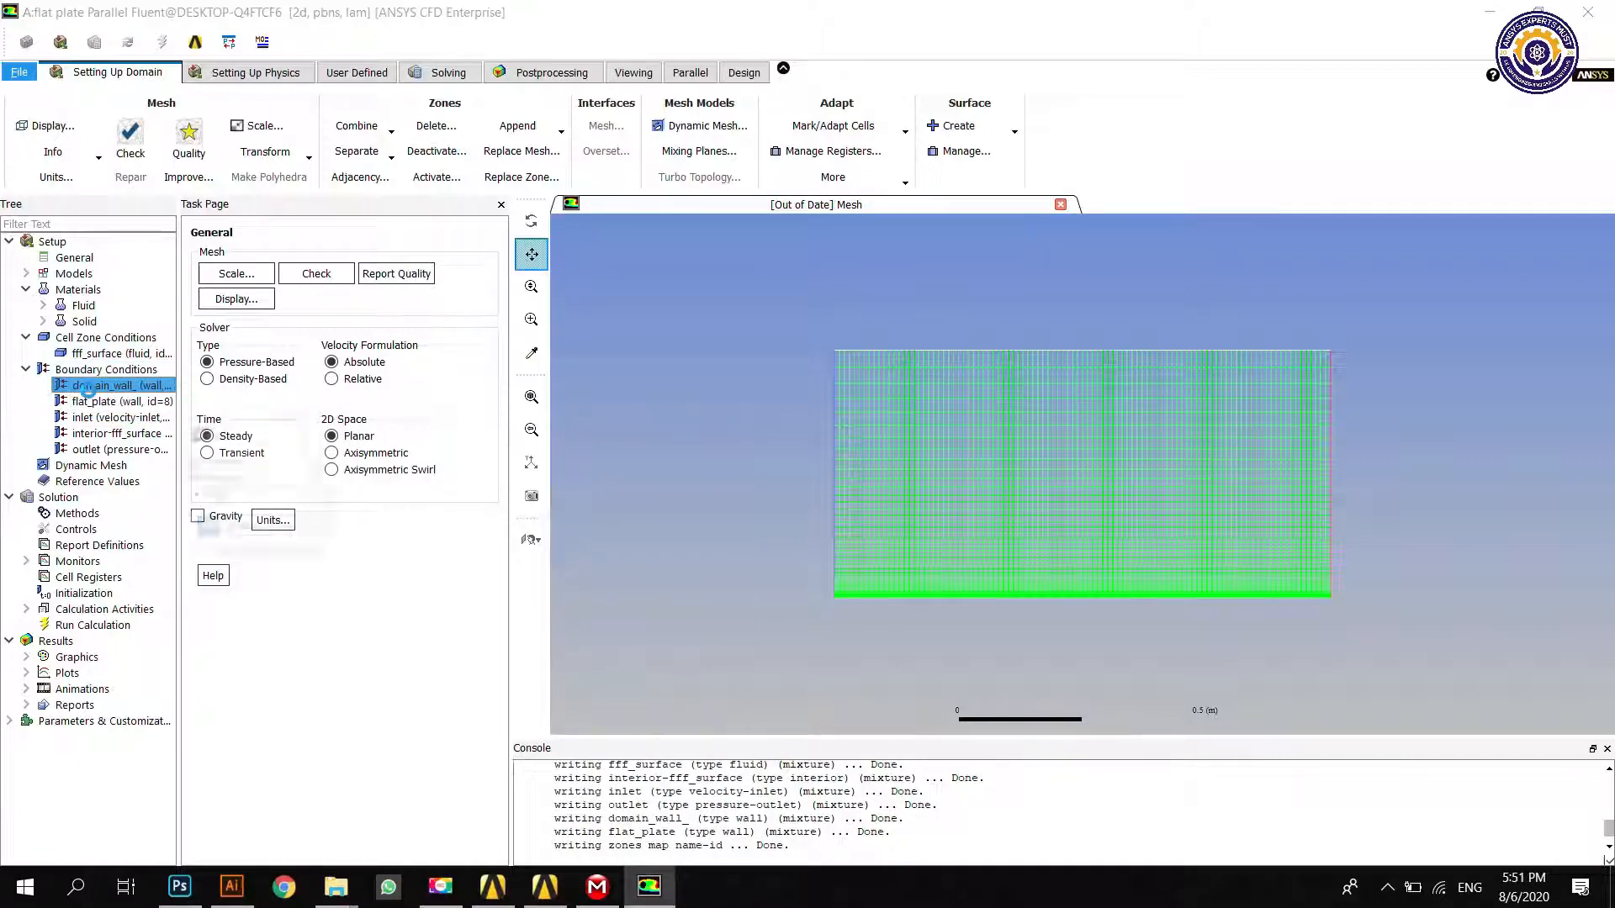
pyautogui.doubleClick(118, 384)
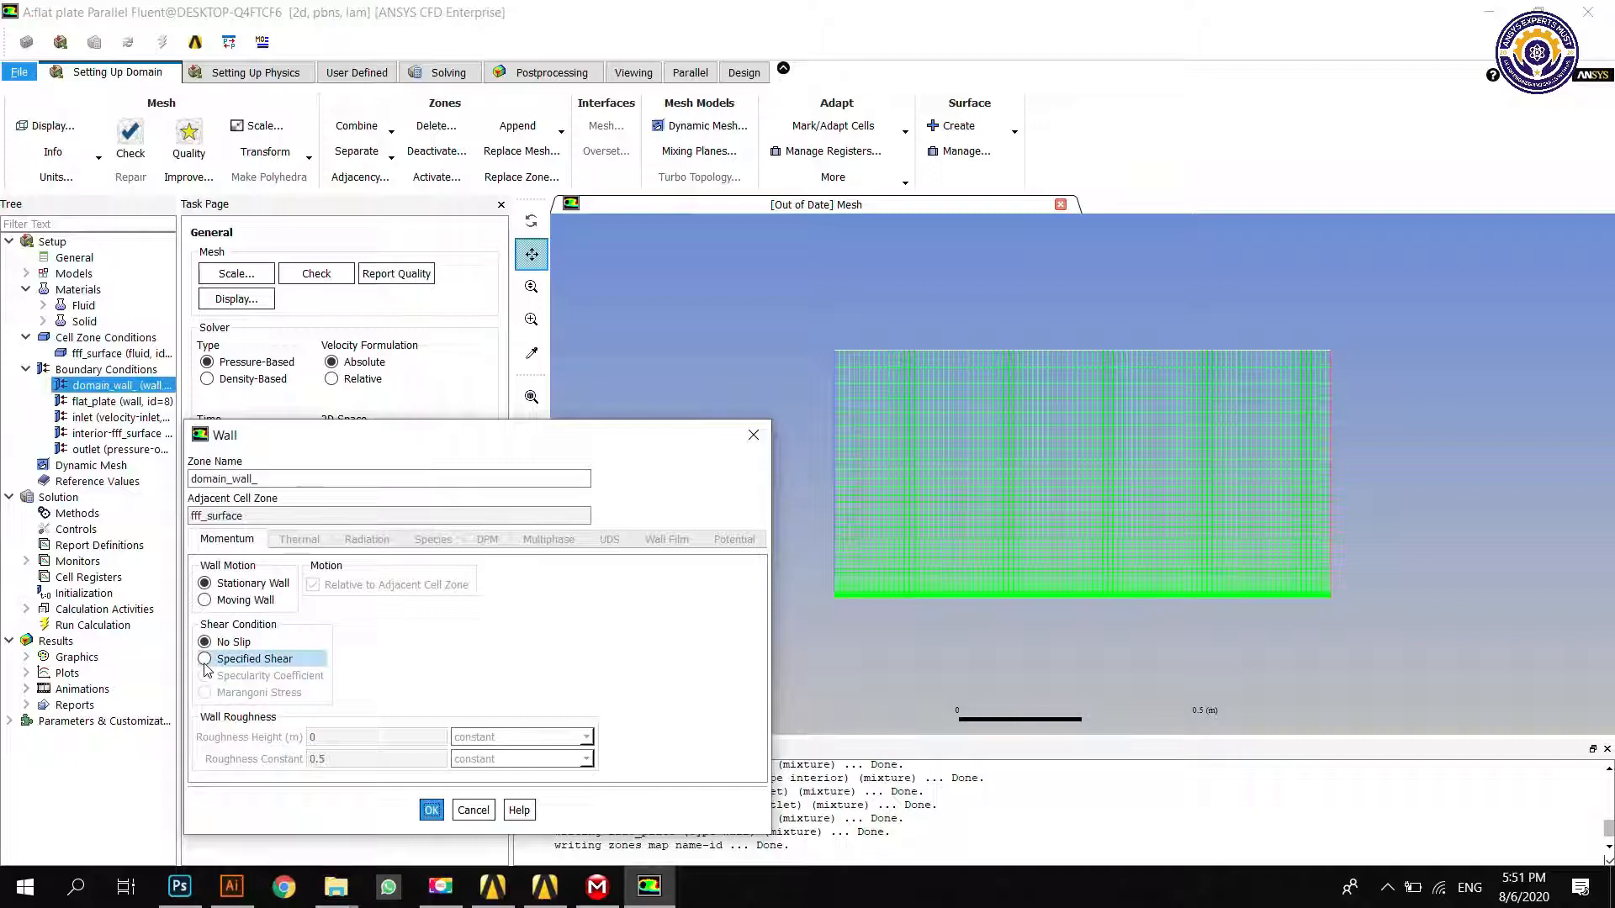
pyautogui.click(203, 660)
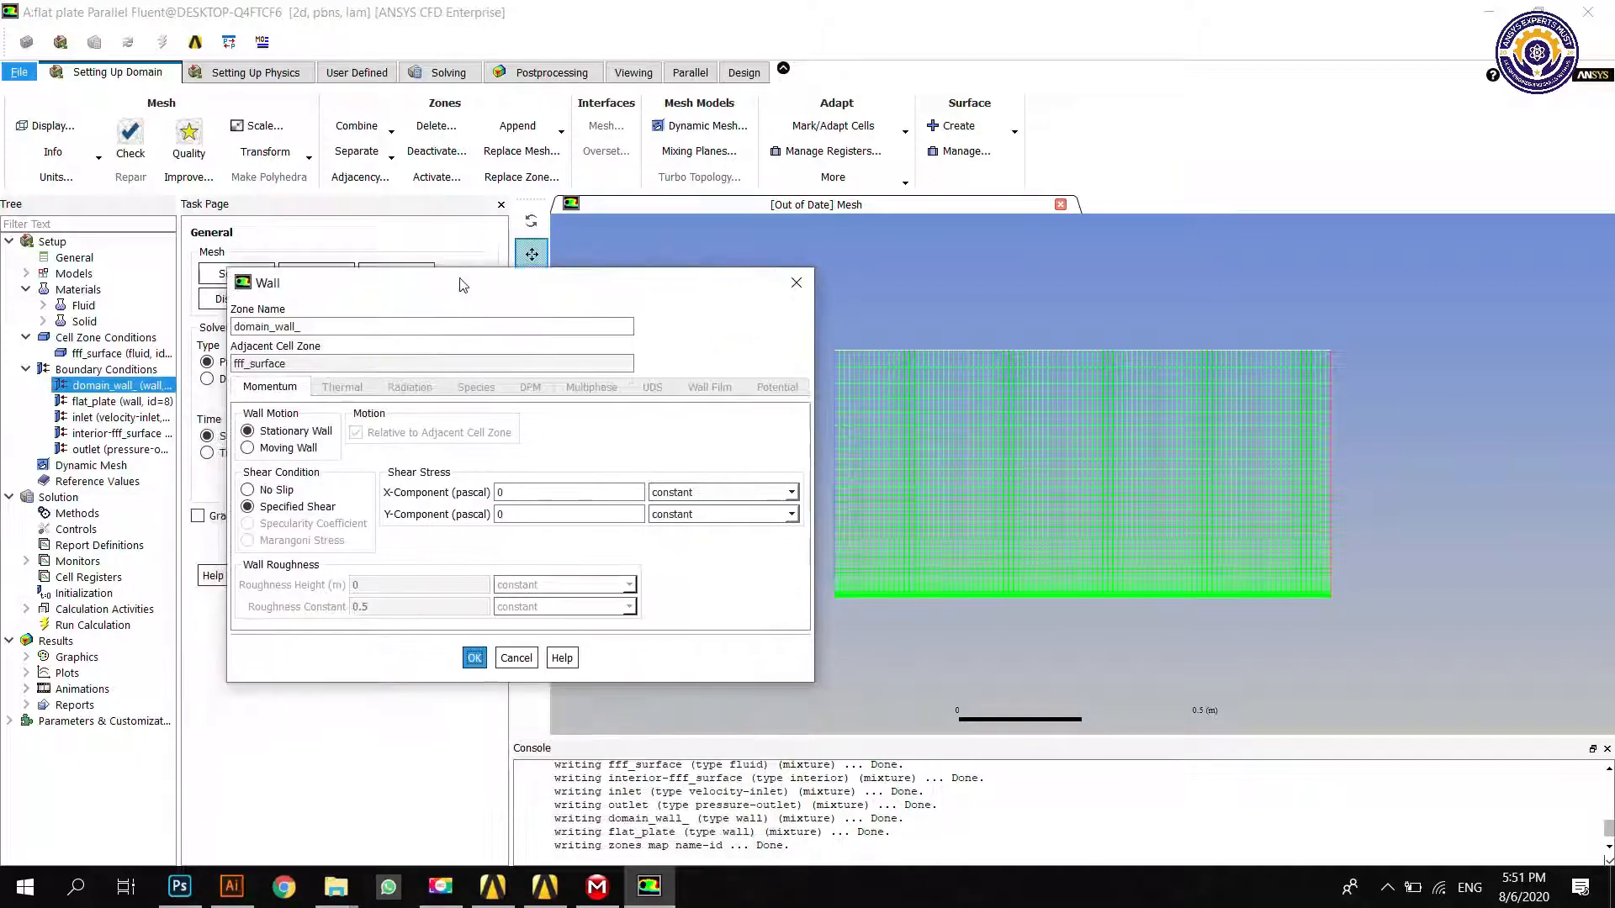
pyautogui.click(515, 658)
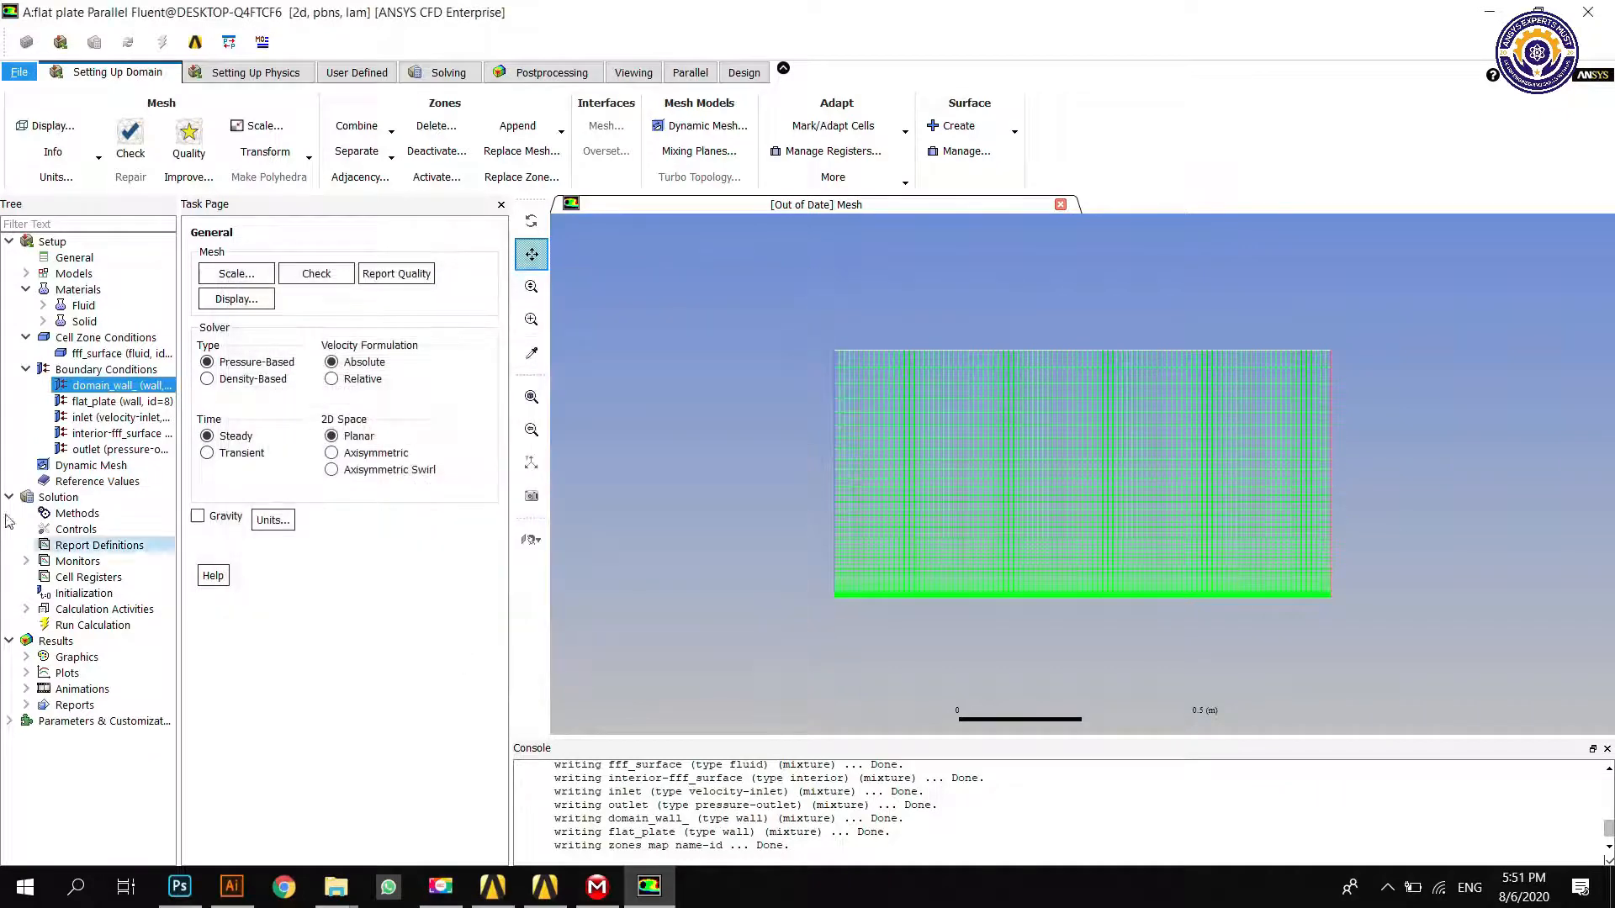
pyautogui.click(91, 465)
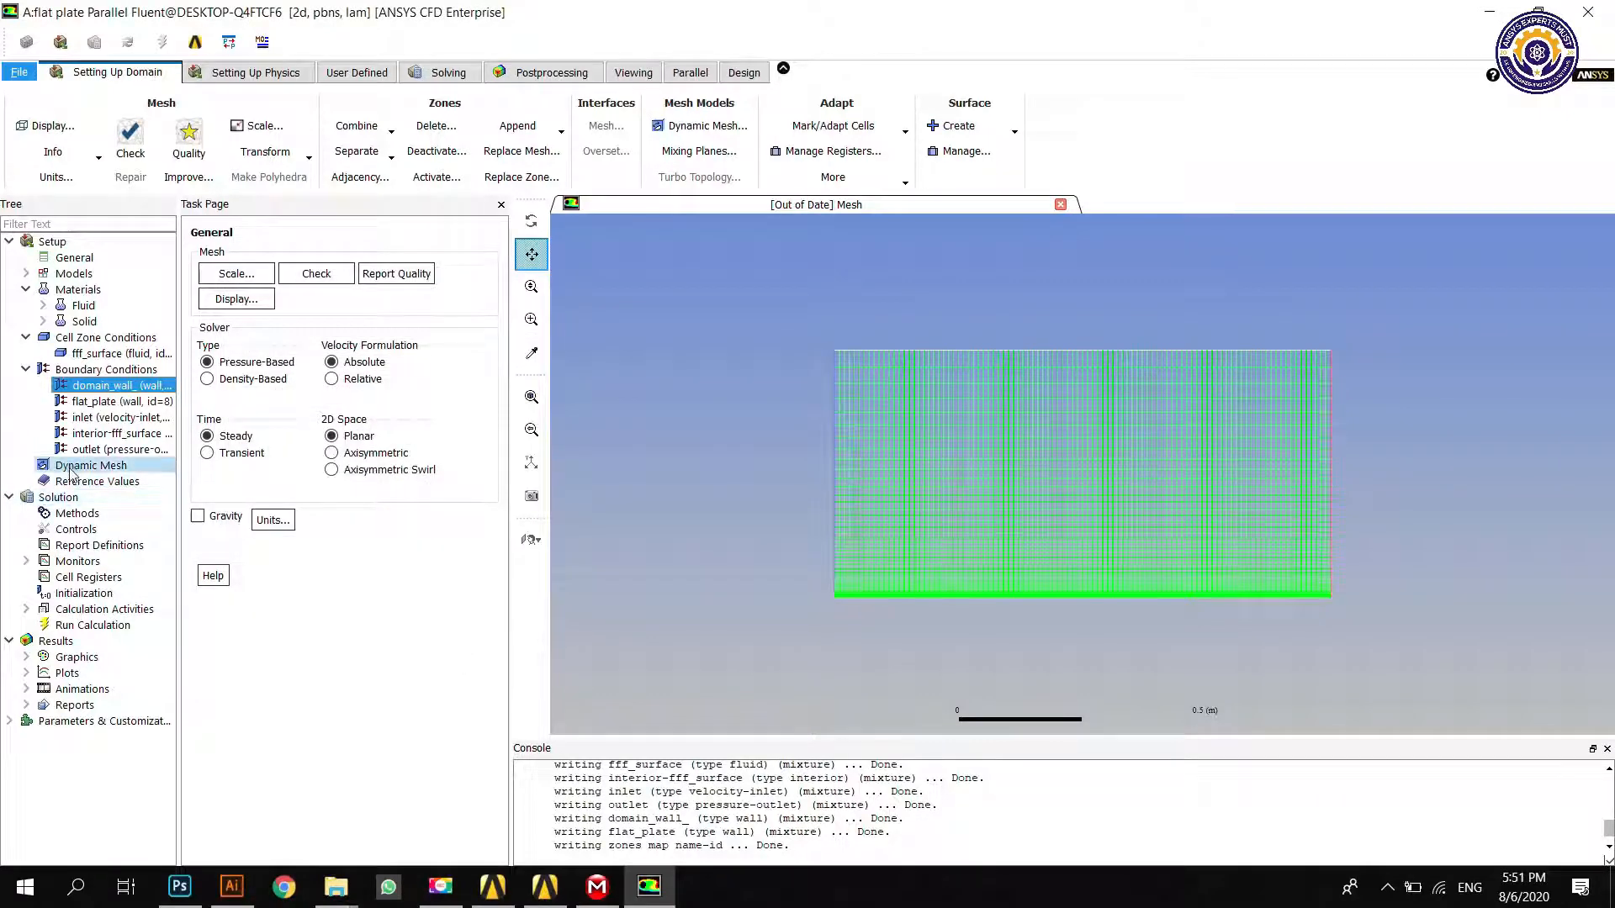
pyautogui.click(99, 481)
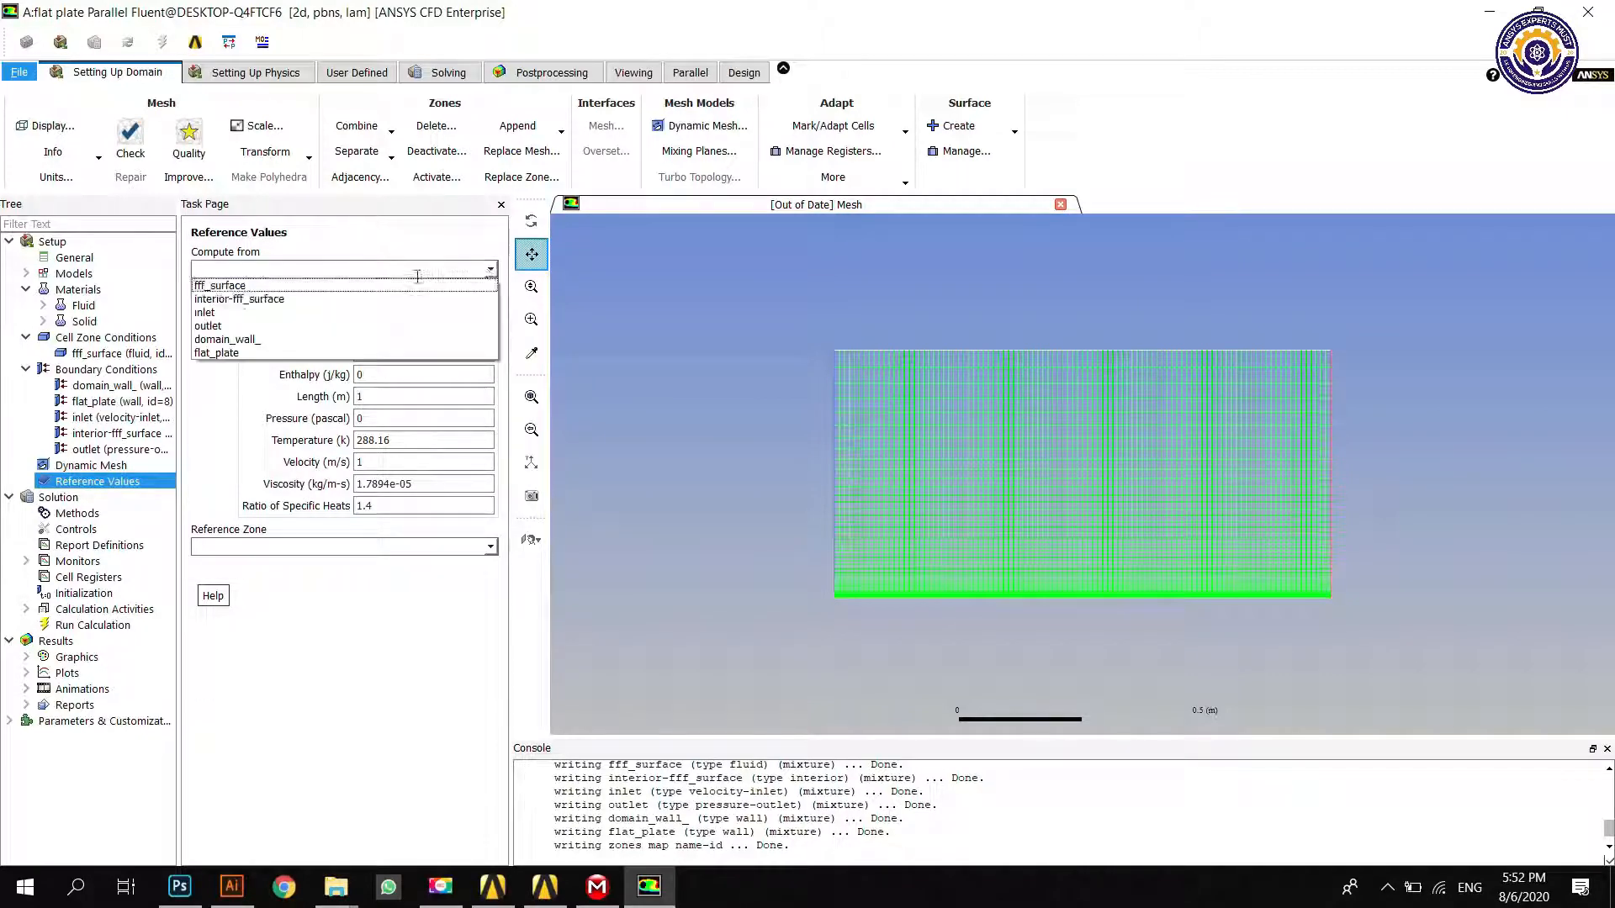
# Step: Compute reference values from the inlet with fff_surface as reference zone
pyautogui.click(204, 313)
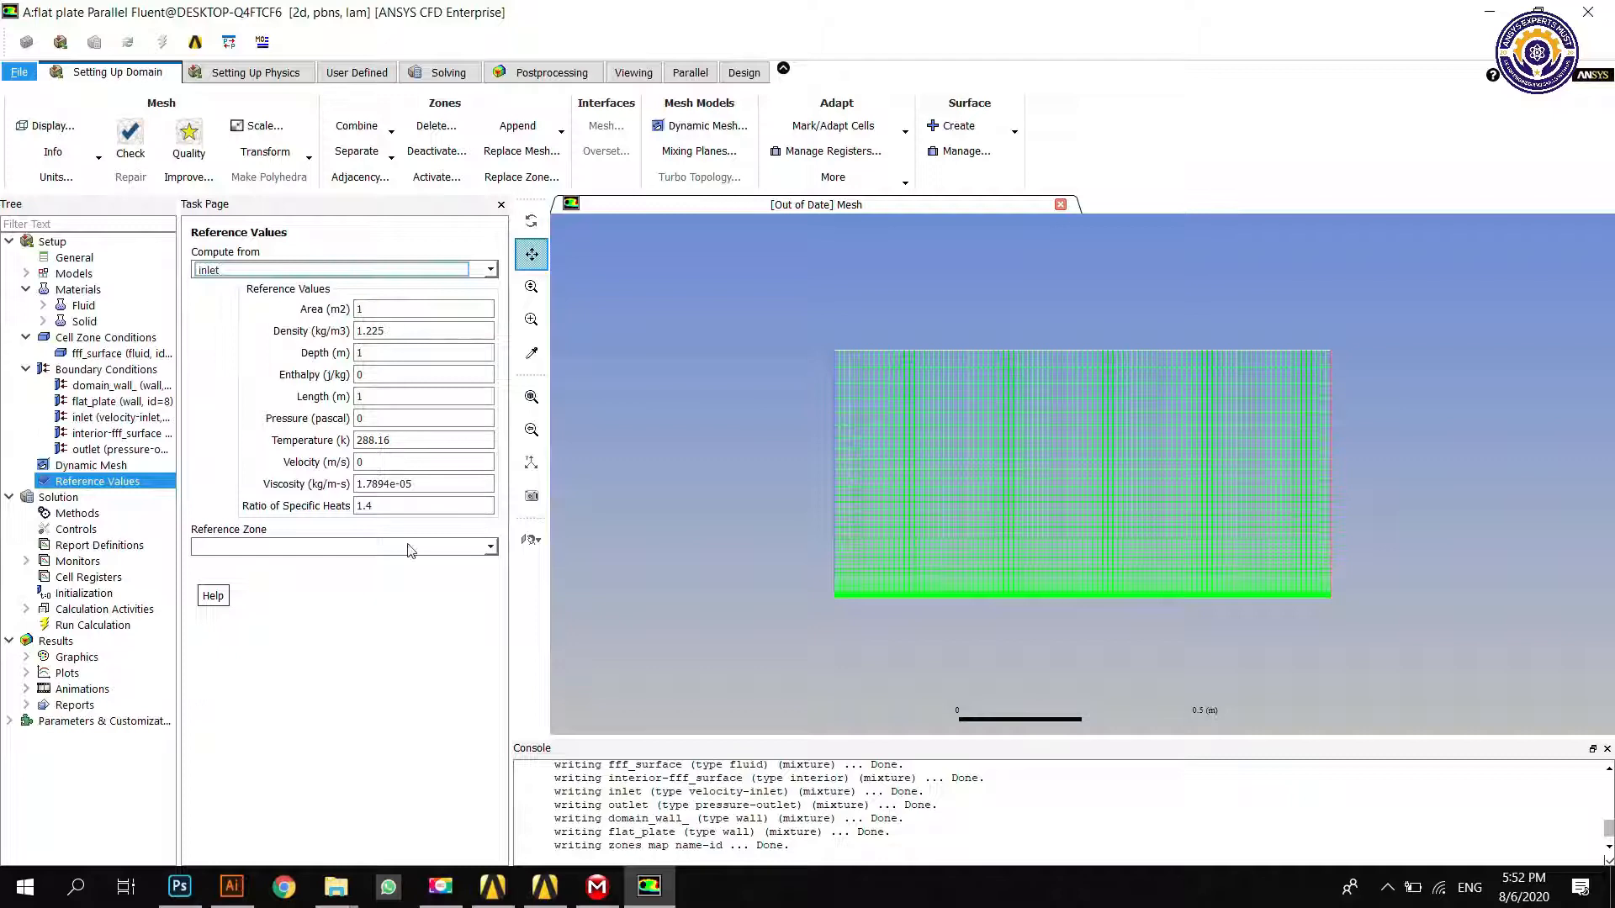
pyautogui.click(490, 547)
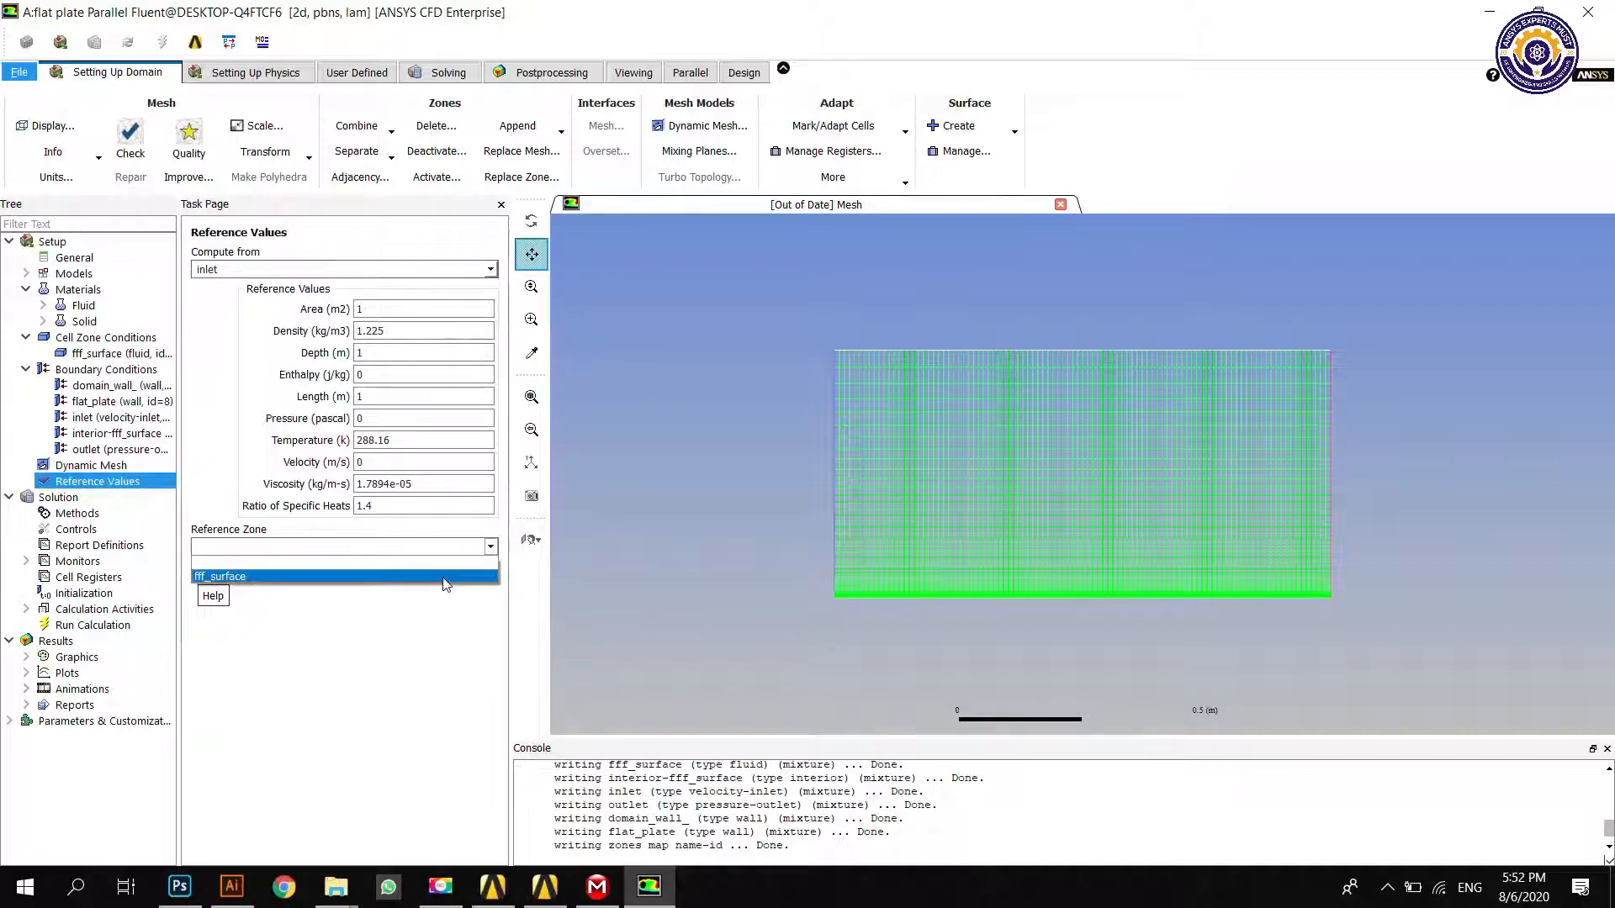
pyautogui.click(219, 576)
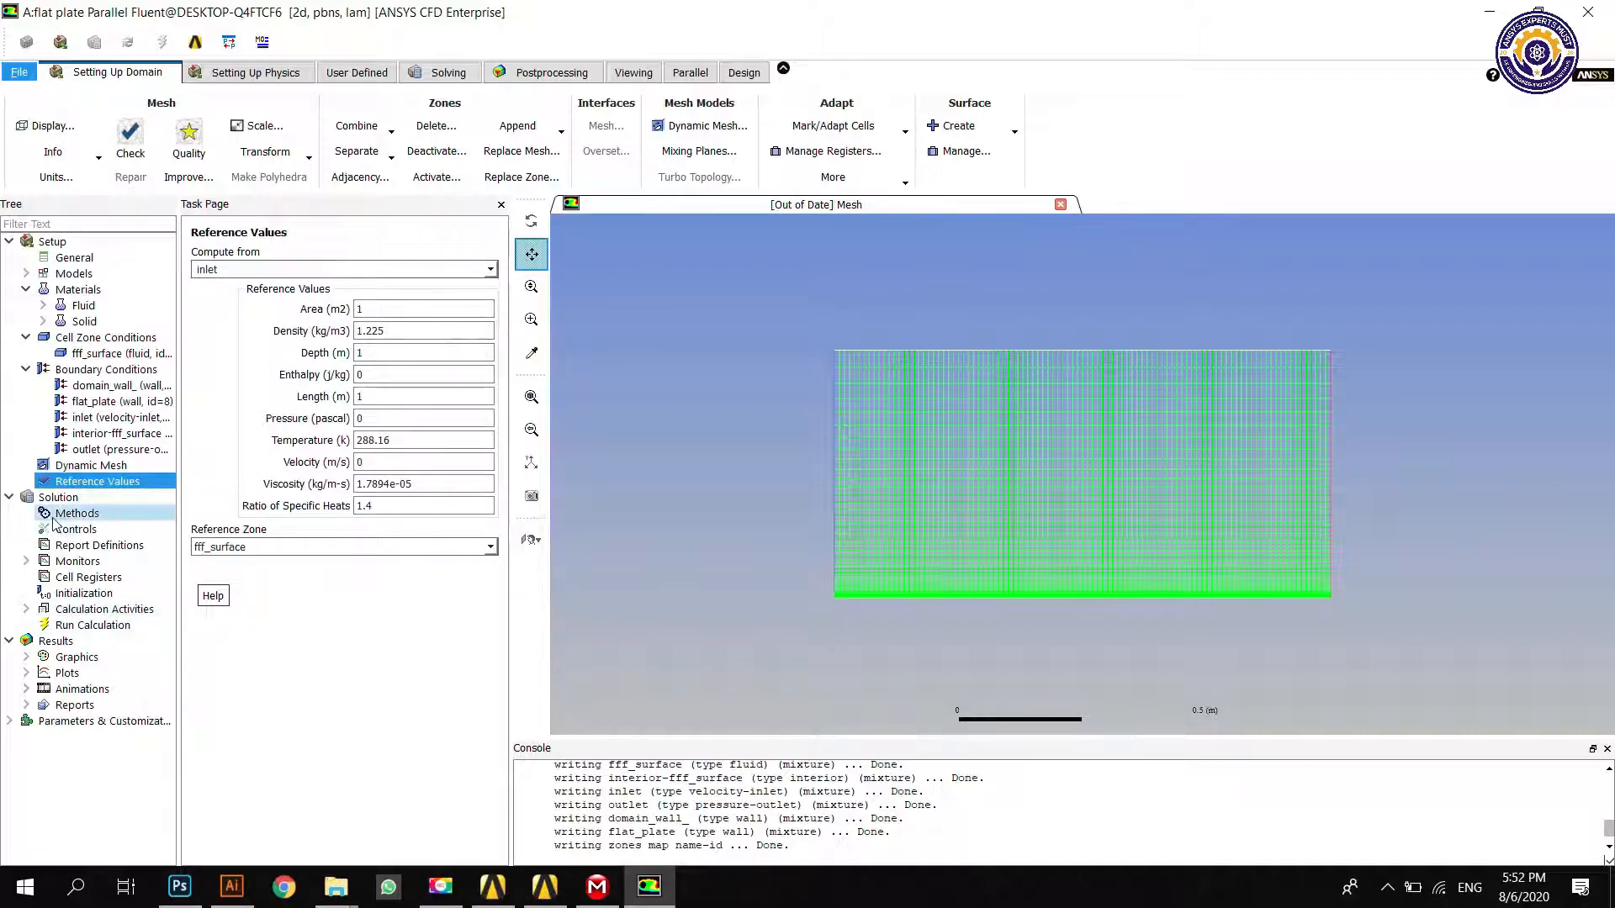
# Step: Review the Solution Methods and expand the Monitors group
pyautogui.click(77, 513)
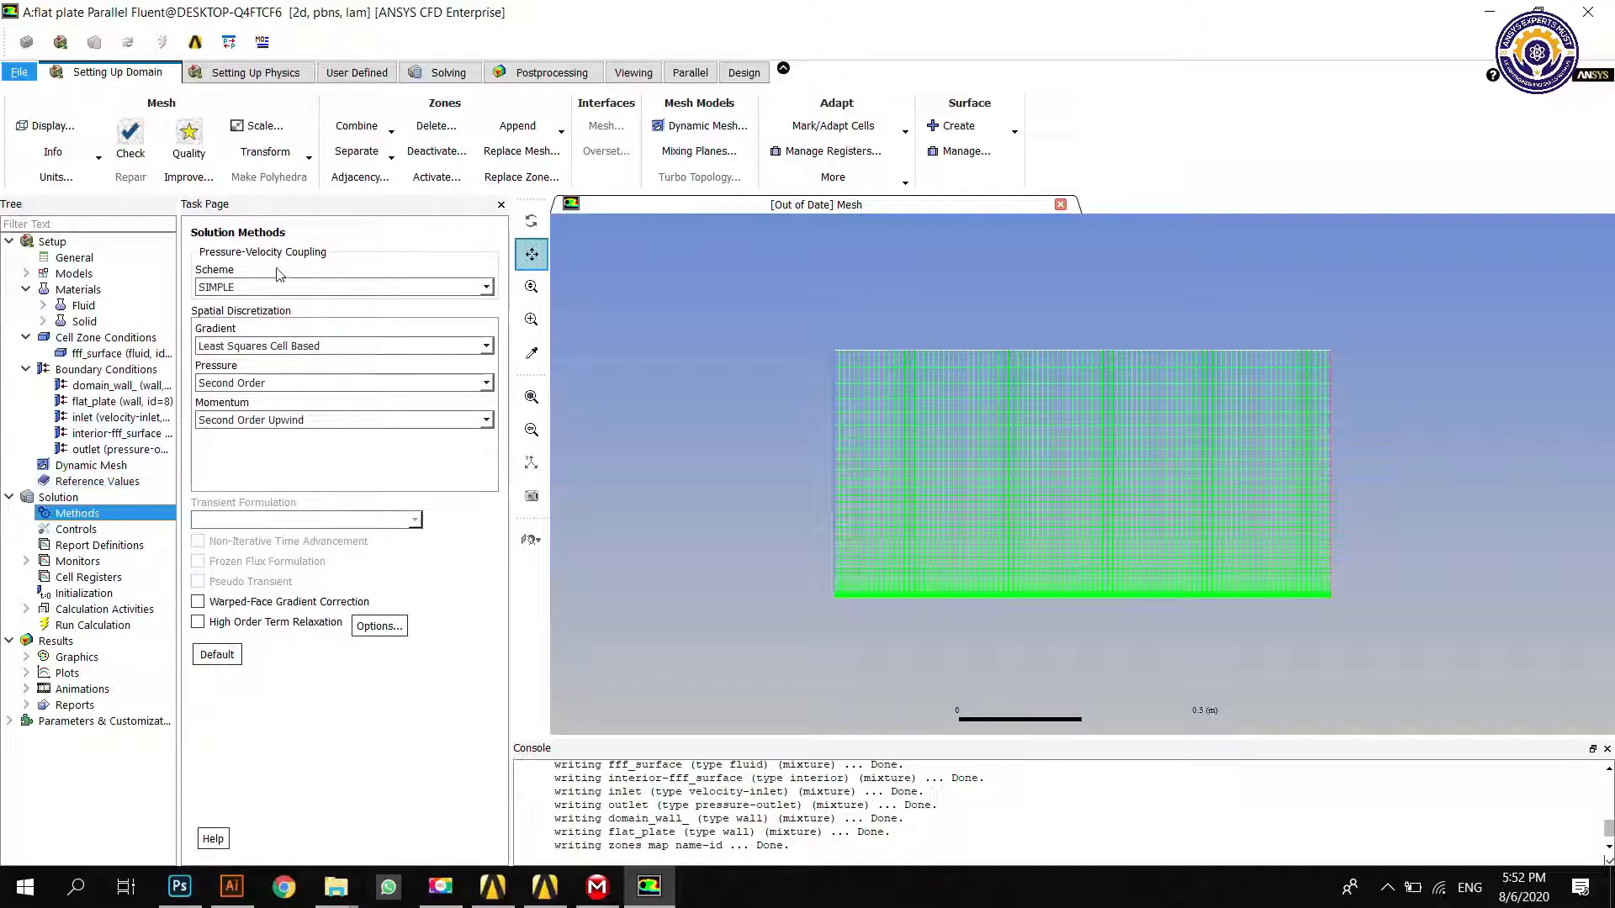
pyautogui.click(99, 545)
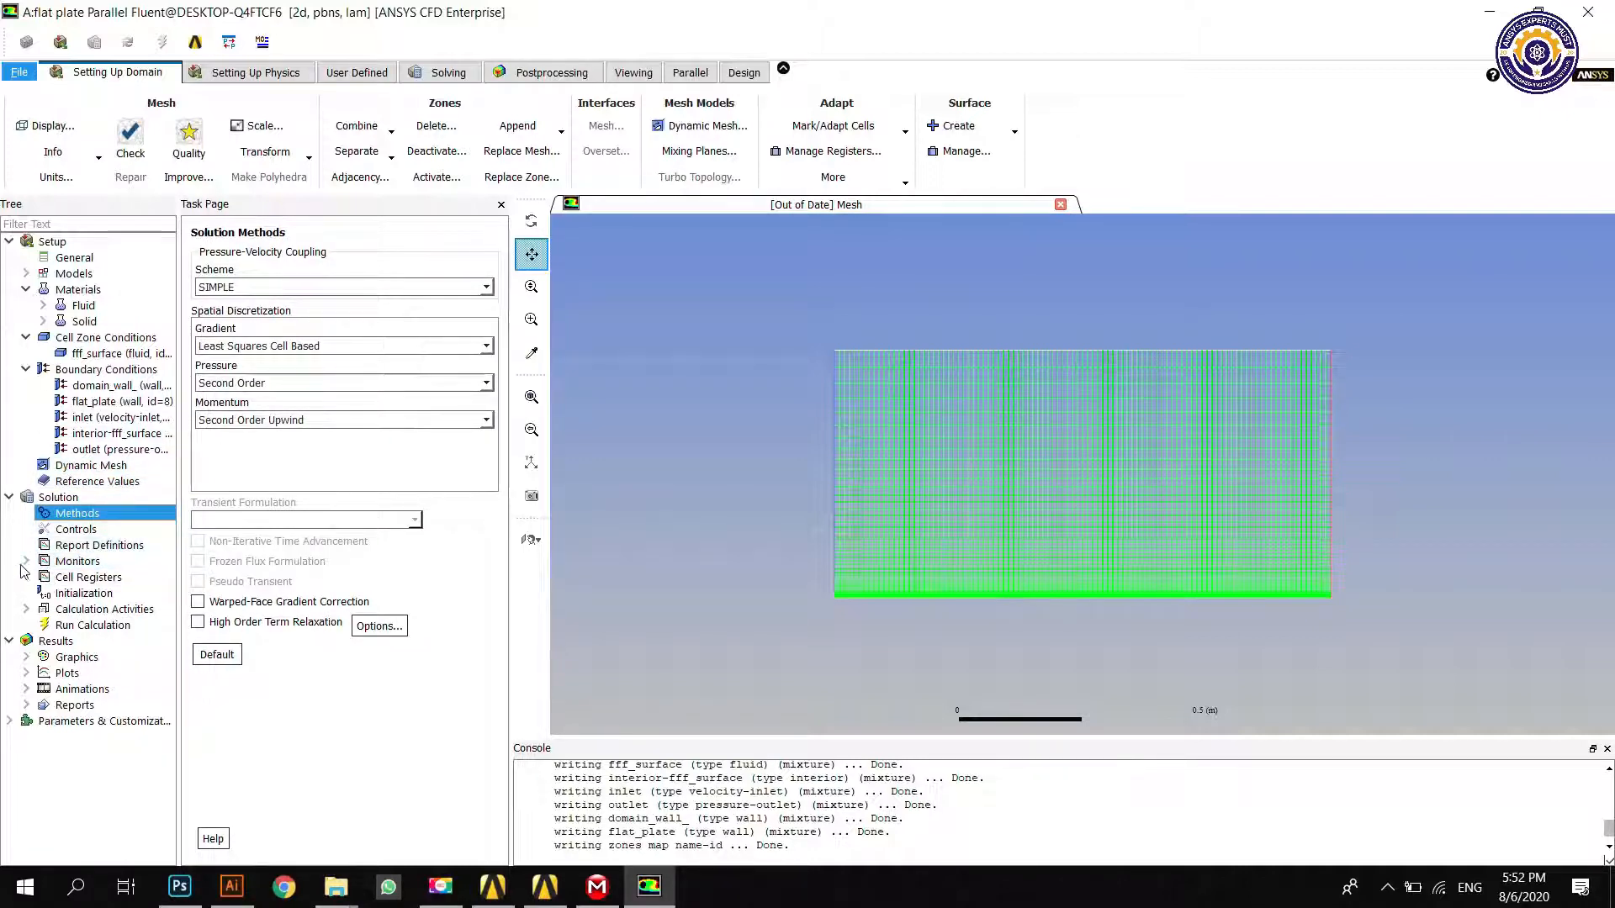
pyautogui.click(26, 562)
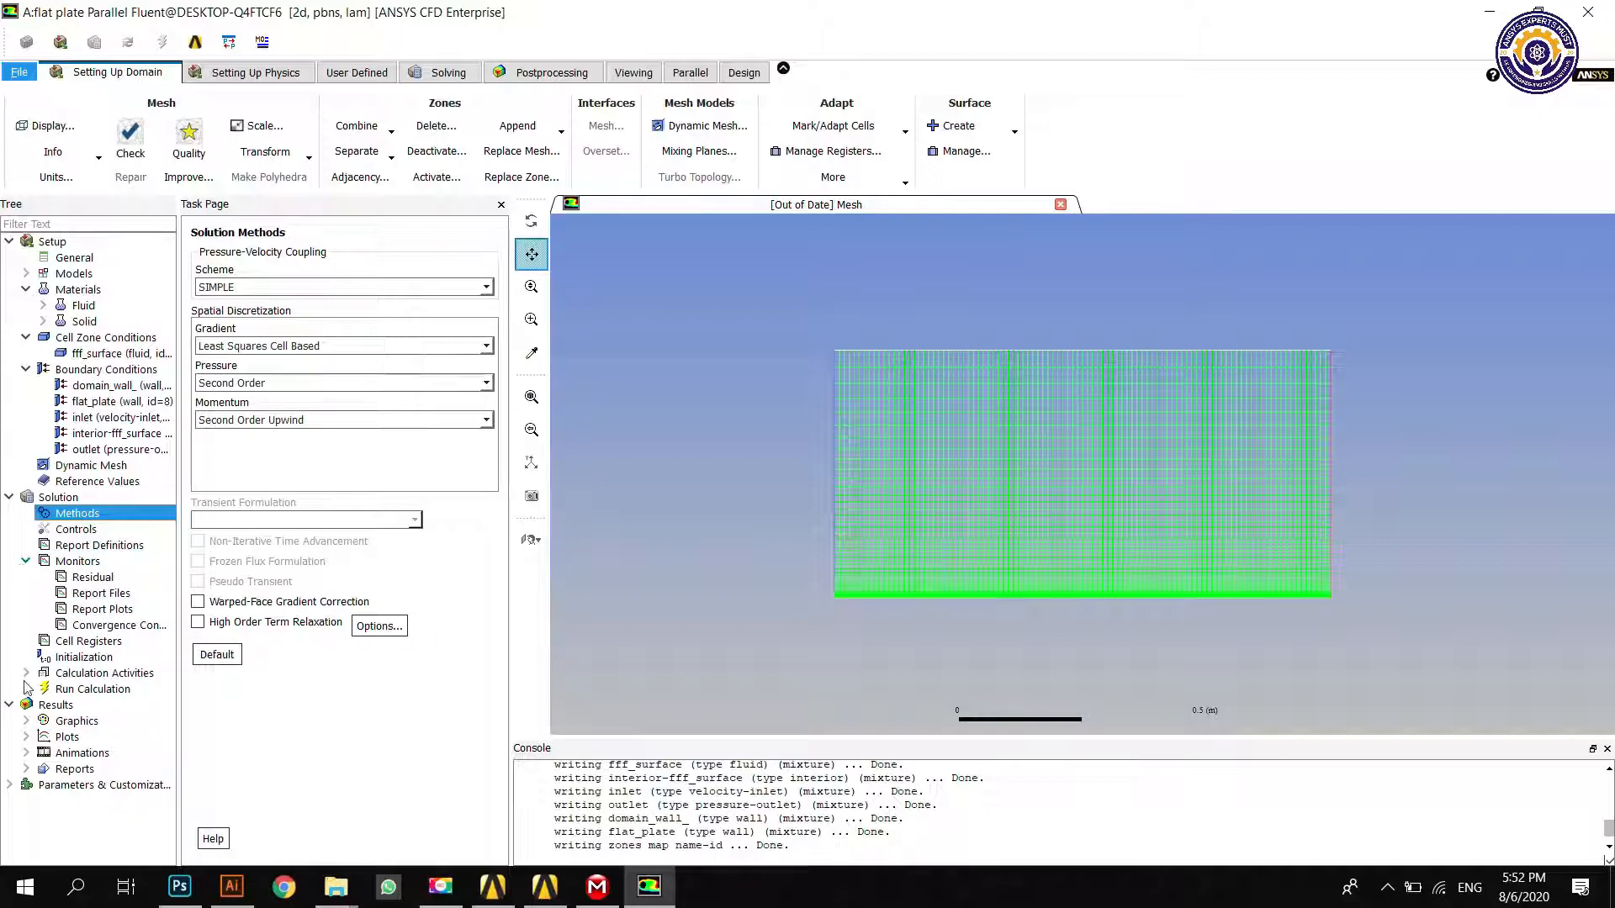
pyautogui.click(84, 658)
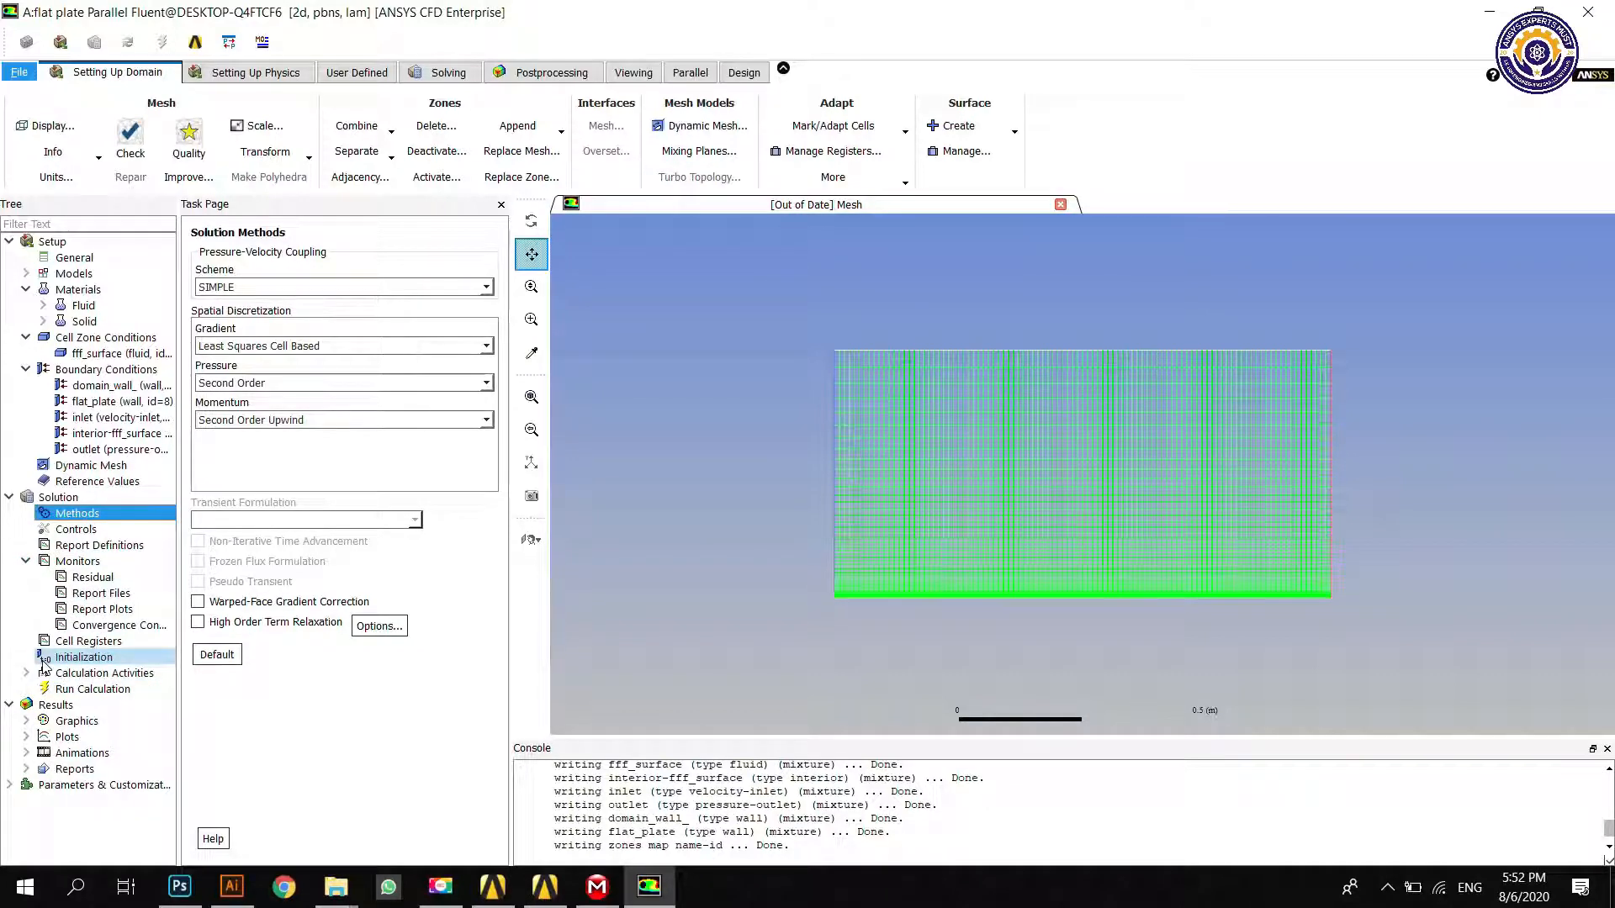
# Step: Check the inlet X-velocity of 0.293 m/s and confirm it
pyautogui.click(84, 658)
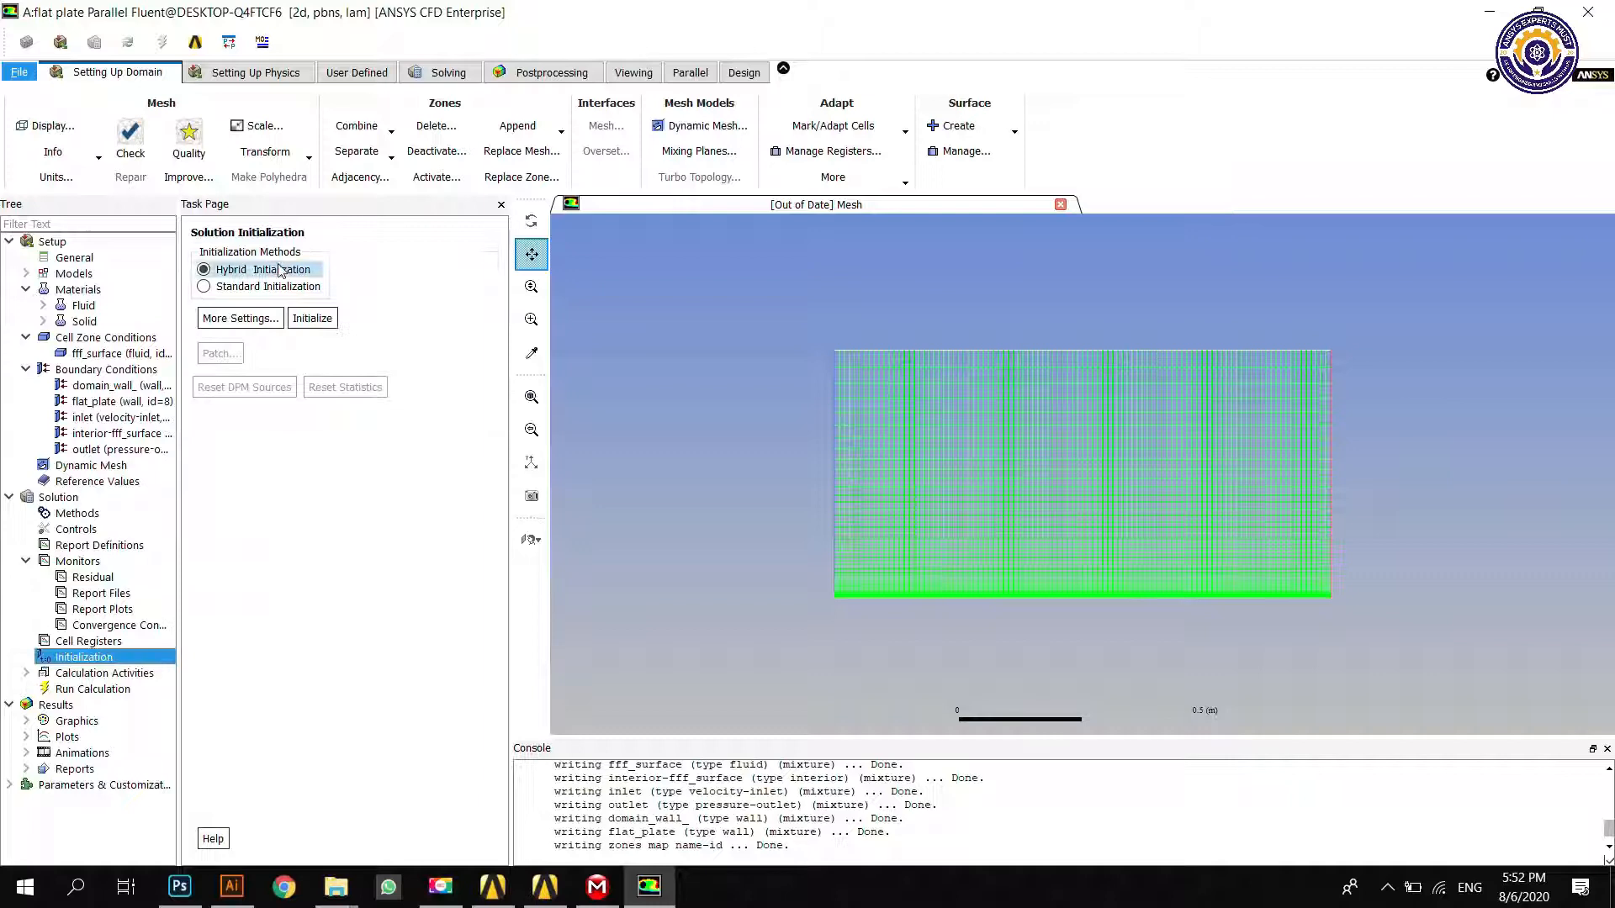
pyautogui.click(120, 418)
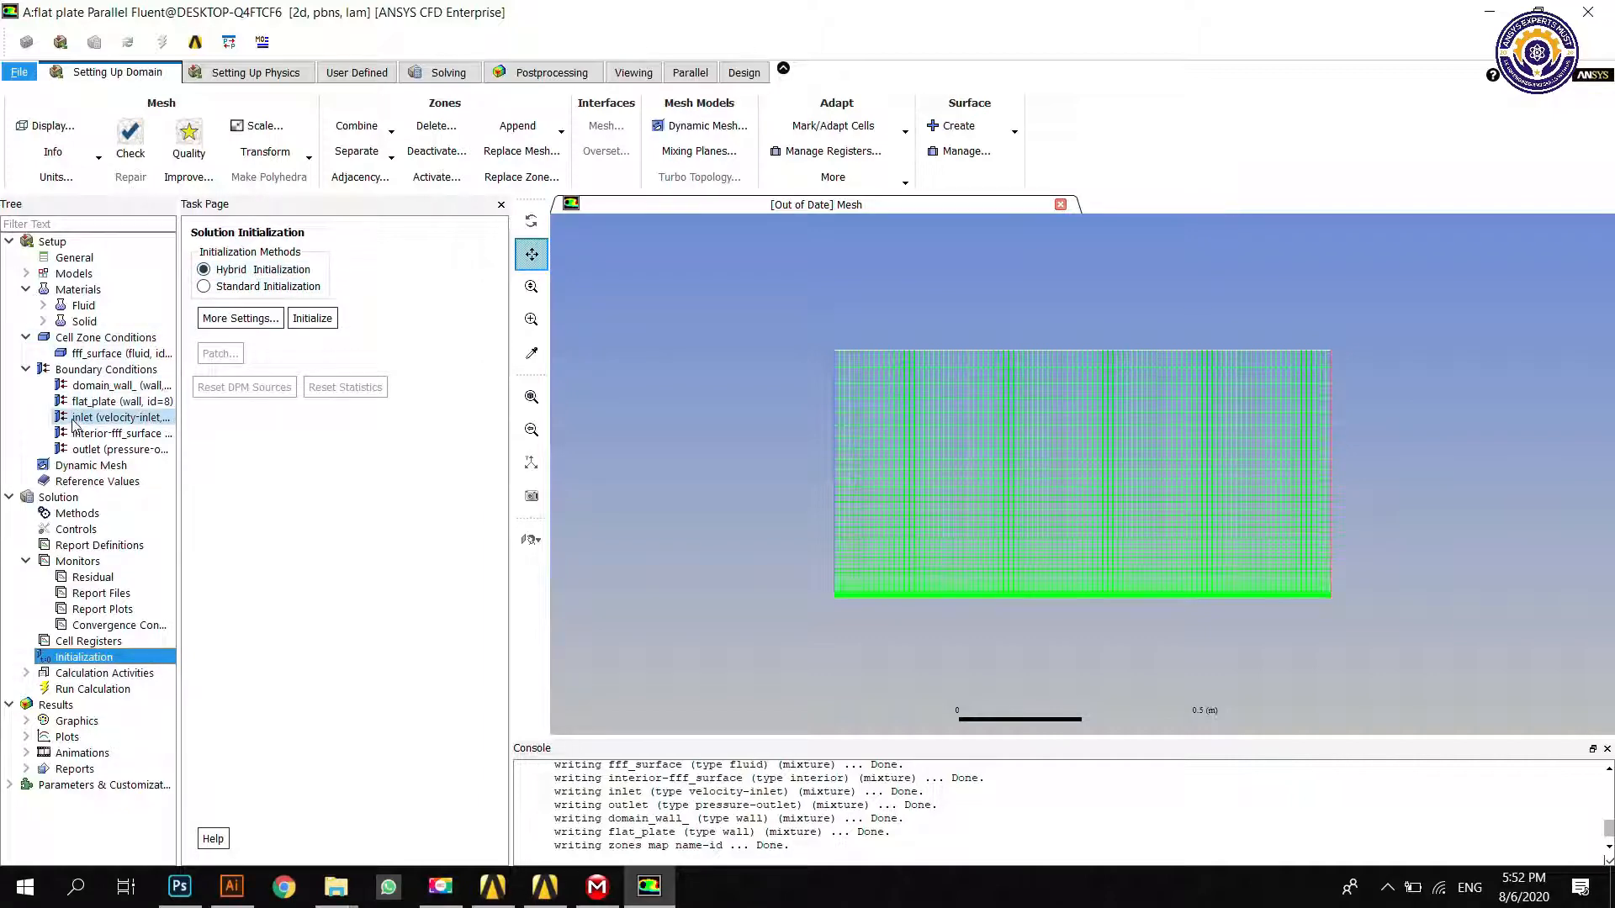
pyautogui.click(119, 417)
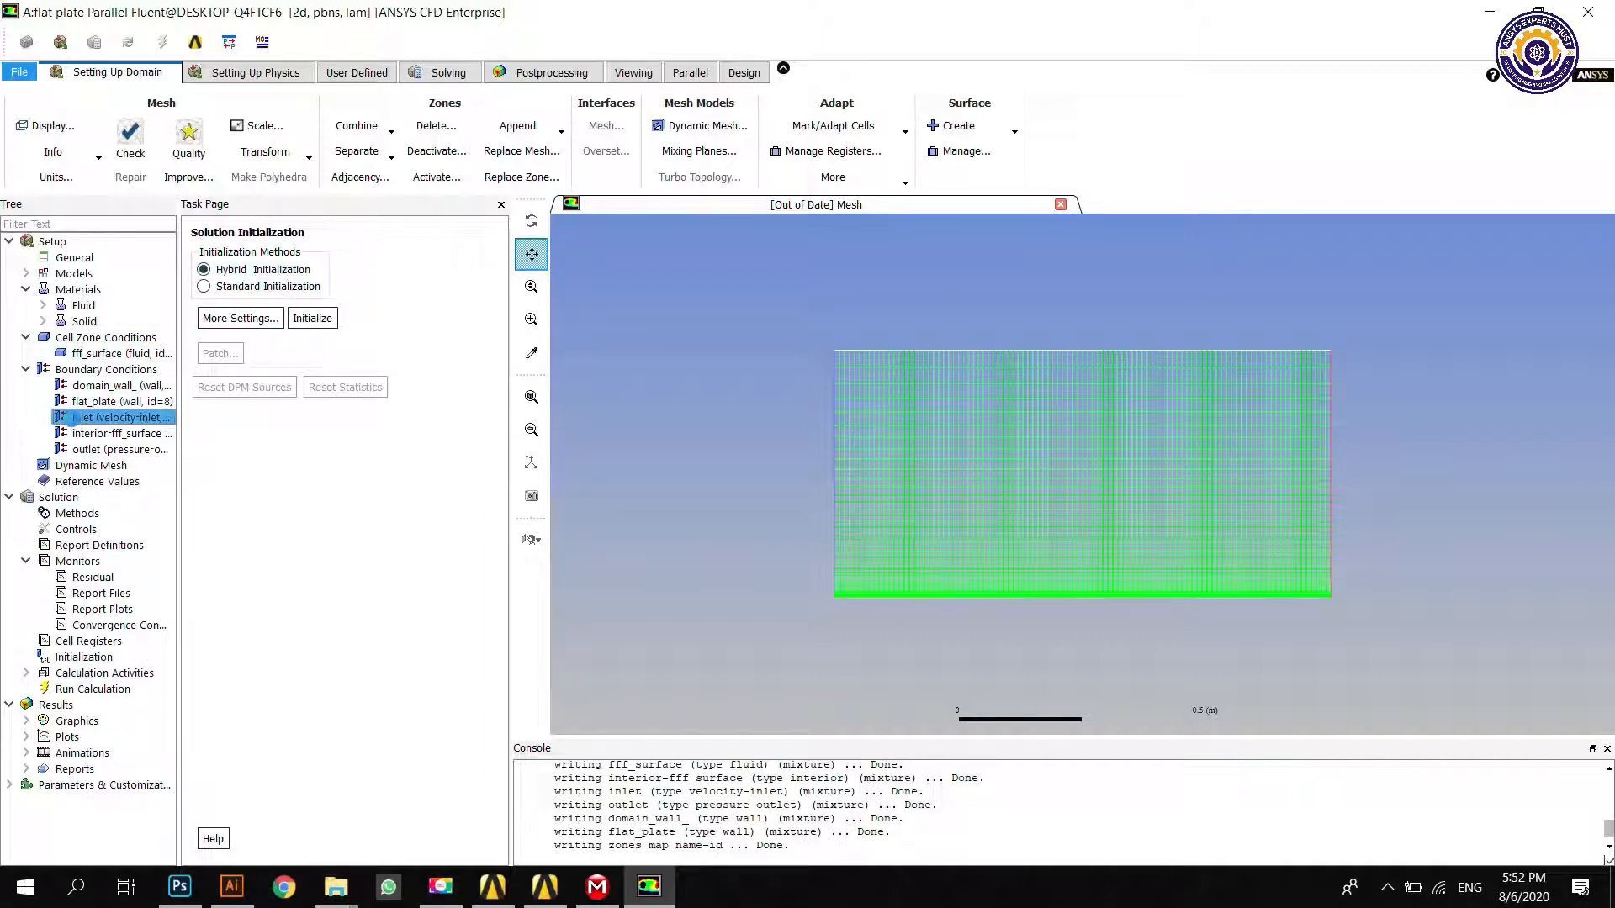
pyautogui.doubleClick(113, 417)
pyautogui.write('0.293')
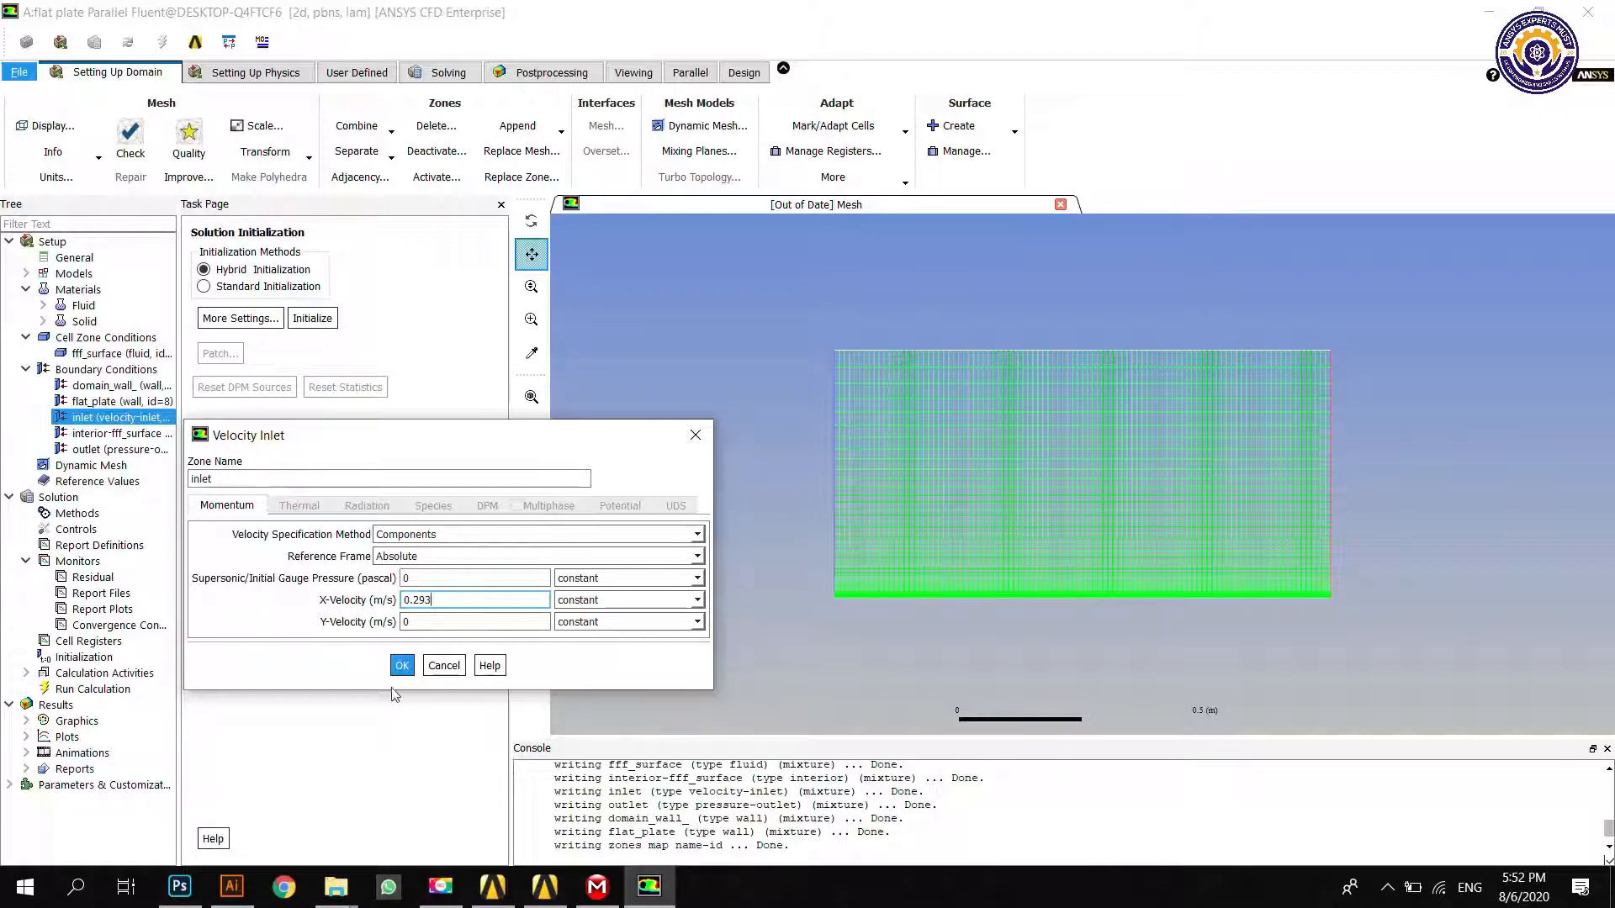
pyautogui.click(402, 665)
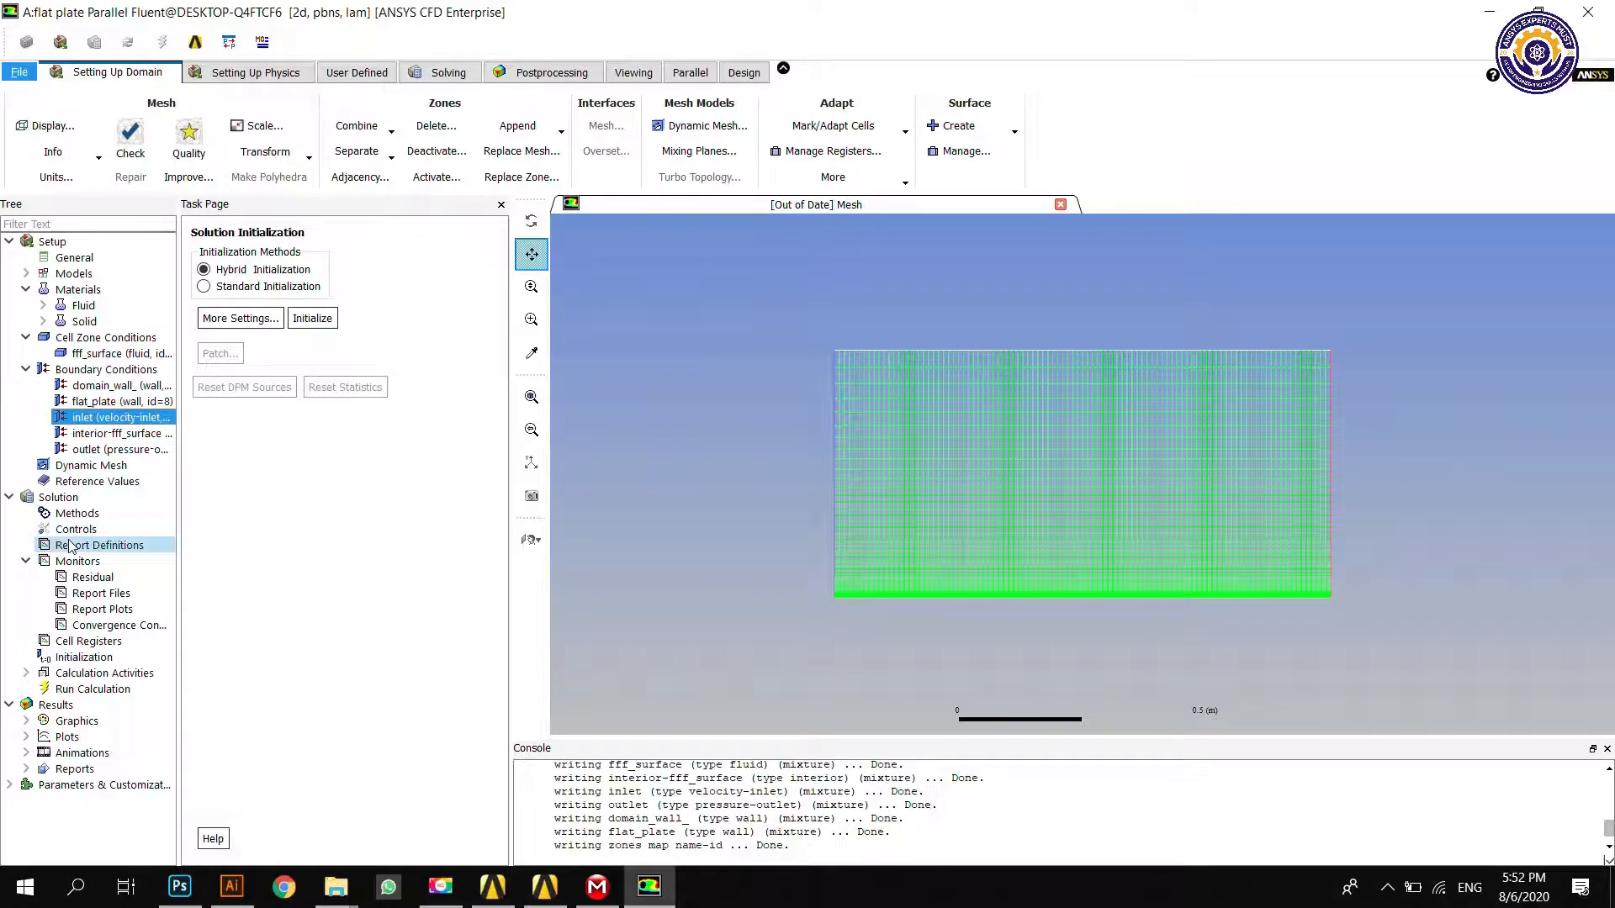
# Step: View Solution Controls, then choose Standard Initialization computed from the inlet
pyautogui.click(76, 530)
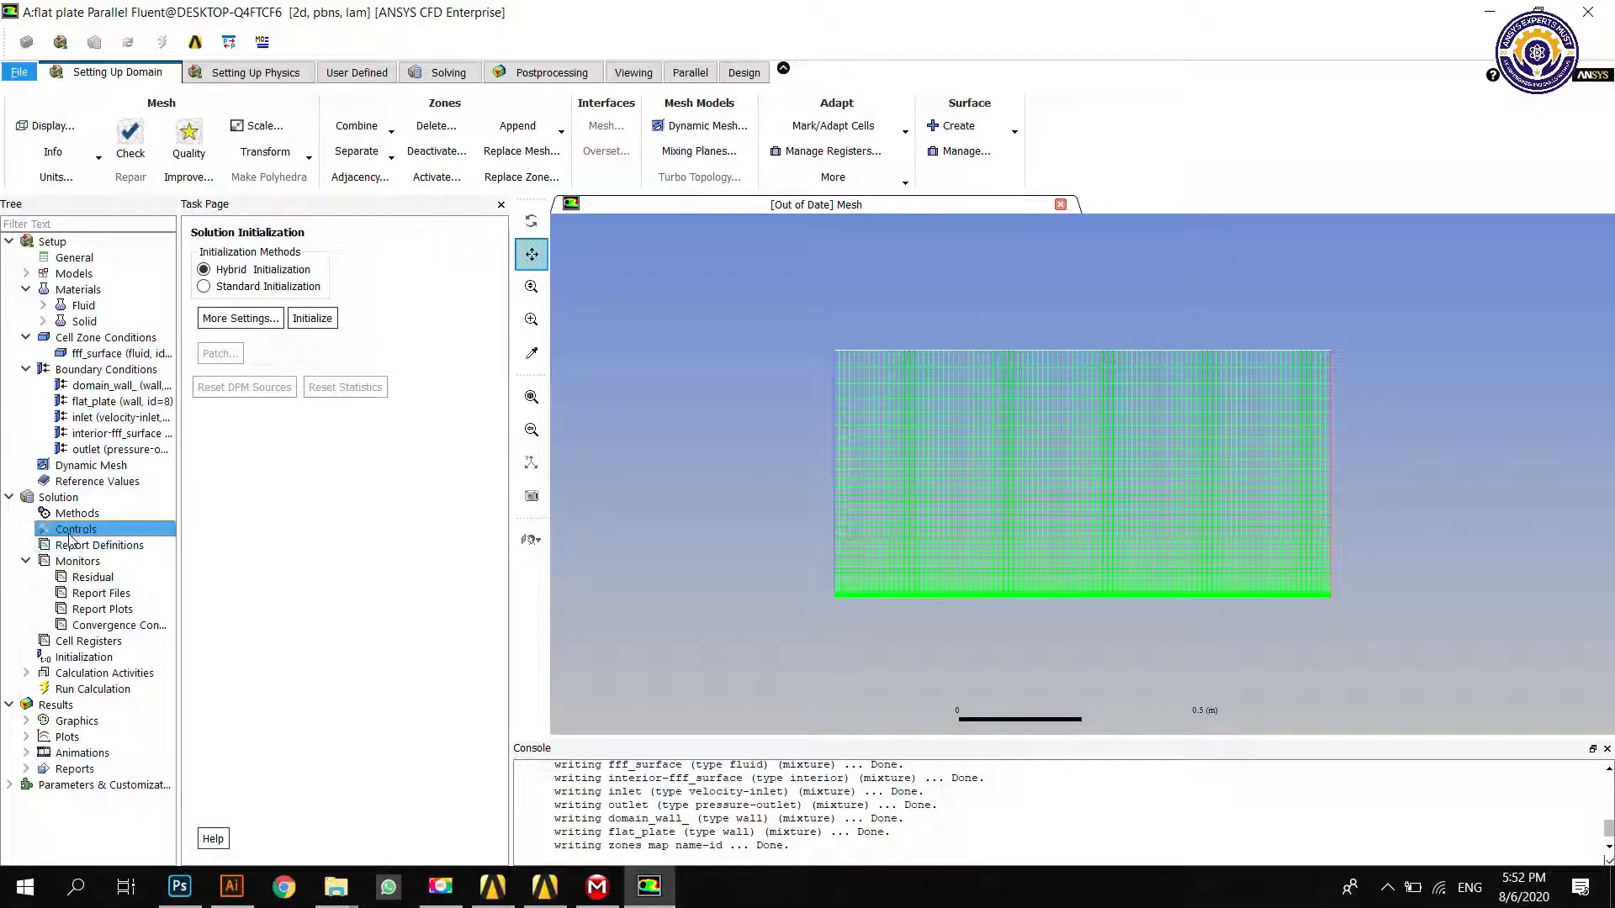
pyautogui.click(75, 529)
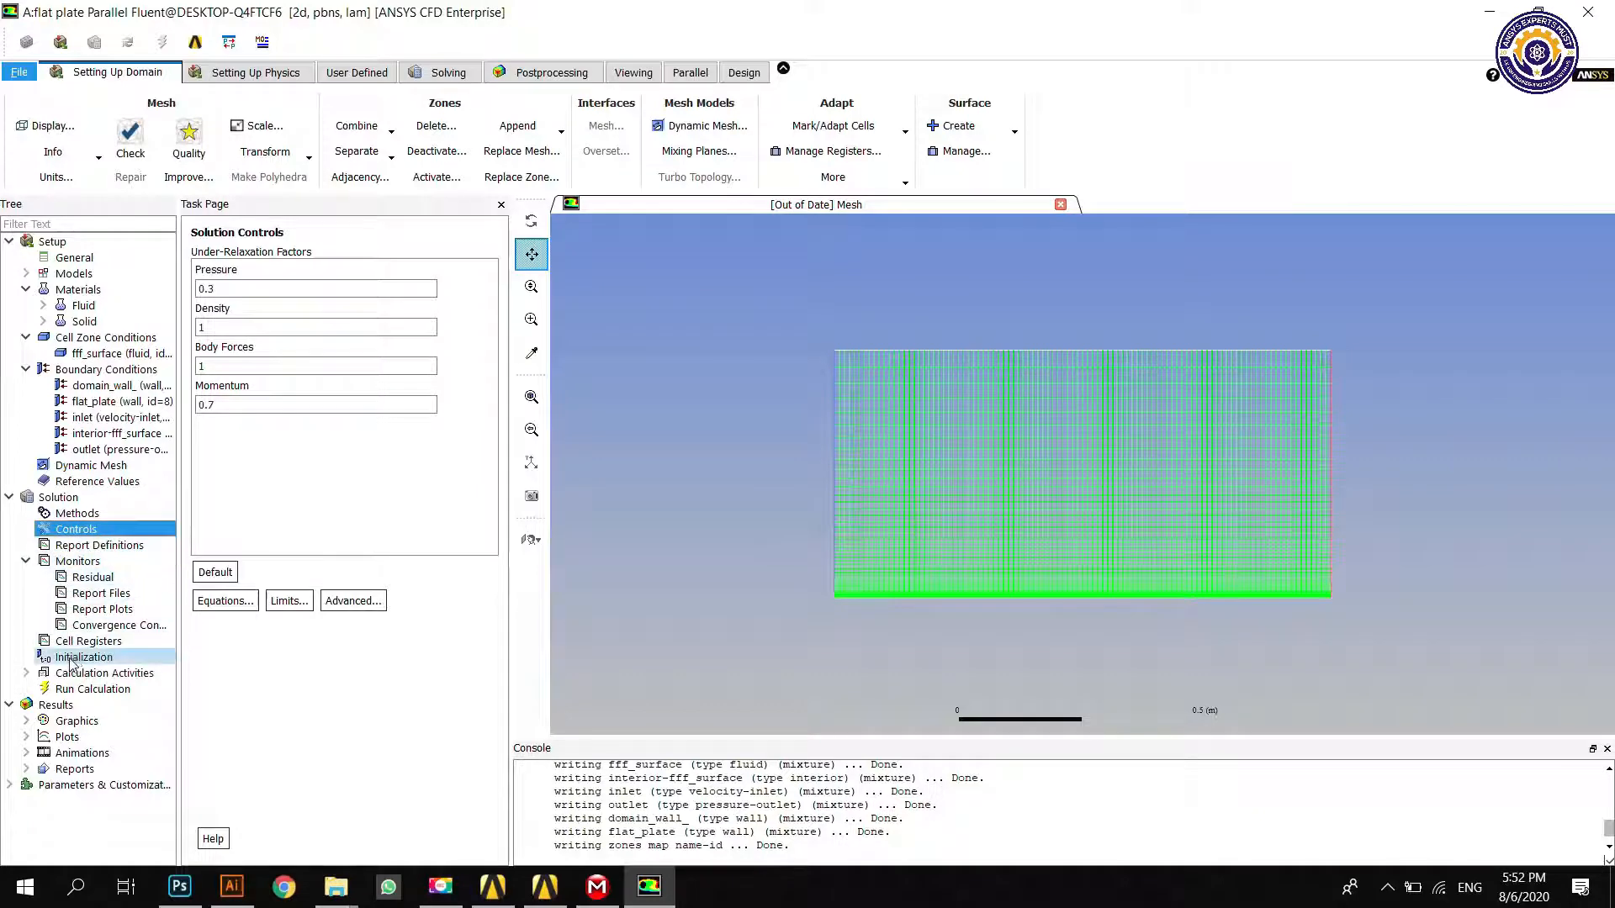
pyautogui.click(85, 657)
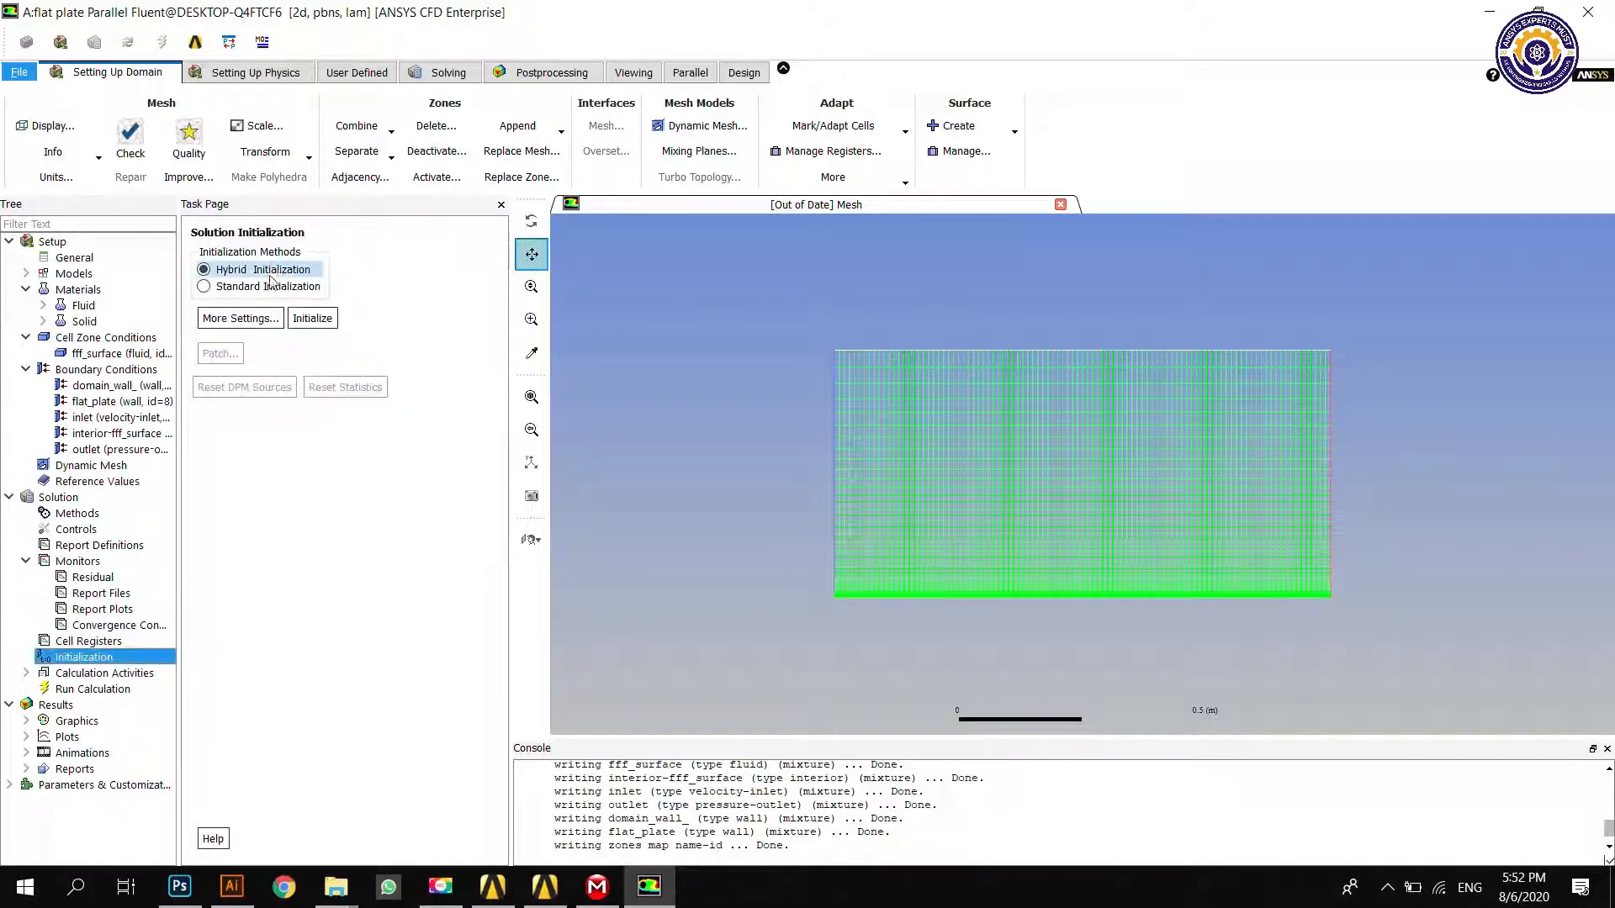
pyautogui.click(203, 286)
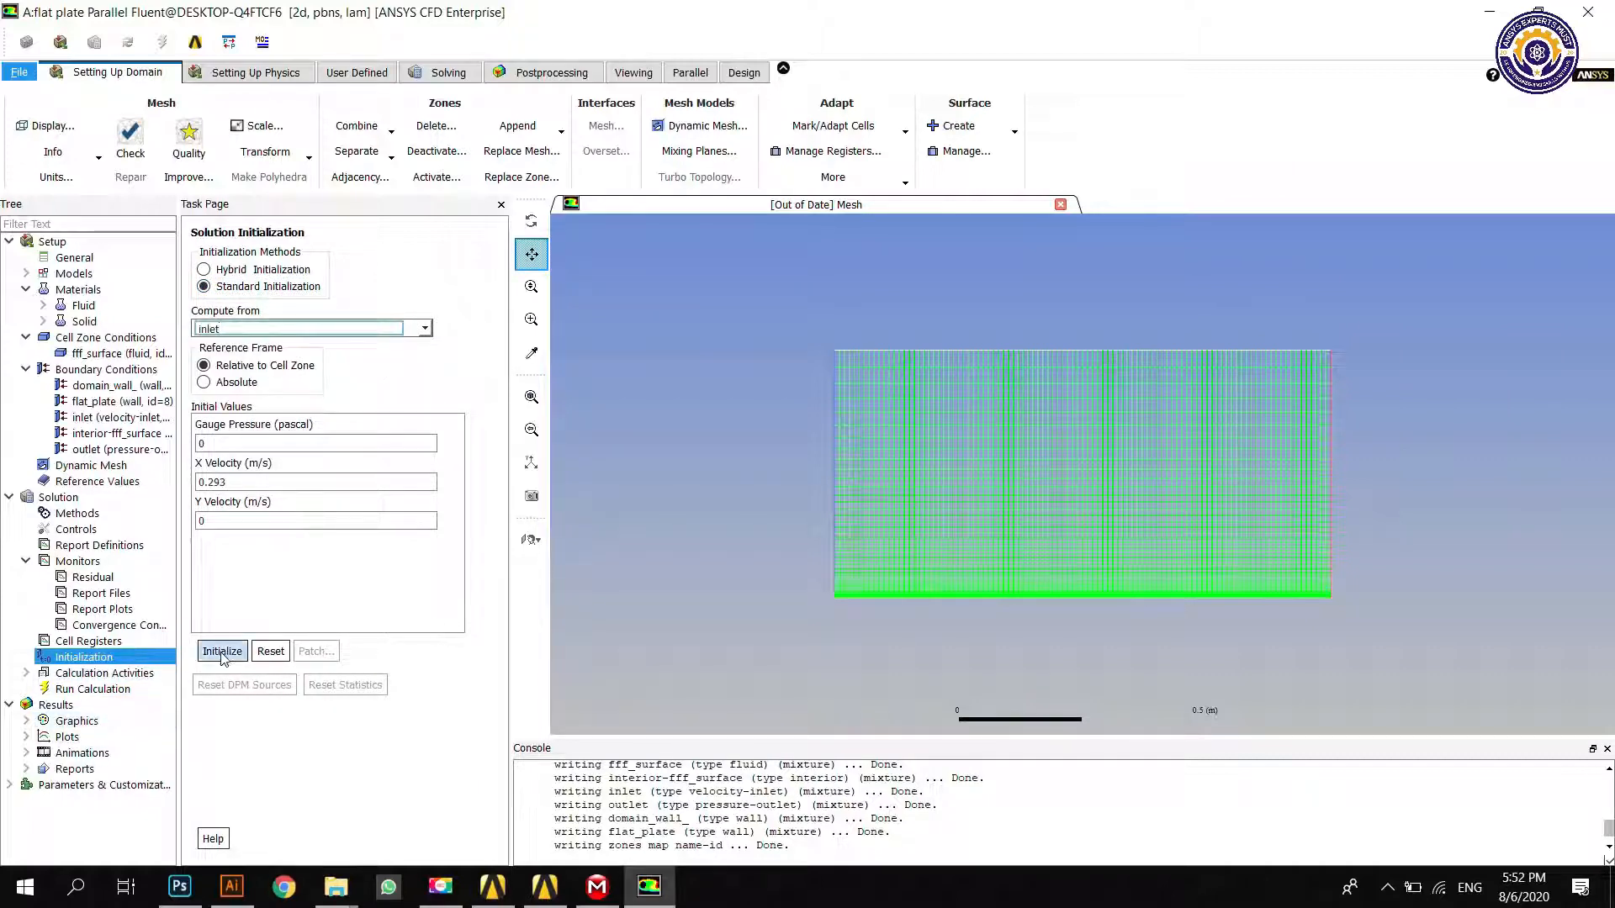
# Step: Set residual criteria for continuity, x-velocity and y-velocity to 0.00000001
pyautogui.click(222, 652)
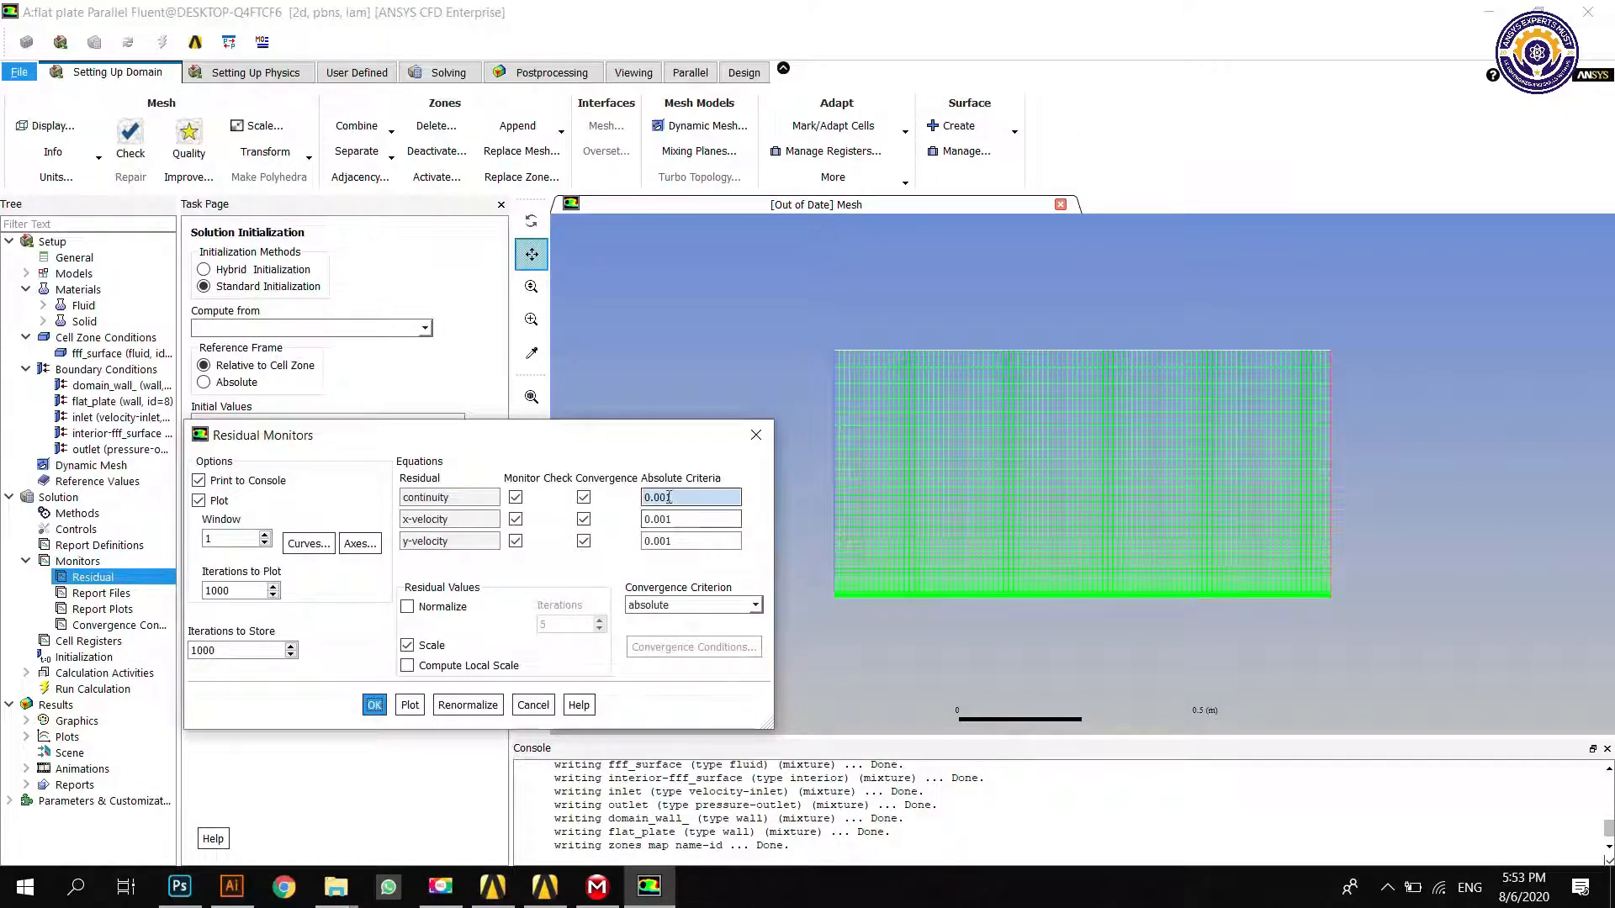
pyautogui.write('0.000001')
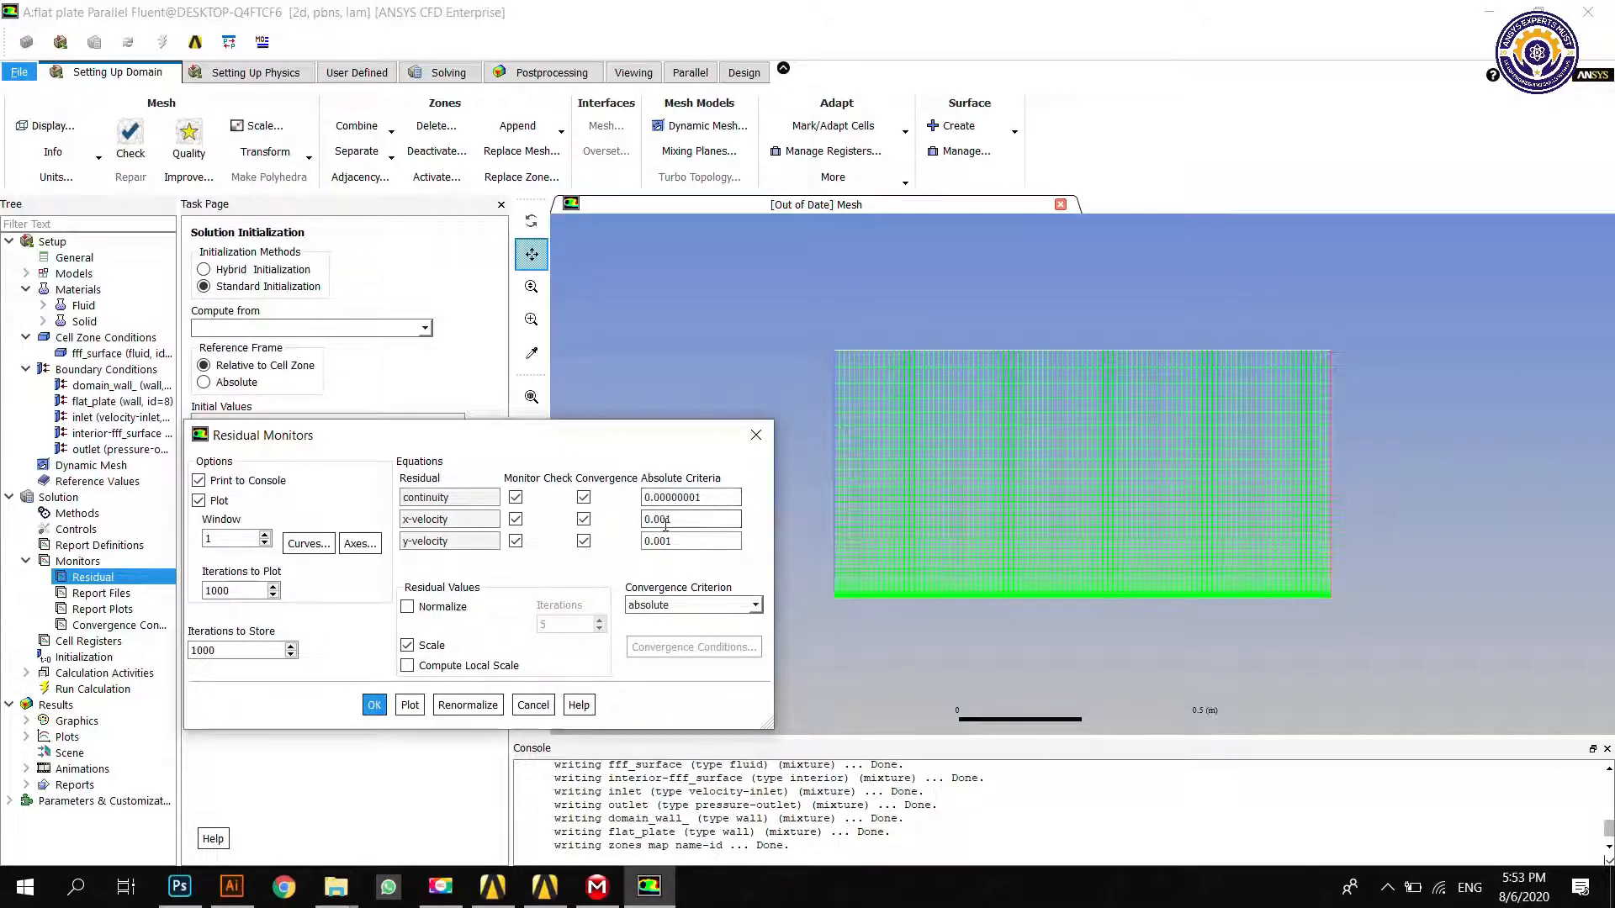
pyautogui.click(690, 520)
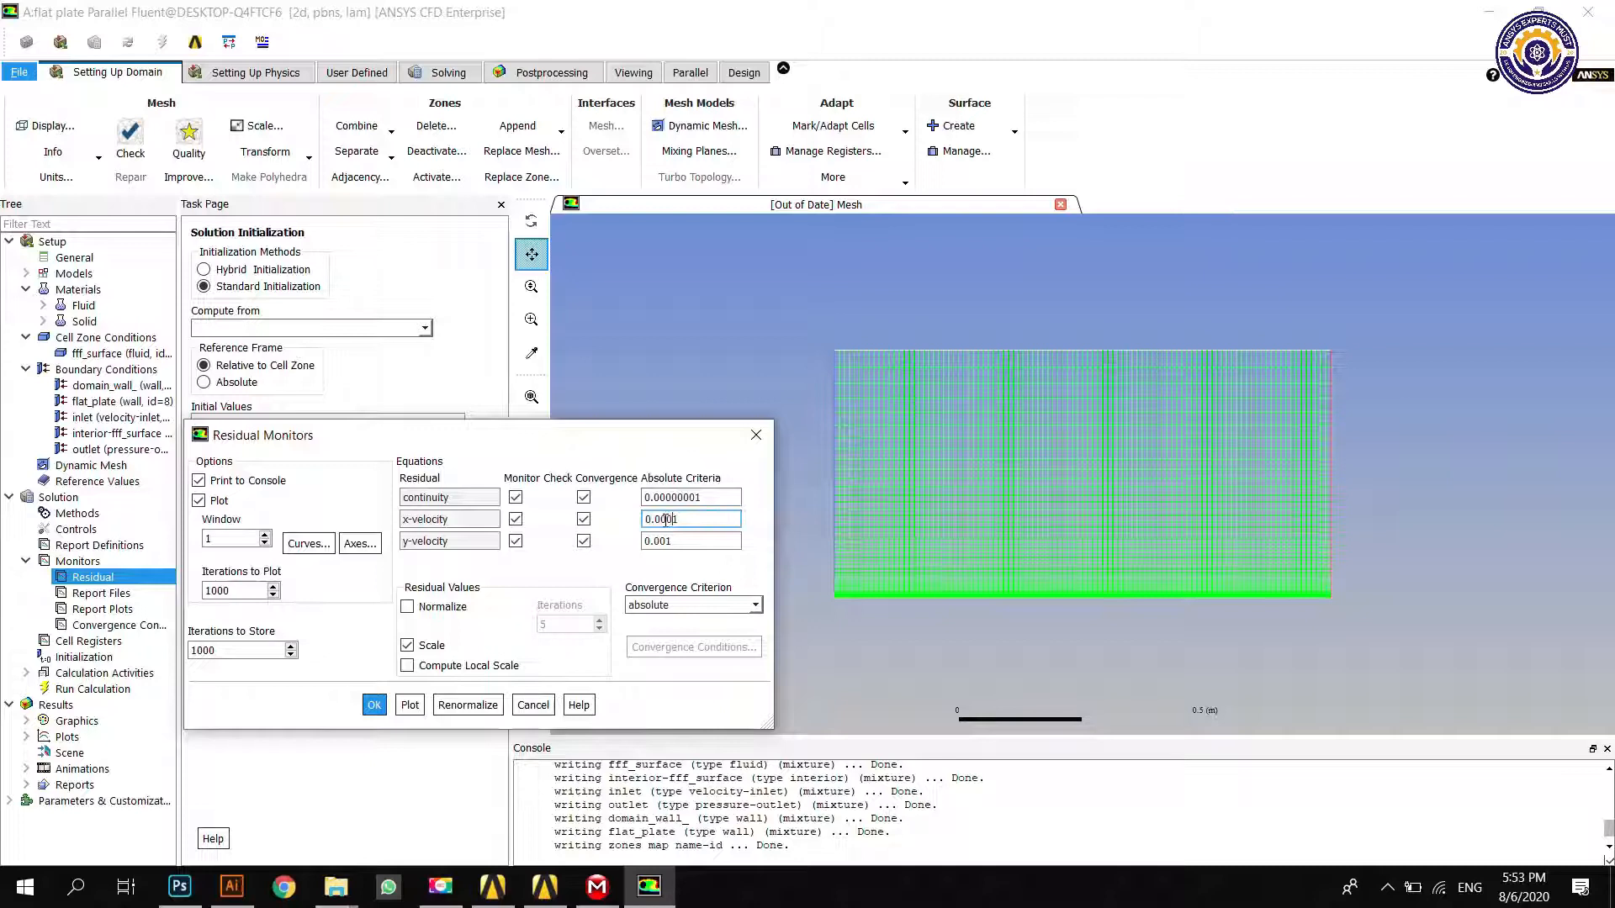
pyautogui.write('0.00000001')
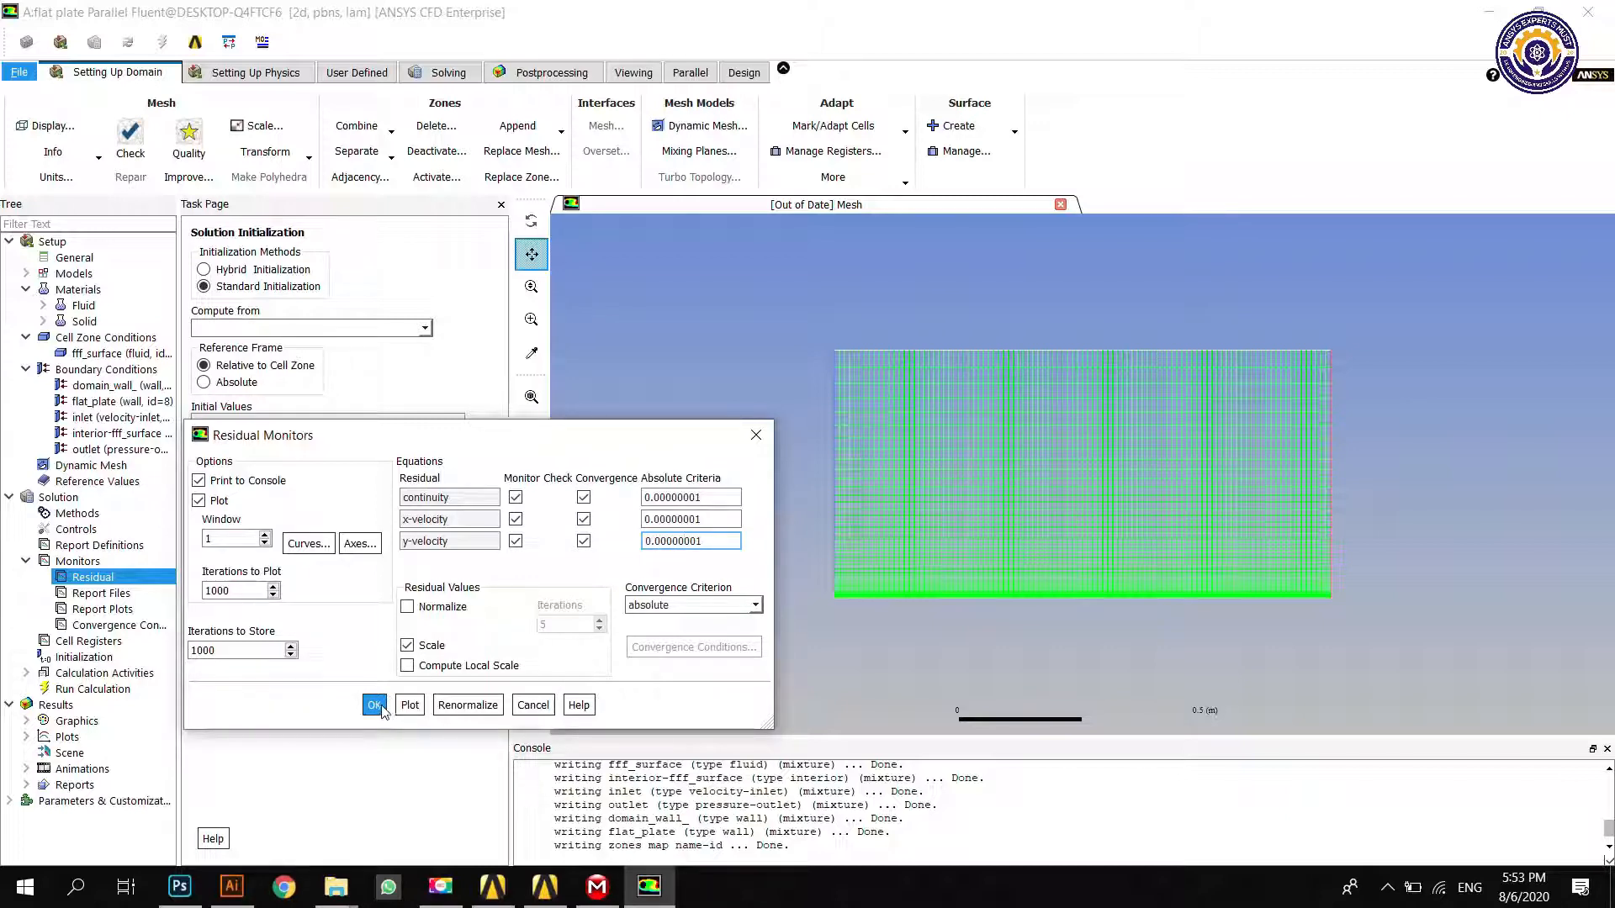
pyautogui.click(373, 705)
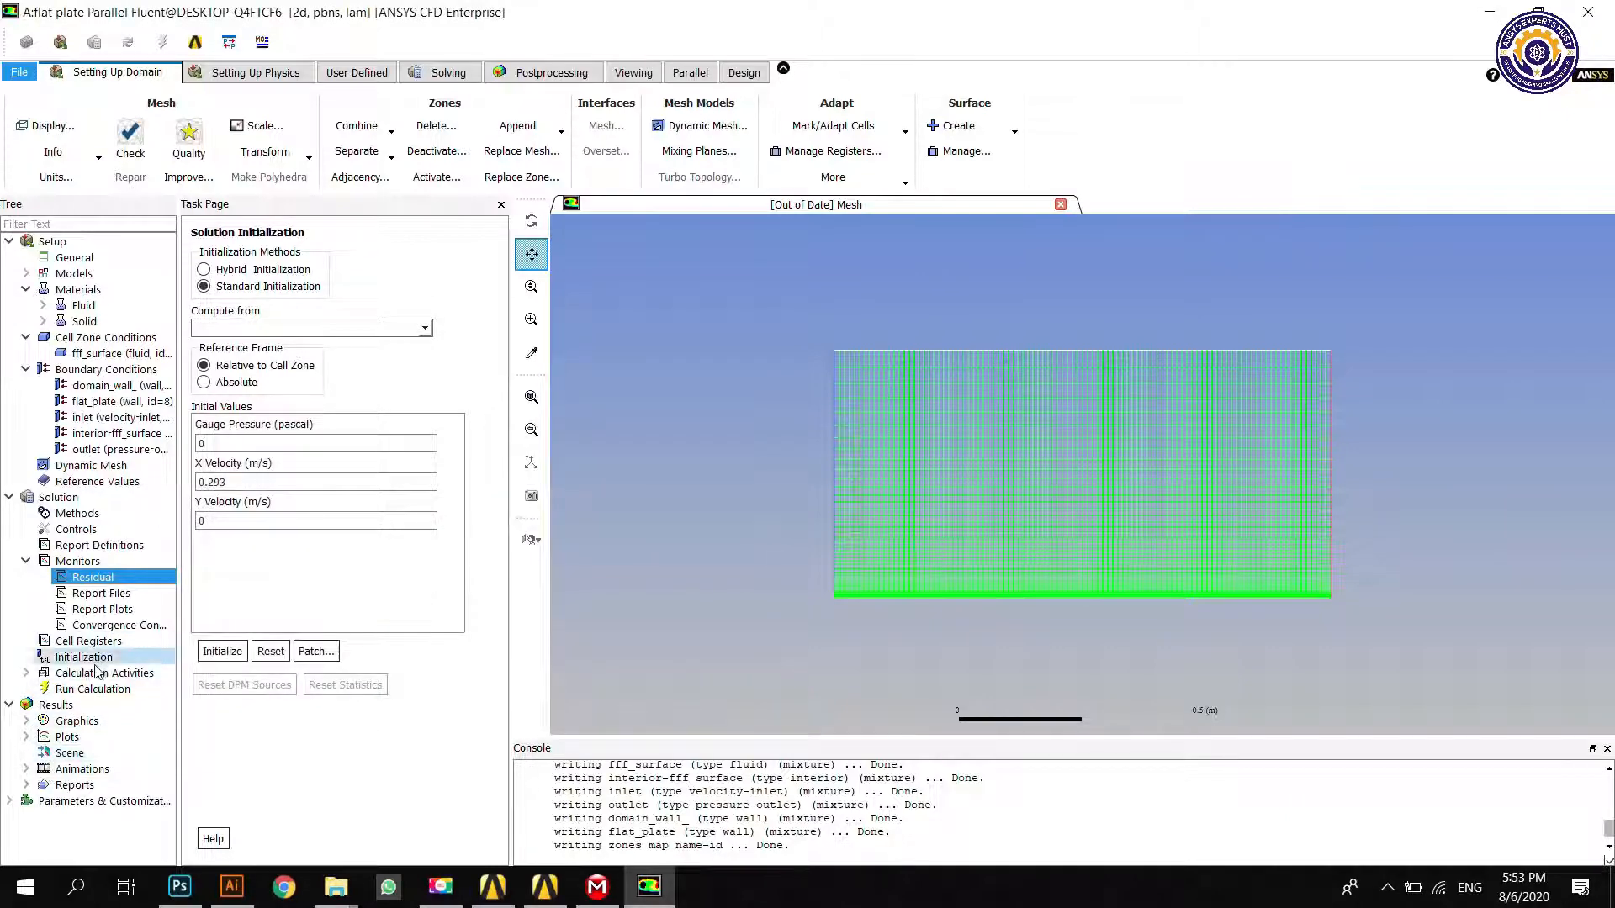
# Step: Run standard initialization computed from the inlet zone, confirming the discard of unsaved data
pyautogui.click(85, 658)
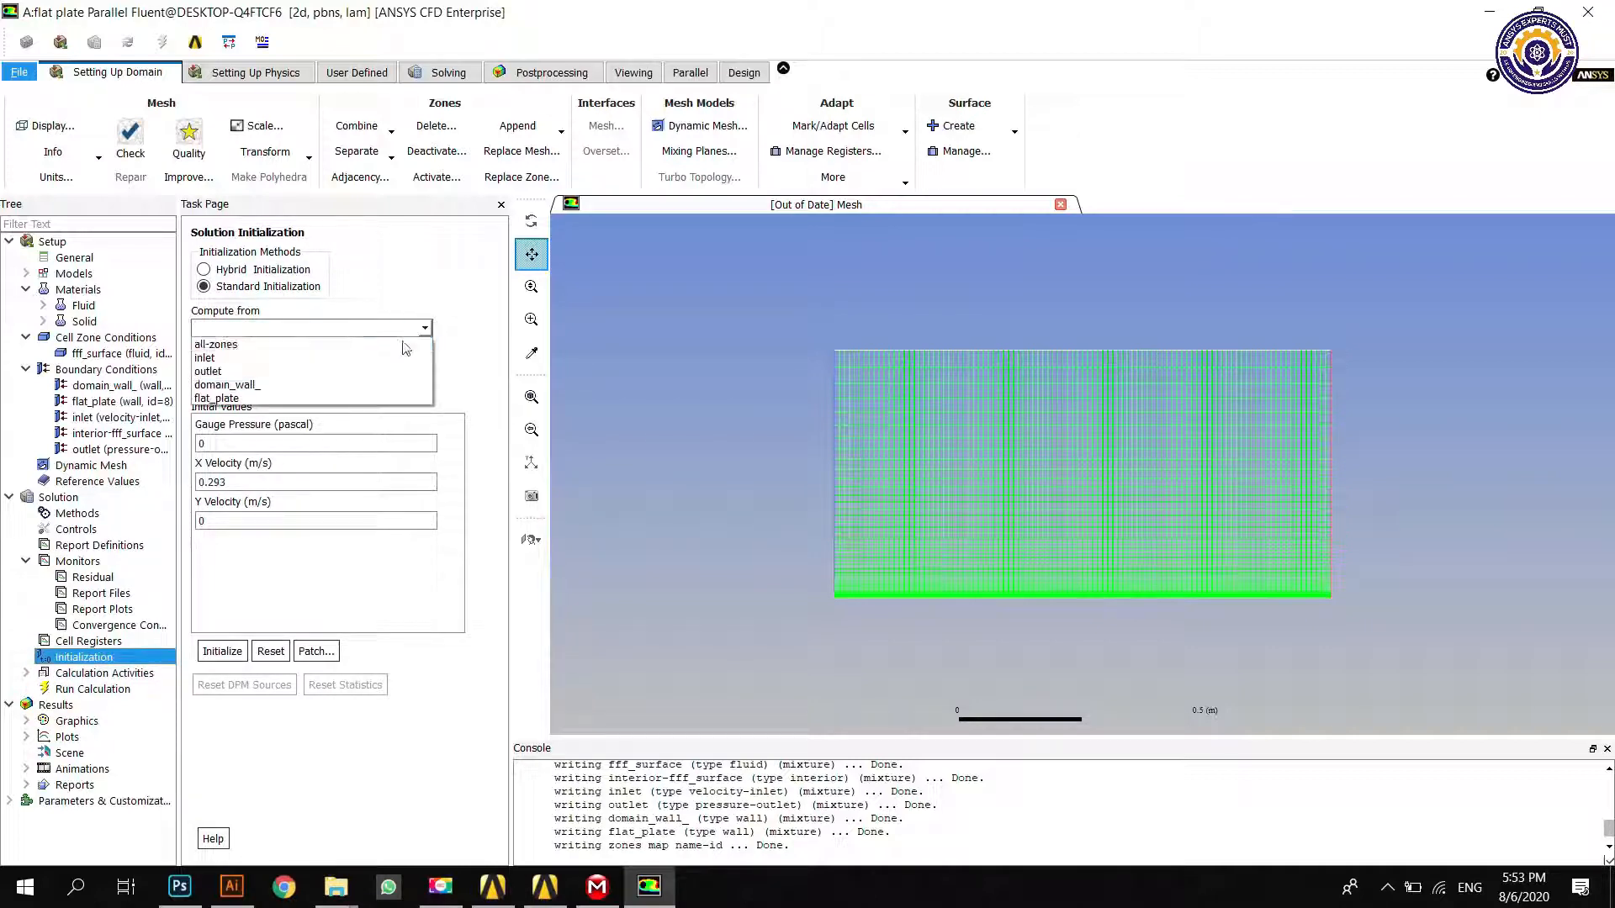
pyautogui.click(203, 357)
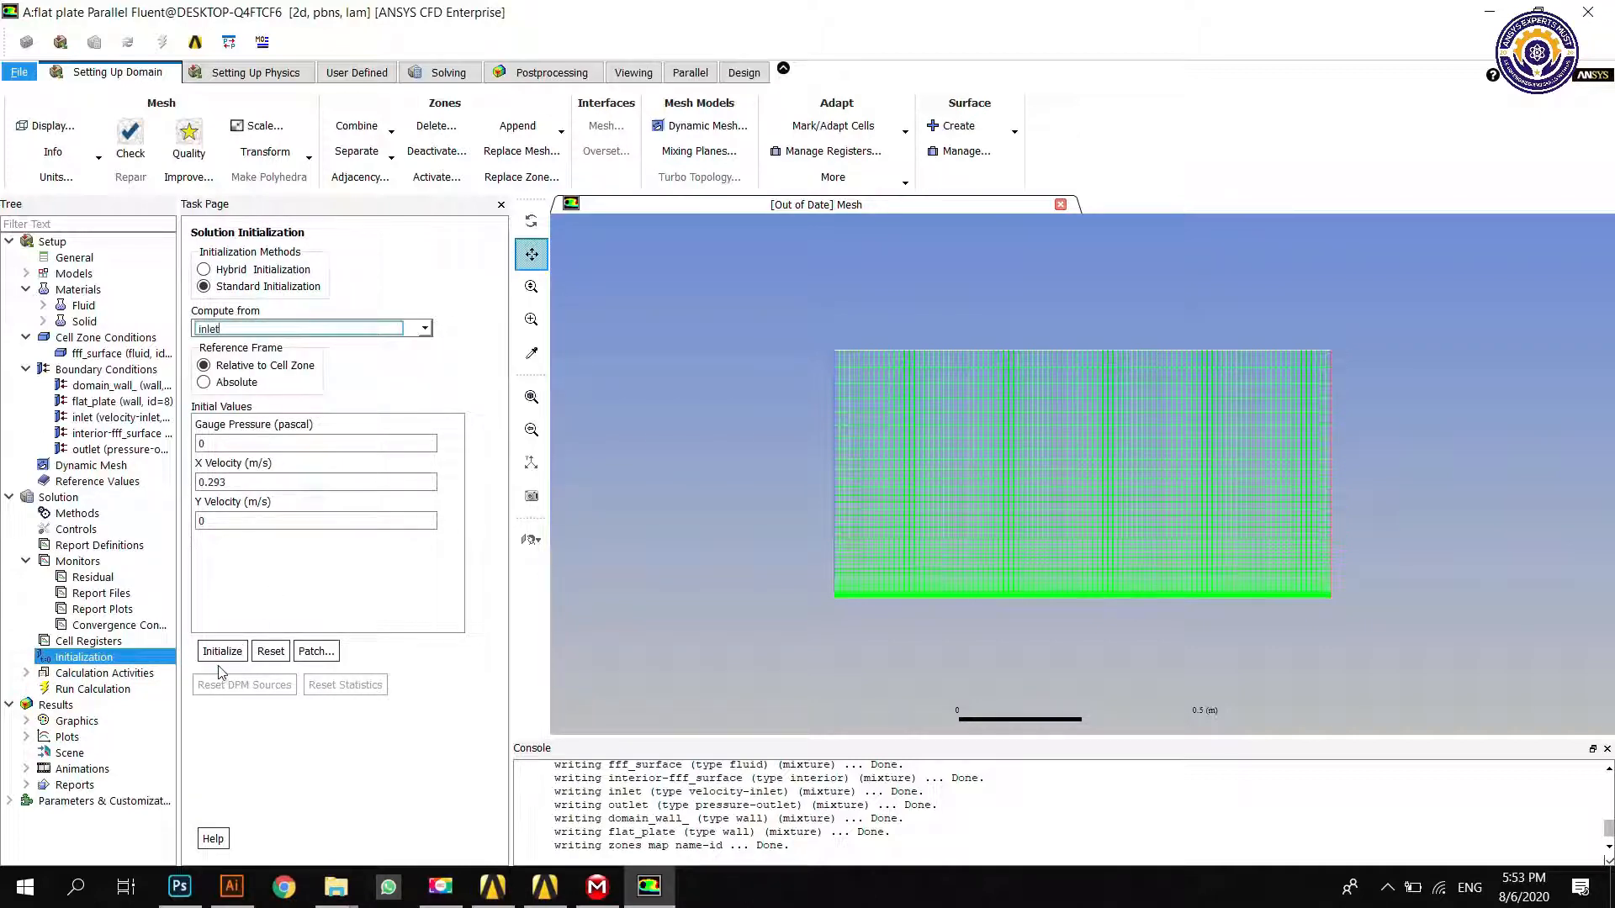
pyautogui.click(222, 650)
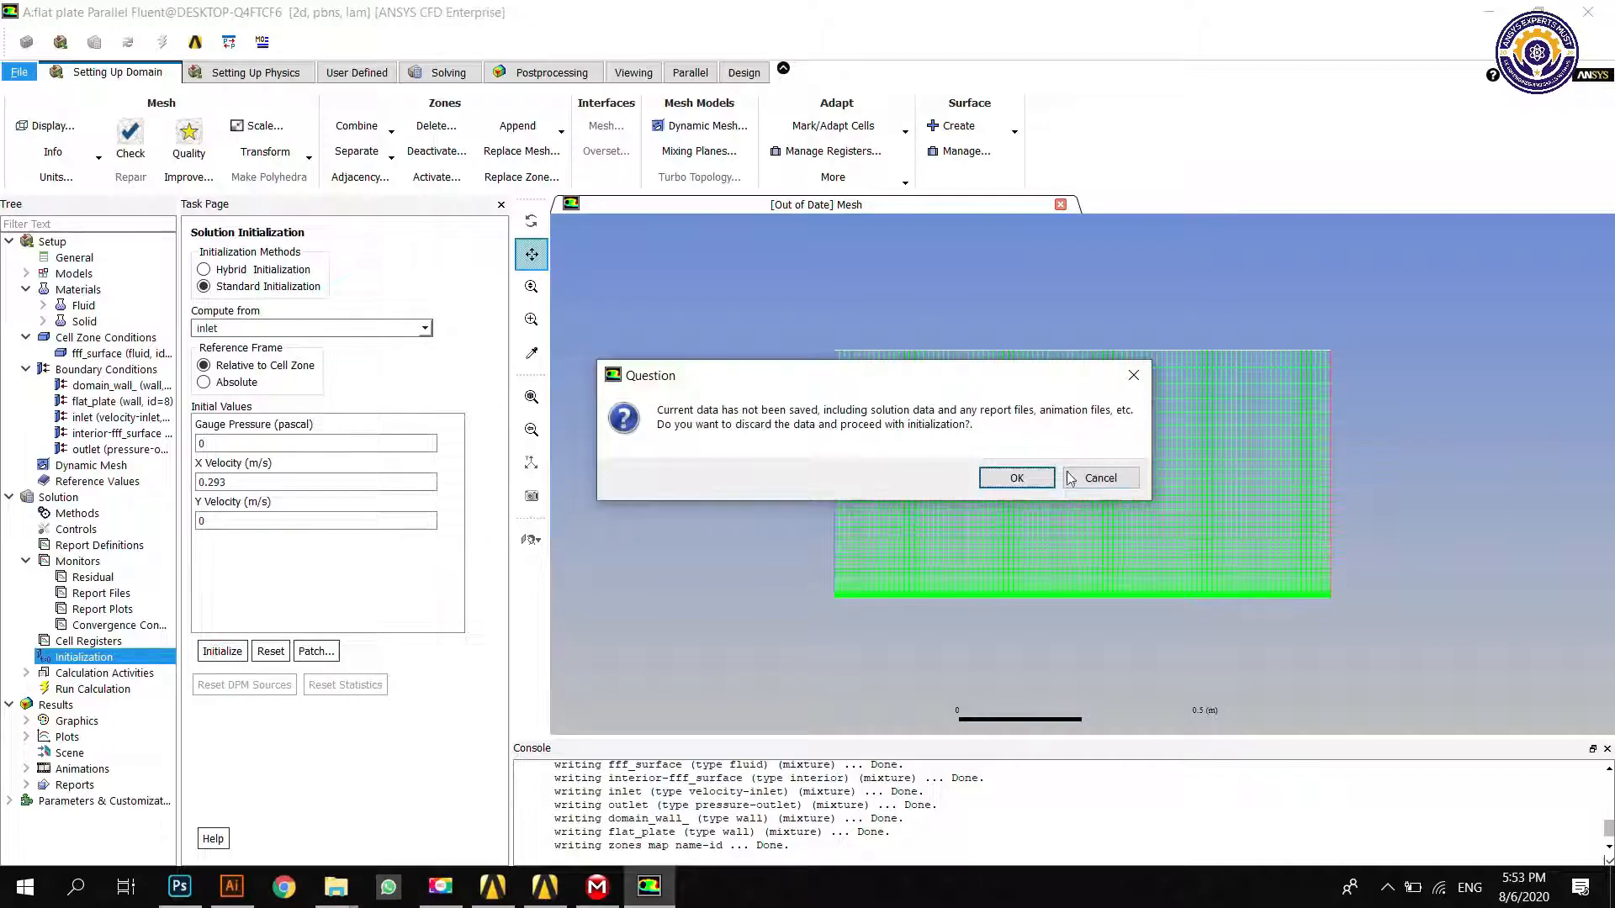
pyautogui.click(1016, 478)
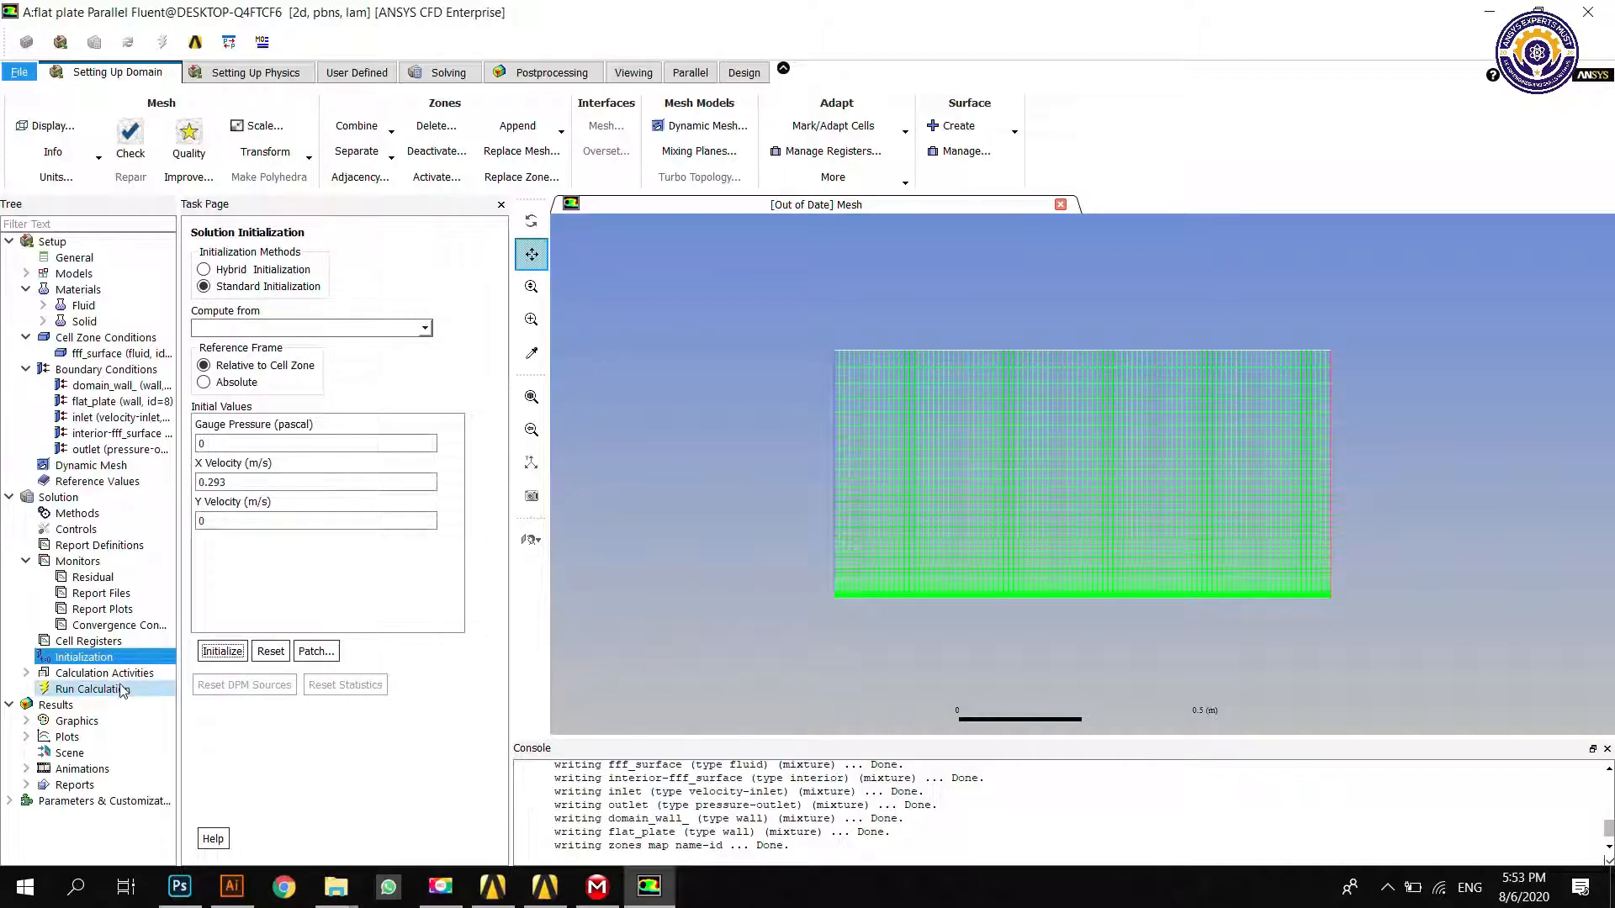
# Step: Set Number of Iterations to 1000 in Run Calculation and start the solver
pyautogui.click(91, 688)
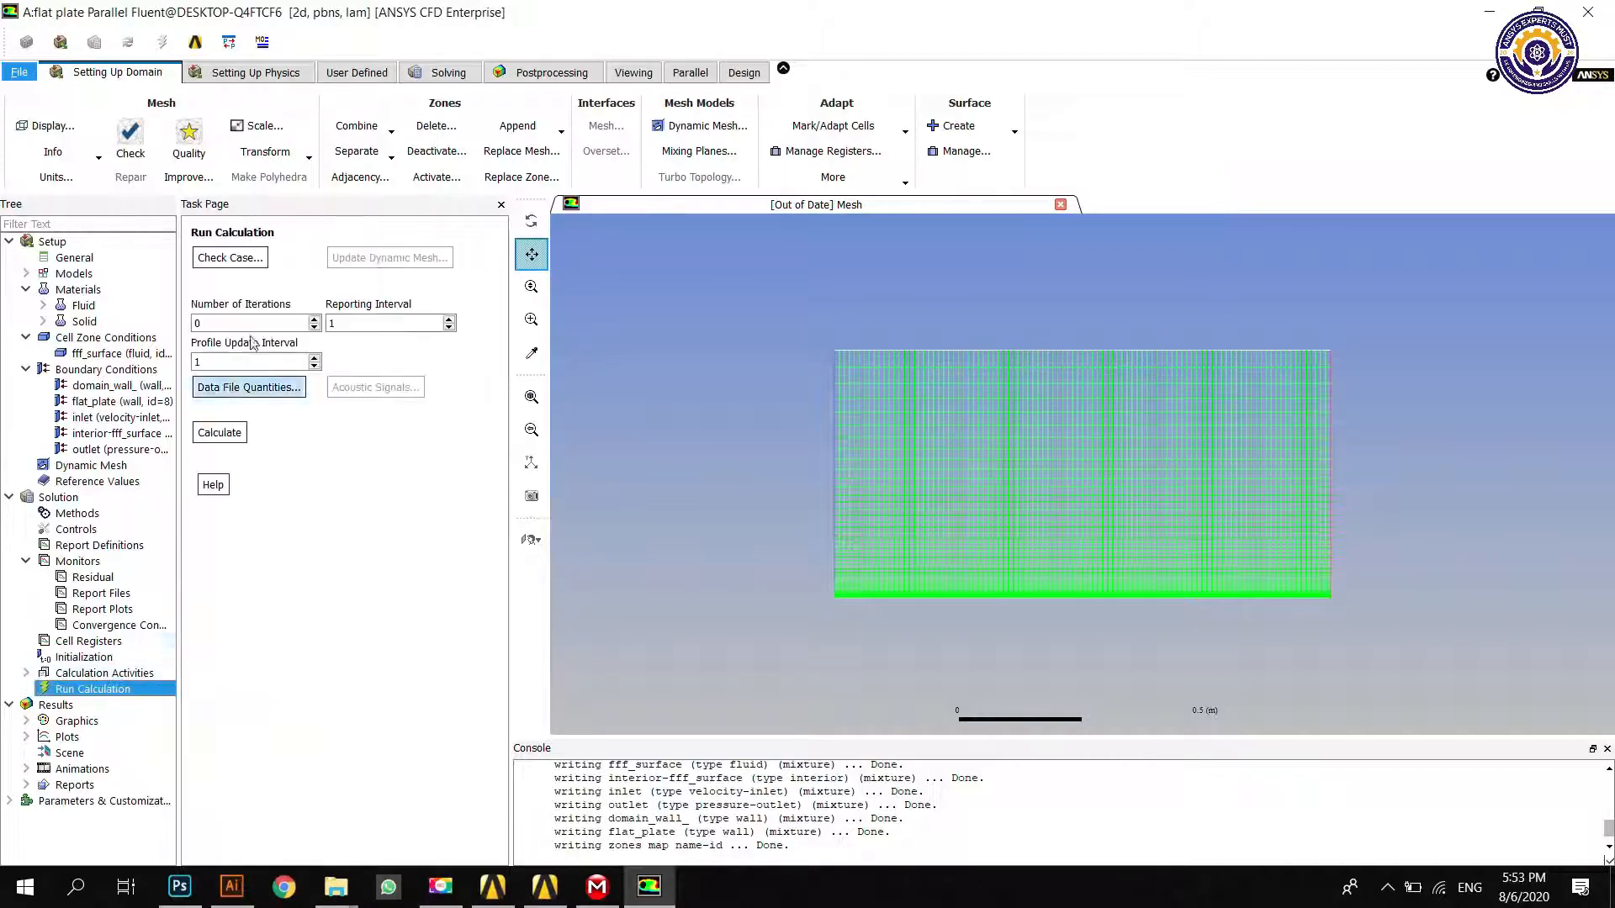
pyautogui.click(248, 323)
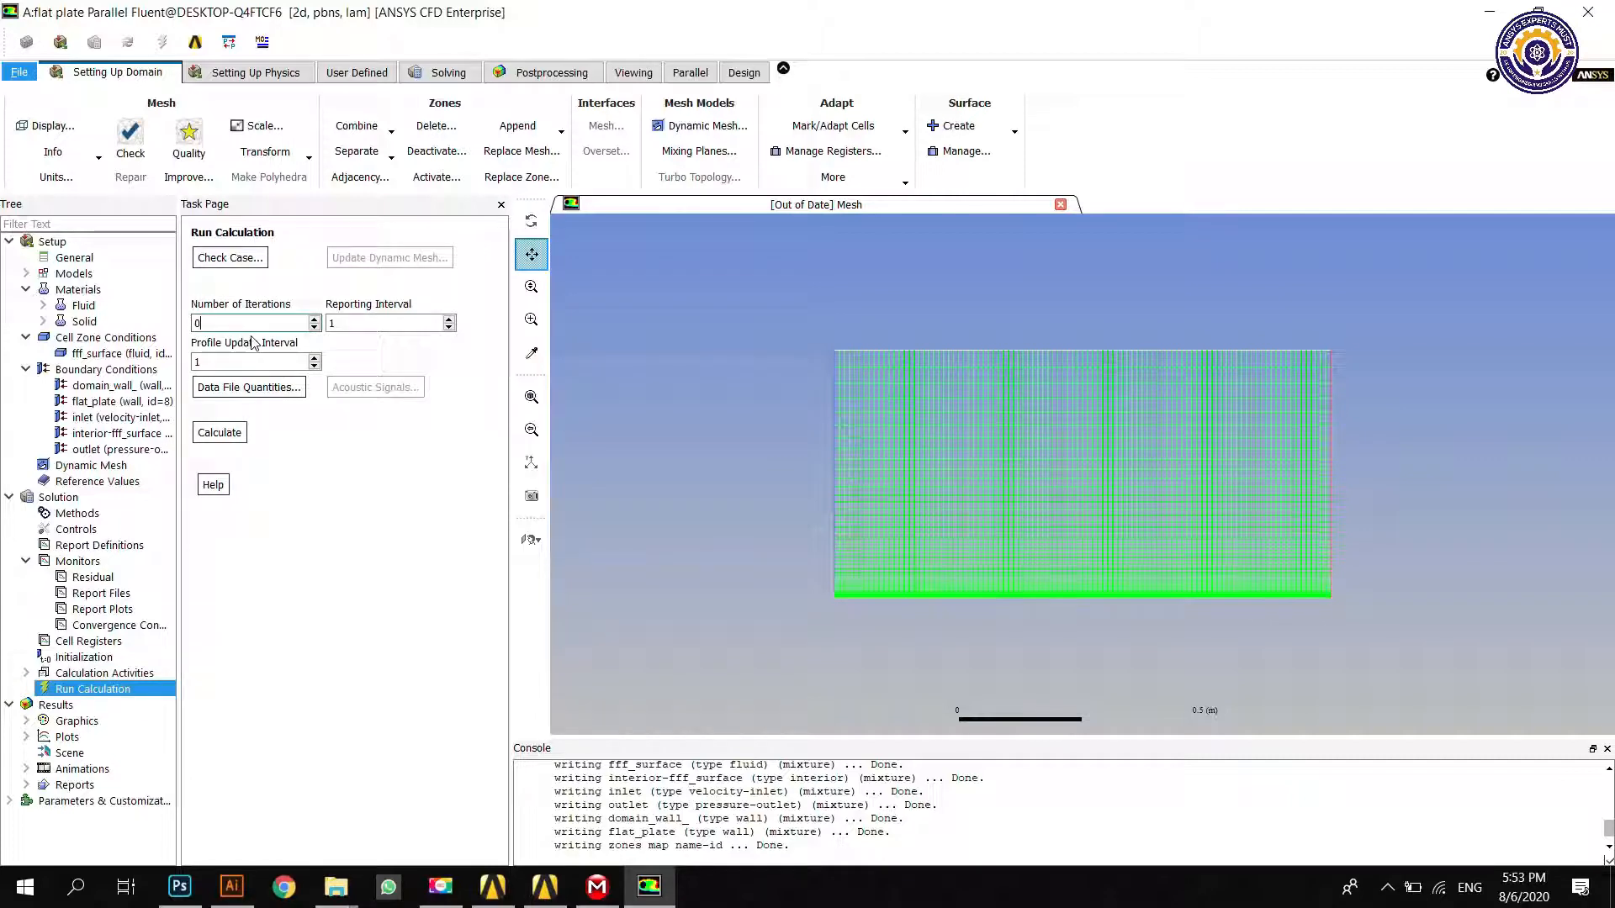
pyautogui.click(252, 323)
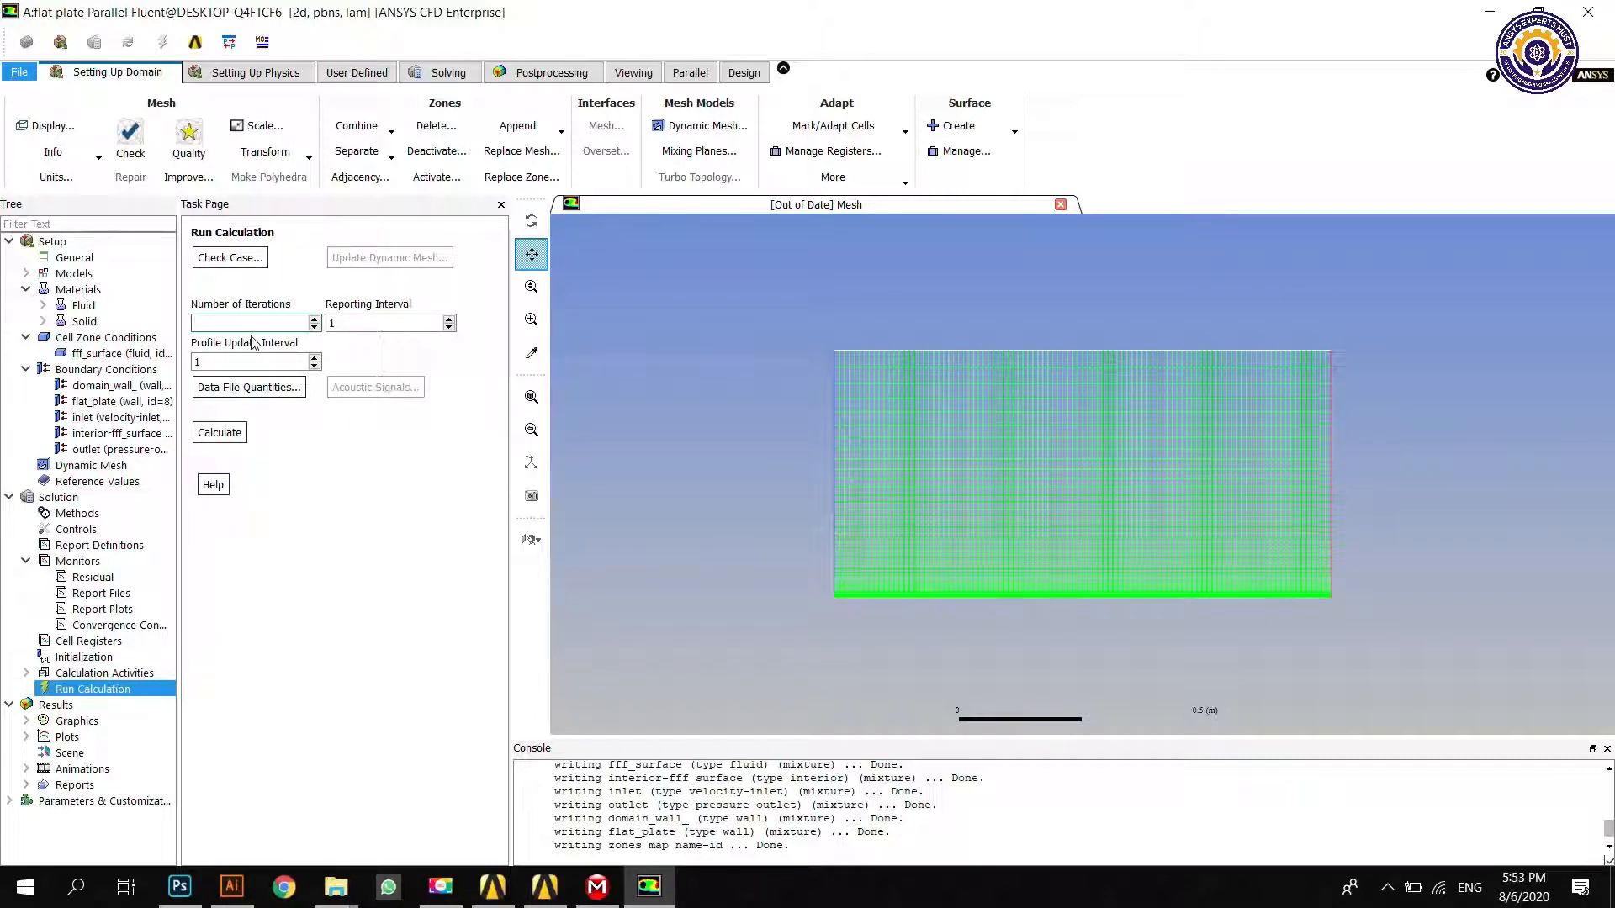
pyautogui.write('1000')
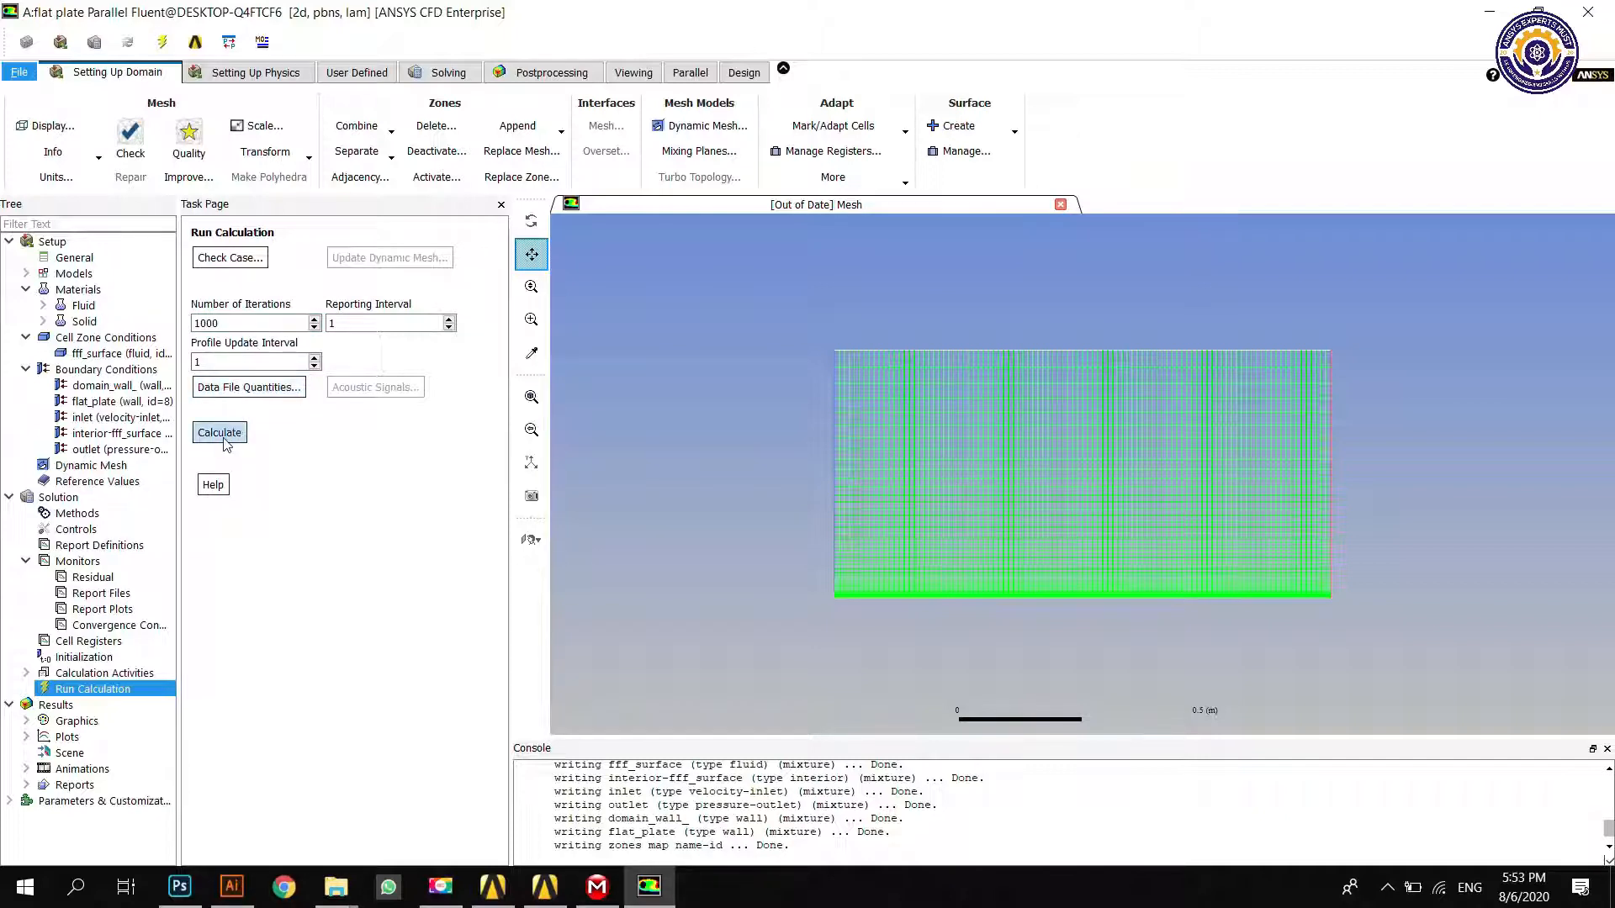
pyautogui.click(219, 433)
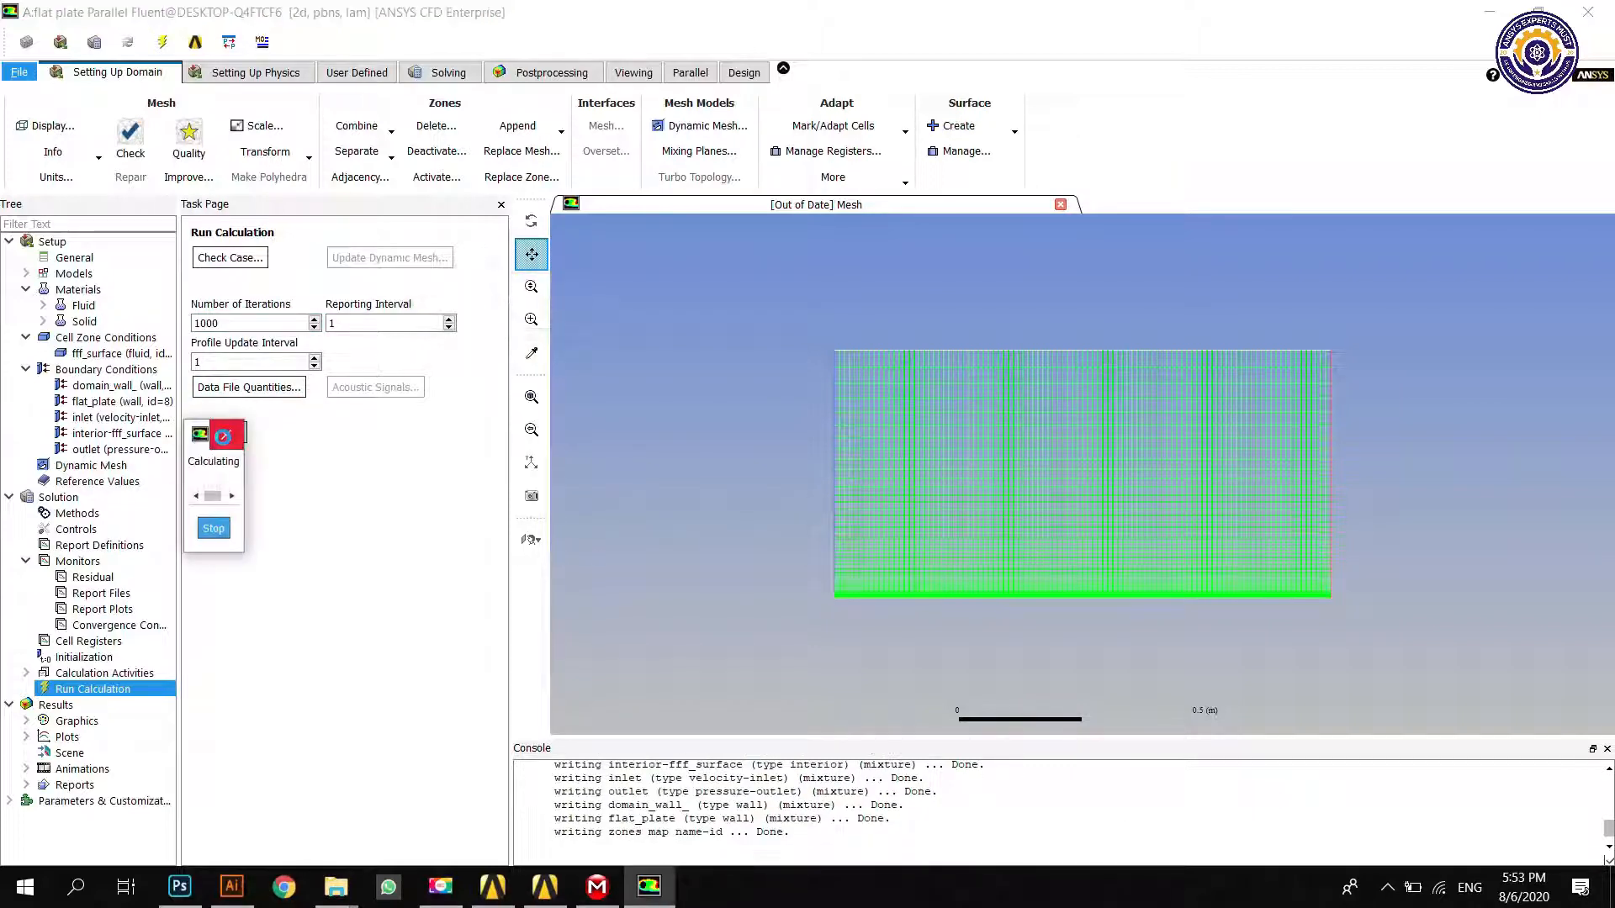